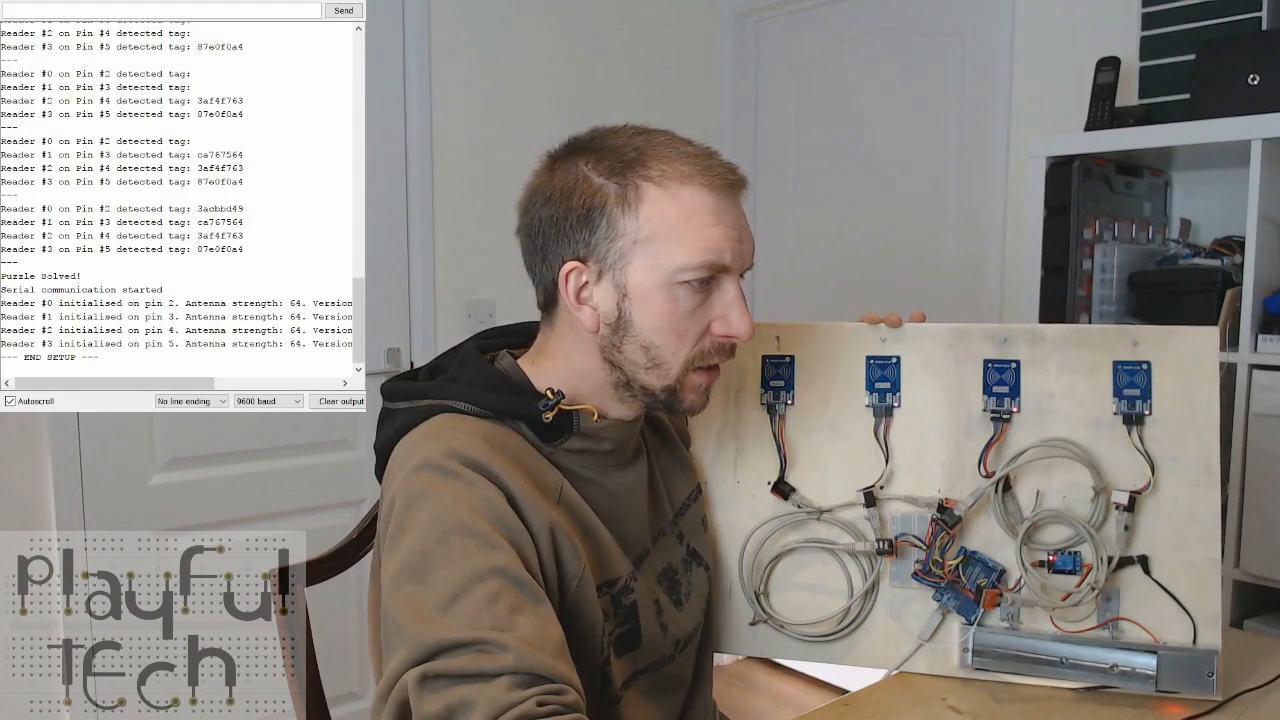
Bring up the Multi RFID 2 breadboard diagram with four RFID readers wired to the Arduino Uno
click(339, 400)
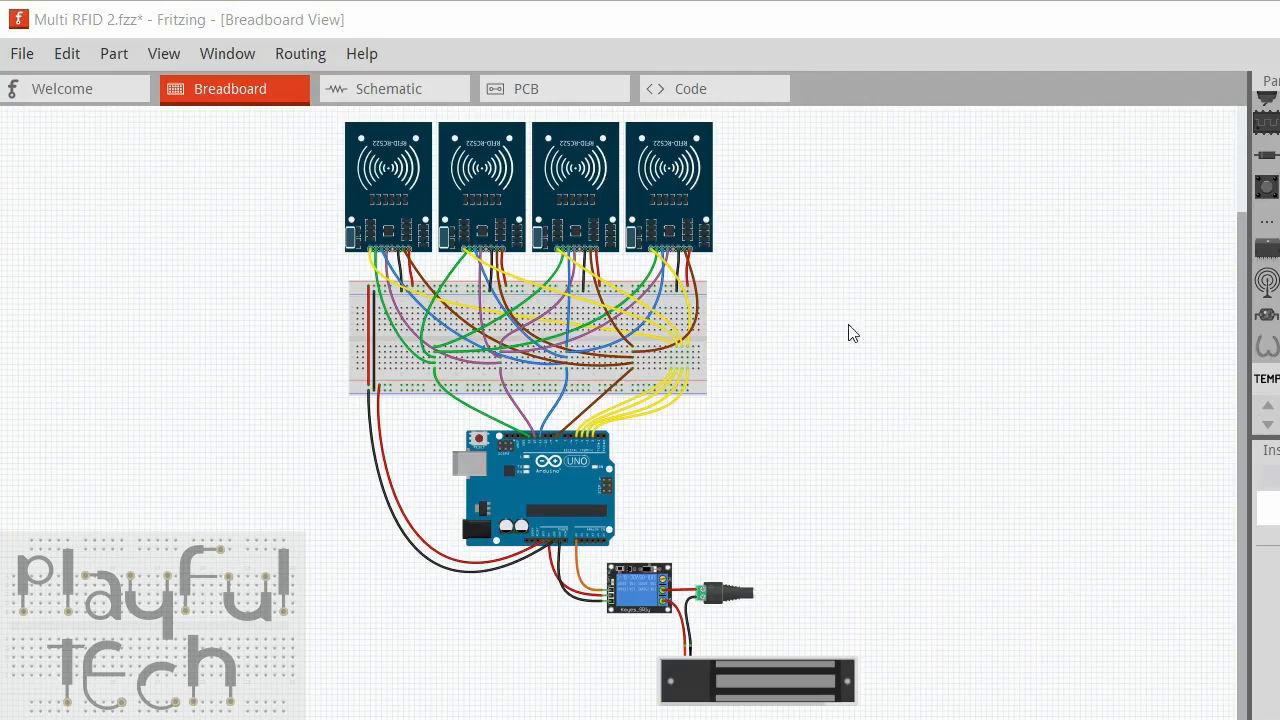
mouse_move(939, 374)
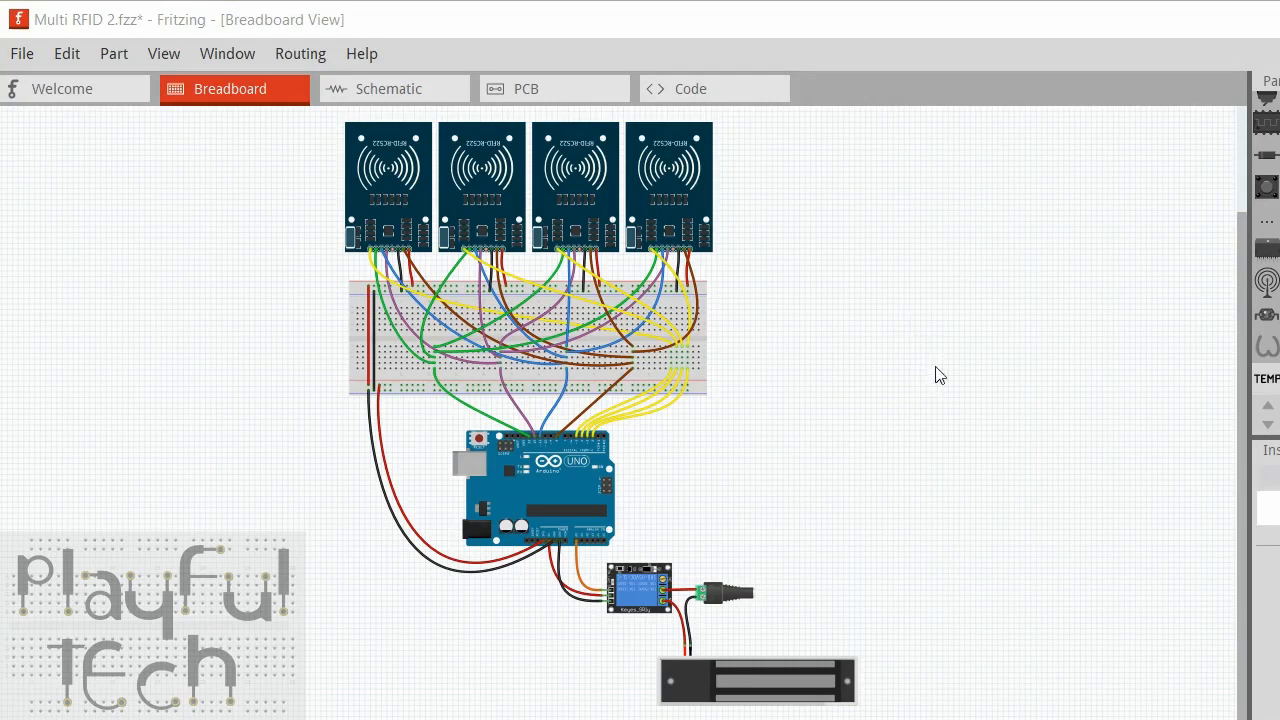
mouse_move(1047, 397)
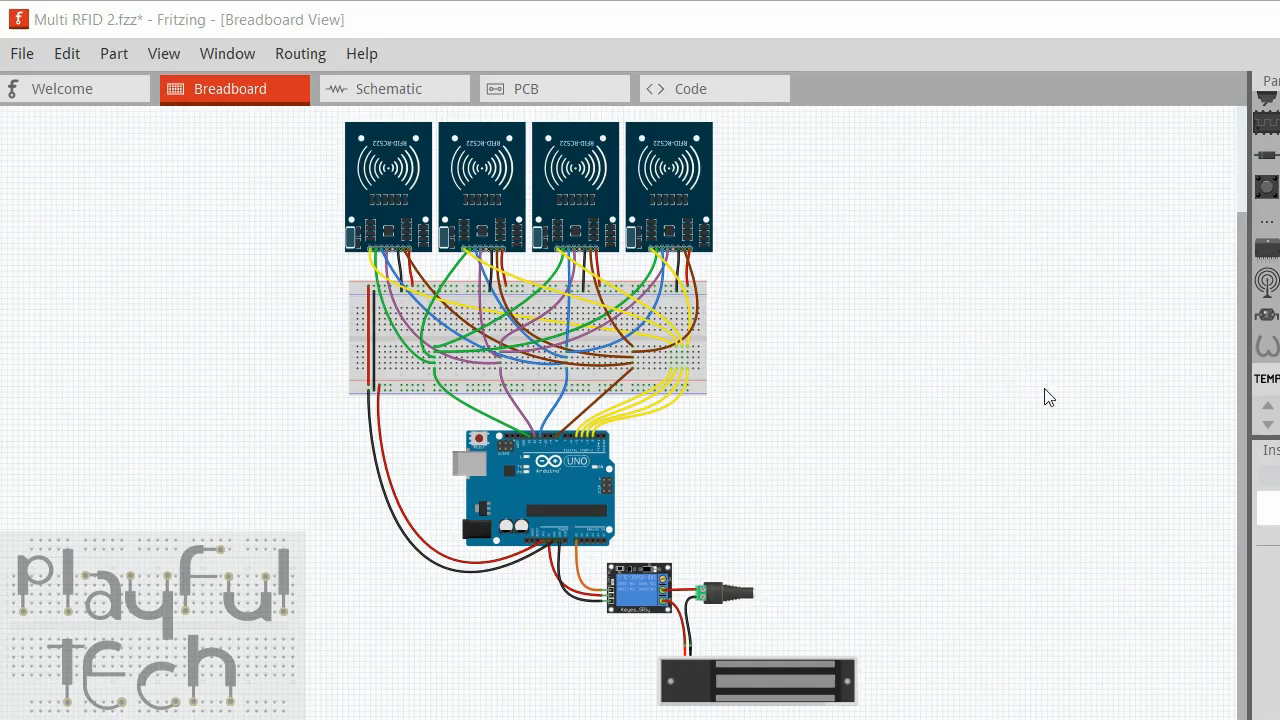
mouse_move(559, 335)
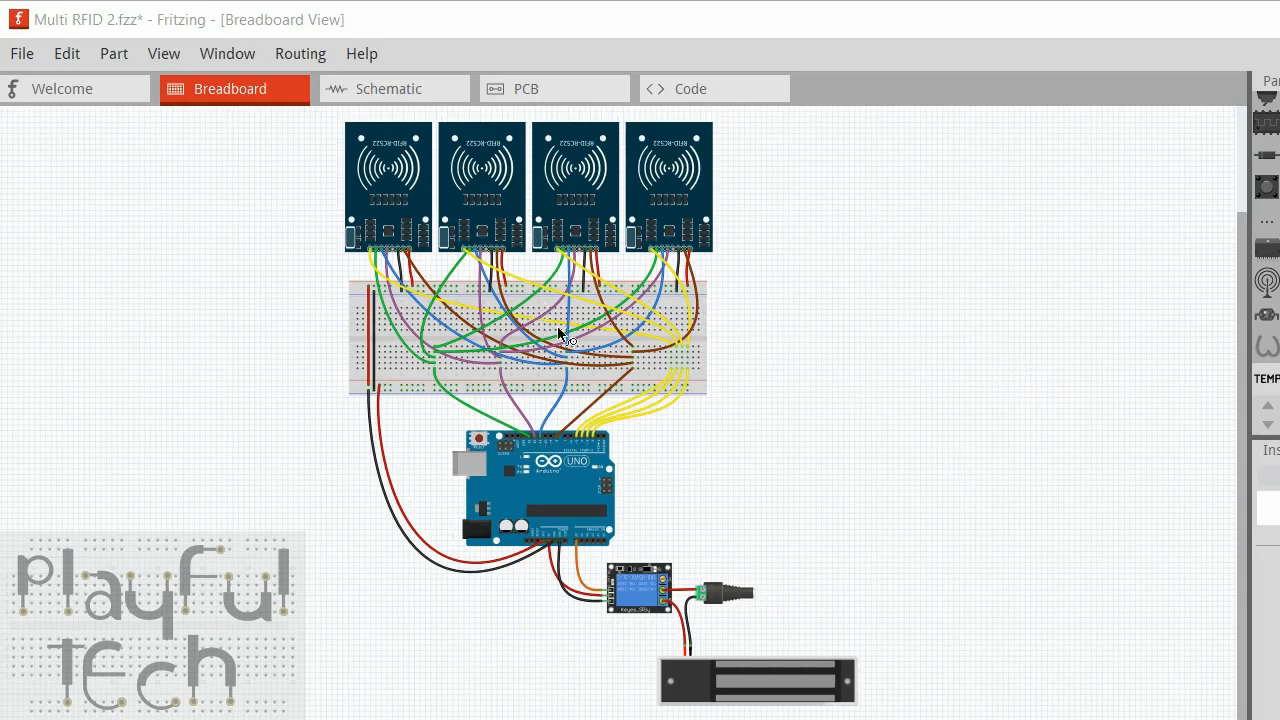
mouse_move(818, 312)
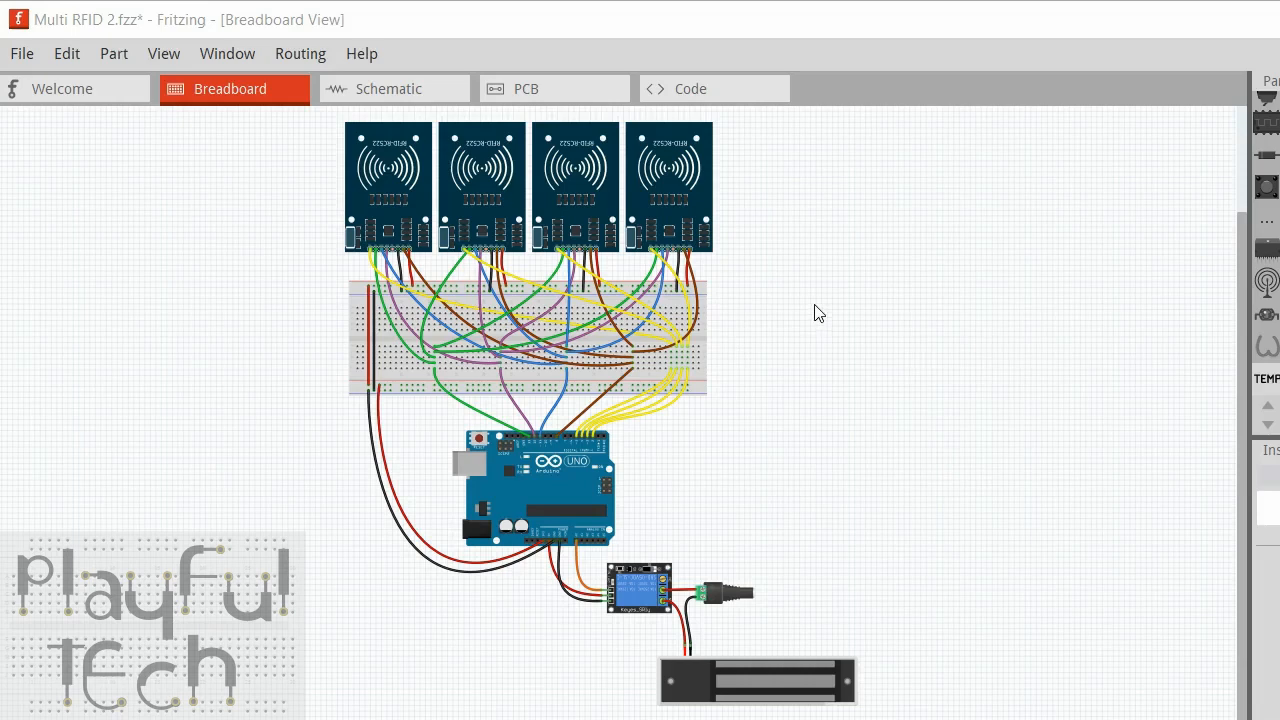
mouse_move(728, 362)
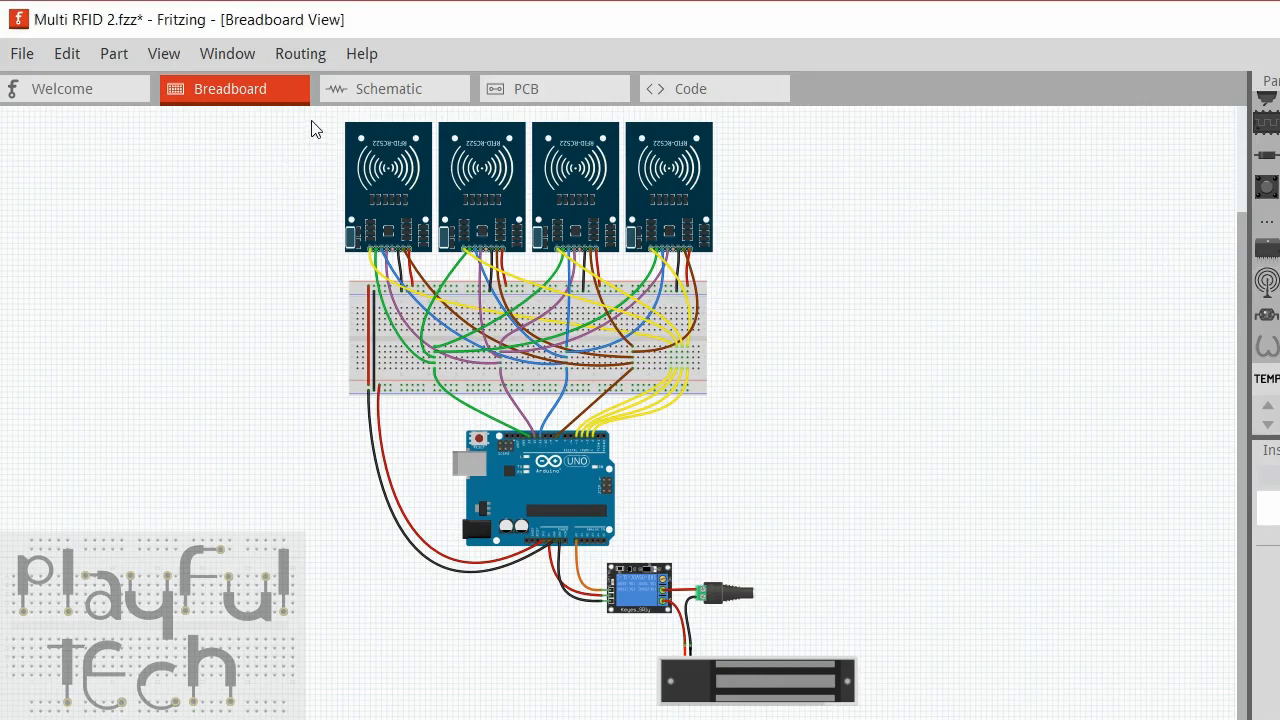
Delete three RC522 readers and their wires, leaving one reader connected to the Arduino
click(388, 185)
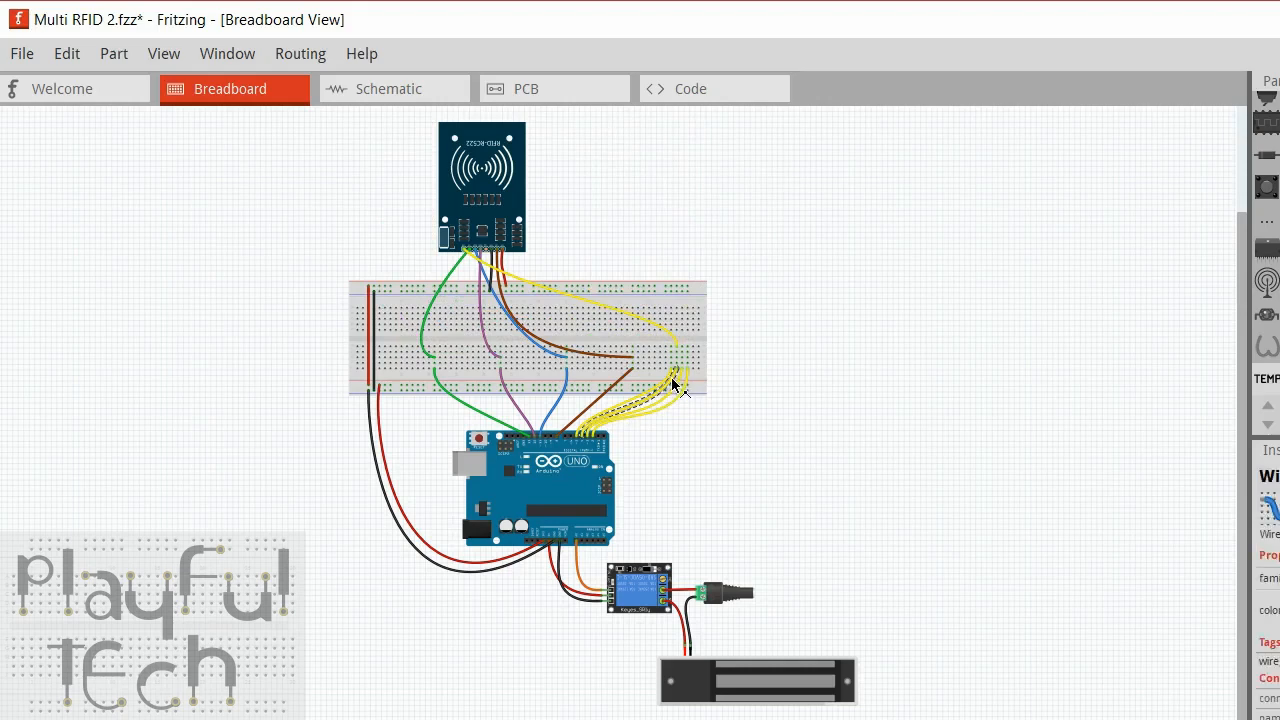
mouse_move(680, 388)
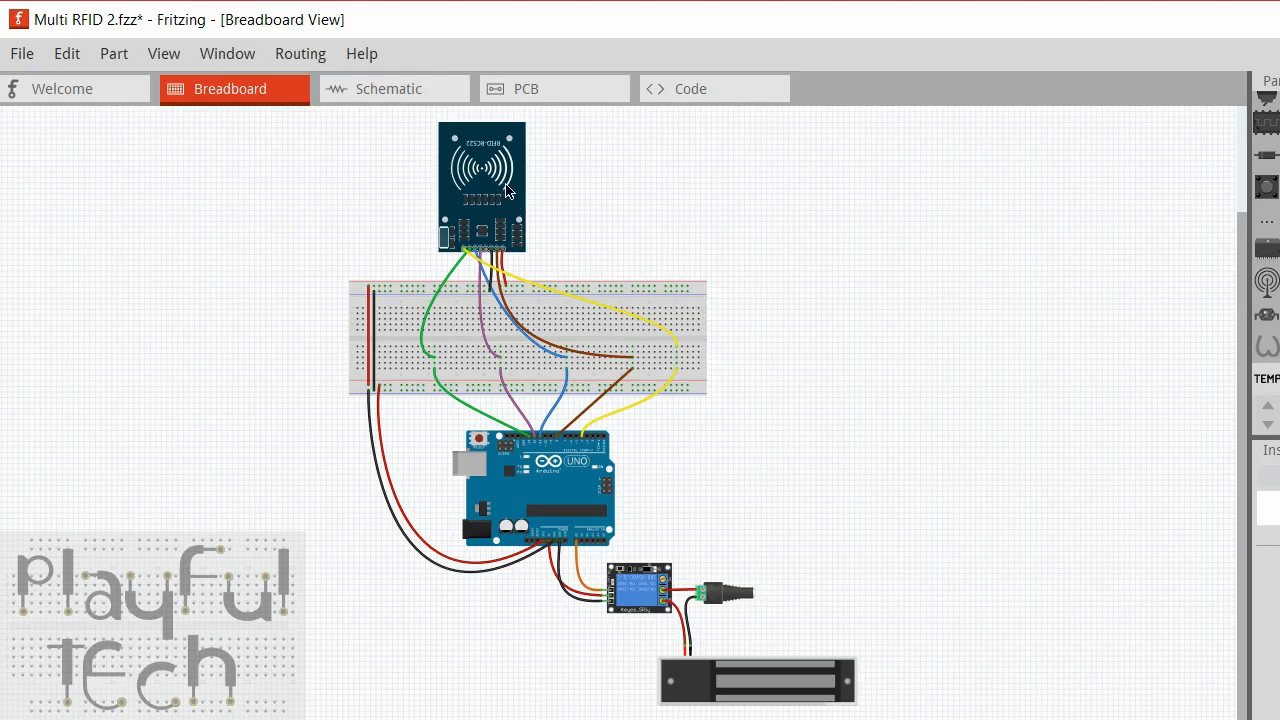
mouse_move(540, 172)
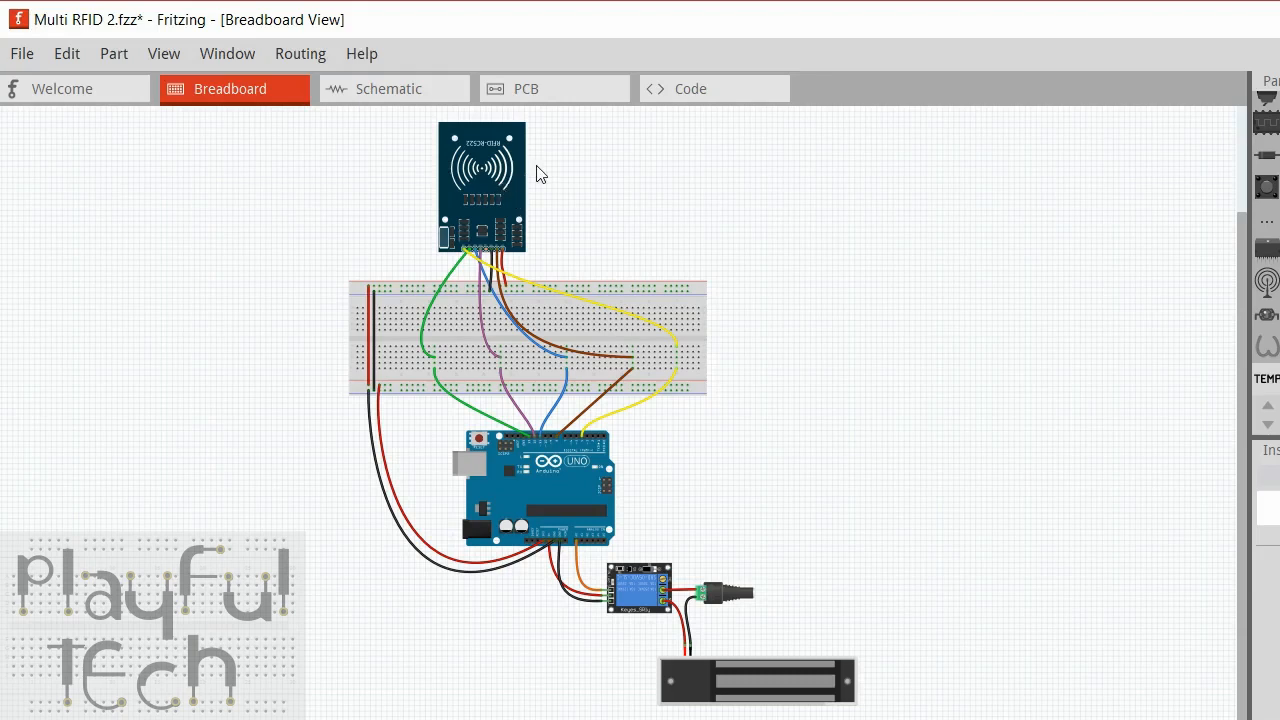
mouse_move(548, 550)
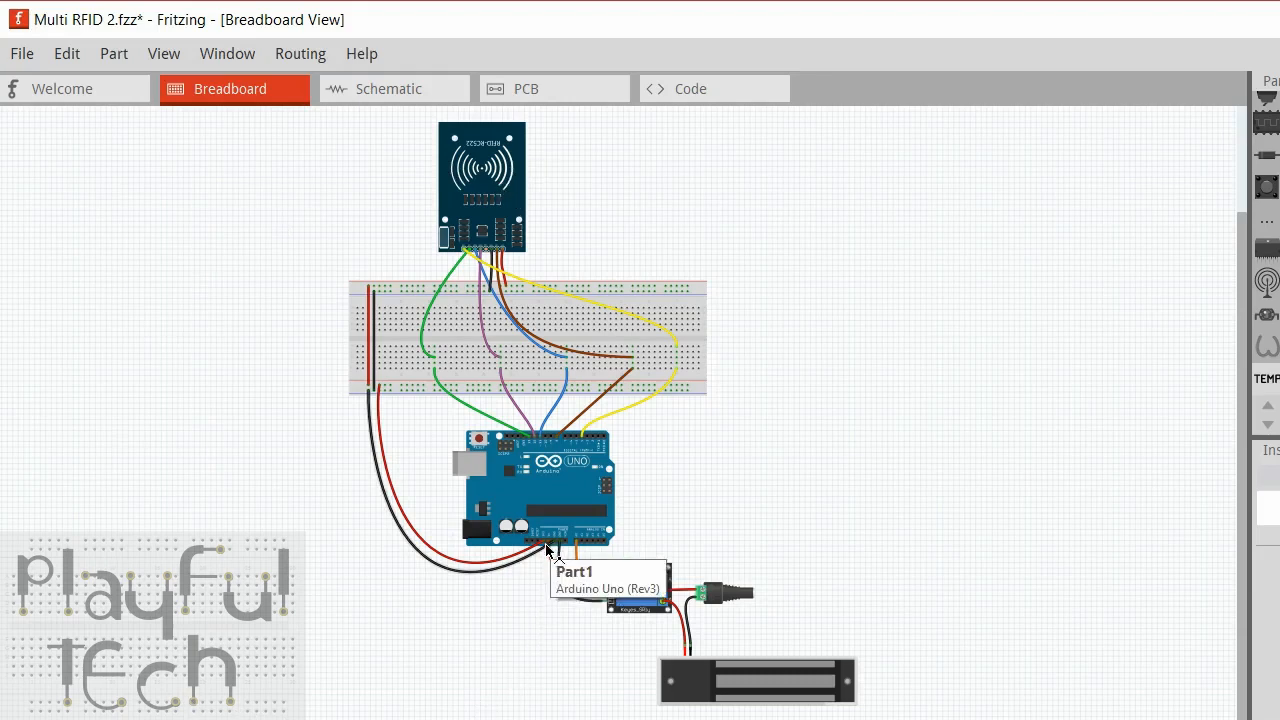
mouse_move(381, 337)
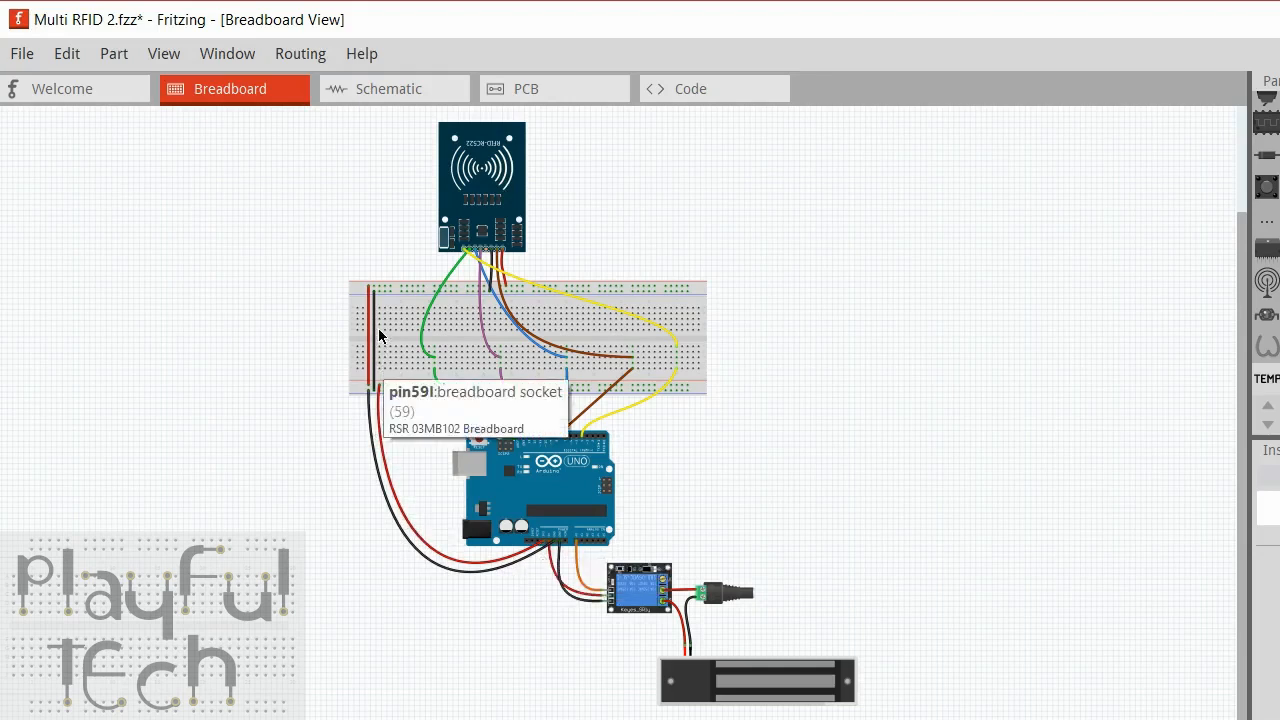
mouse_move(377, 295)
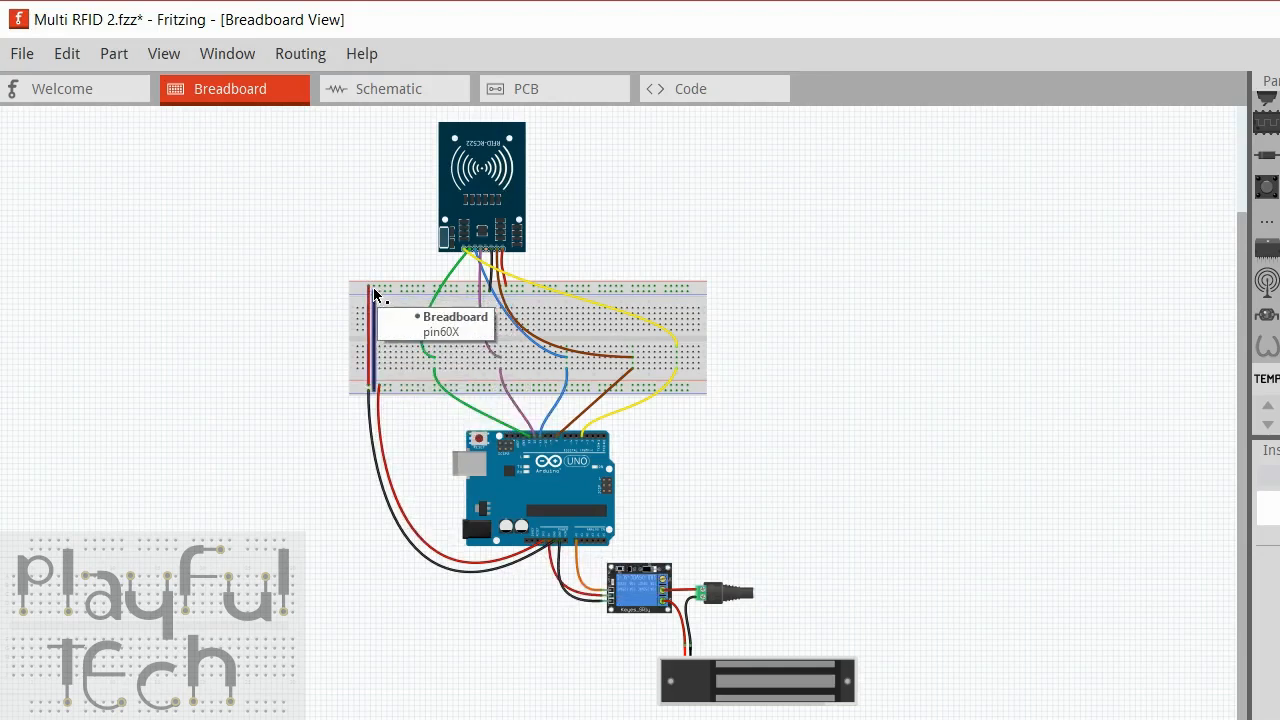
mouse_move(505, 303)
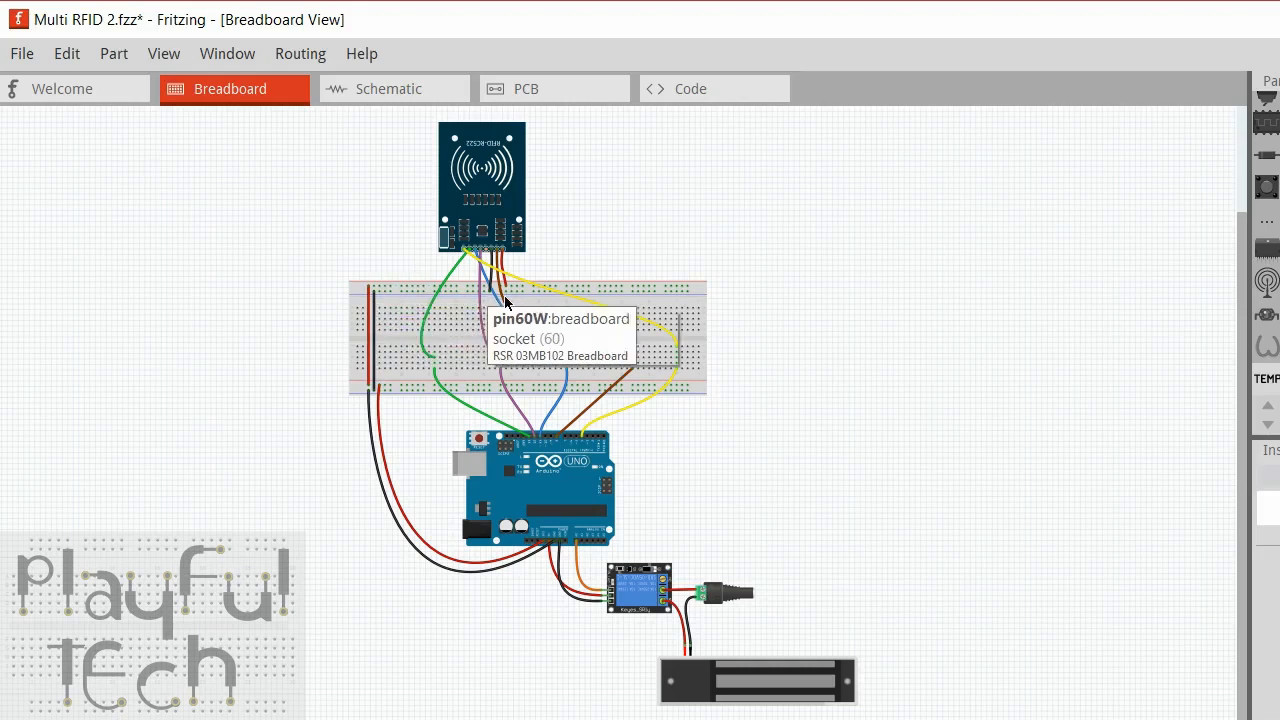
mouse_move(646, 240)
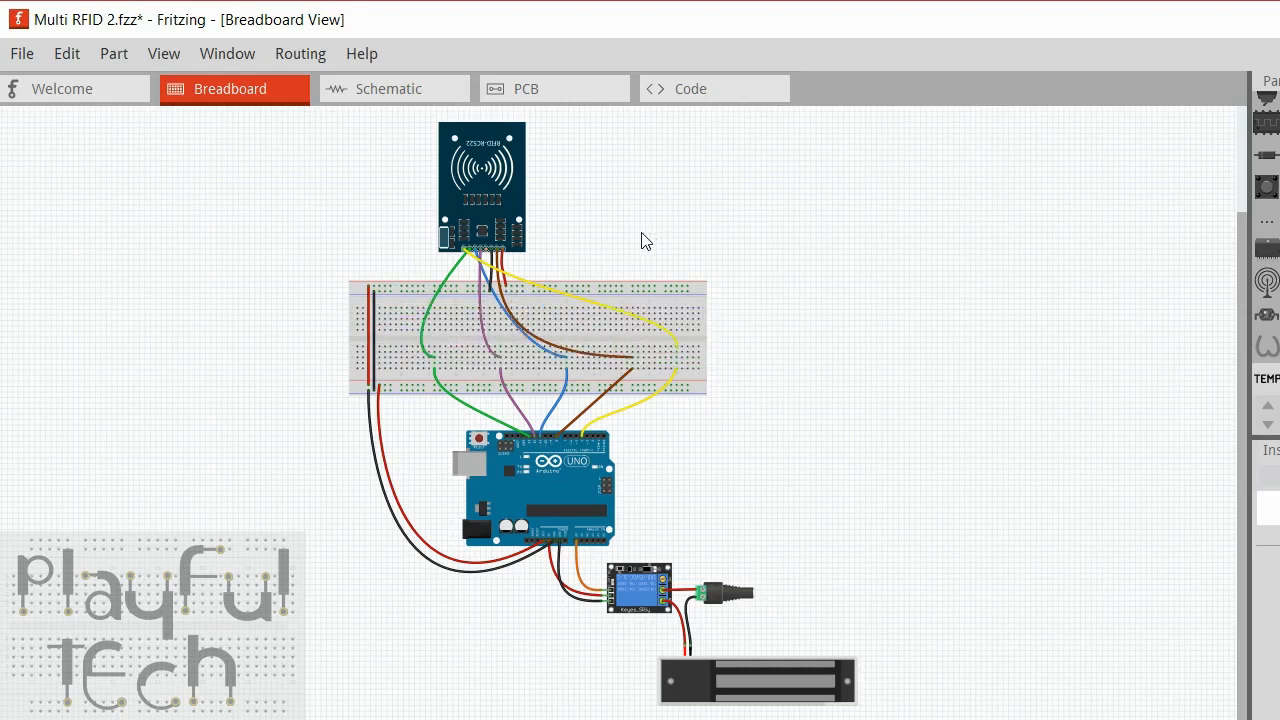
mouse_move(503, 262)
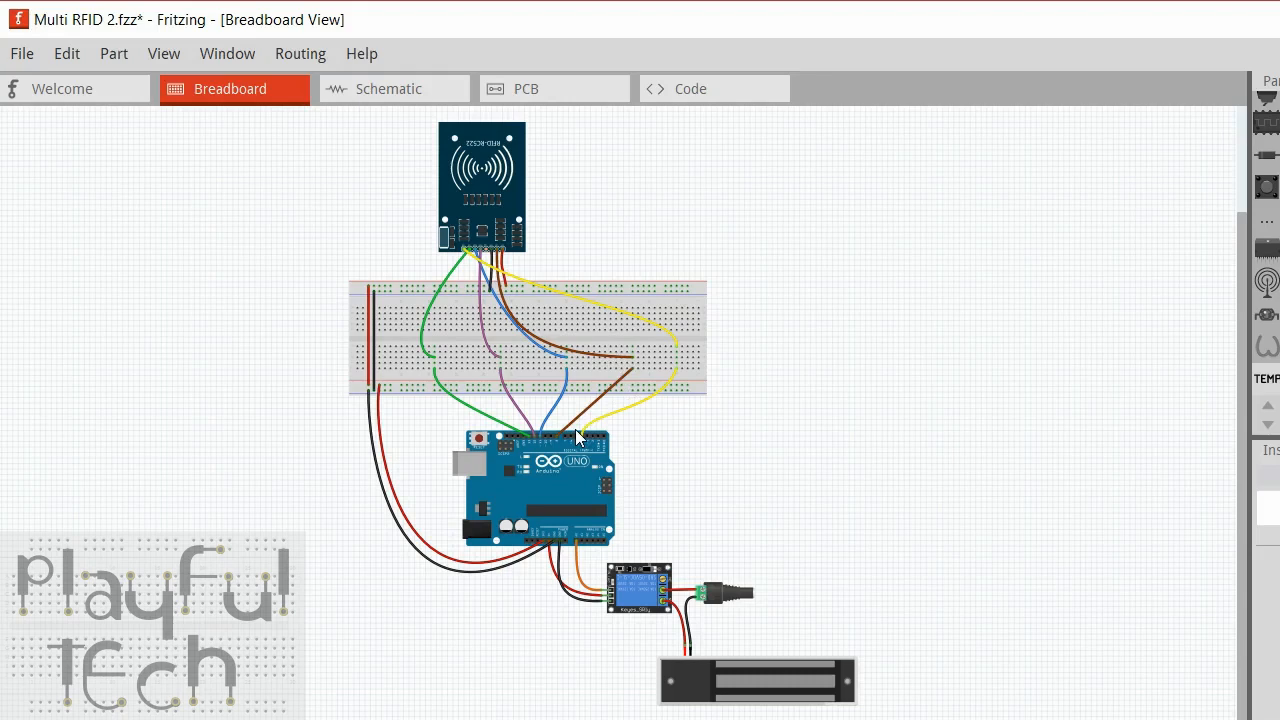
mouse_move(503, 414)
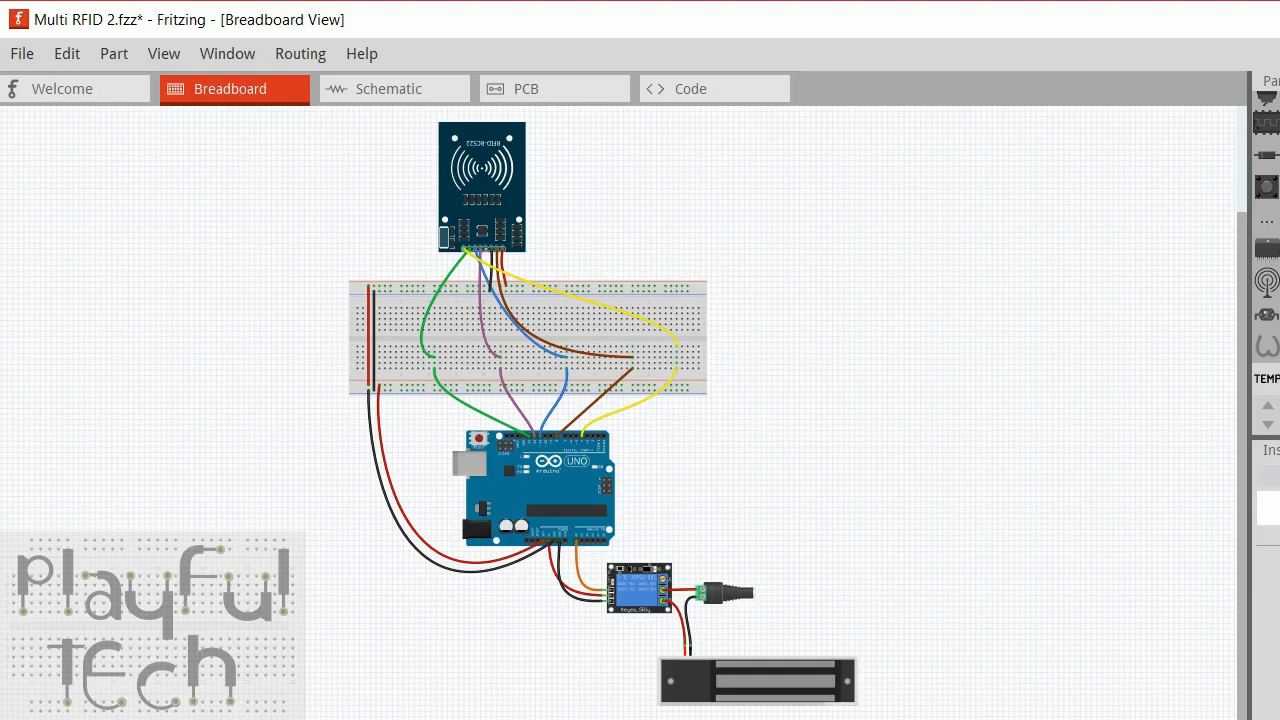
mouse_move(756, 506)
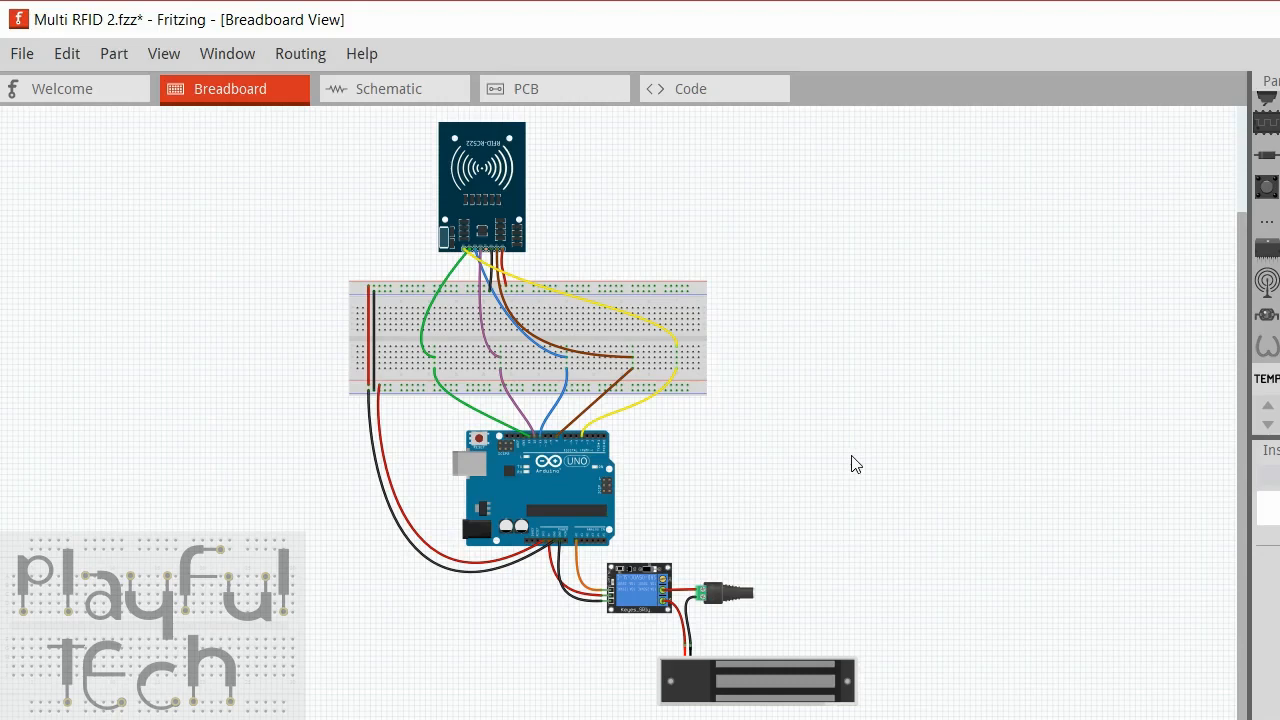
mouse_move(414, 382)
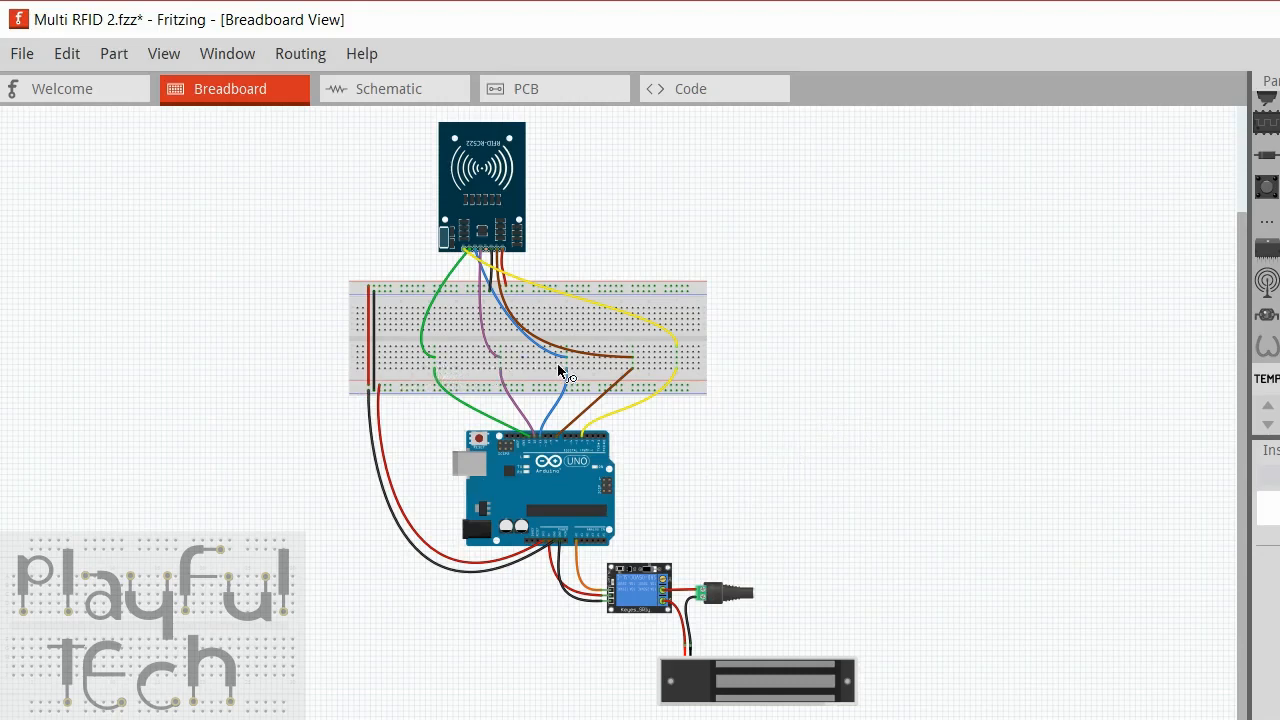
mouse_move(547, 388)
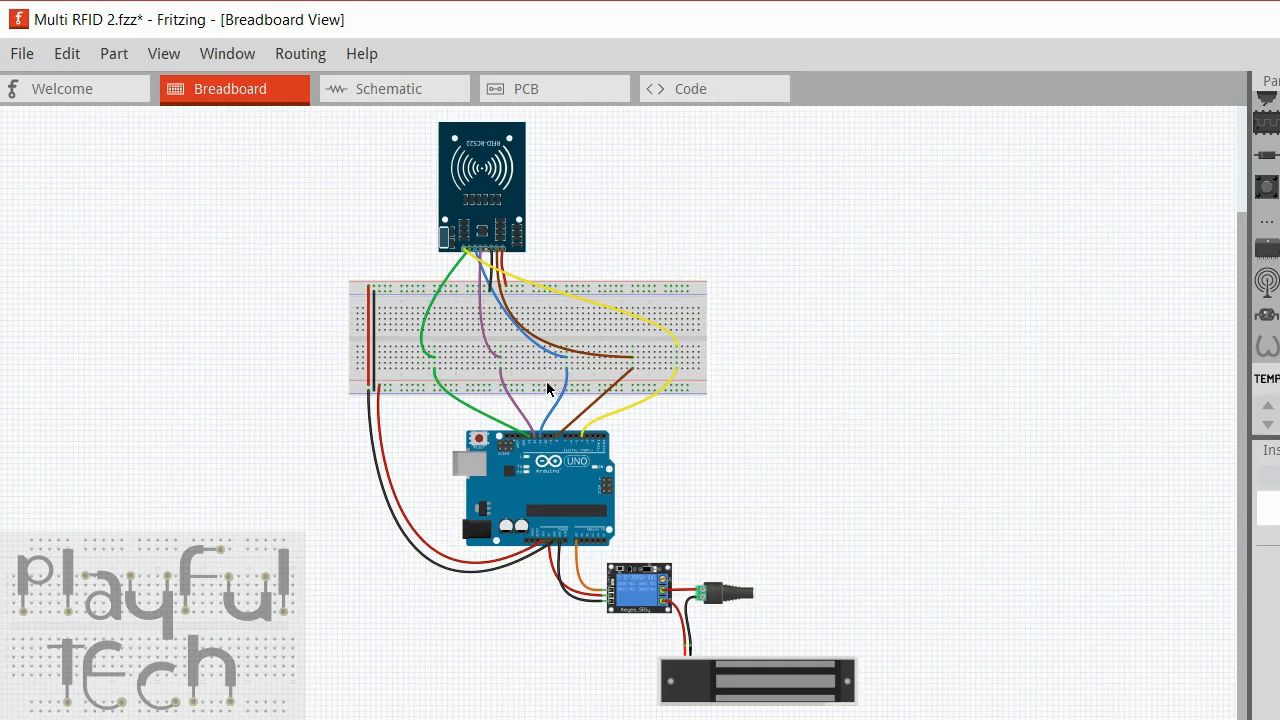
mouse_move(534, 418)
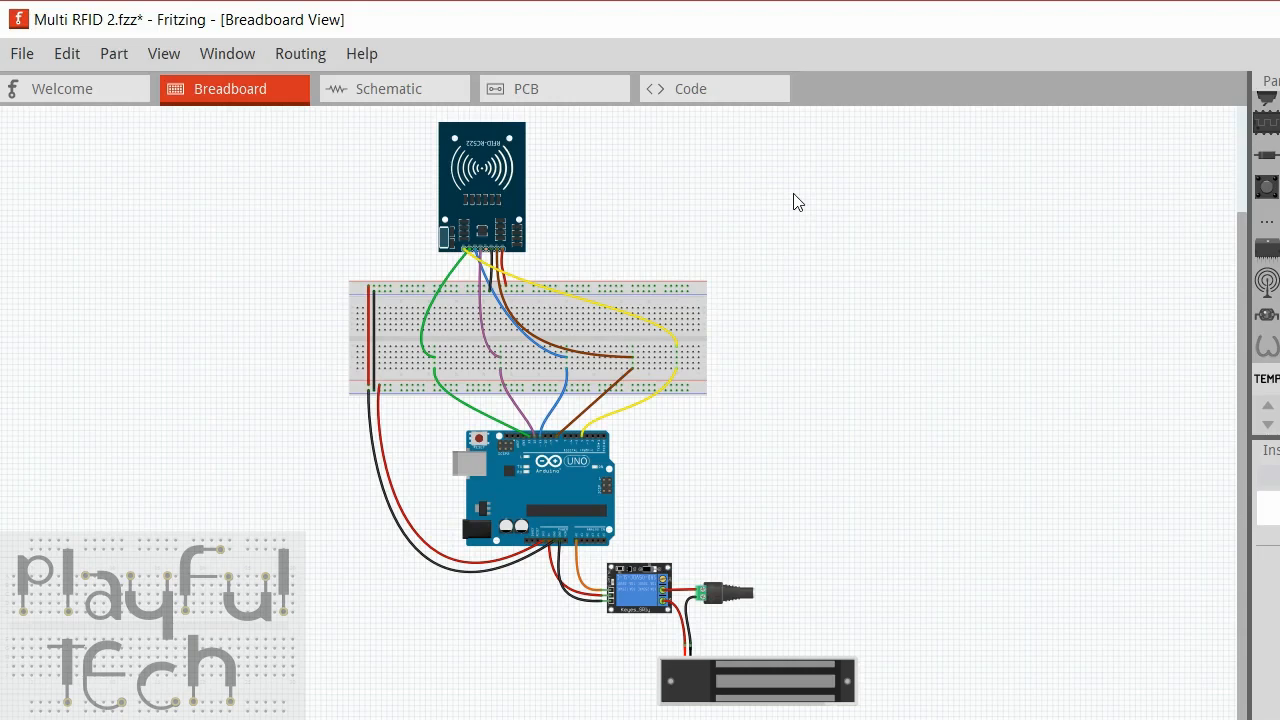
mouse_move(568, 418)
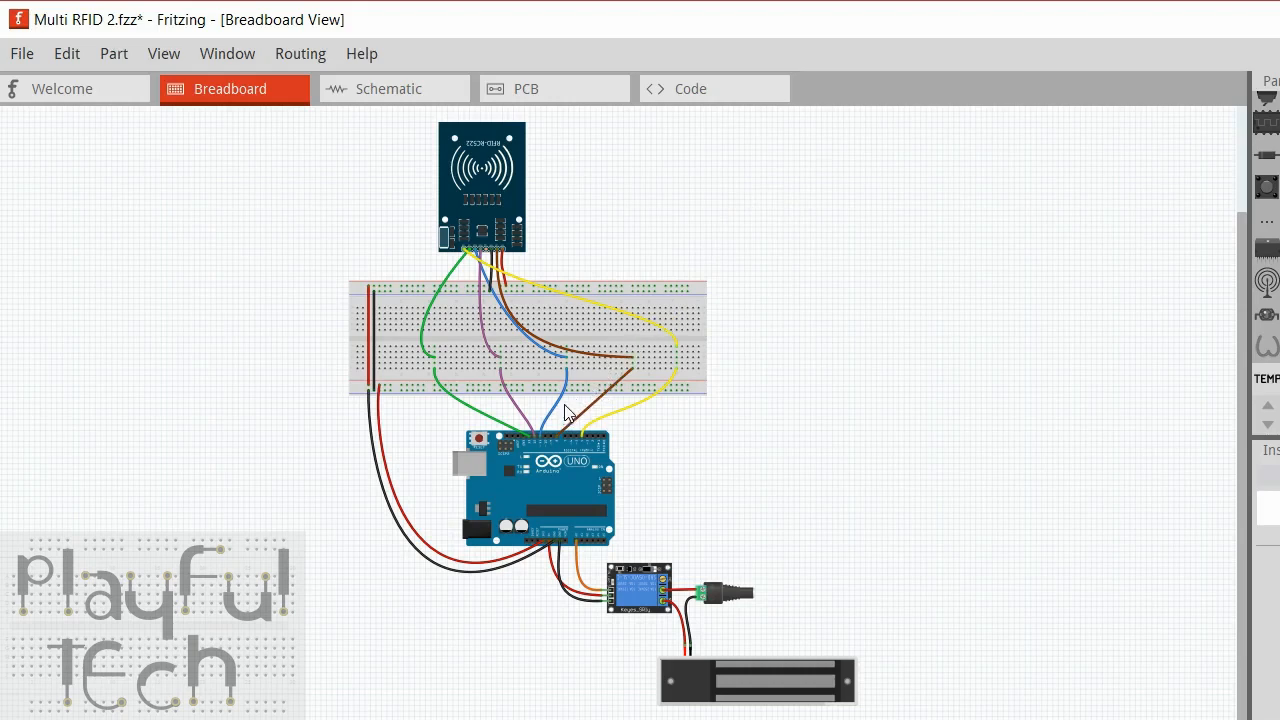
mouse_move(580, 382)
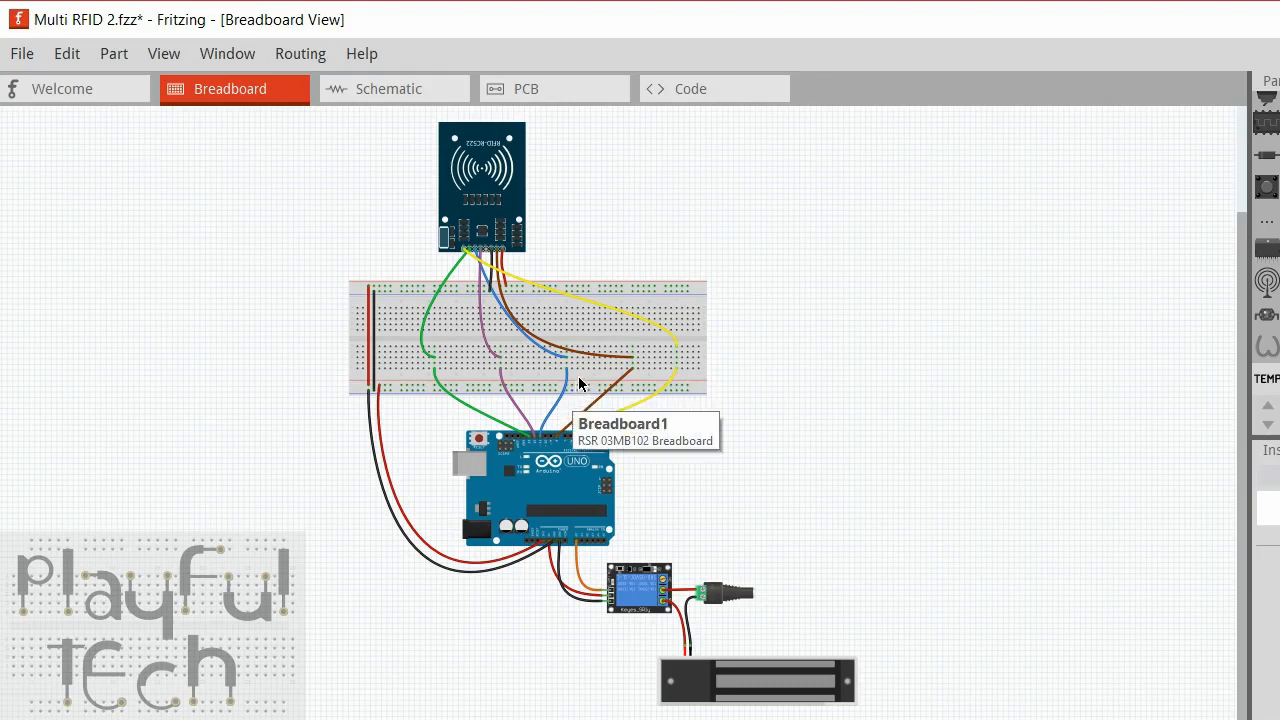
mouse_move(560, 357)
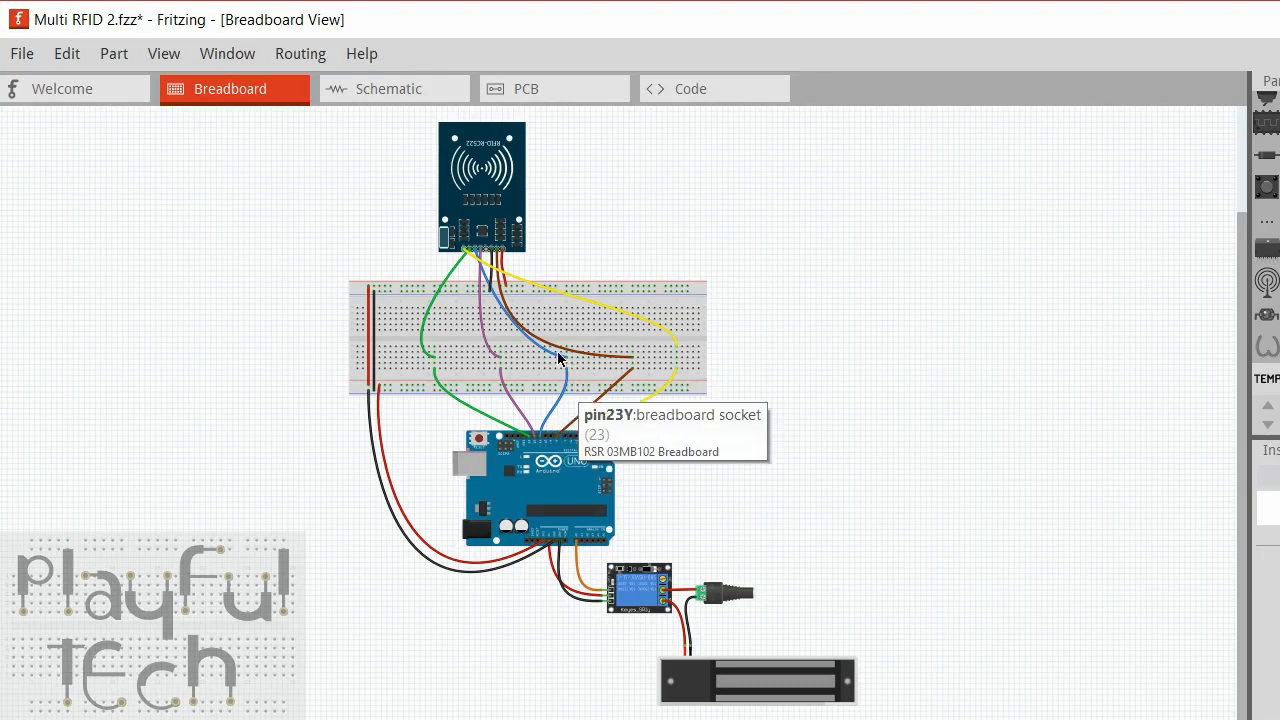
mouse_move(702, 452)
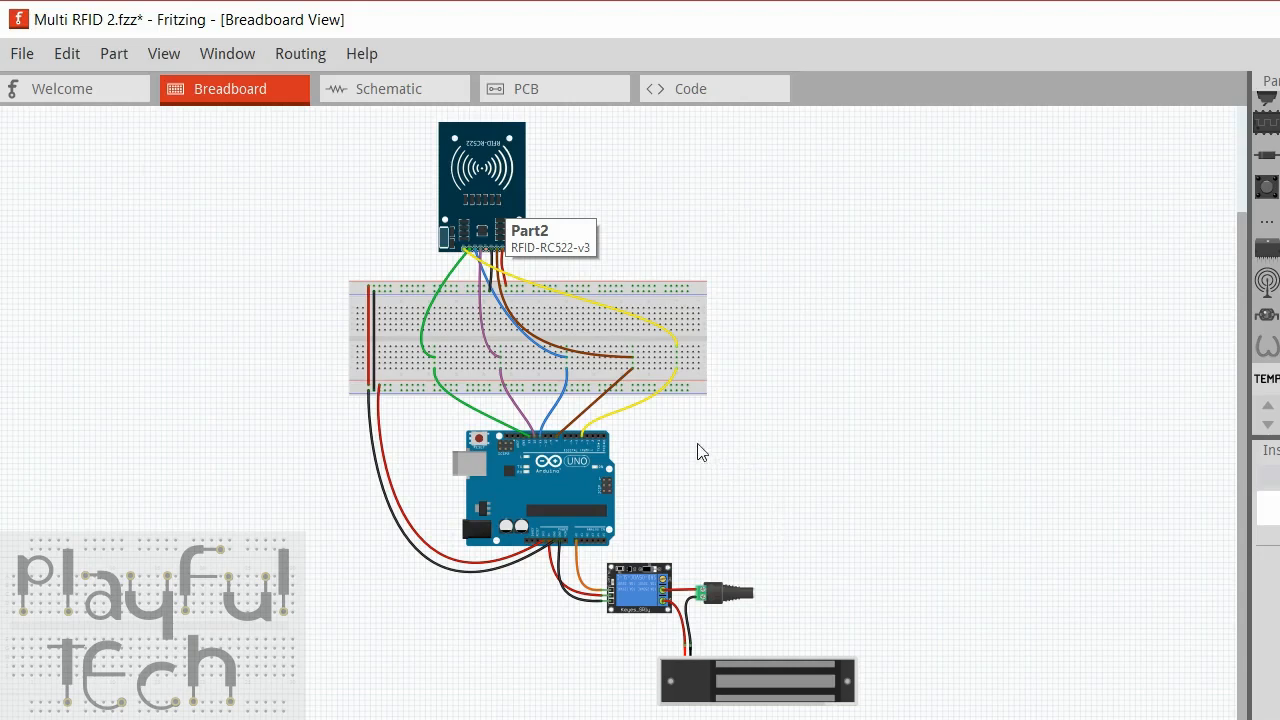
mouse_move(549, 438)
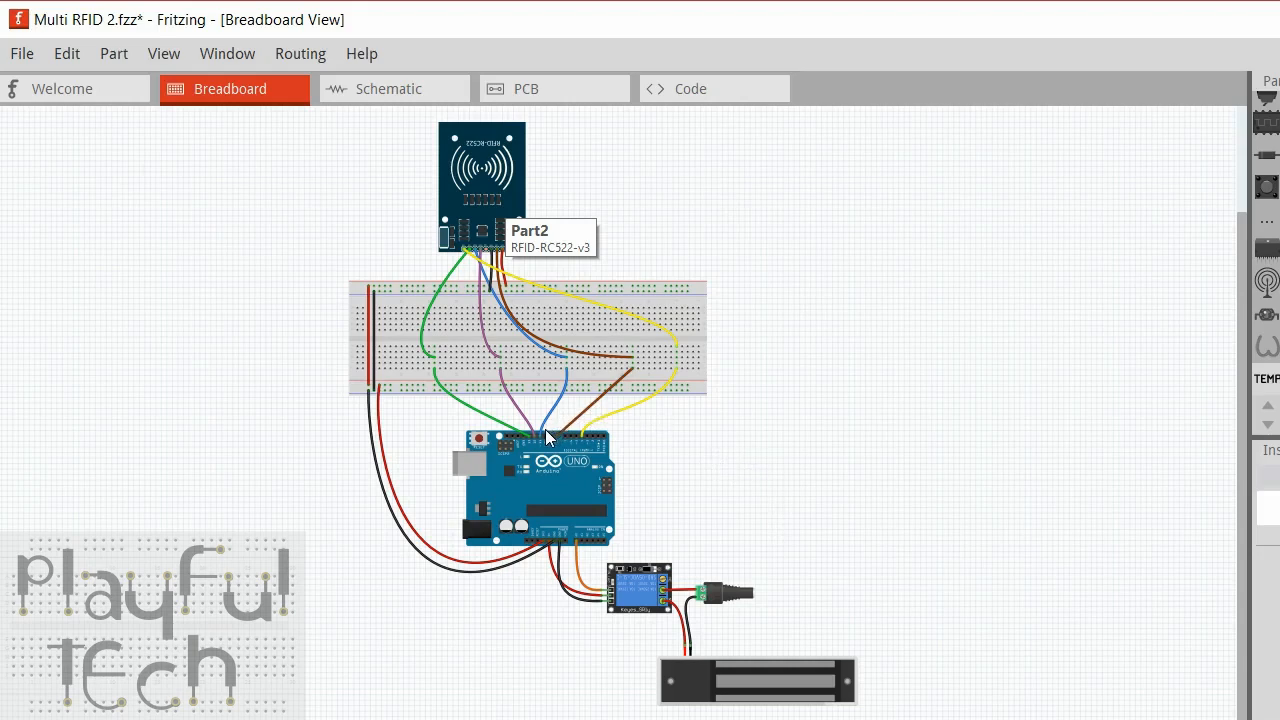
mouse_move(577, 192)
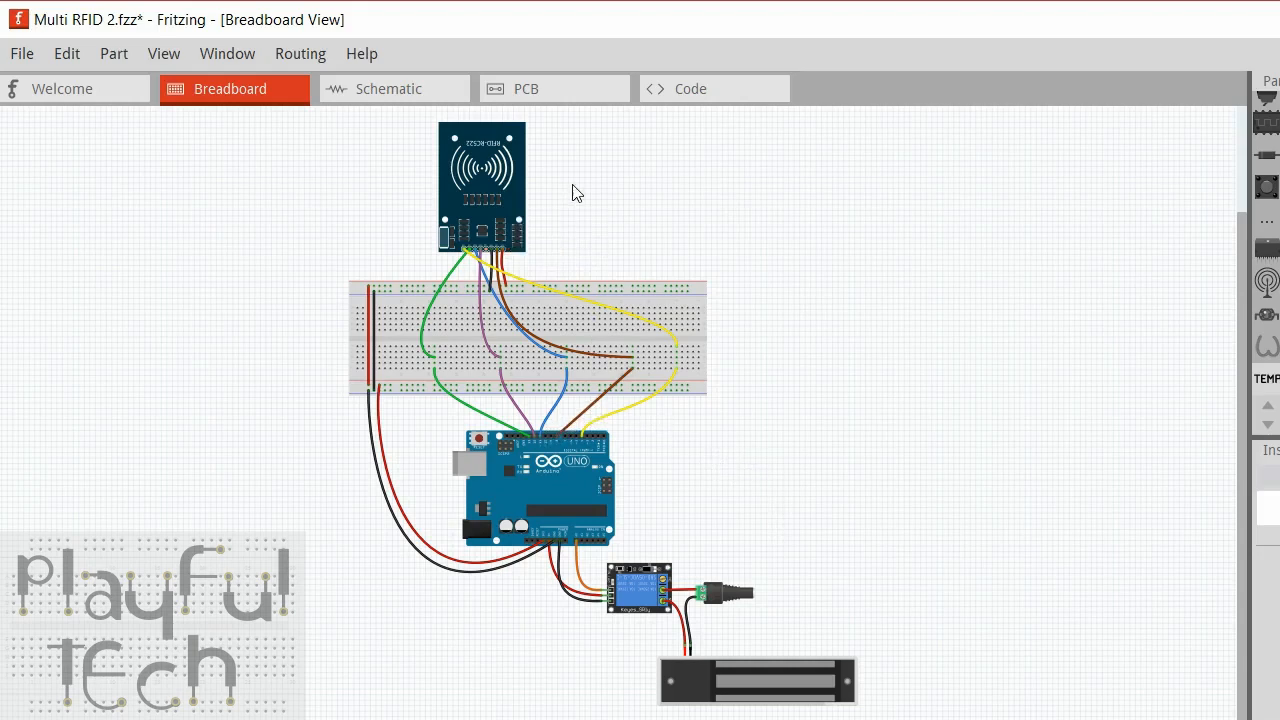
mouse_move(600, 186)
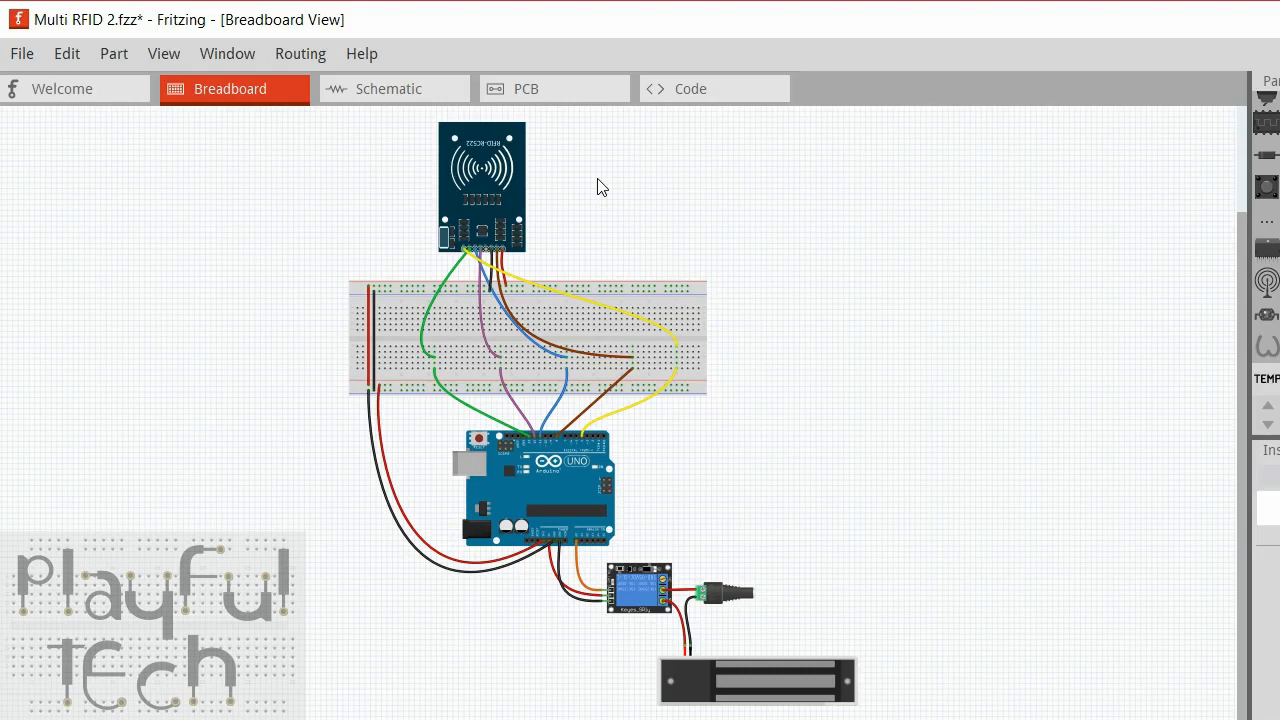
mouse_move(740, 492)
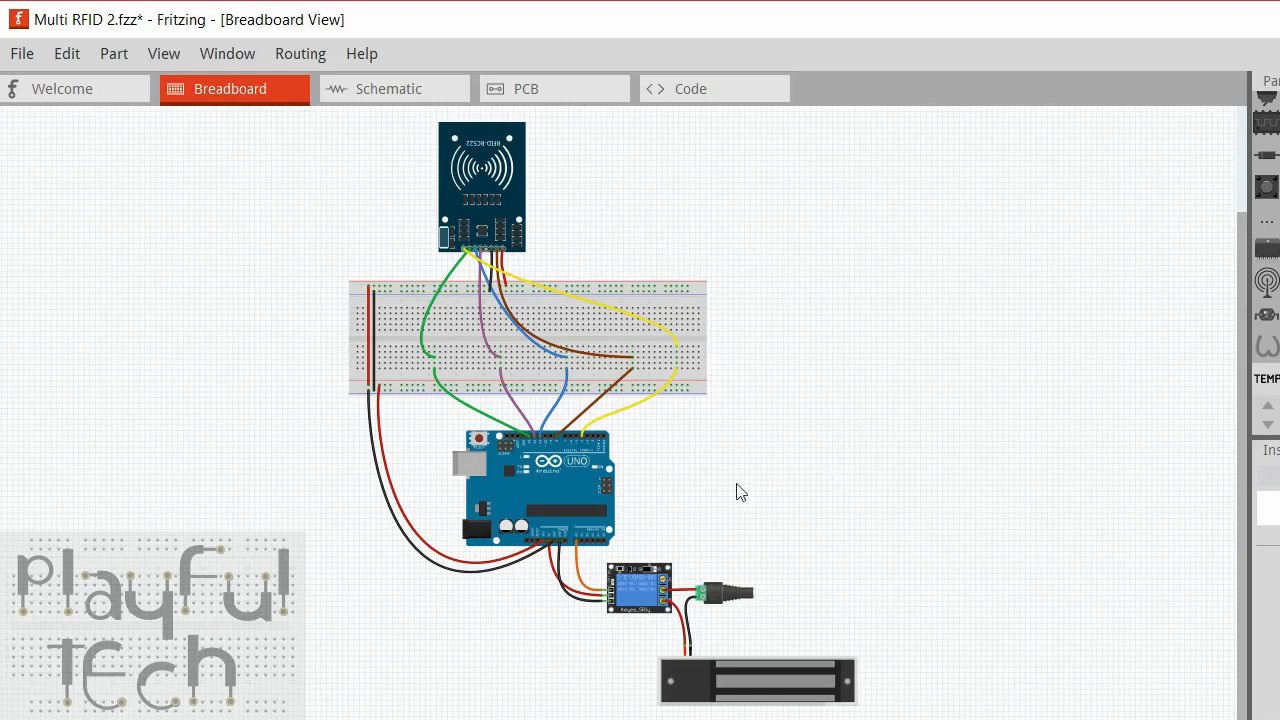
mouse_move(826, 448)
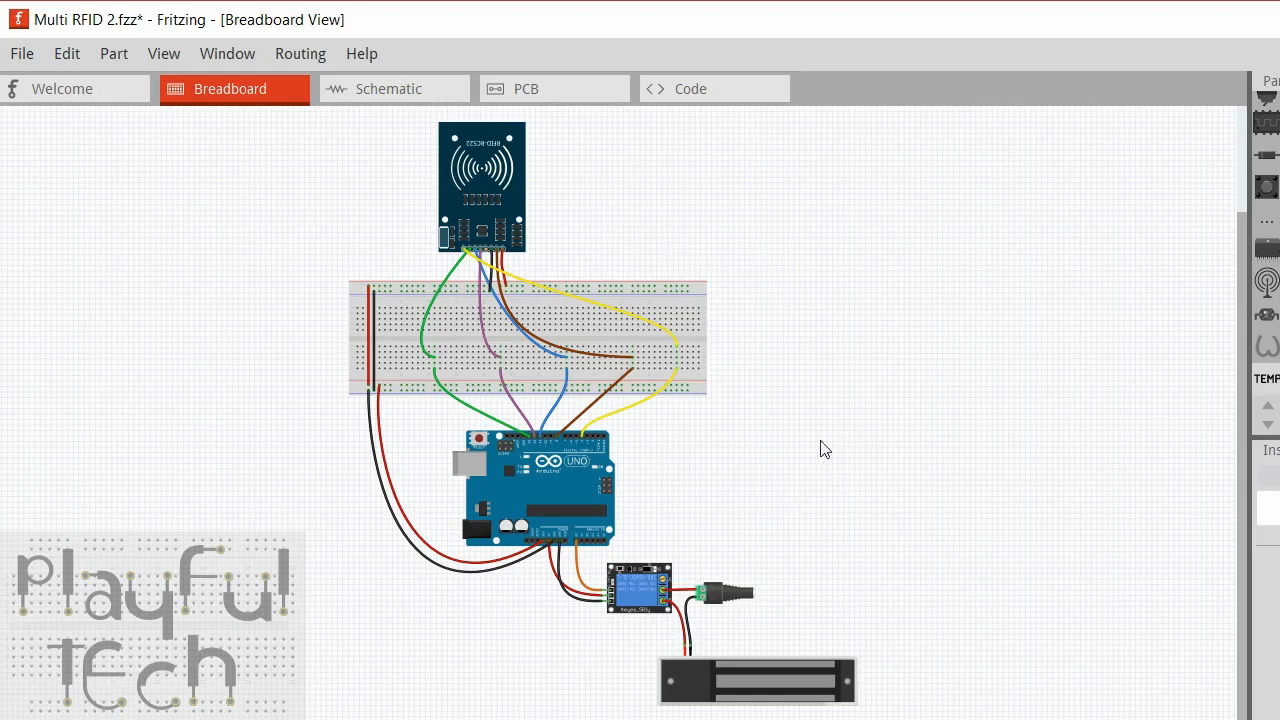
mouse_move(842, 237)
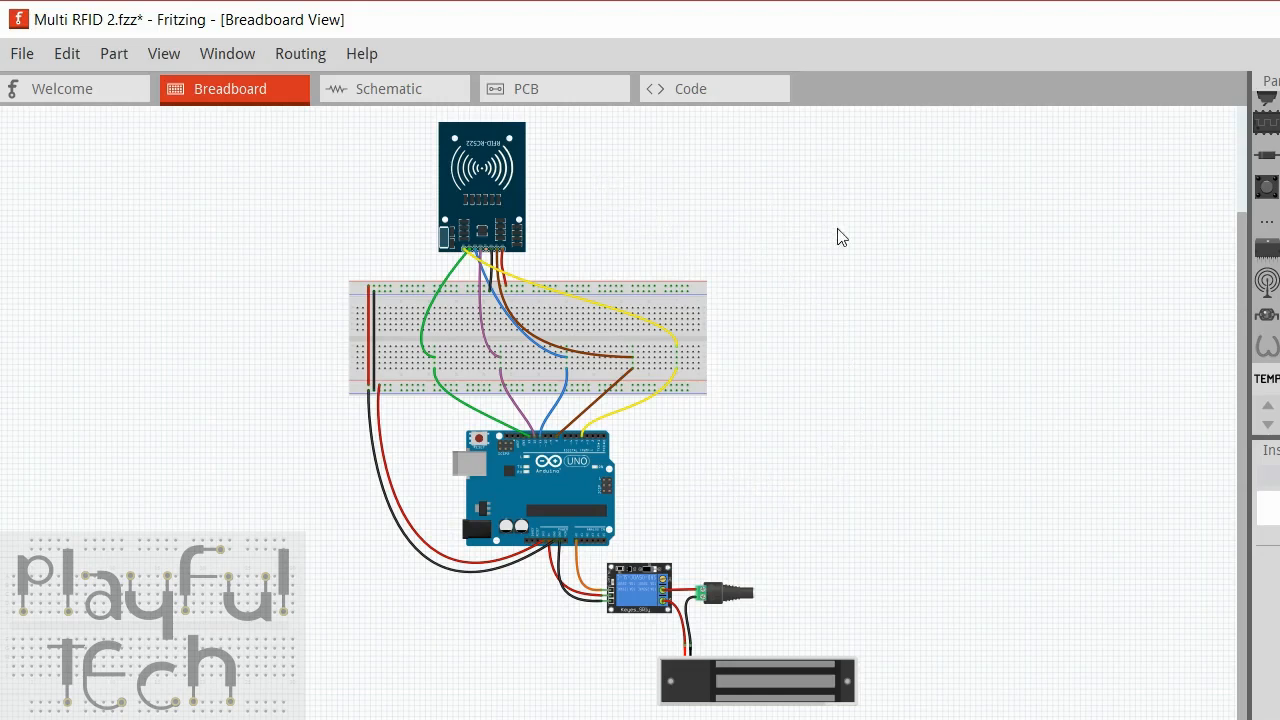
mouse_move(645, 187)
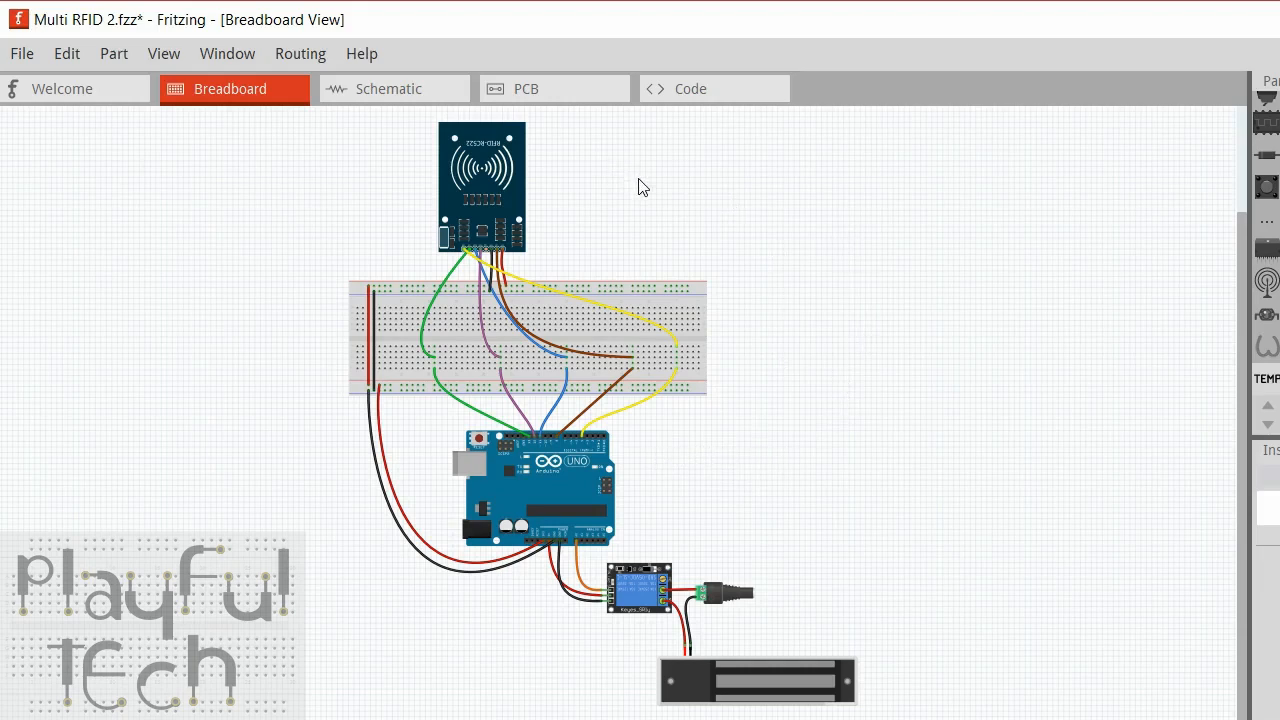
mouse_move(611, 173)
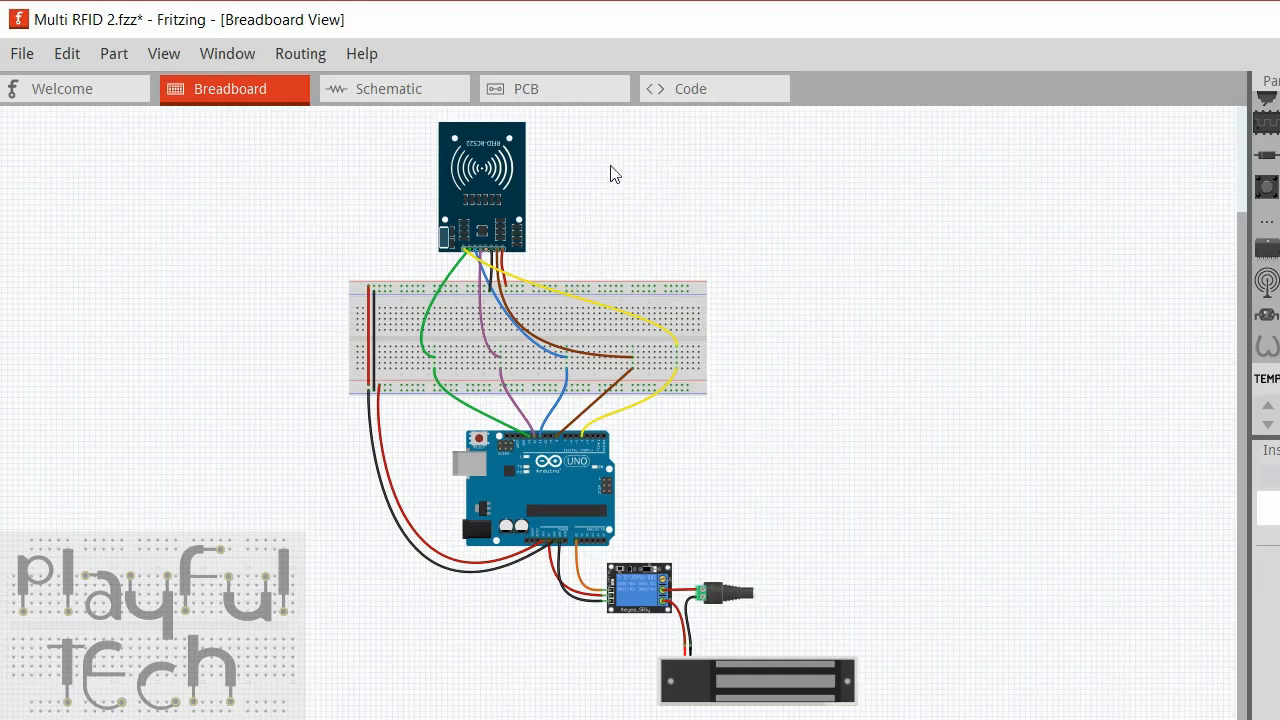
mouse_move(646, 185)
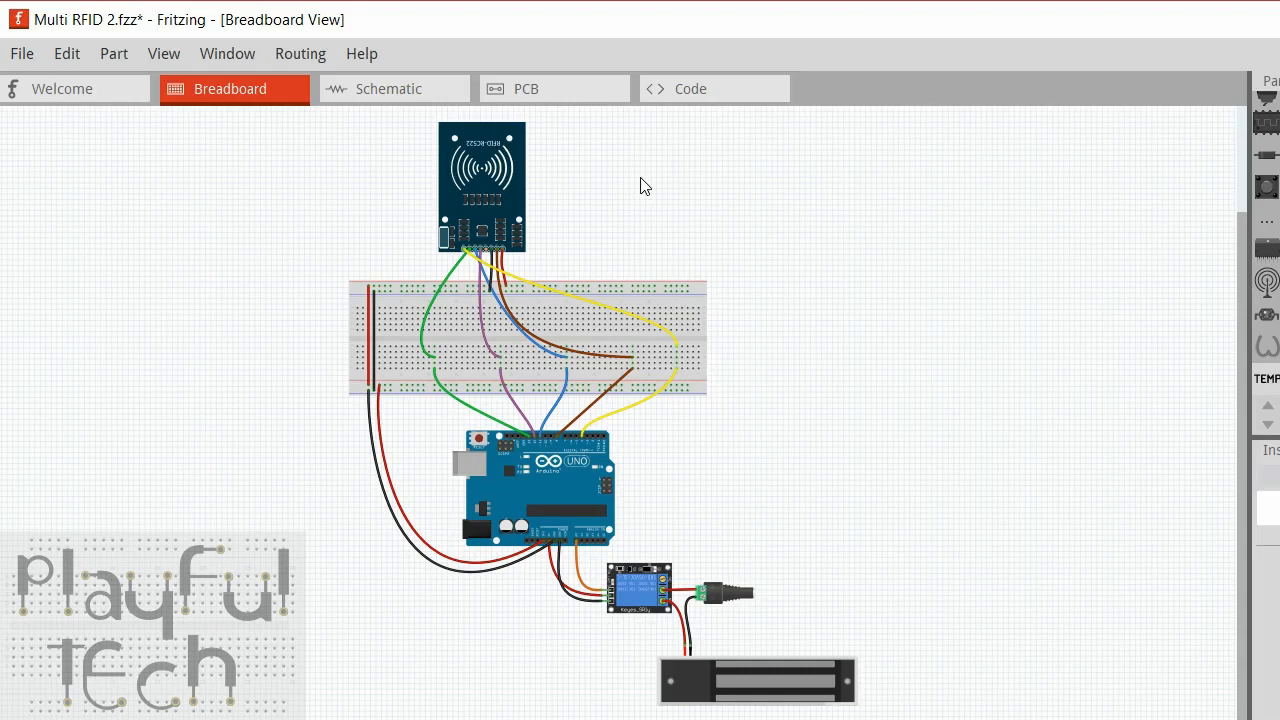
mouse_move(697, 526)
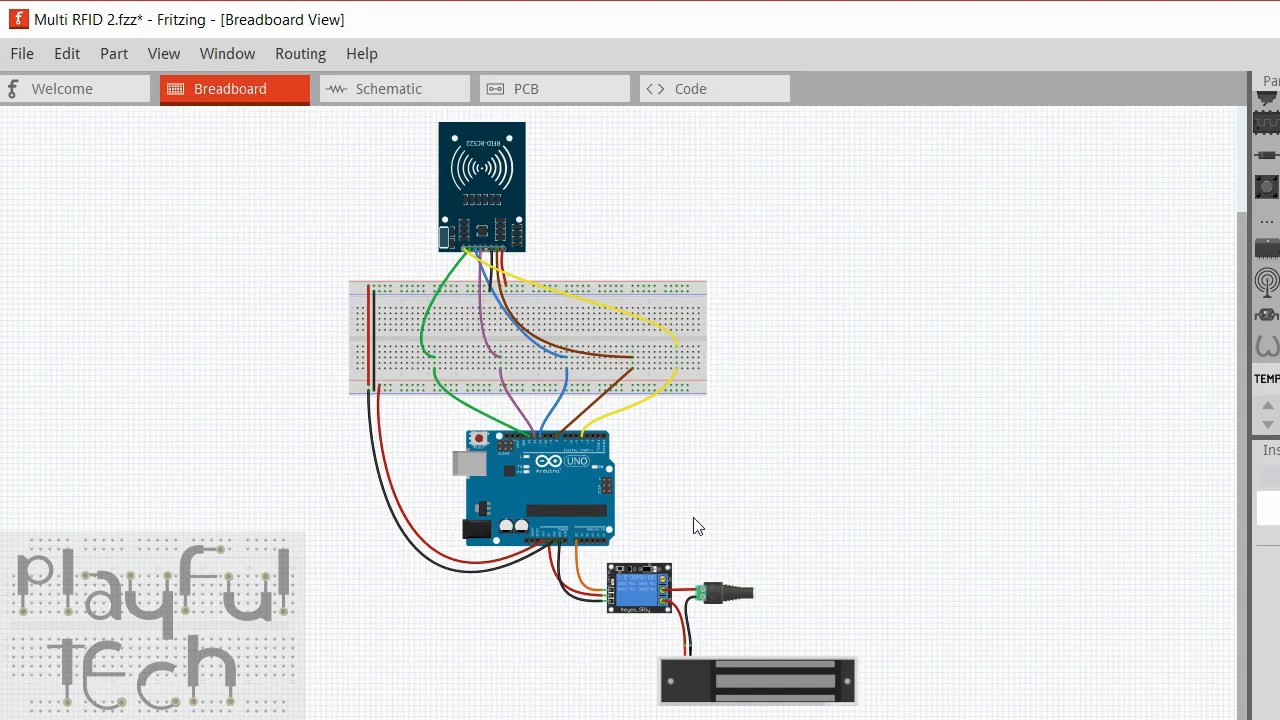
mouse_move(695, 485)
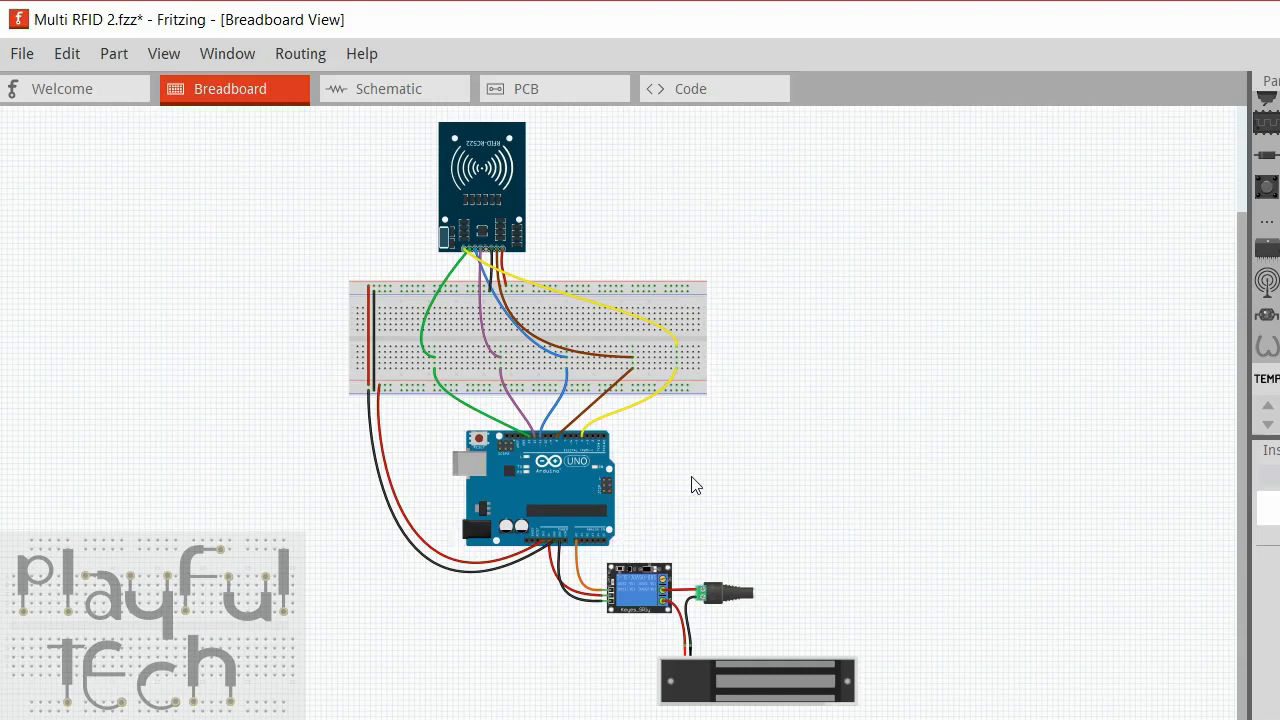
mouse_move(744, 480)
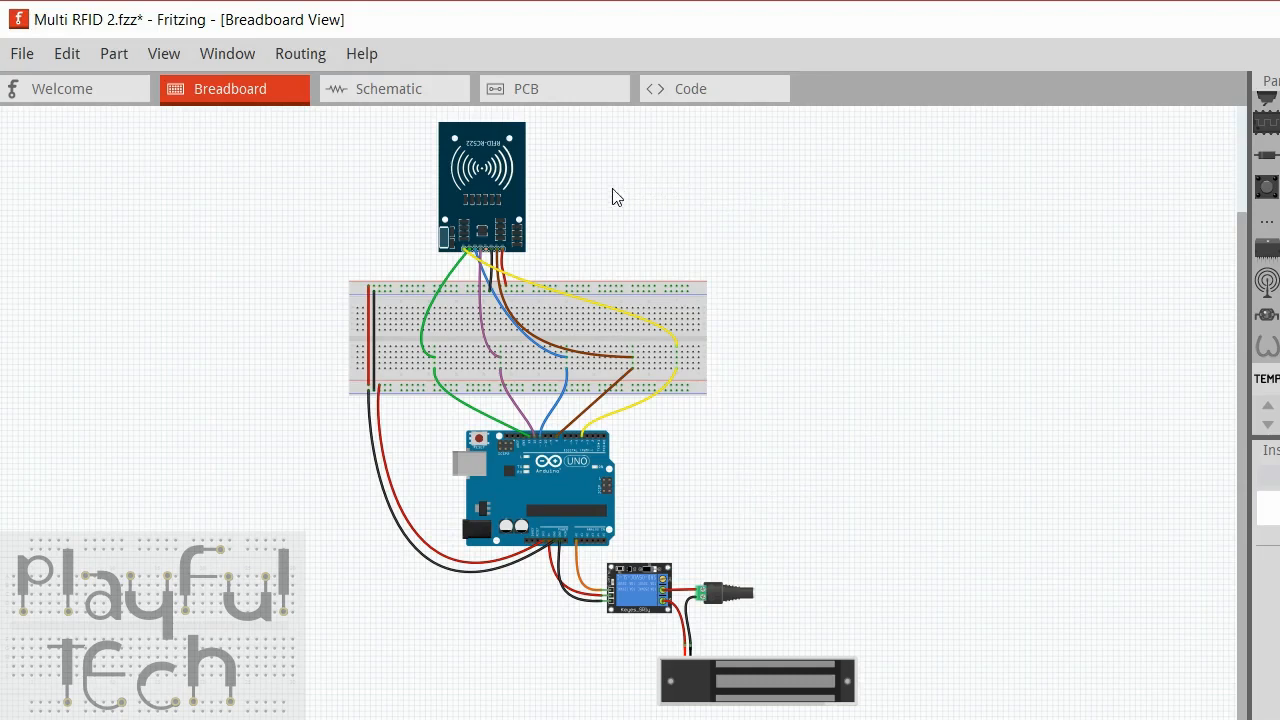
mouse_move(418, 298)
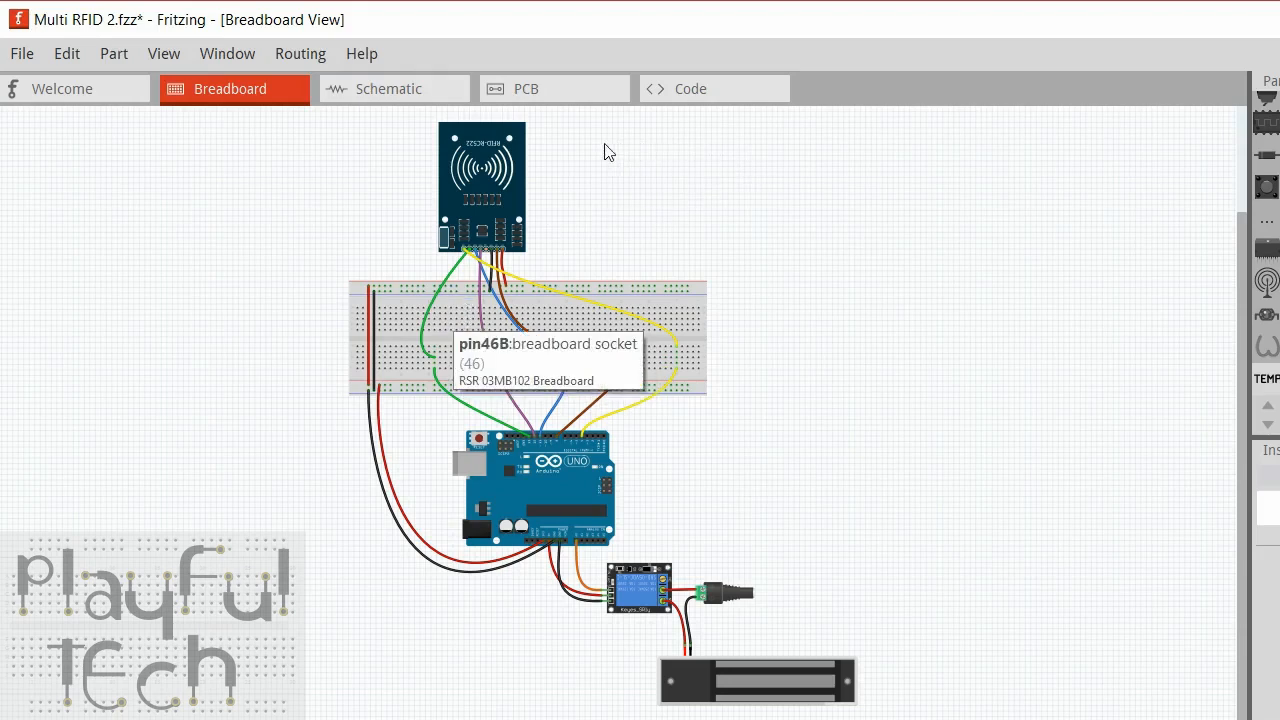
mouse_move(889, 188)
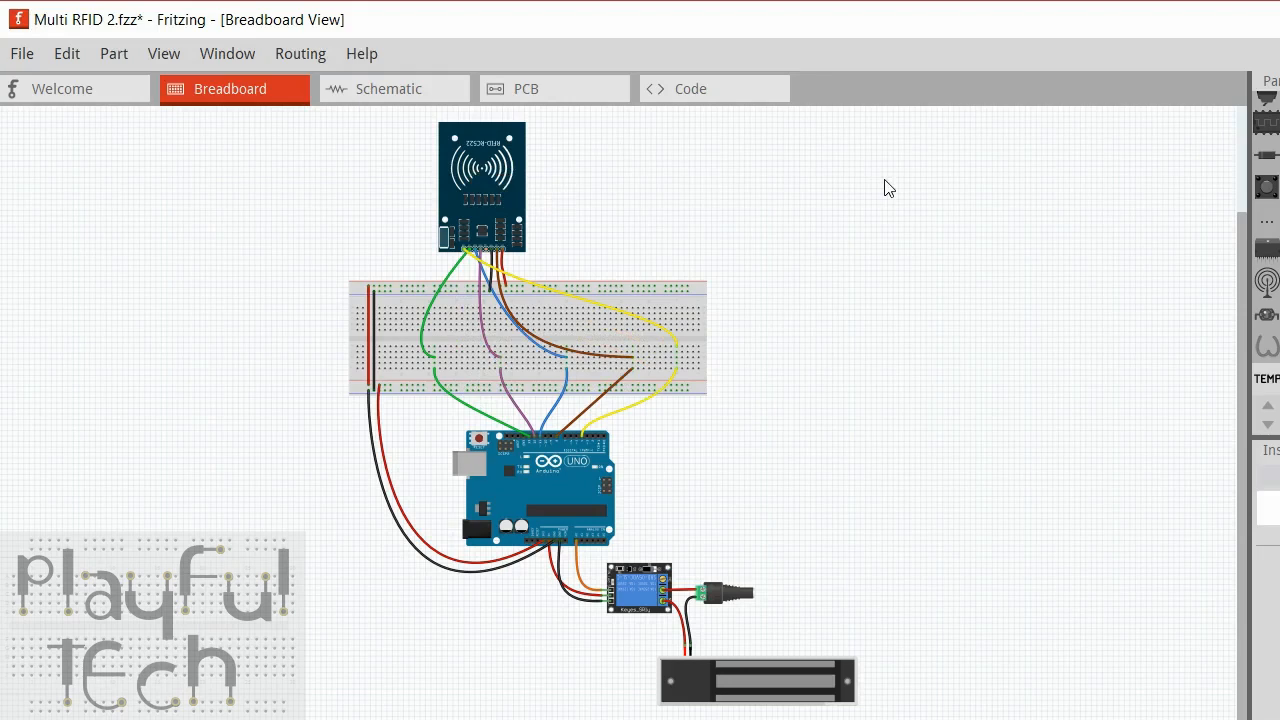
mouse_move(864, 203)
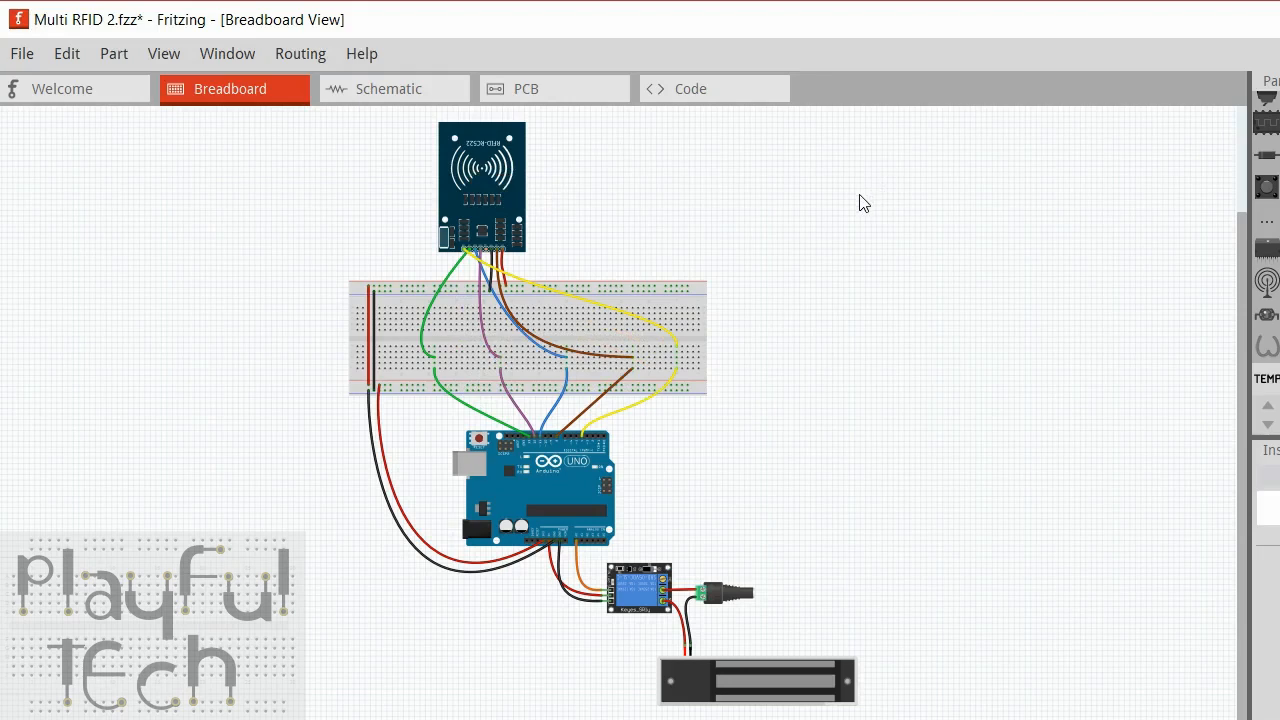
mouse_move(824, 452)
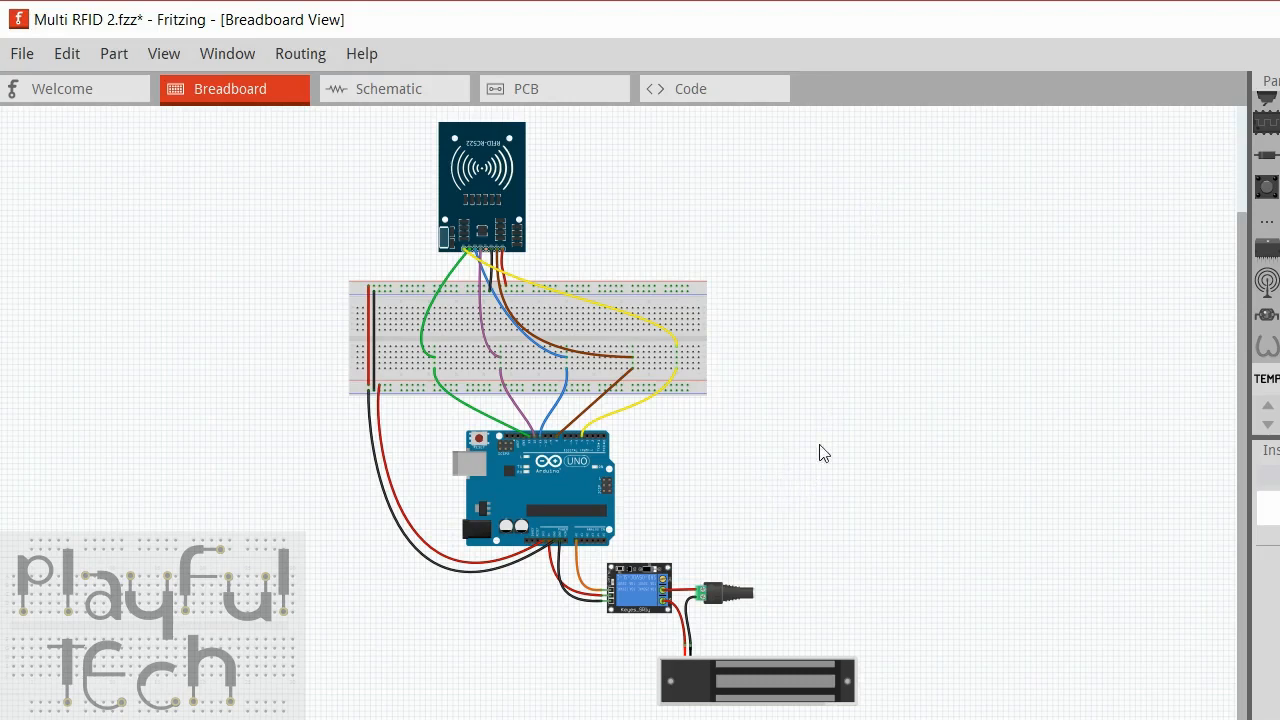
mouse_move(660, 395)
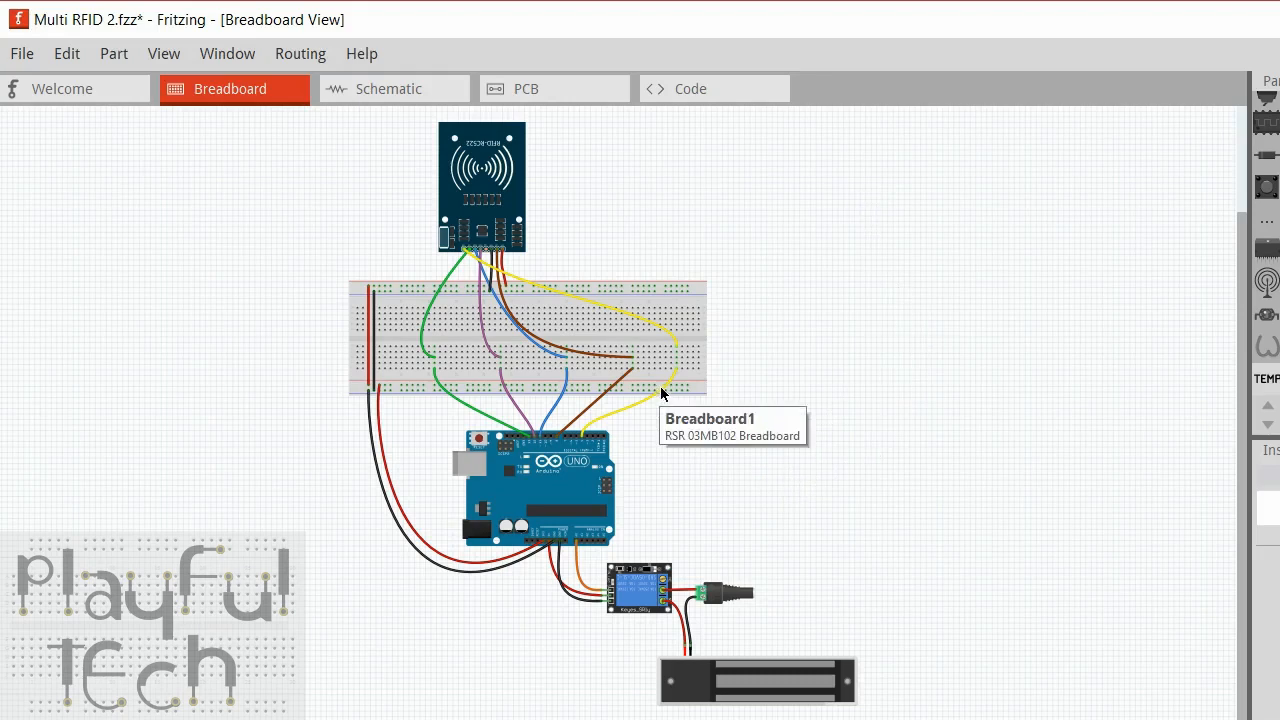
mouse_move(653, 328)
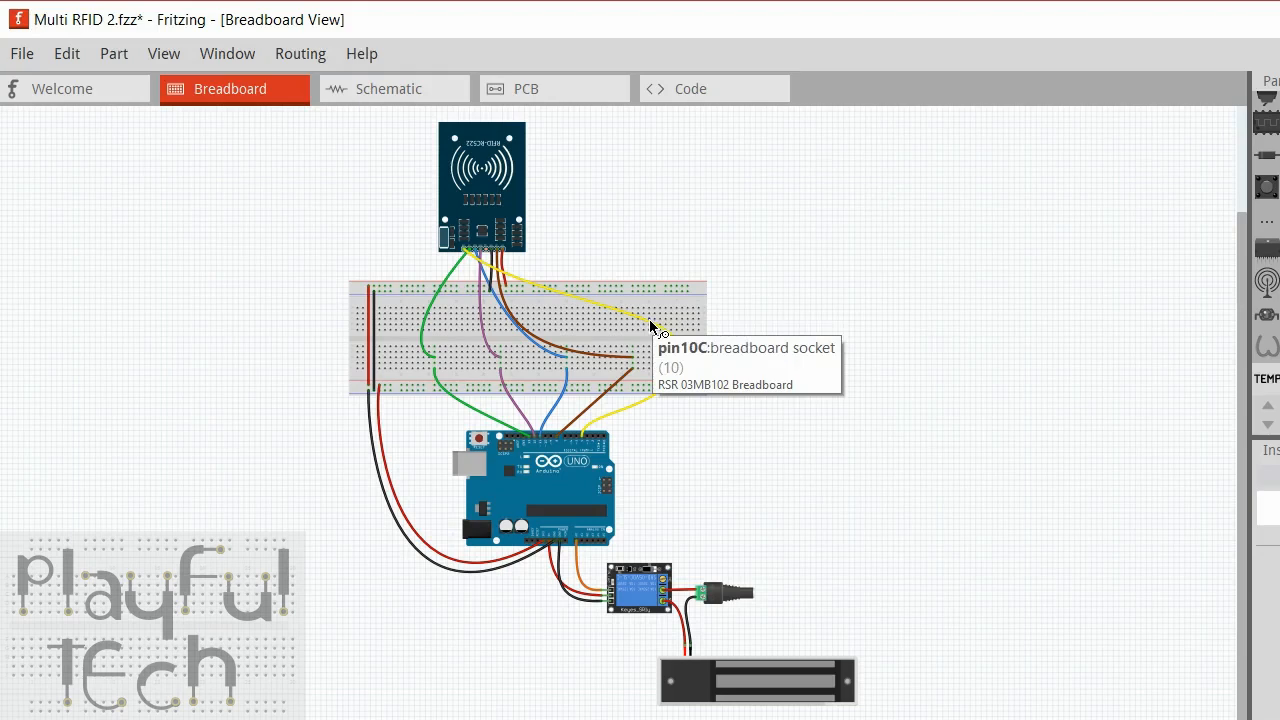
mouse_move(833, 263)
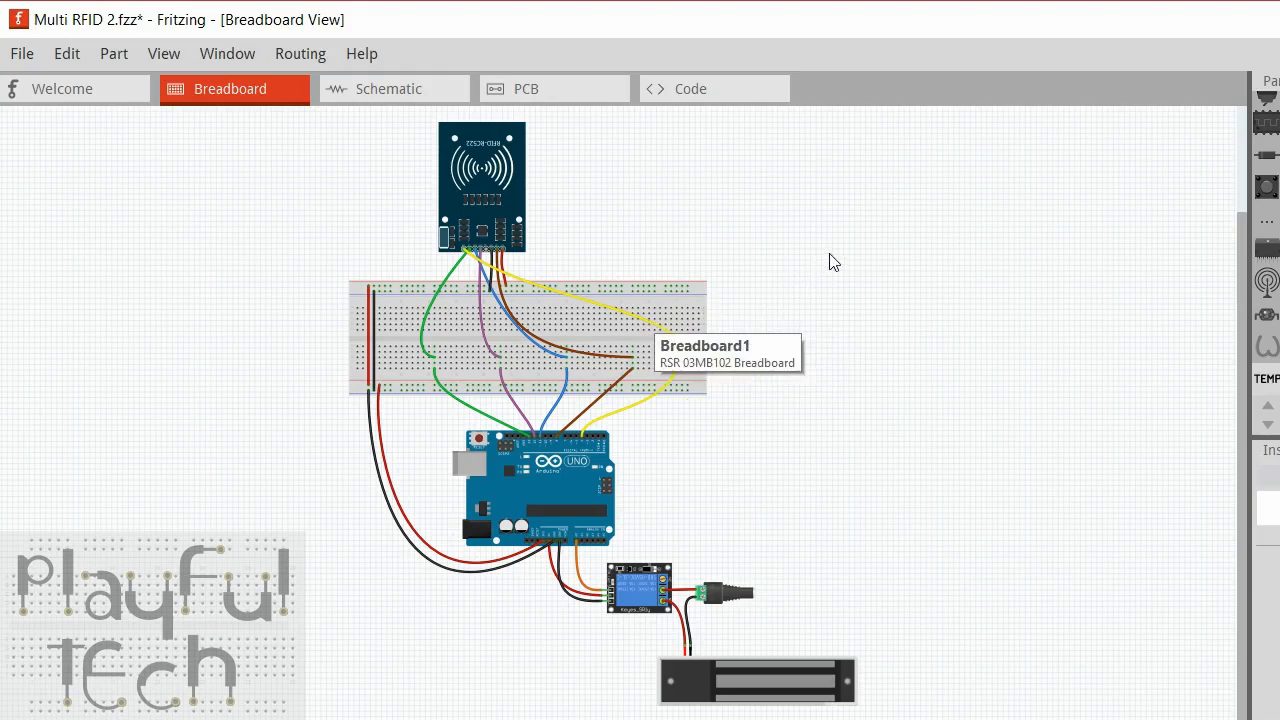
mouse_move(632, 422)
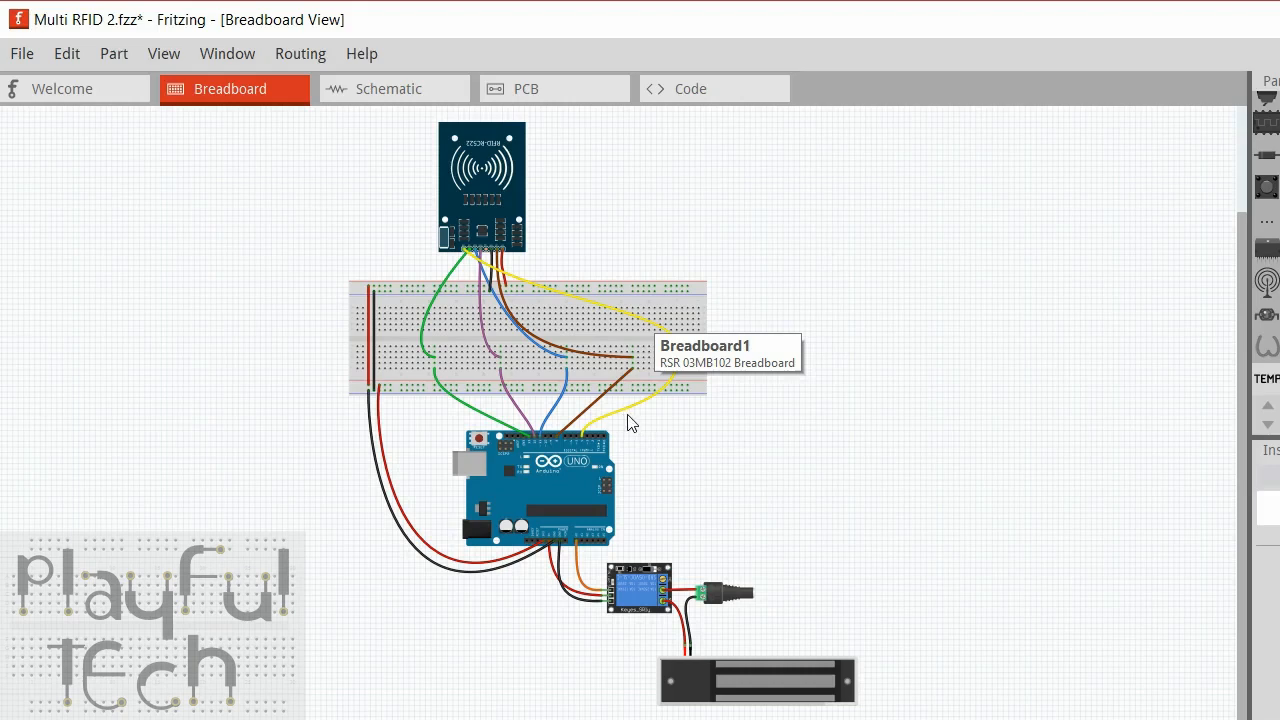
mouse_move(707, 442)
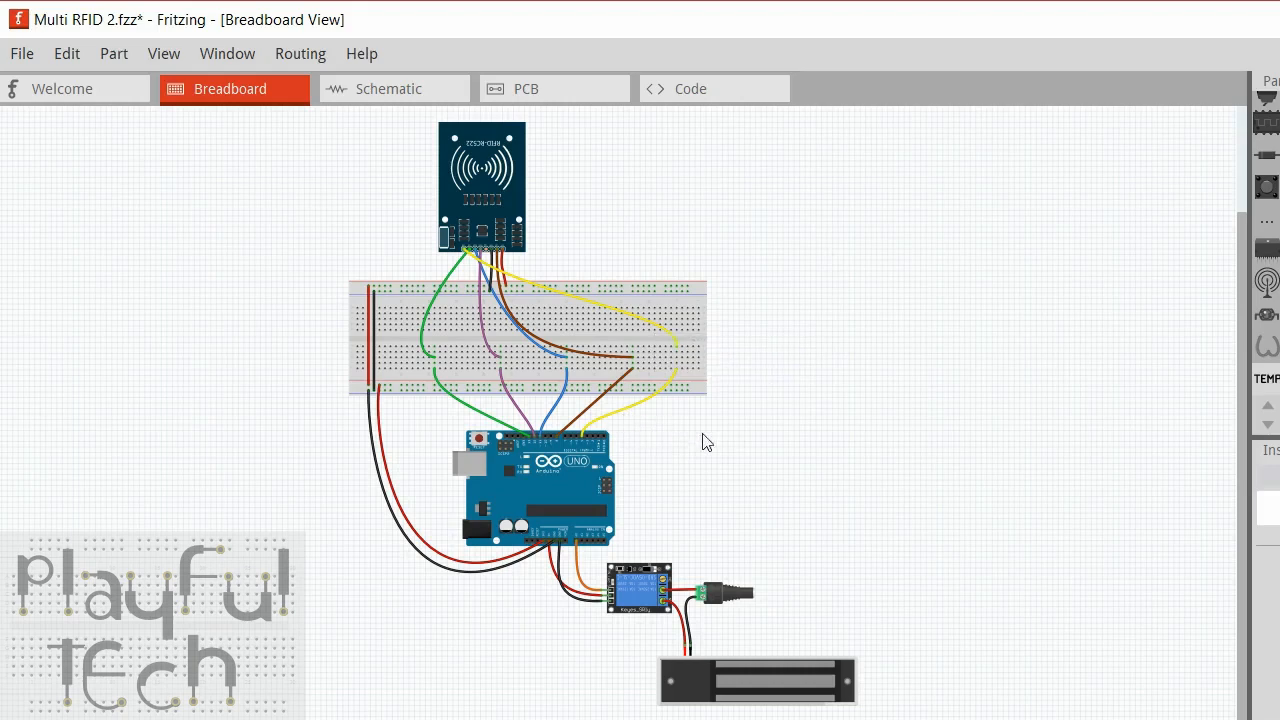
mouse_move(564, 191)
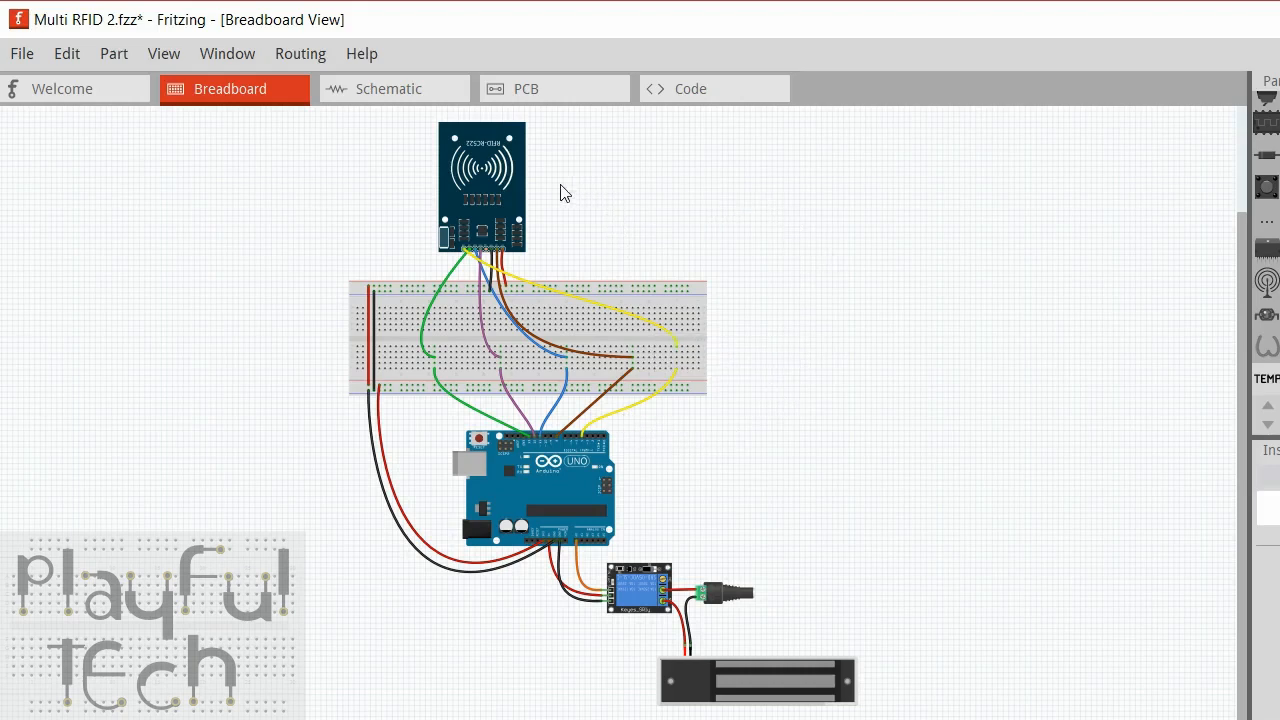
mouse_move(704, 176)
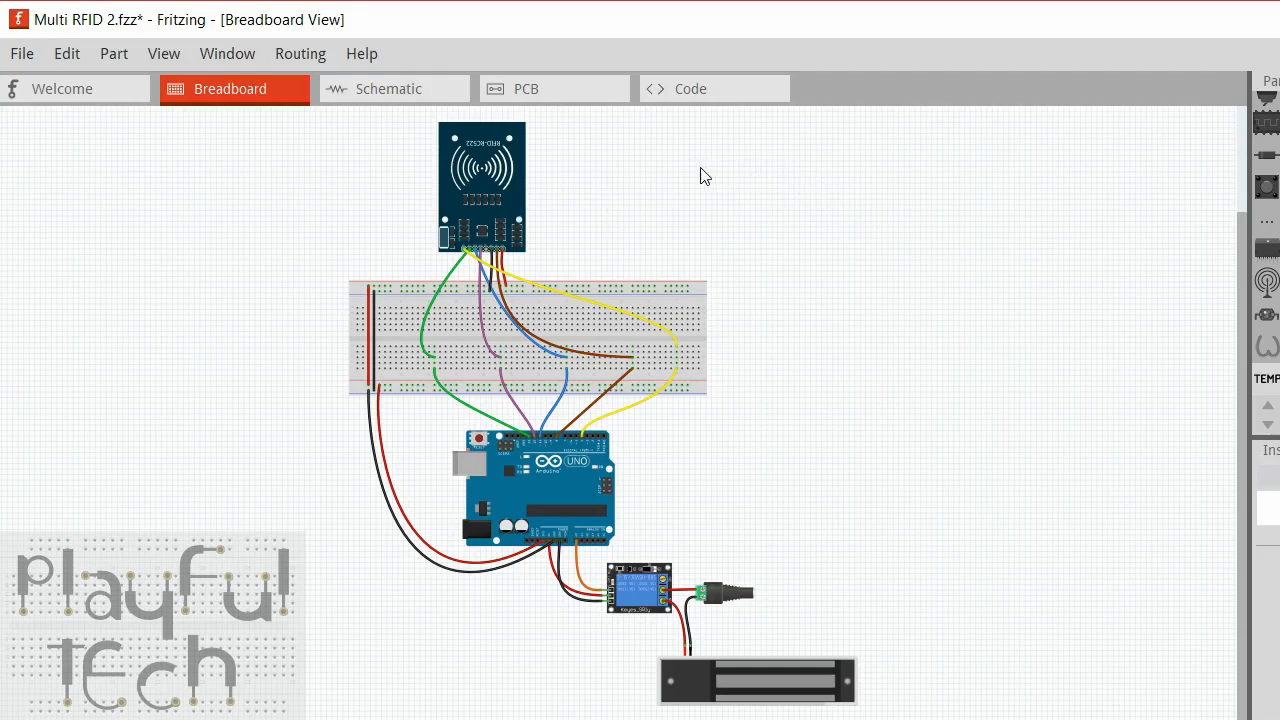
mouse_move(760, 221)
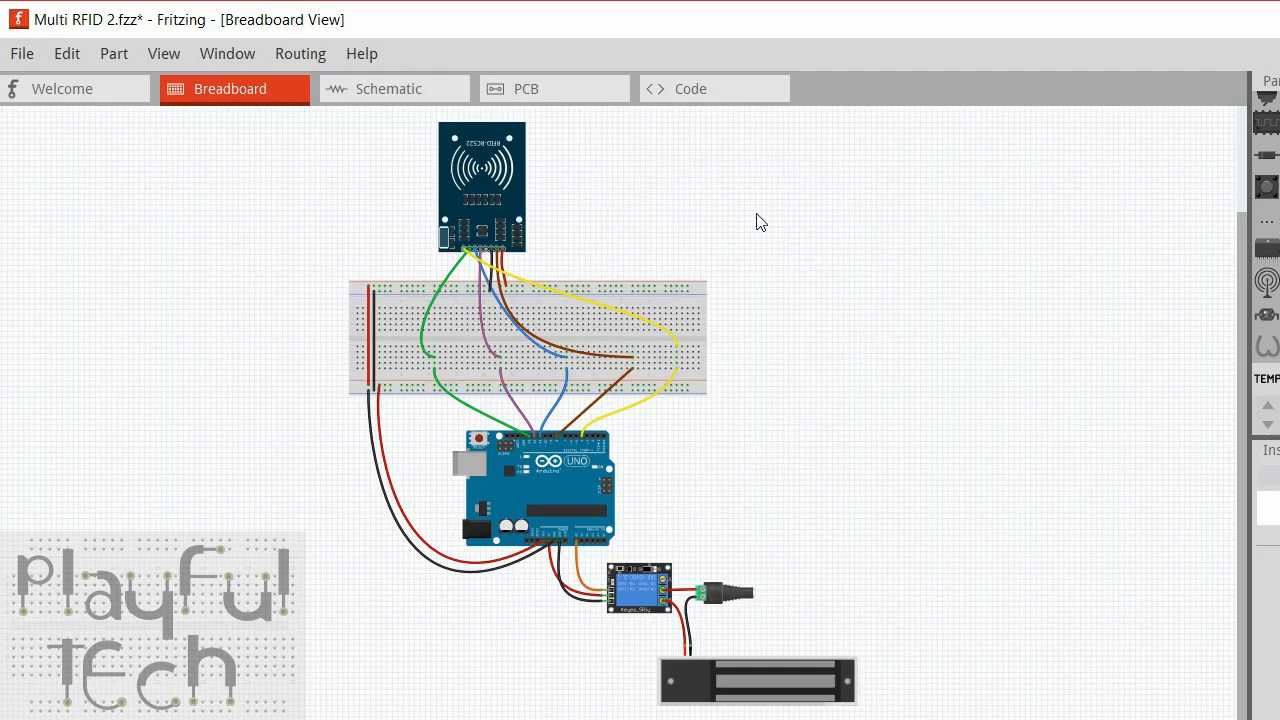
mouse_move(783, 211)
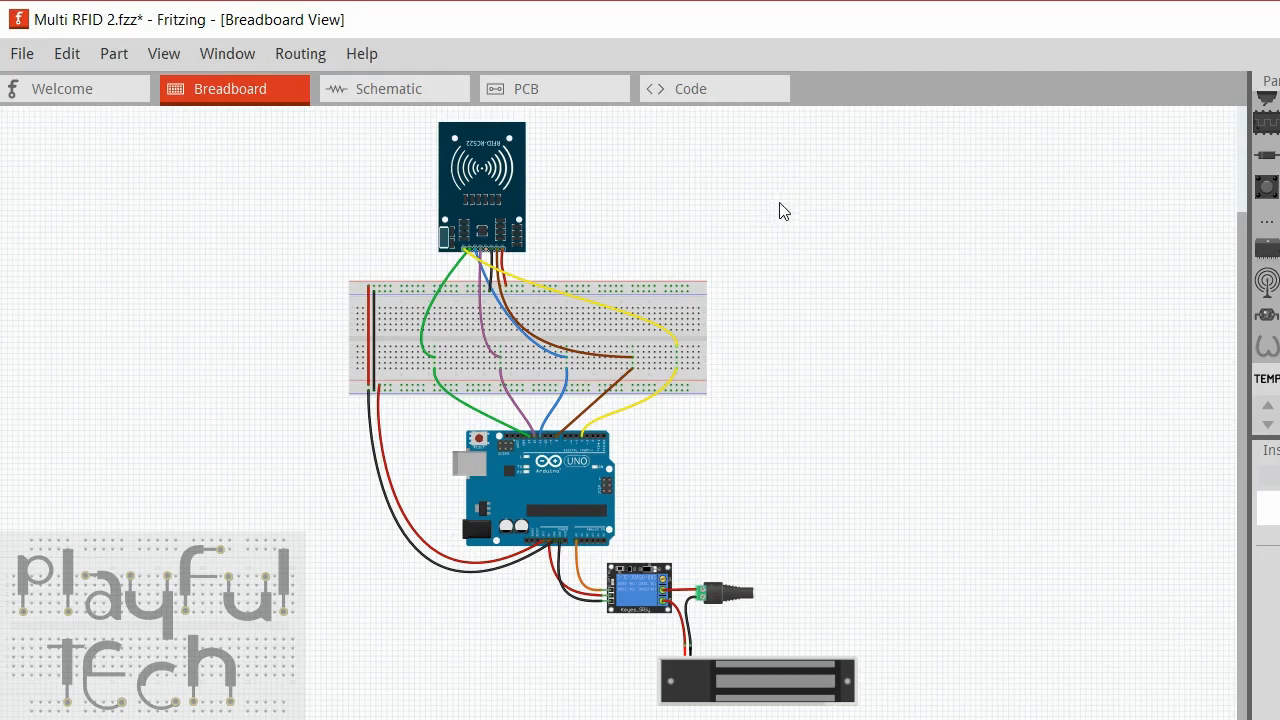
mouse_move(582, 306)
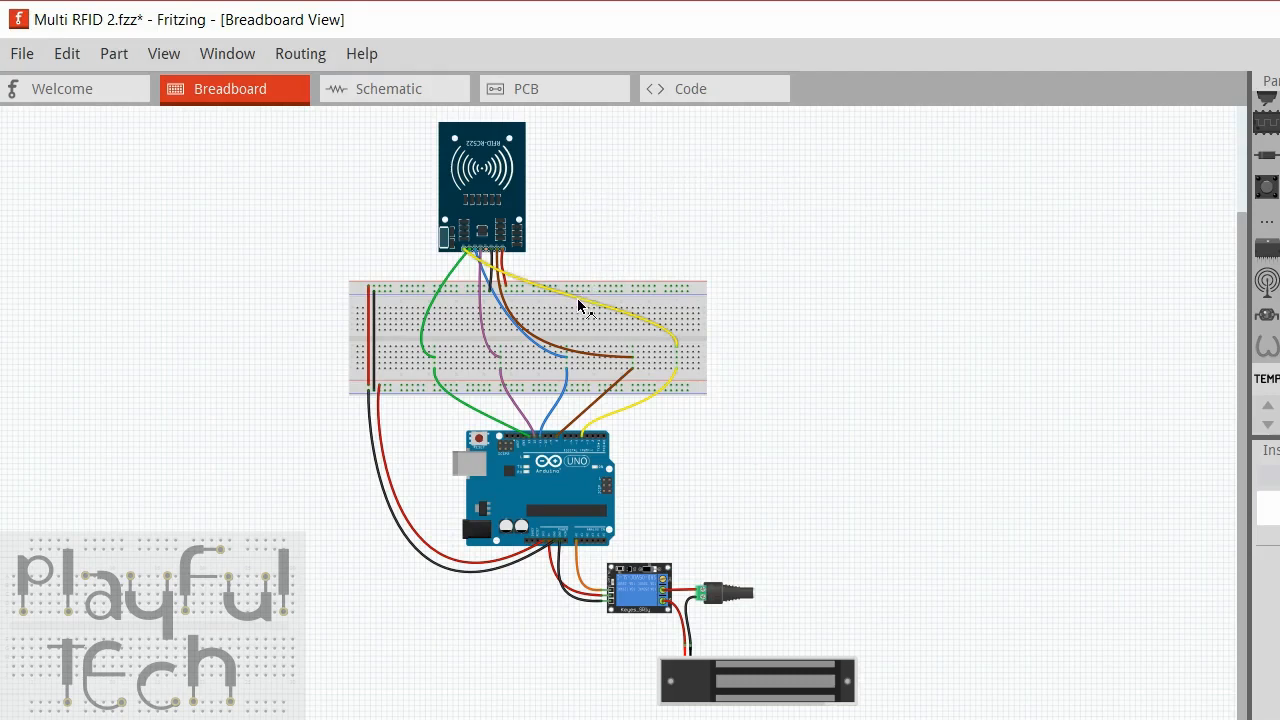
mouse_move(602, 437)
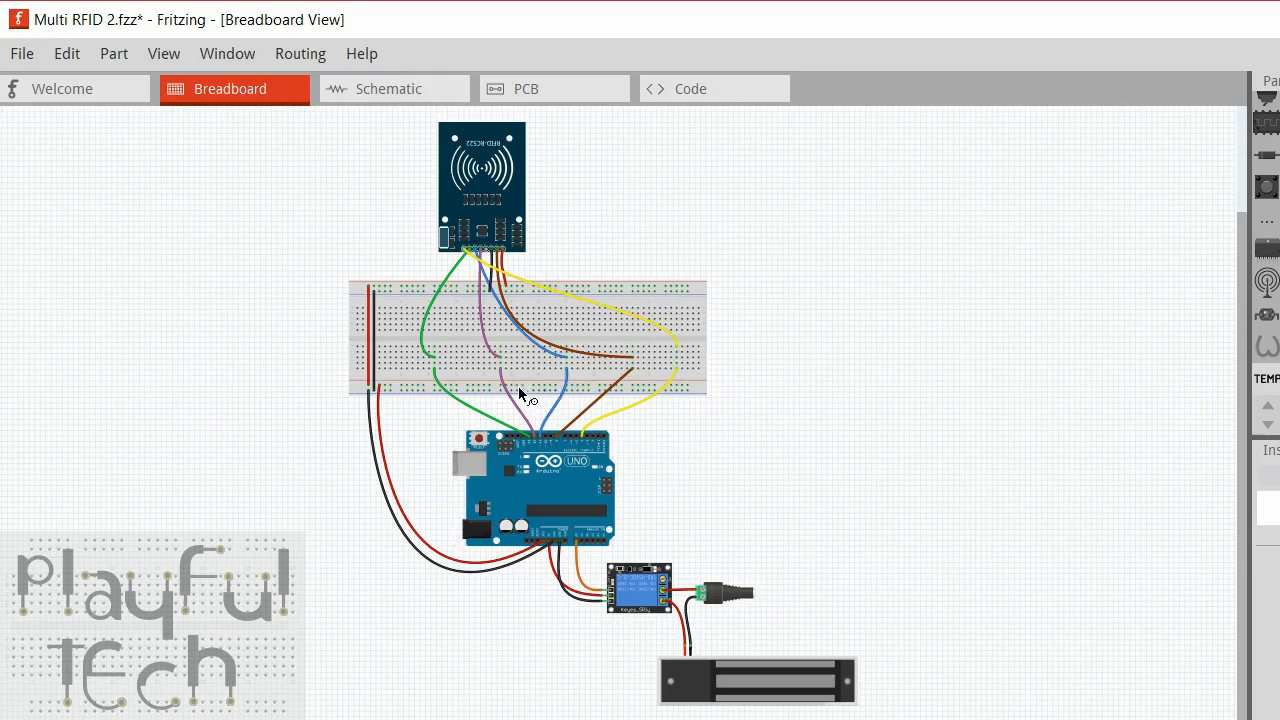
mouse_move(446, 395)
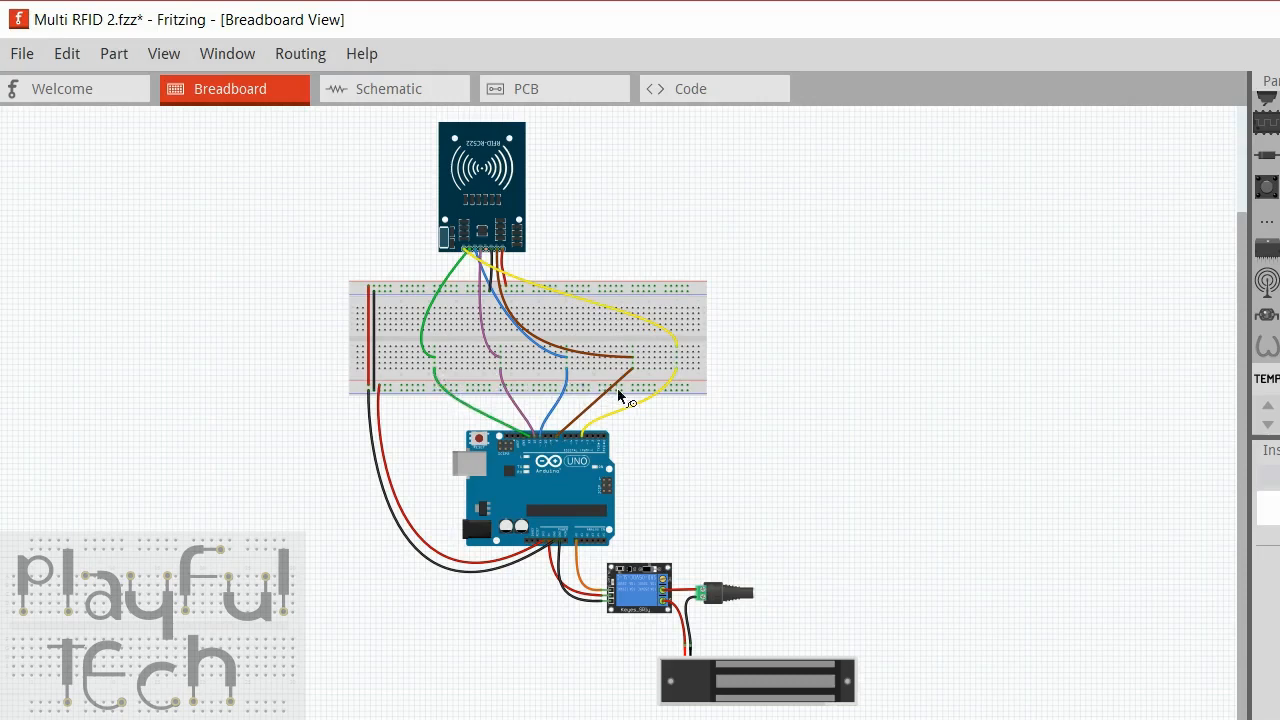
mouse_move(630, 383)
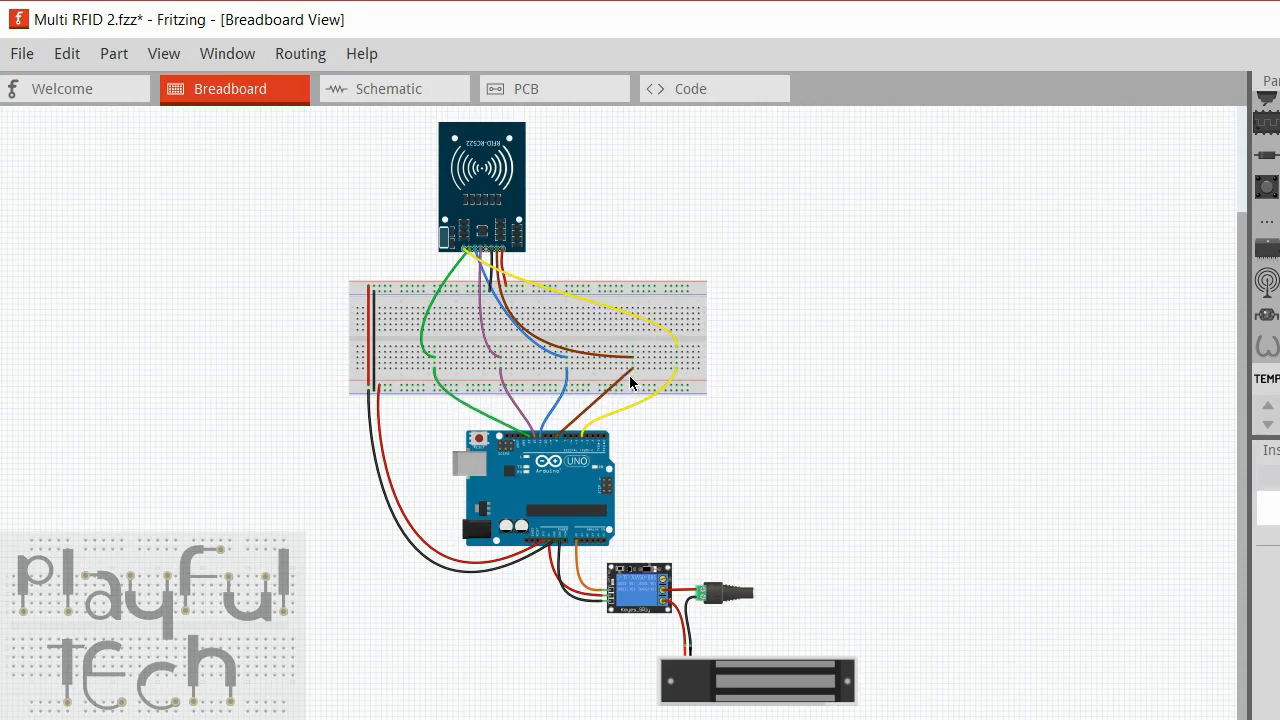
mouse_move(631, 382)
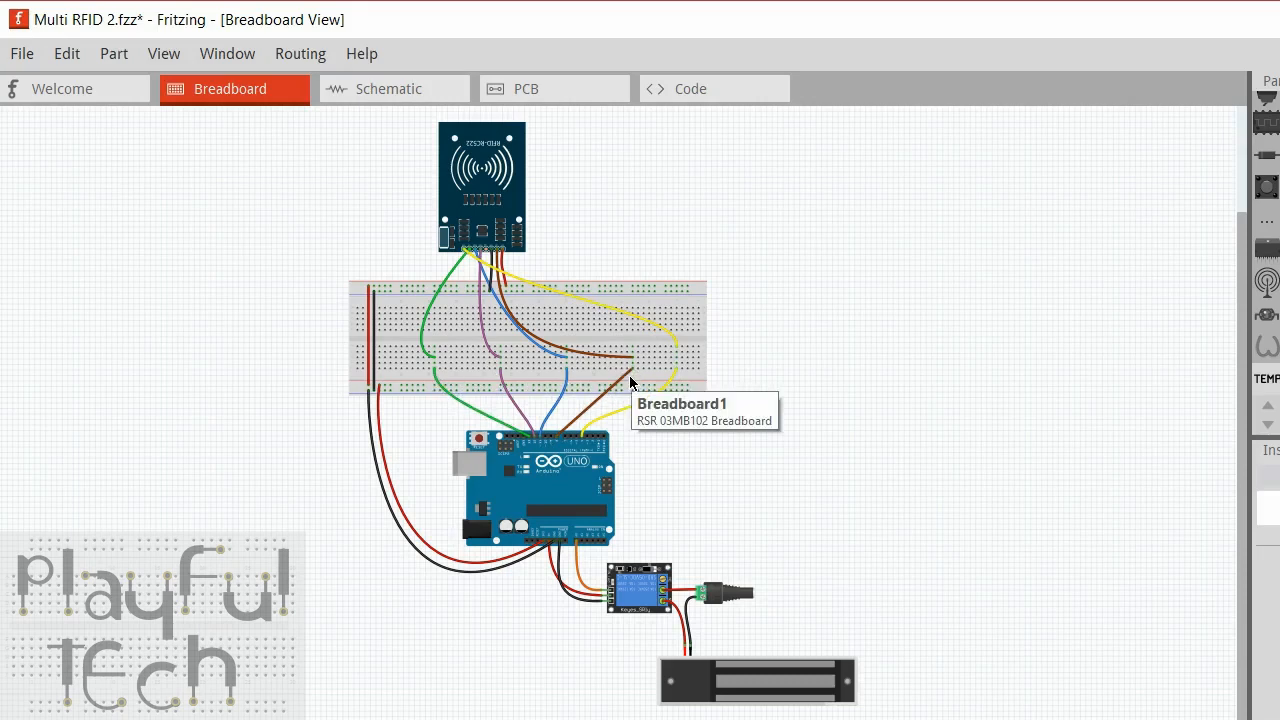
mouse_move(632, 378)
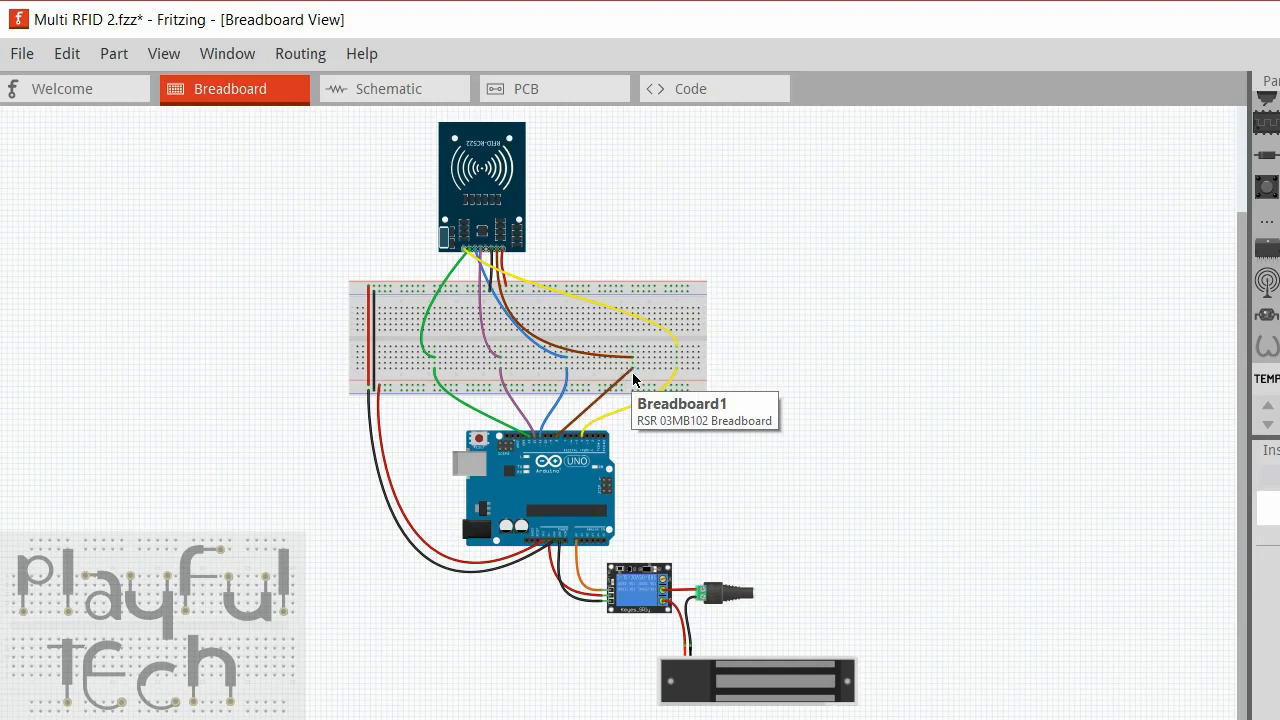
mouse_move(1007, 224)
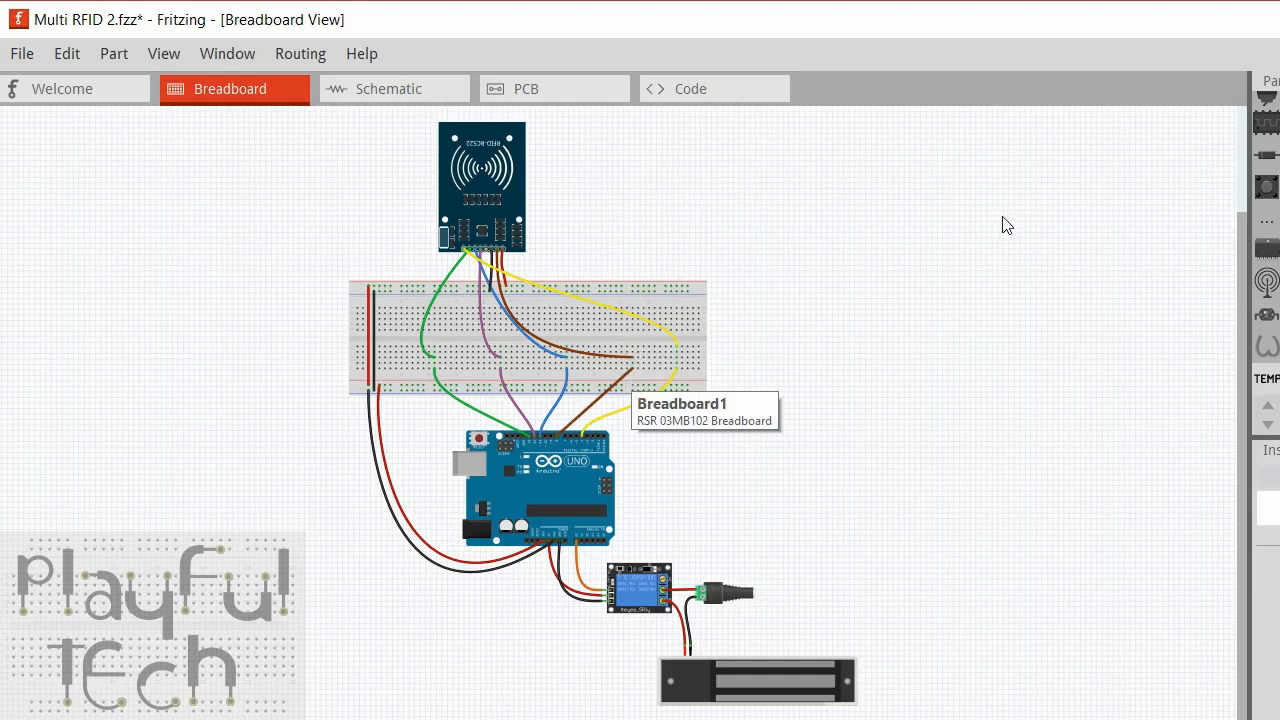
mouse_move(817, 414)
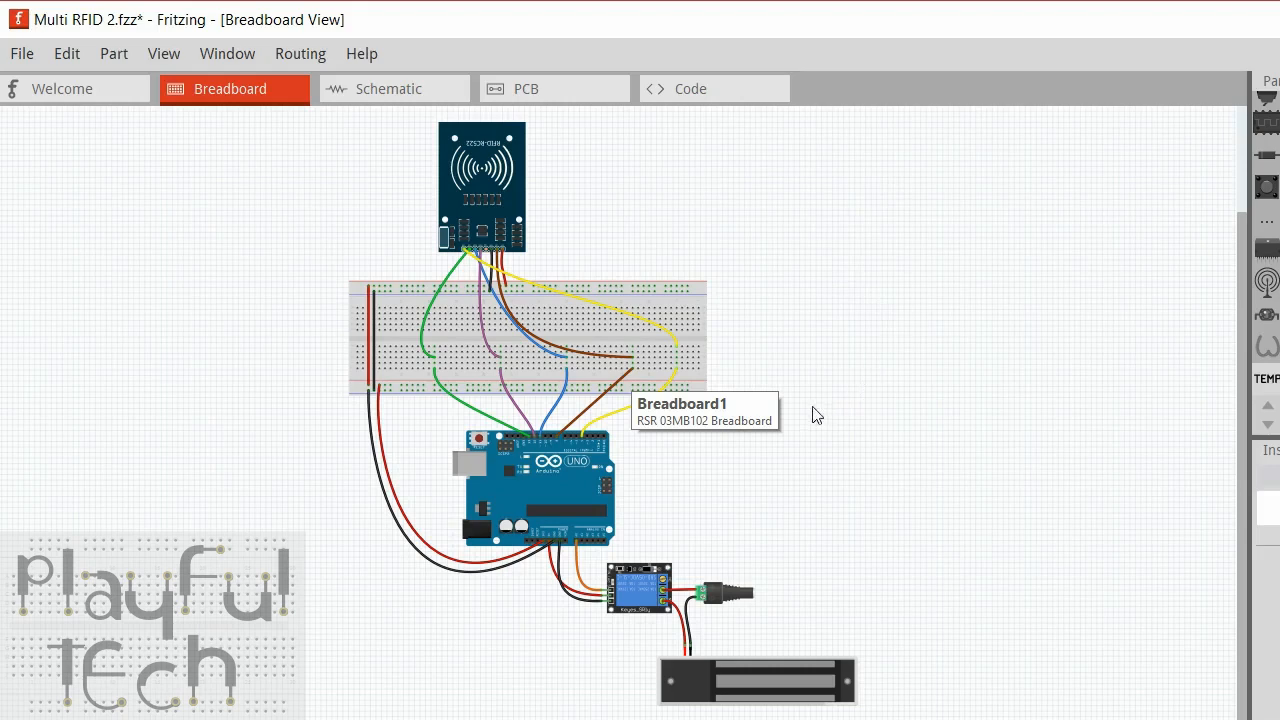
mouse_move(649, 375)
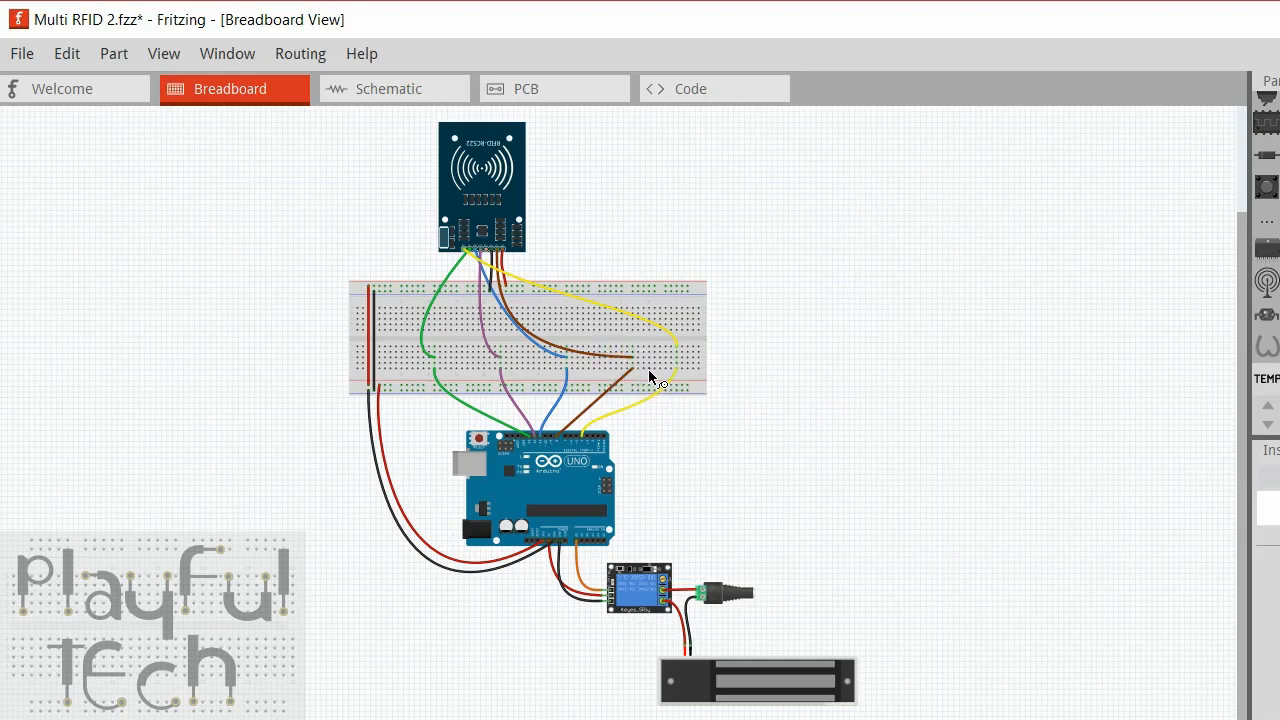
mouse_move(885, 370)
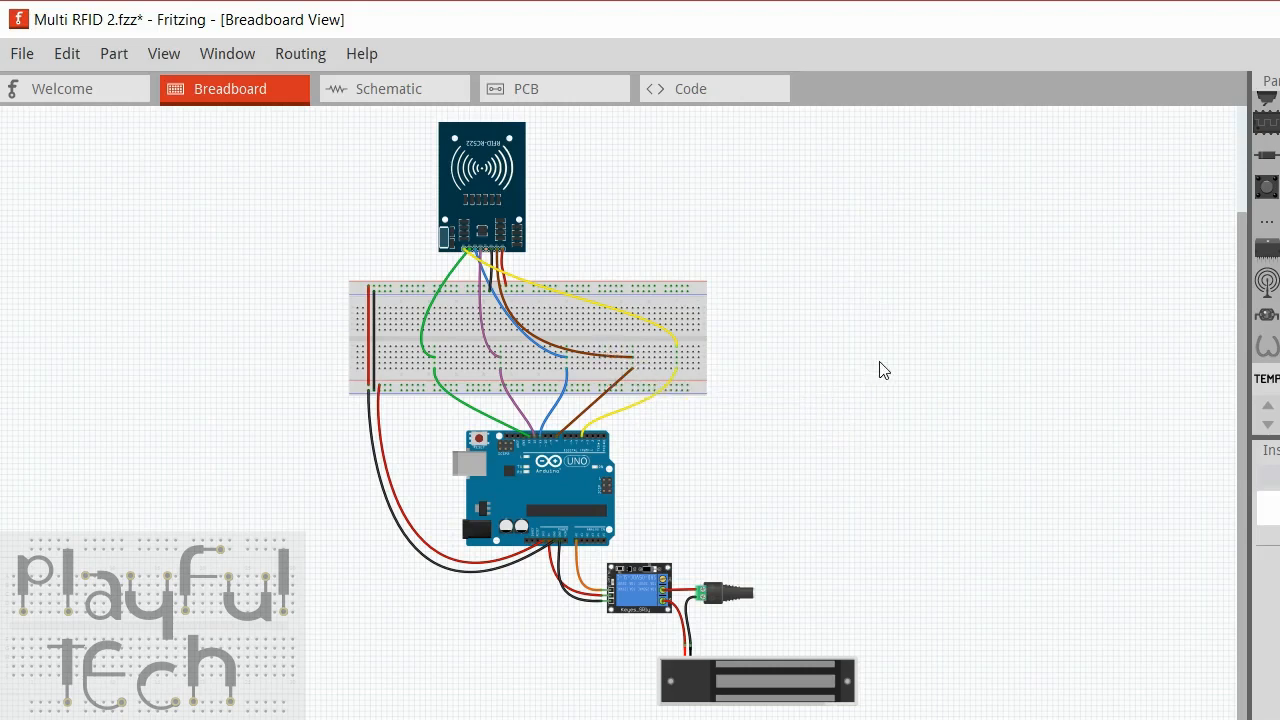
mouse_move(630, 237)
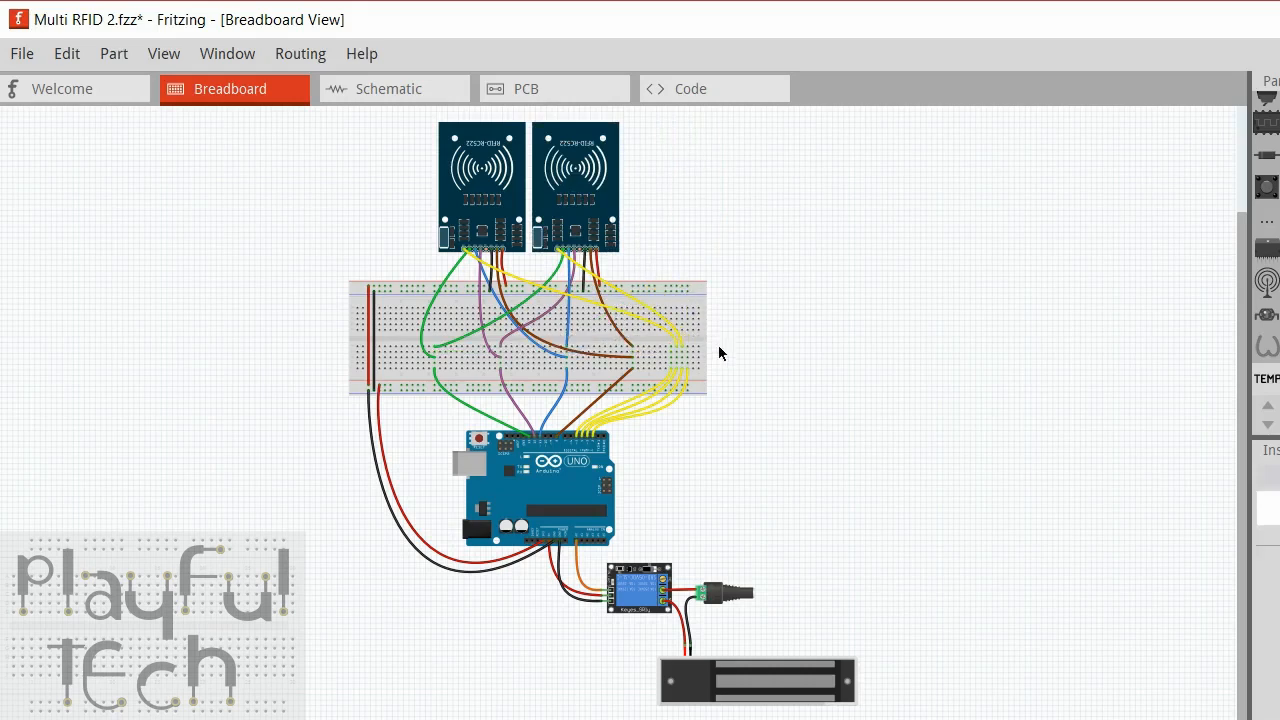
mouse_move(598, 313)
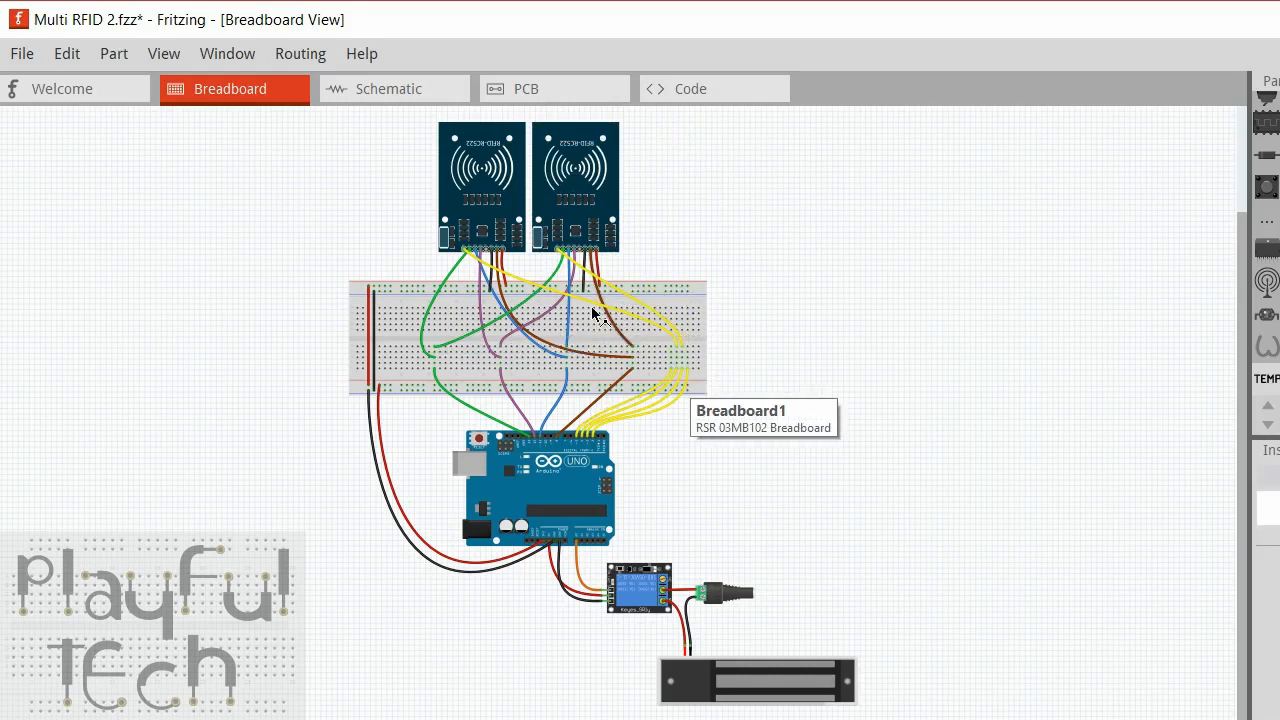
mouse_move(482, 350)
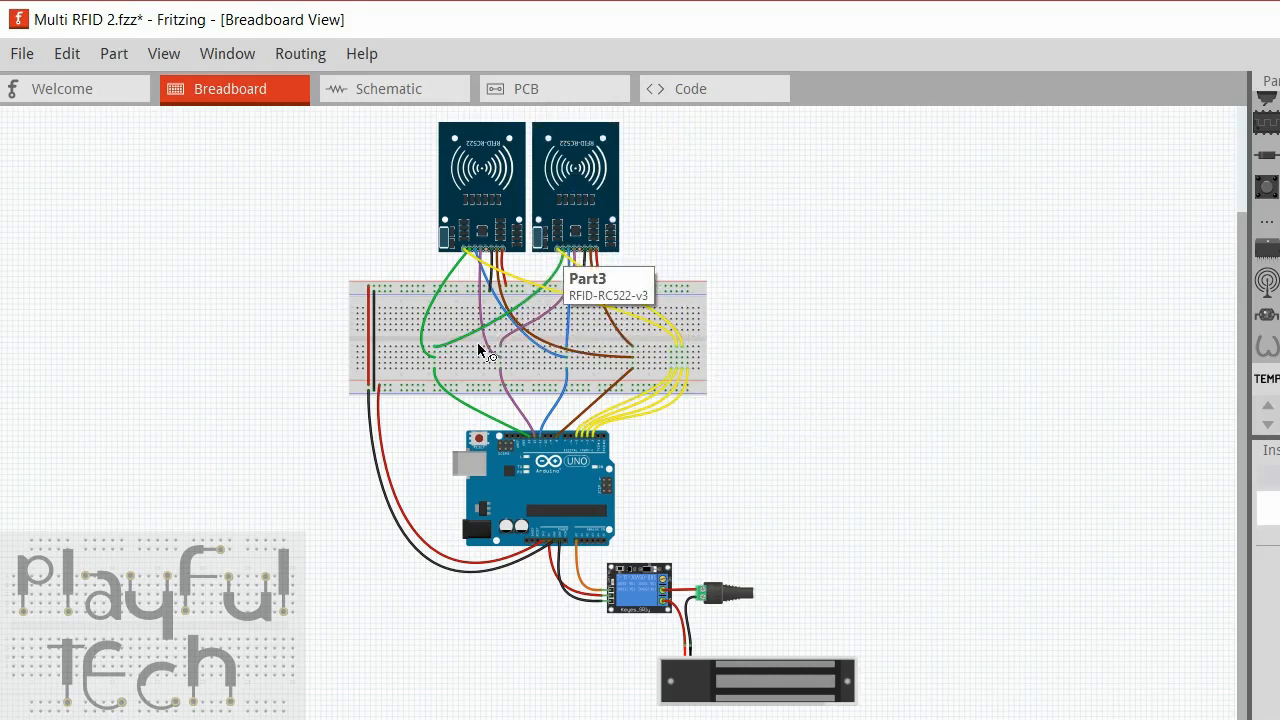
mouse_move(491, 416)
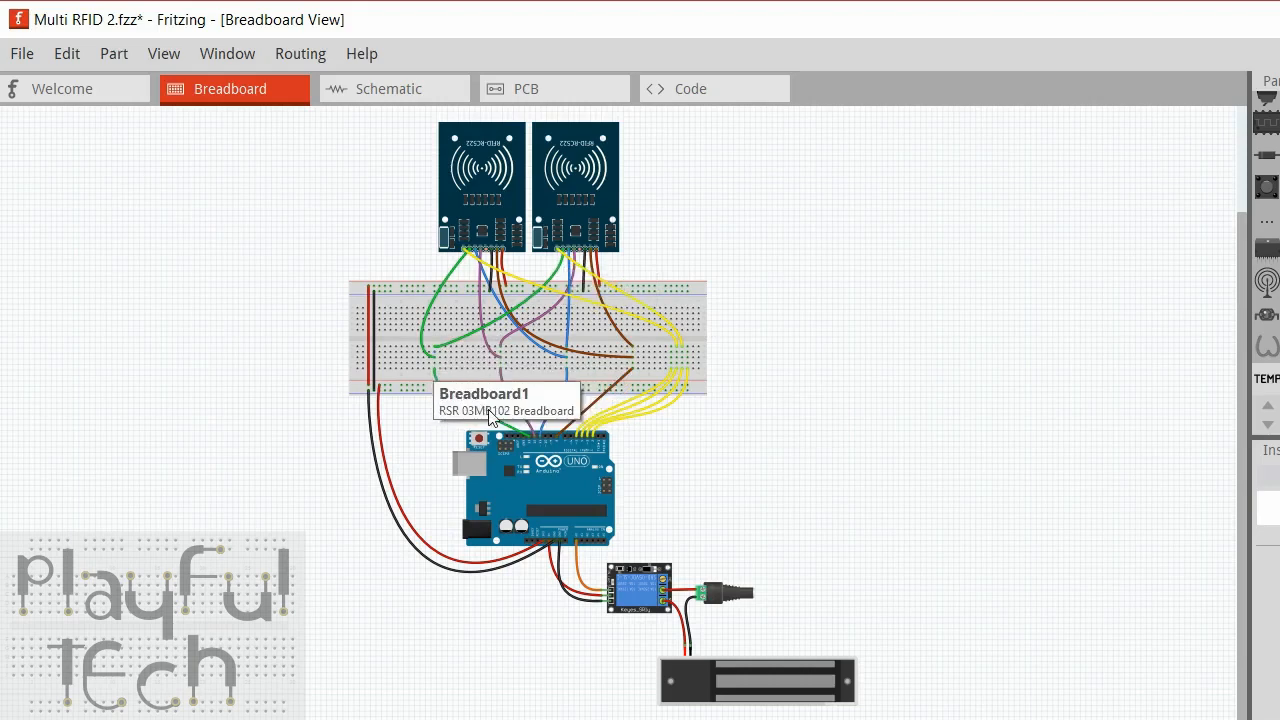
mouse_move(551, 302)
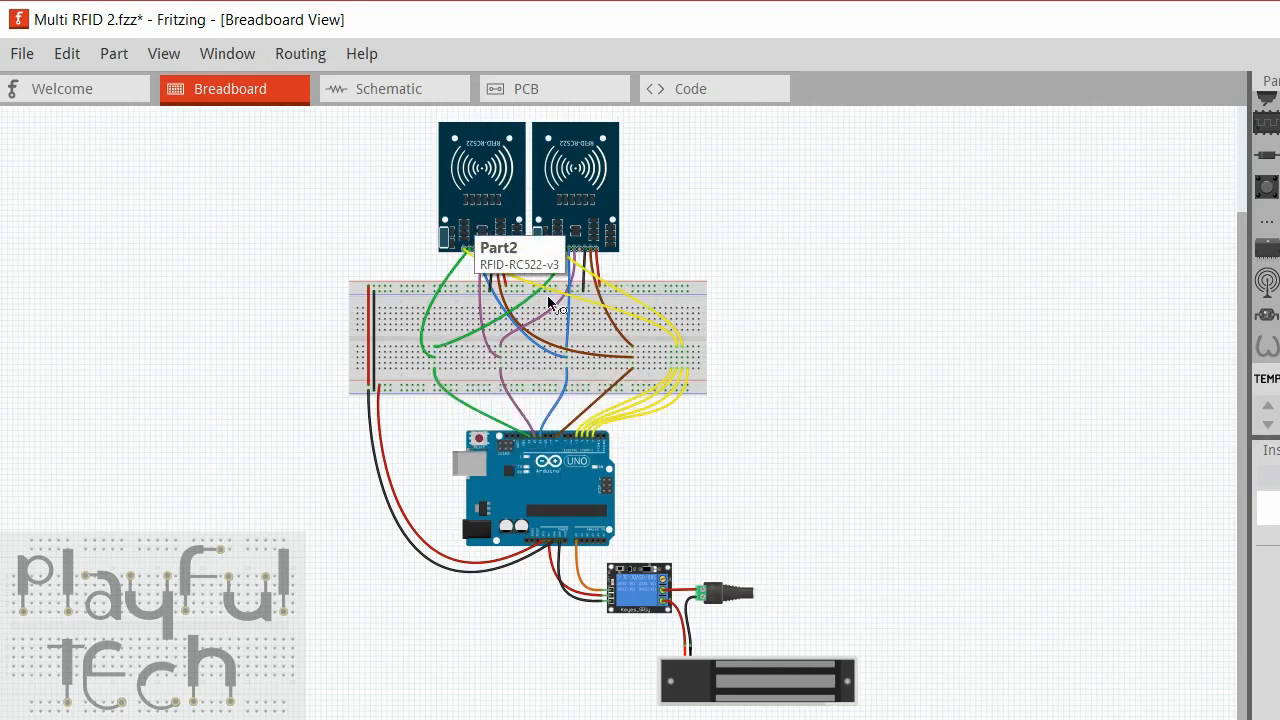
mouse_move(528, 358)
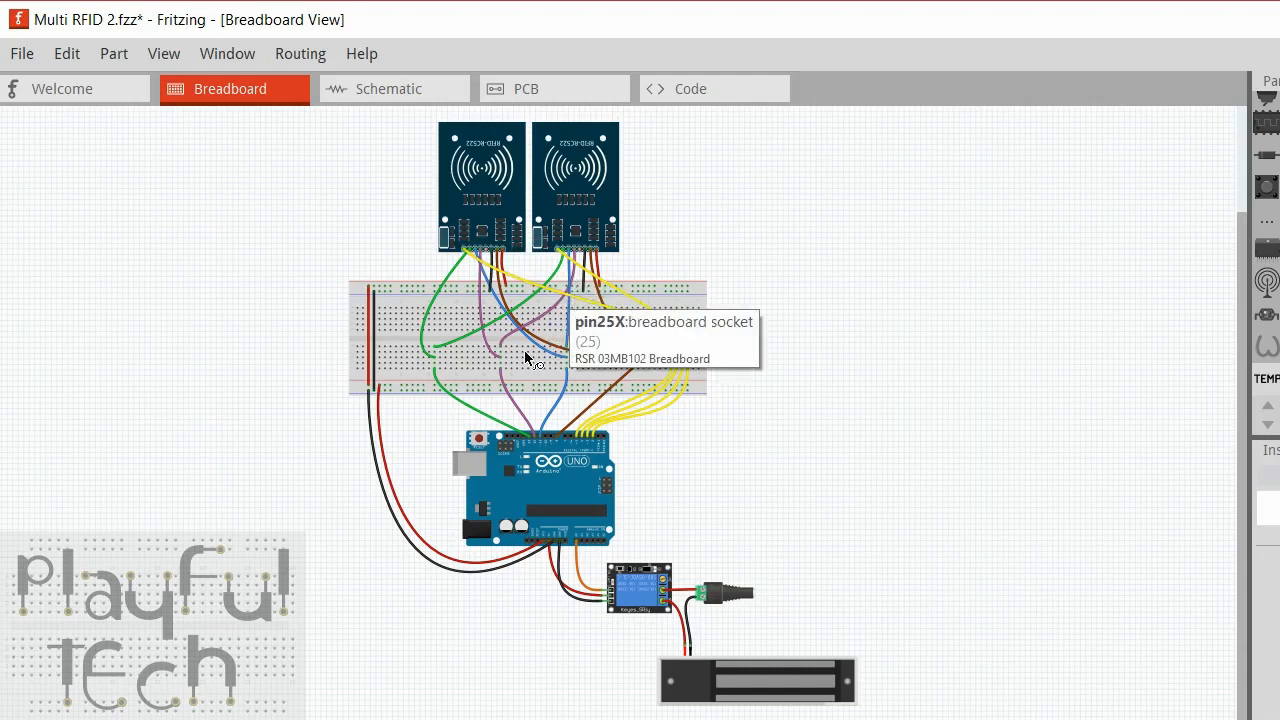
mouse_move(501, 363)
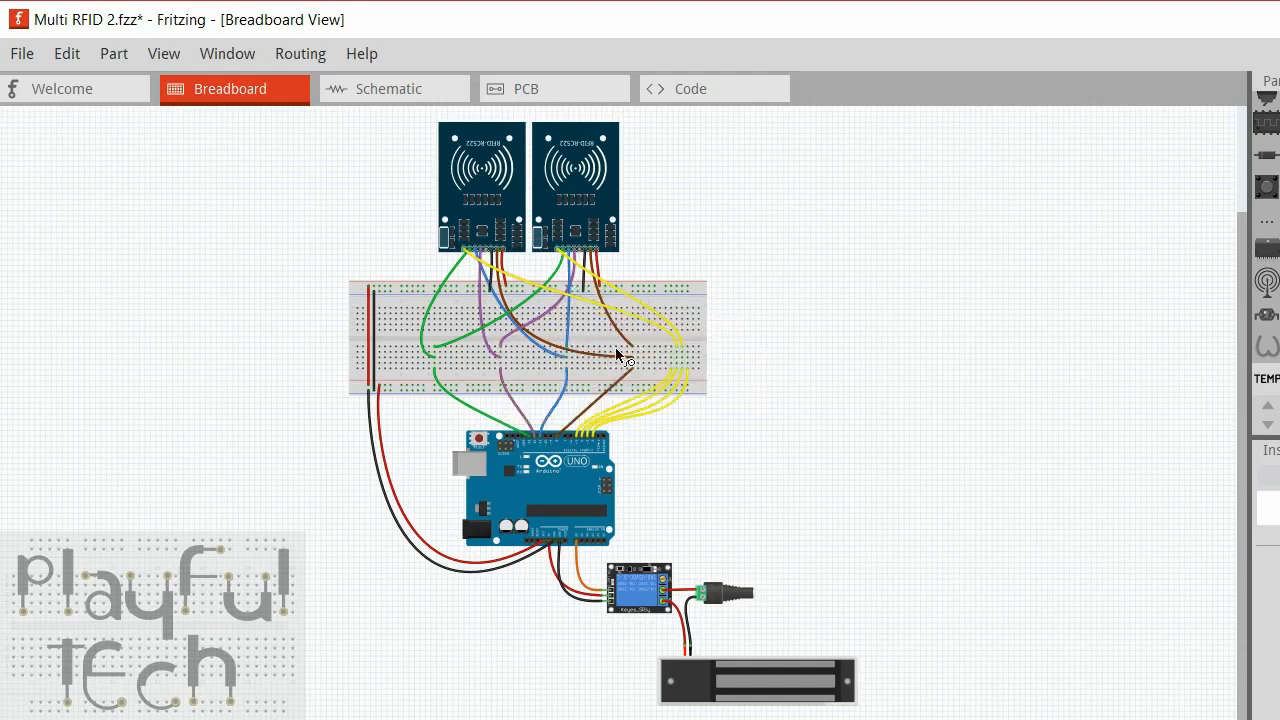
mouse_move(673, 392)
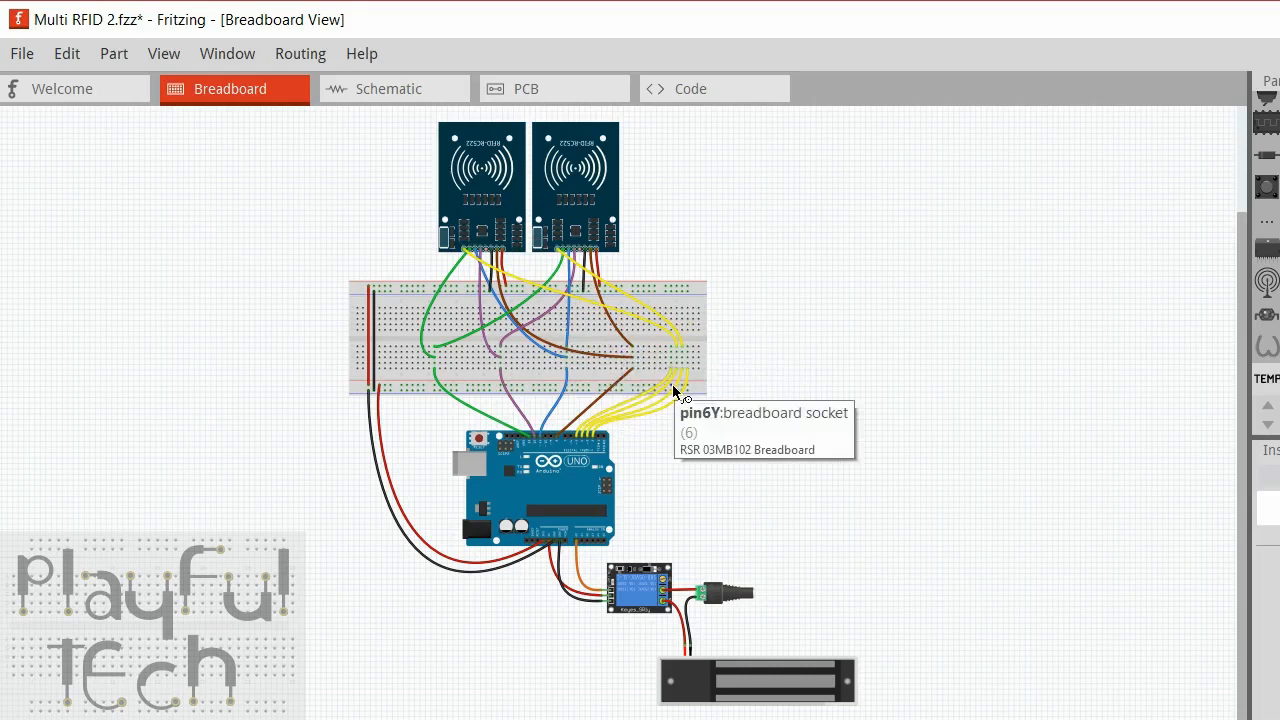
mouse_move(700, 387)
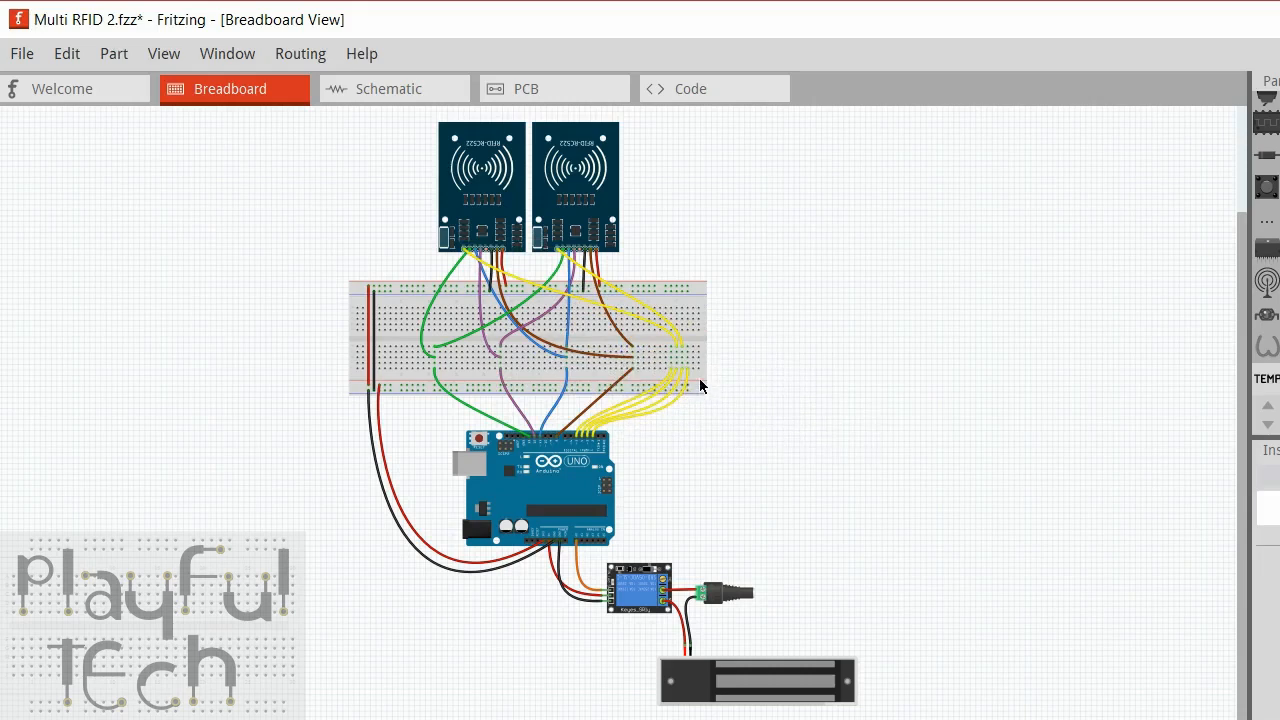
Place a duplicate RFID-RC522 reader right of the first, with shared rows and its own Arduino wire
click(527, 340)
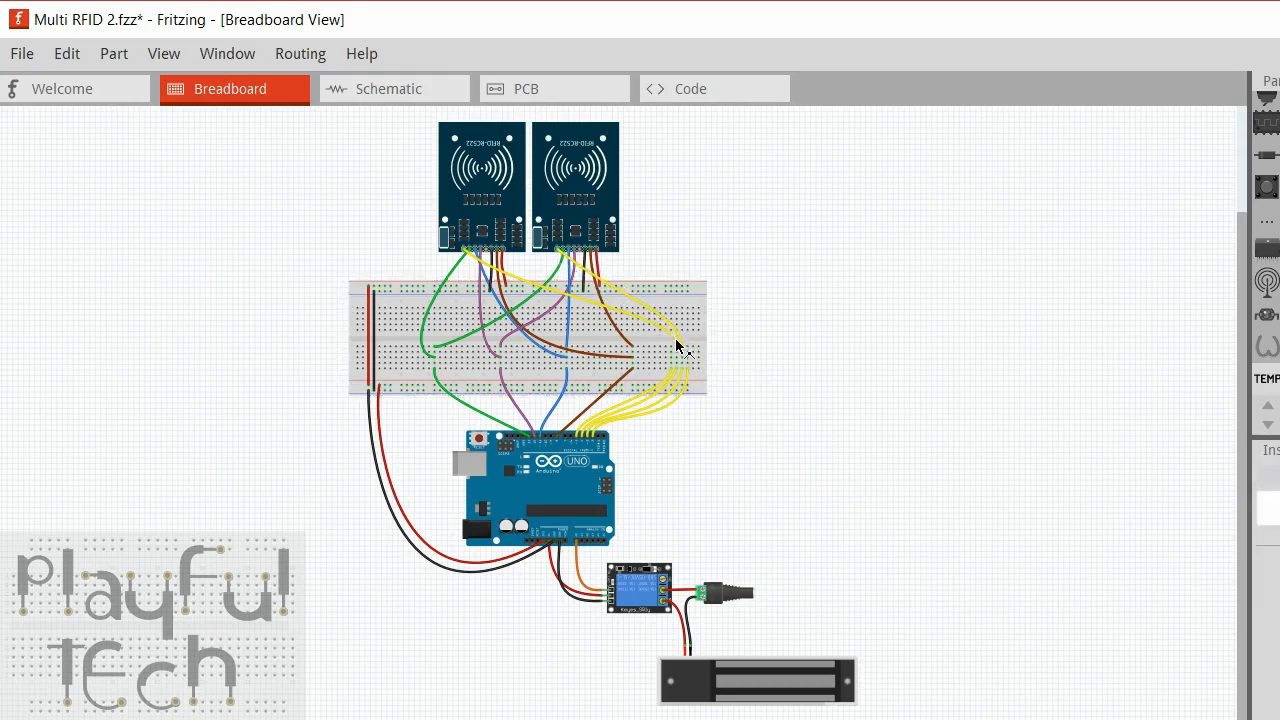
mouse_move(863, 343)
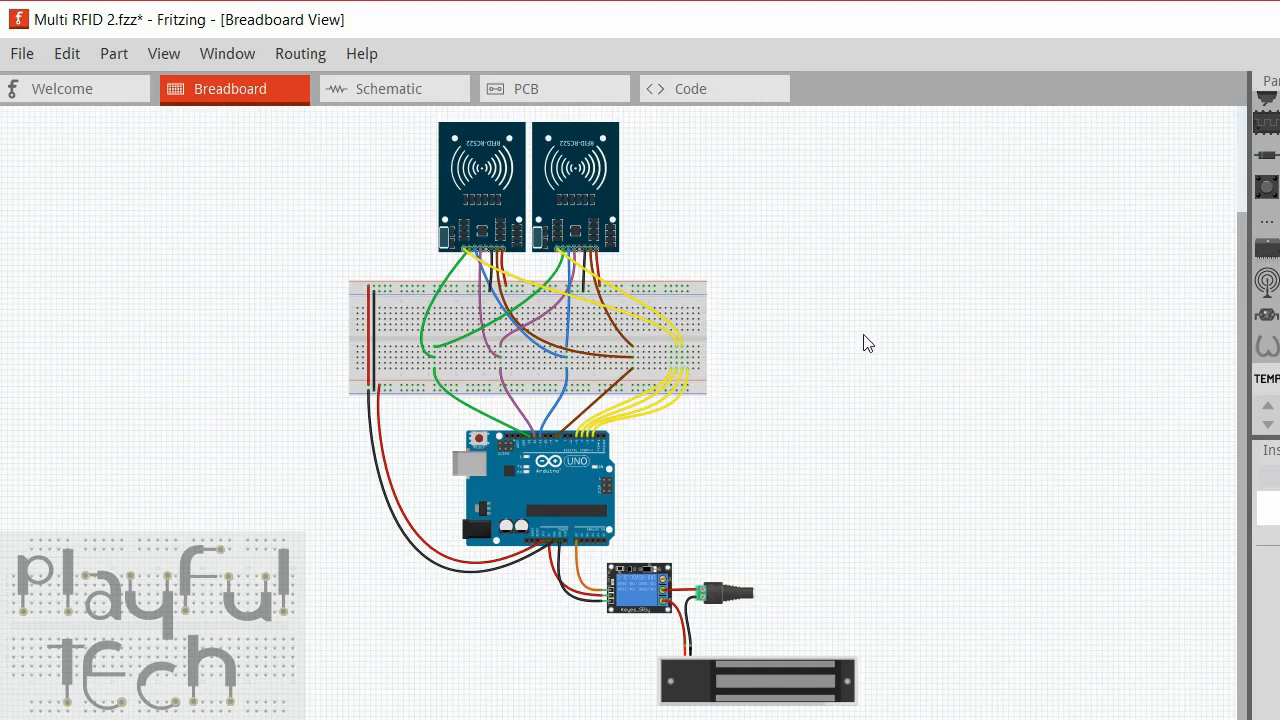
click(527, 340)
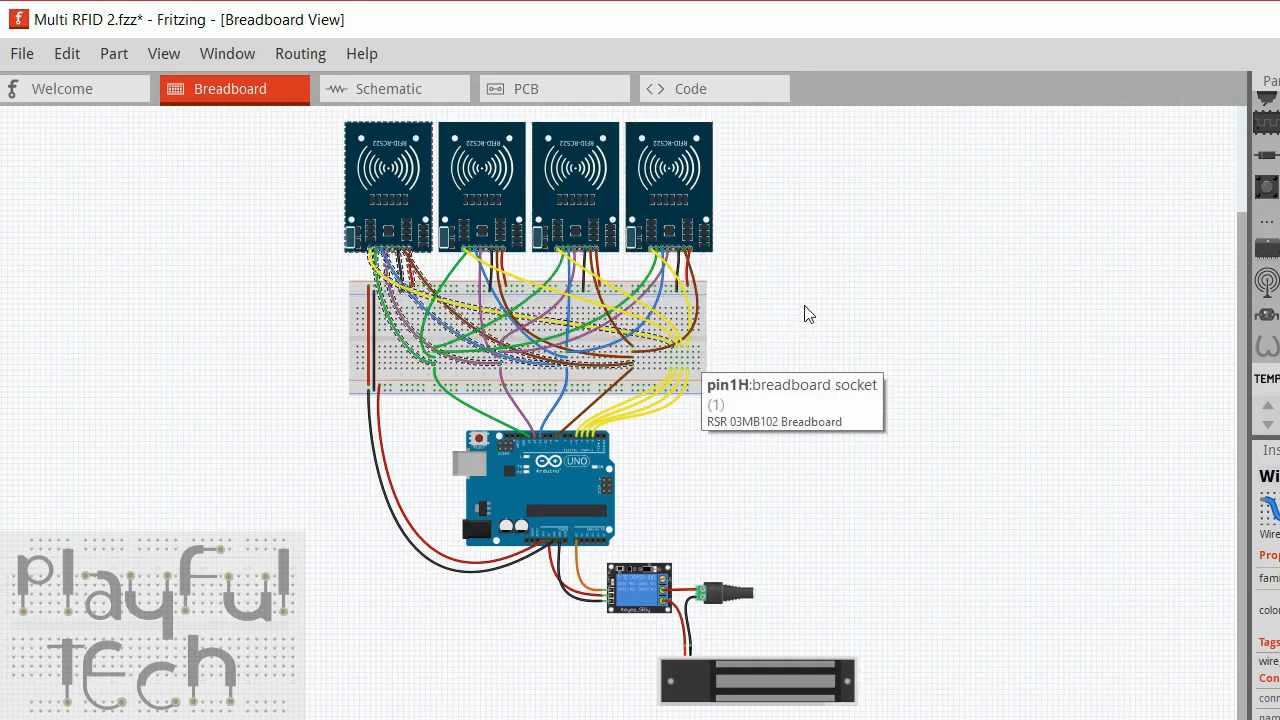
mouse_move(870, 300)
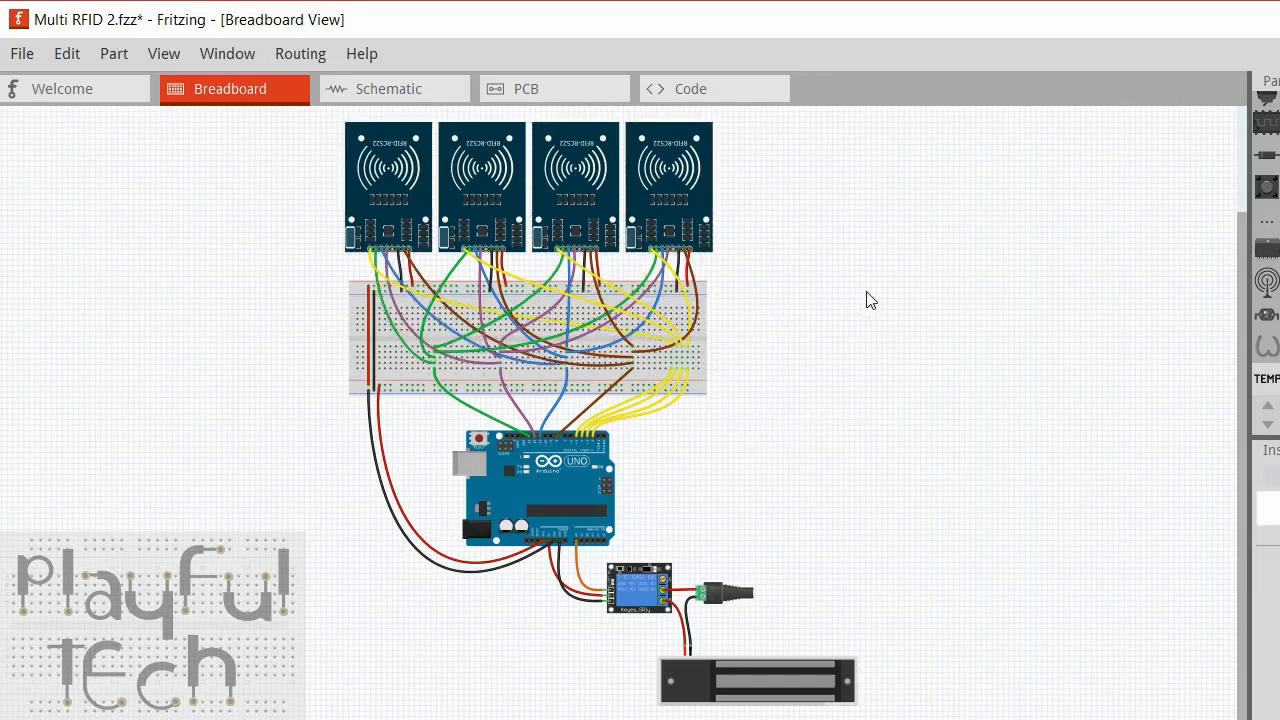
mouse_move(542, 347)
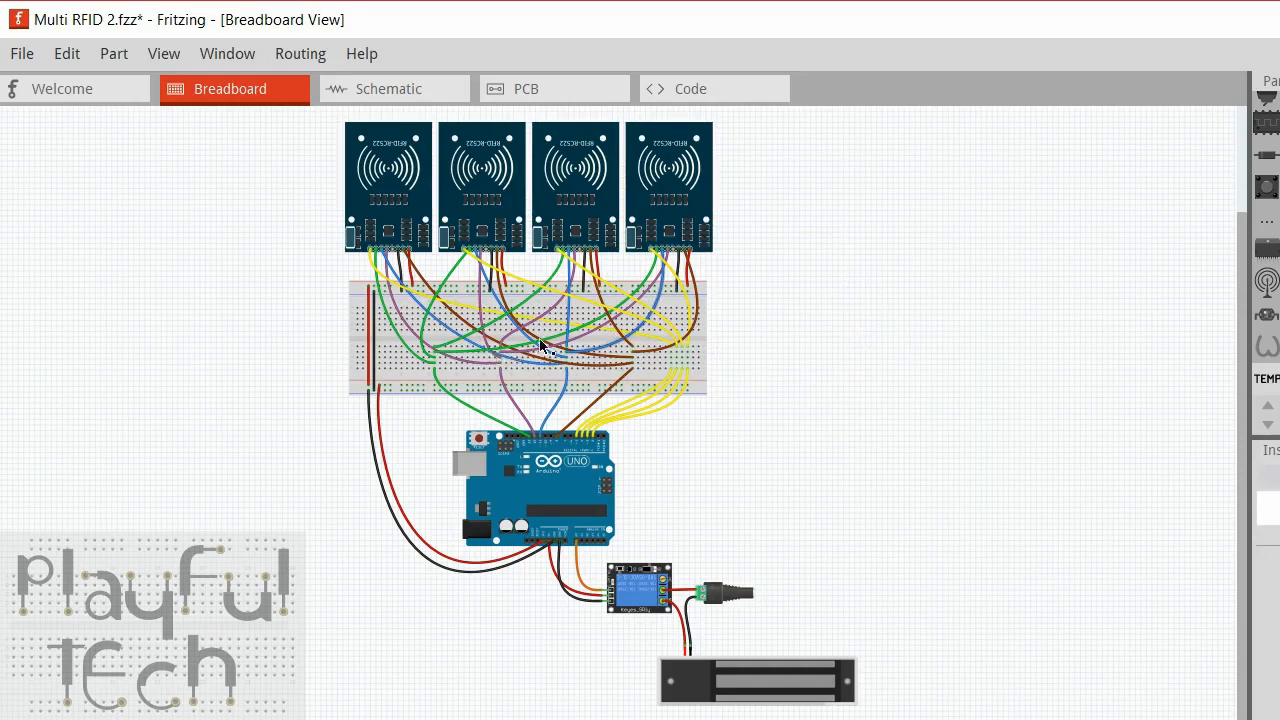
mouse_move(651, 306)
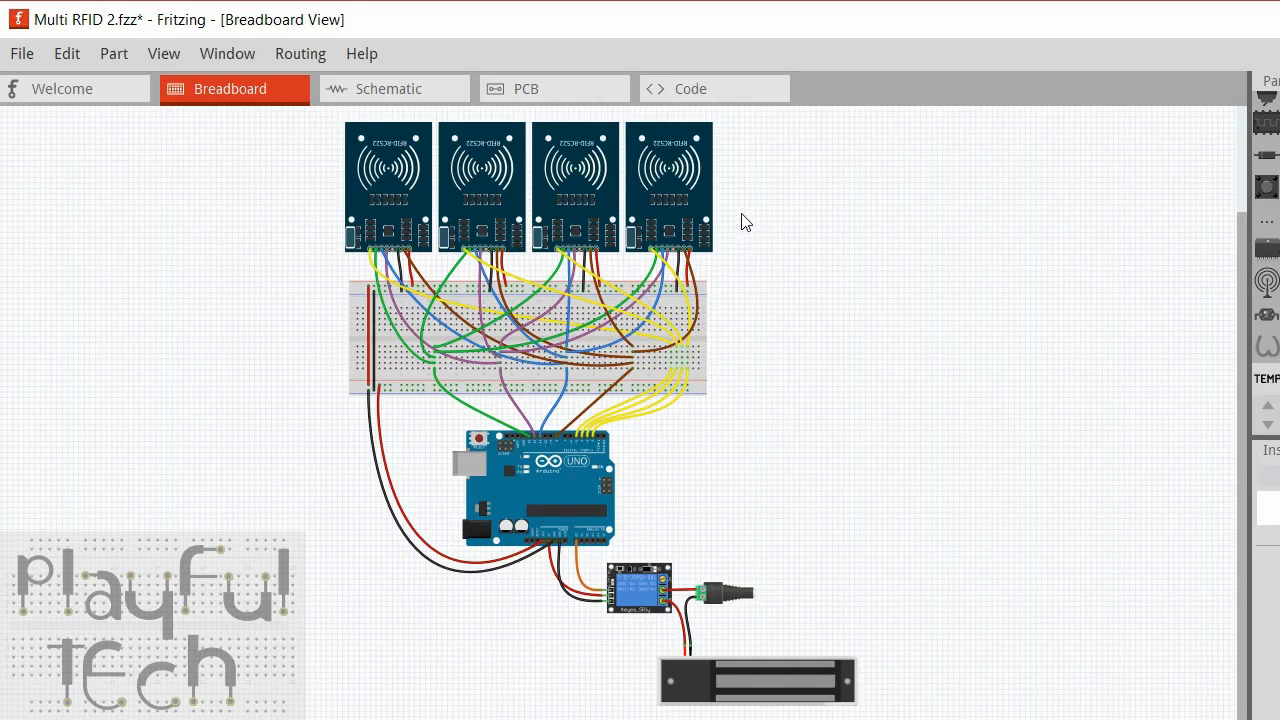
mouse_move(801, 456)
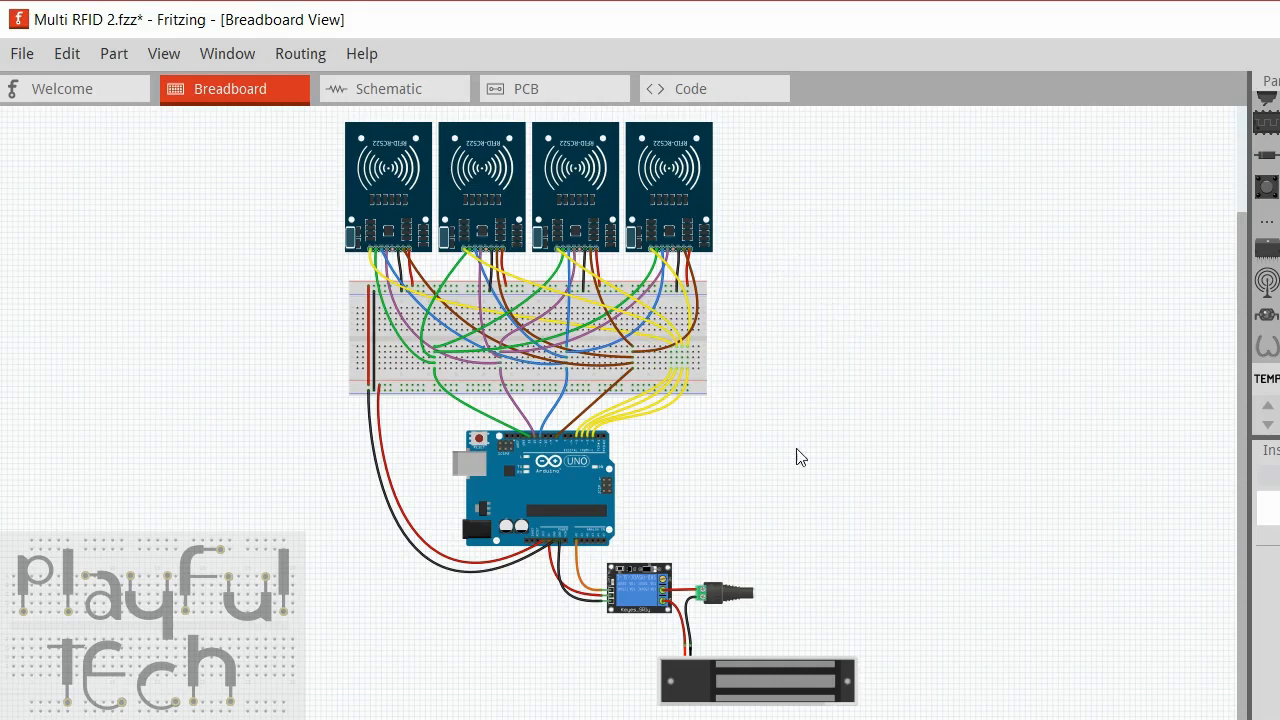
mouse_move(905, 497)
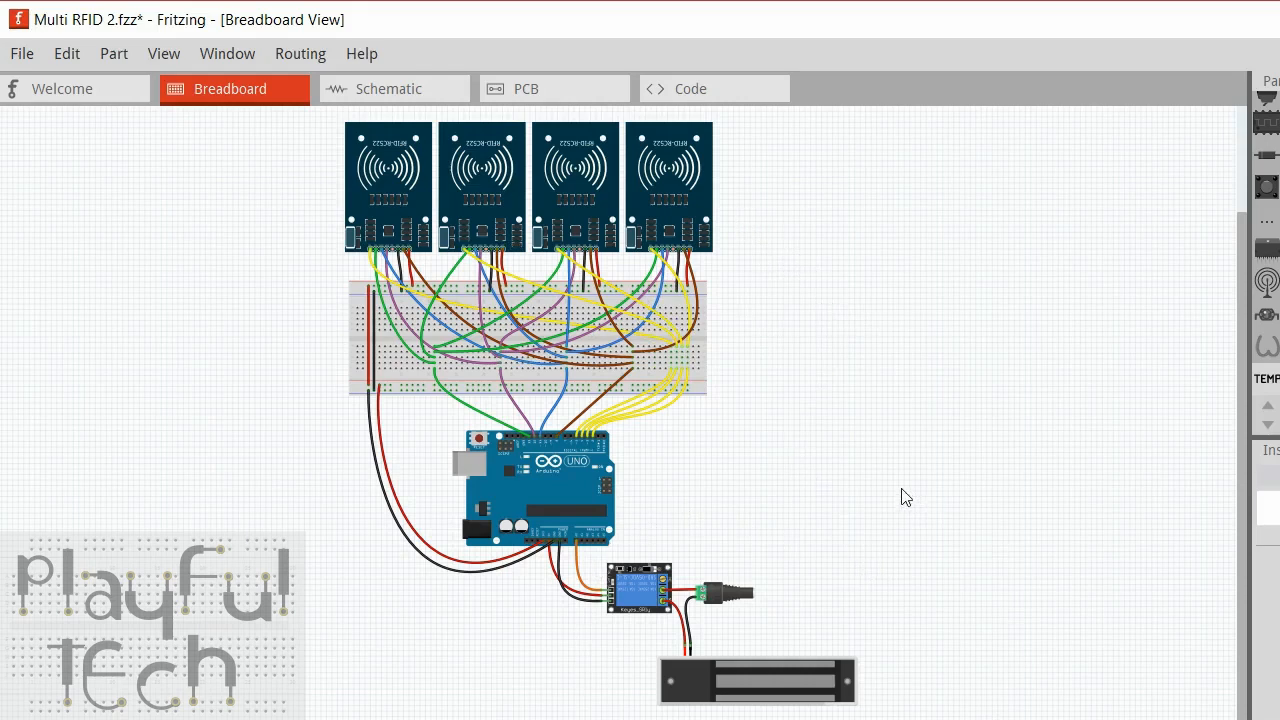
mouse_move(585, 578)
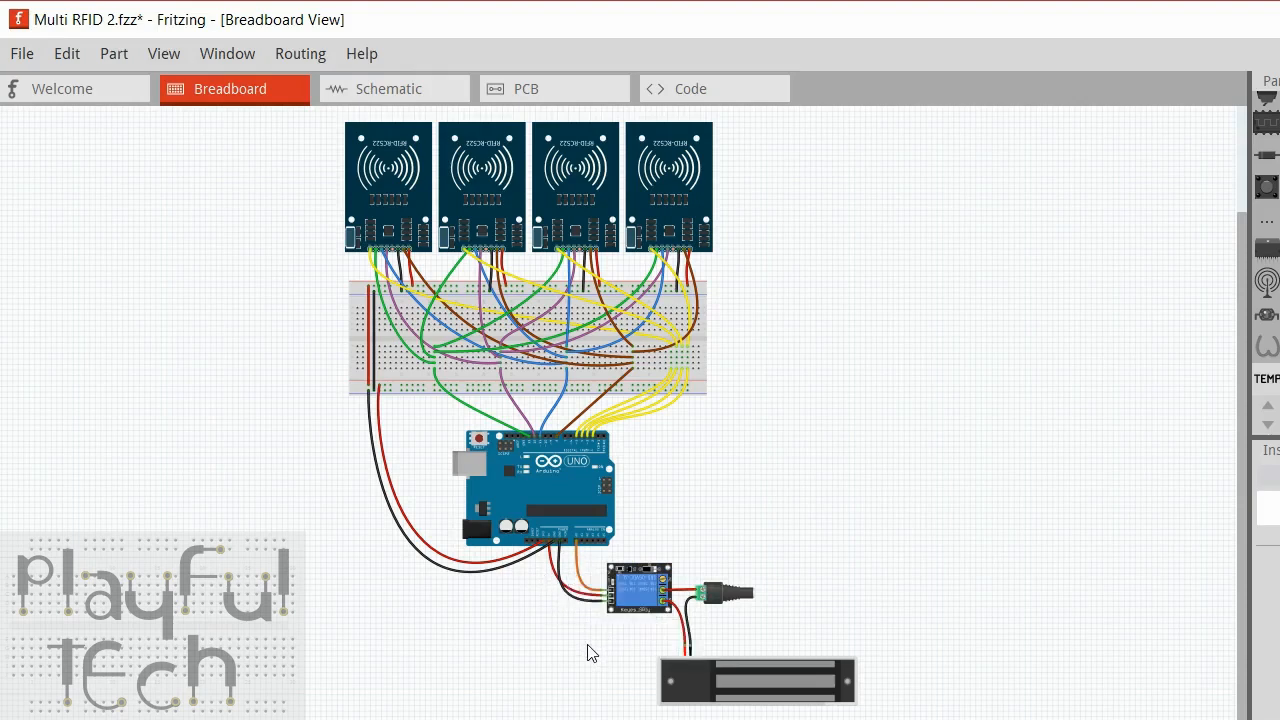
mouse_move(642, 625)
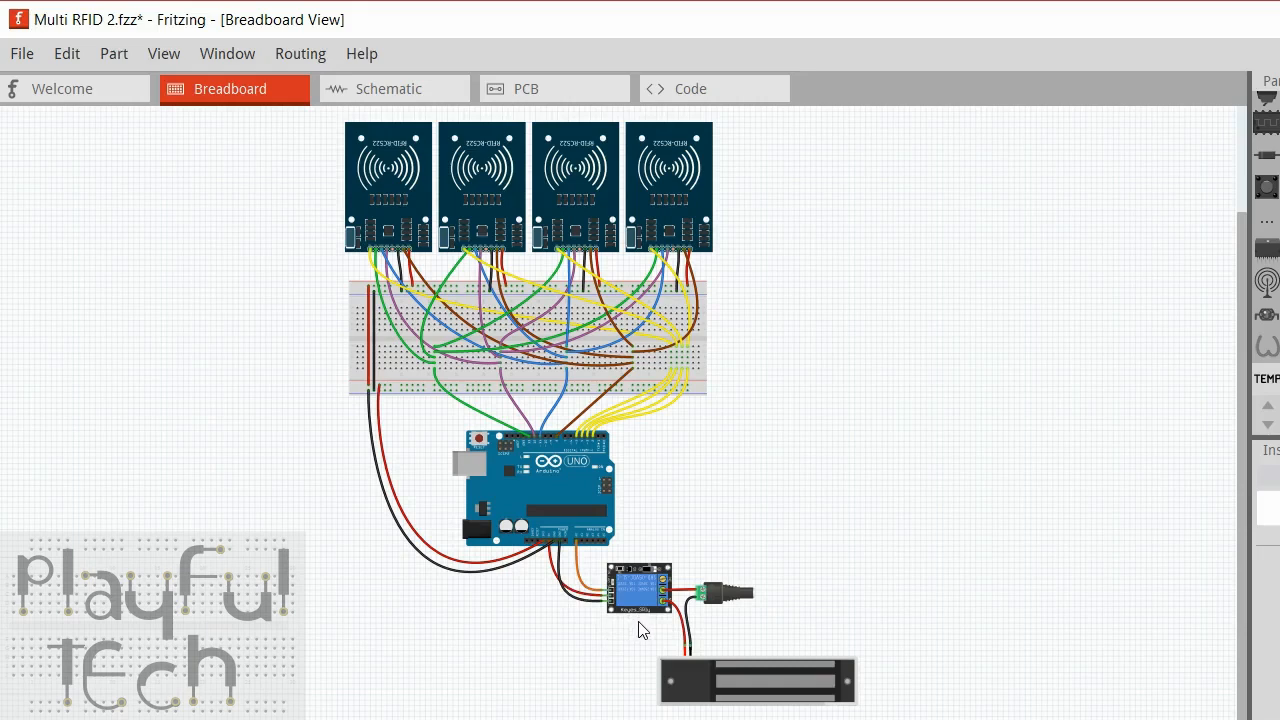
mouse_move(780, 603)
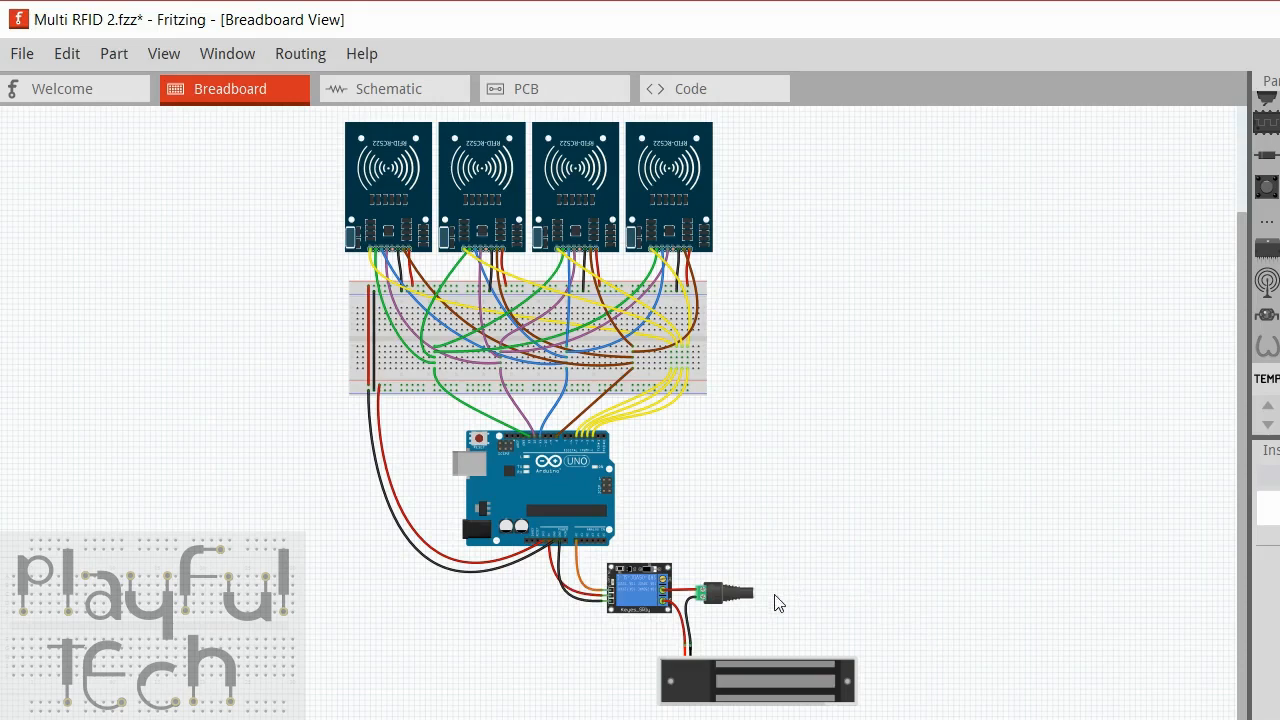
mouse_move(880, 703)
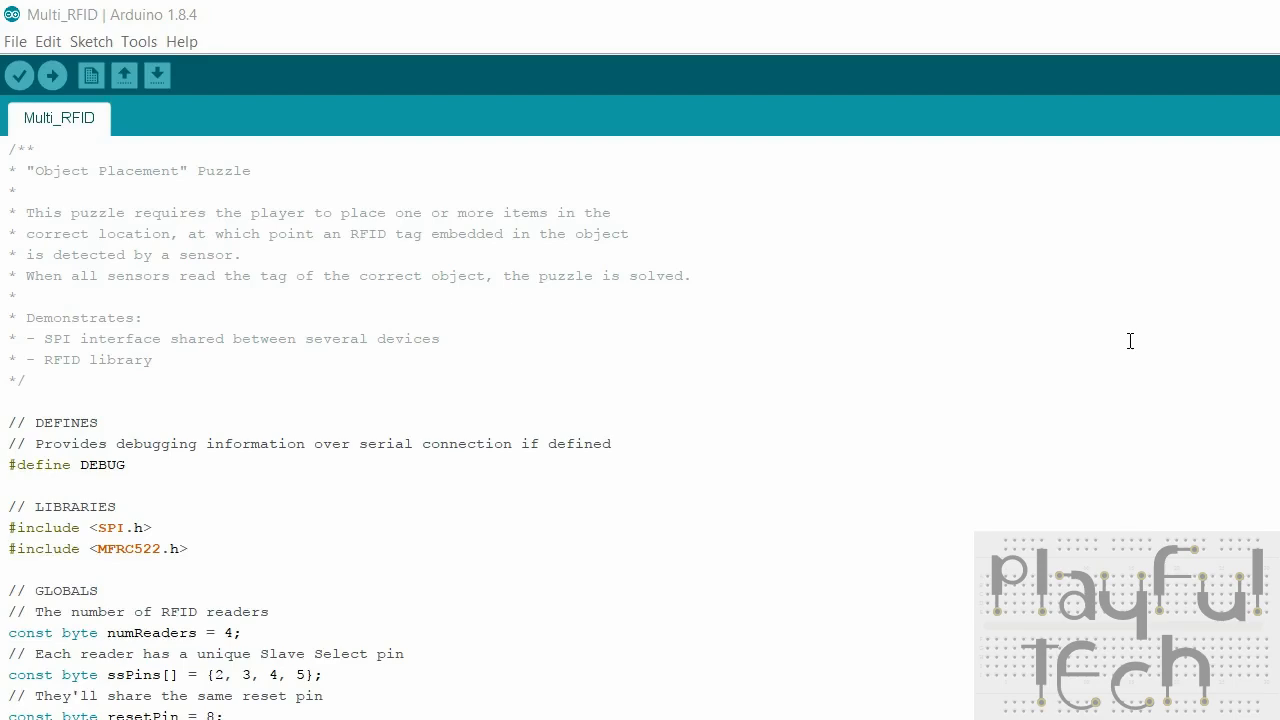
mouse_move(330, 430)
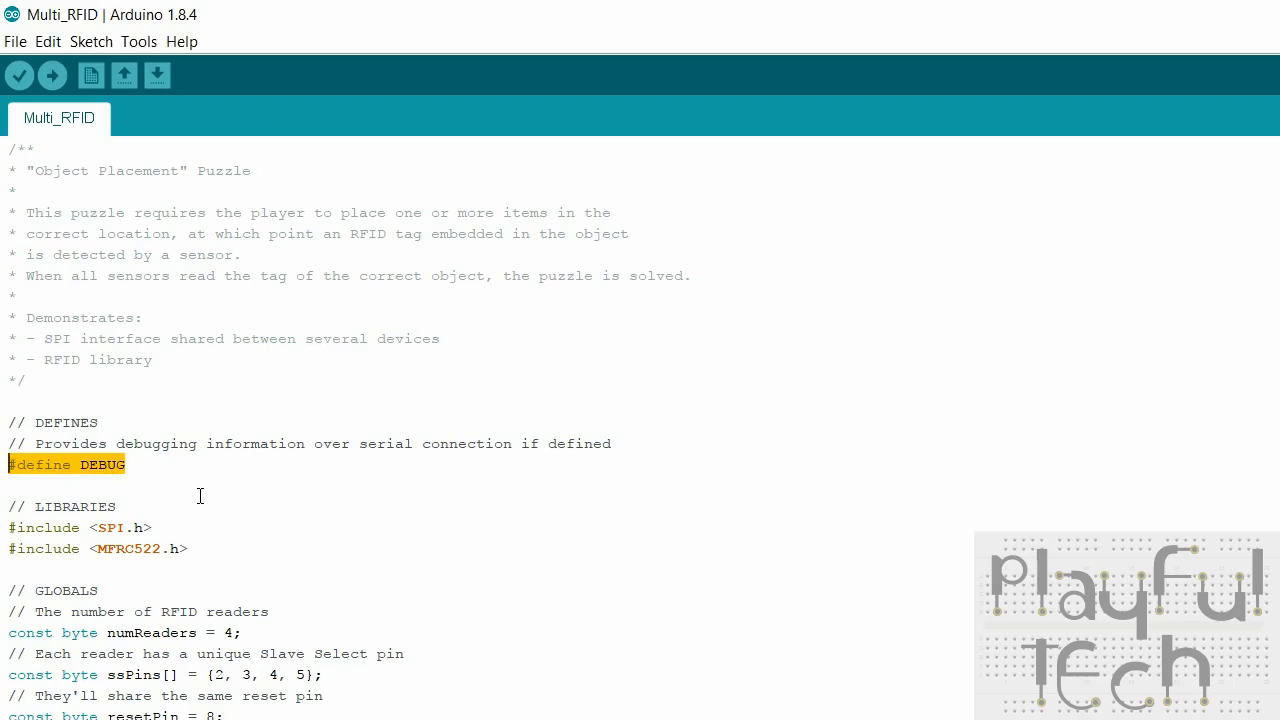
mouse_move(208, 507)
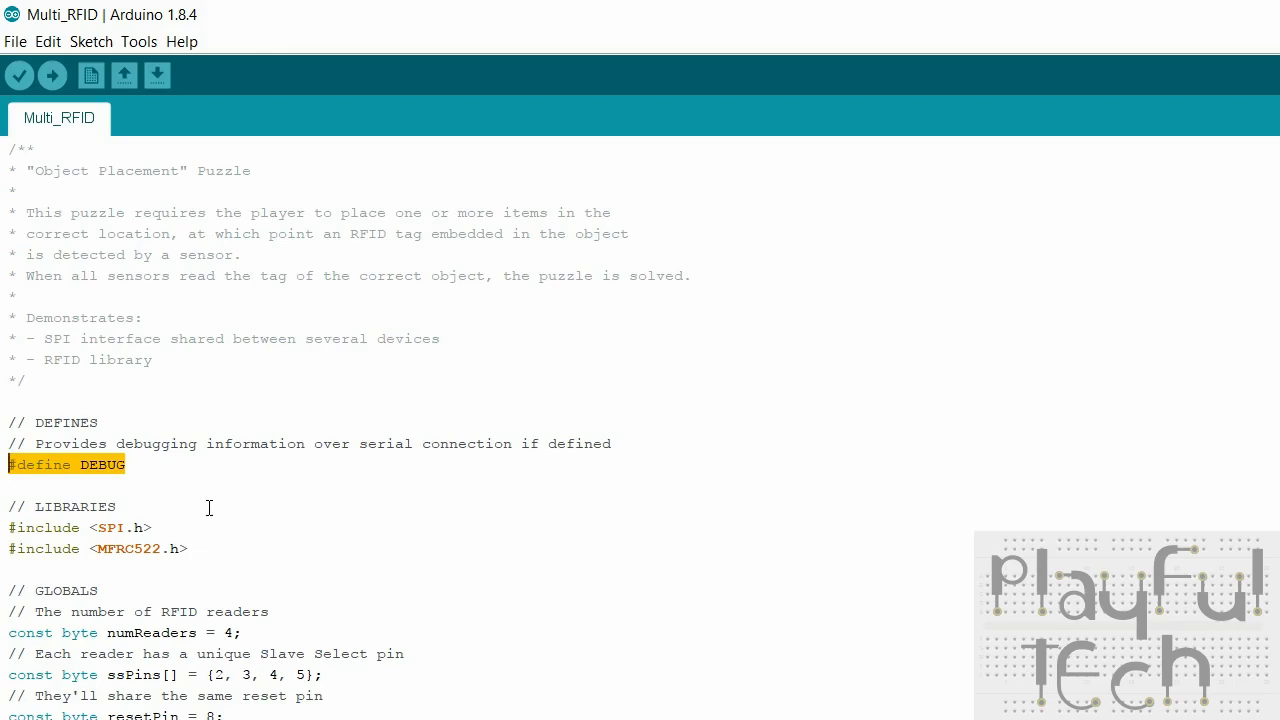
mouse_move(241, 511)
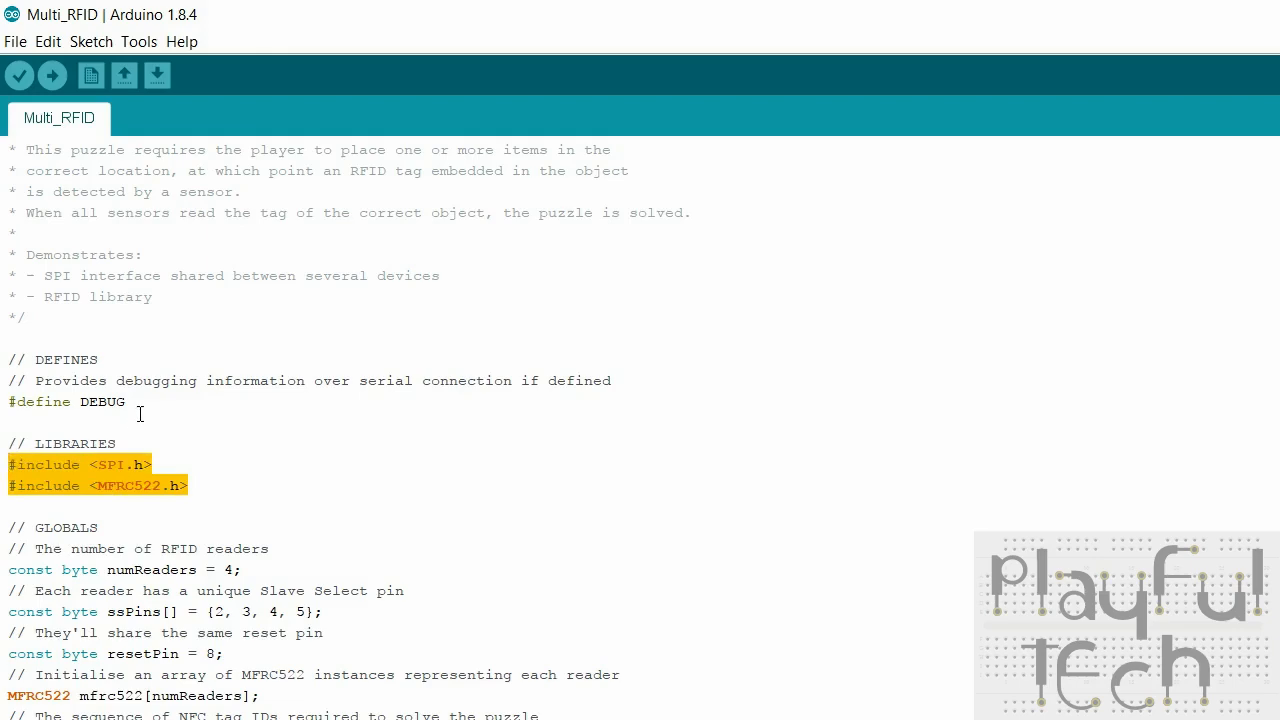
mouse_move(112, 465)
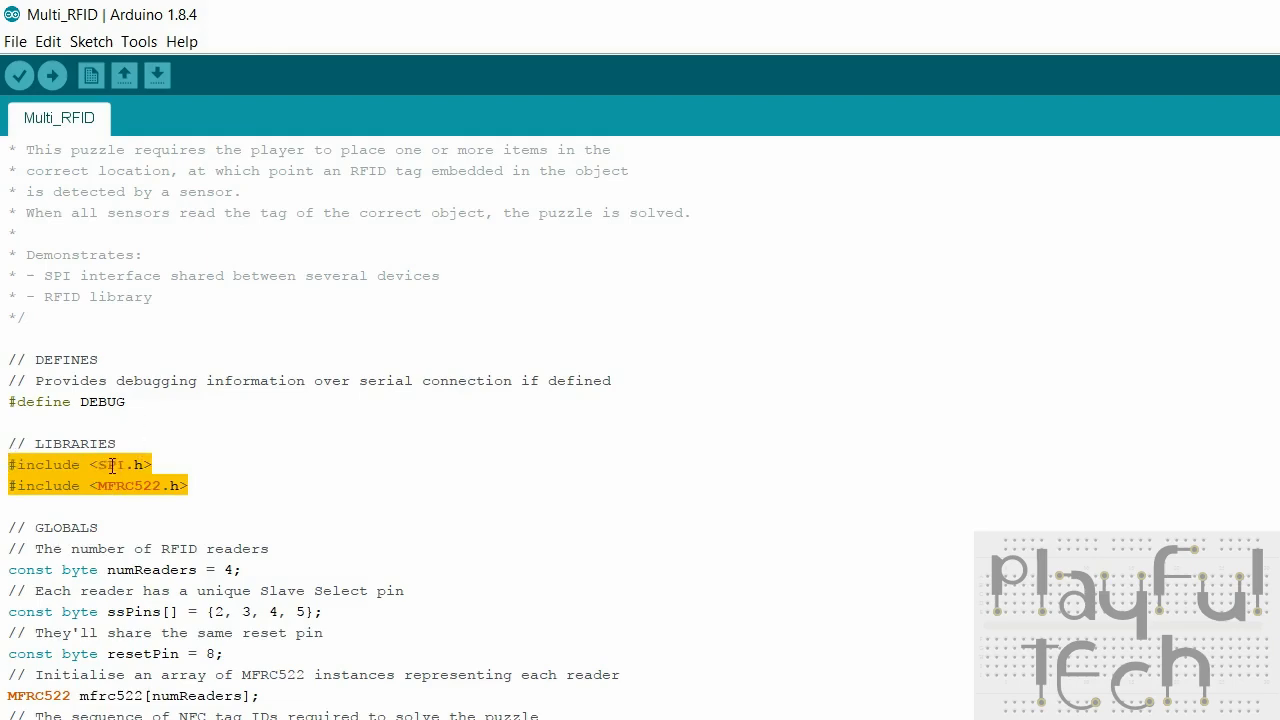
mouse_move(96, 460)
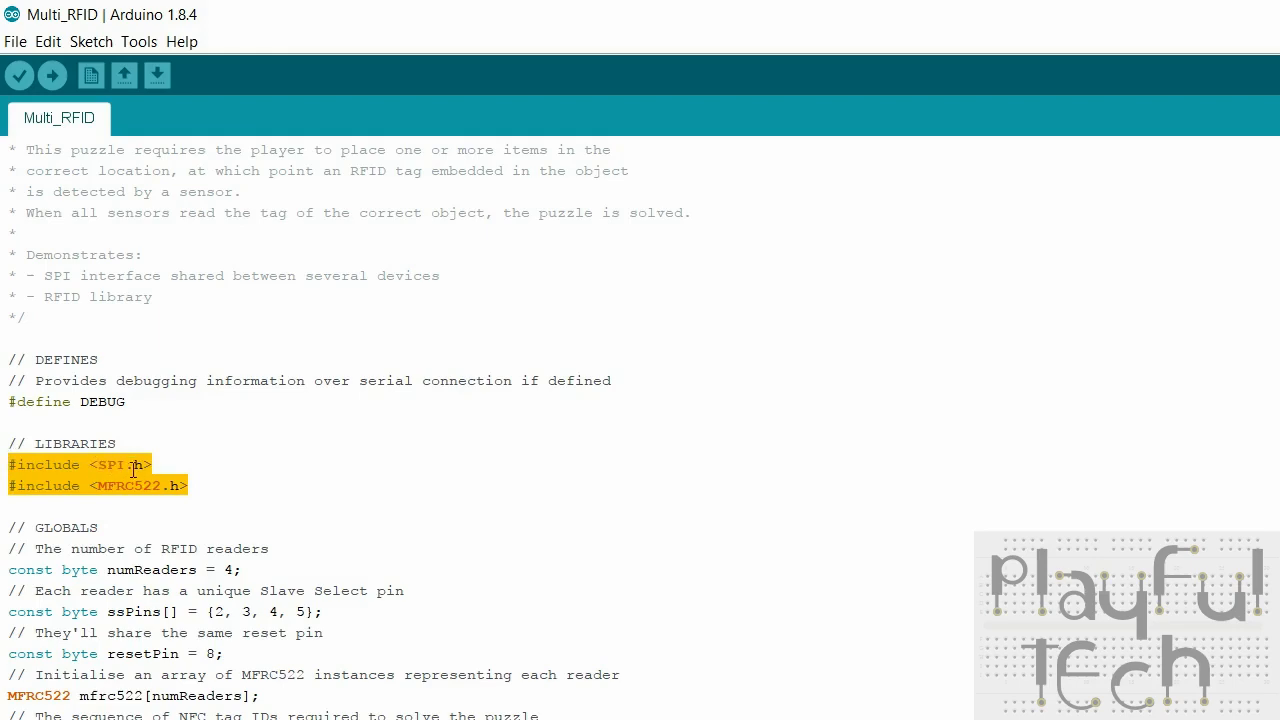
mouse_move(165, 495)
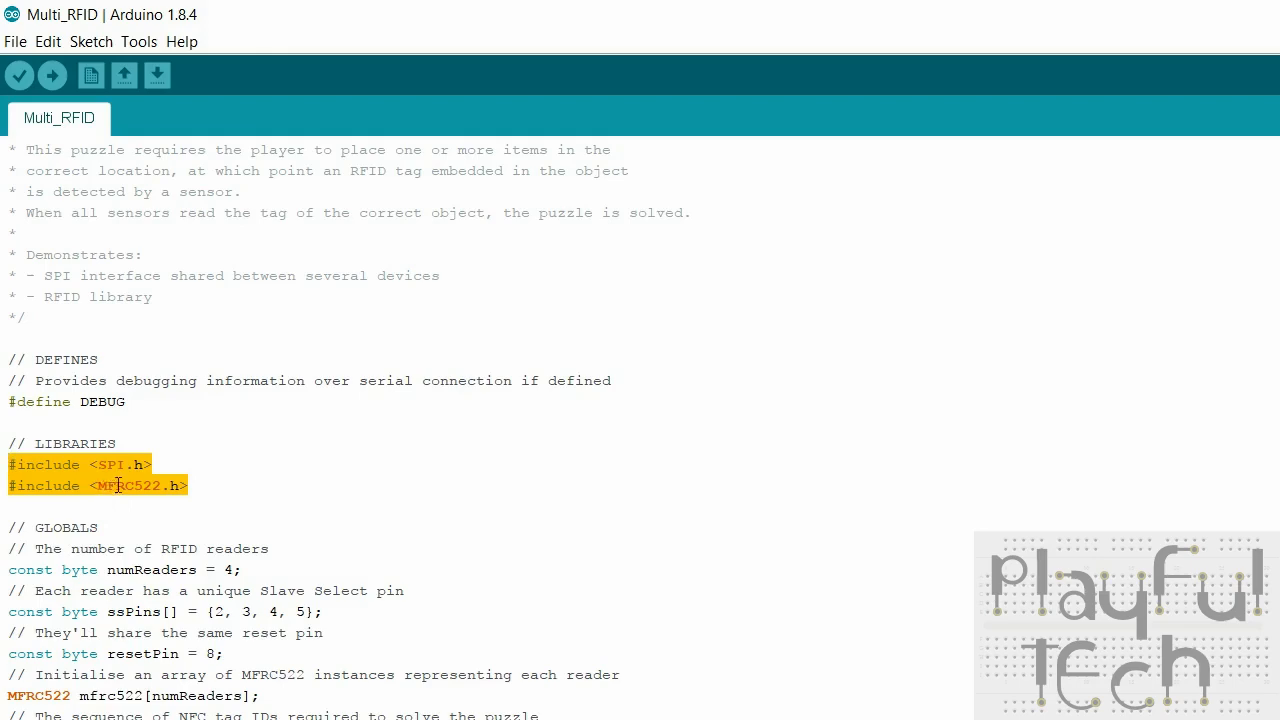
mouse_move(138, 486)
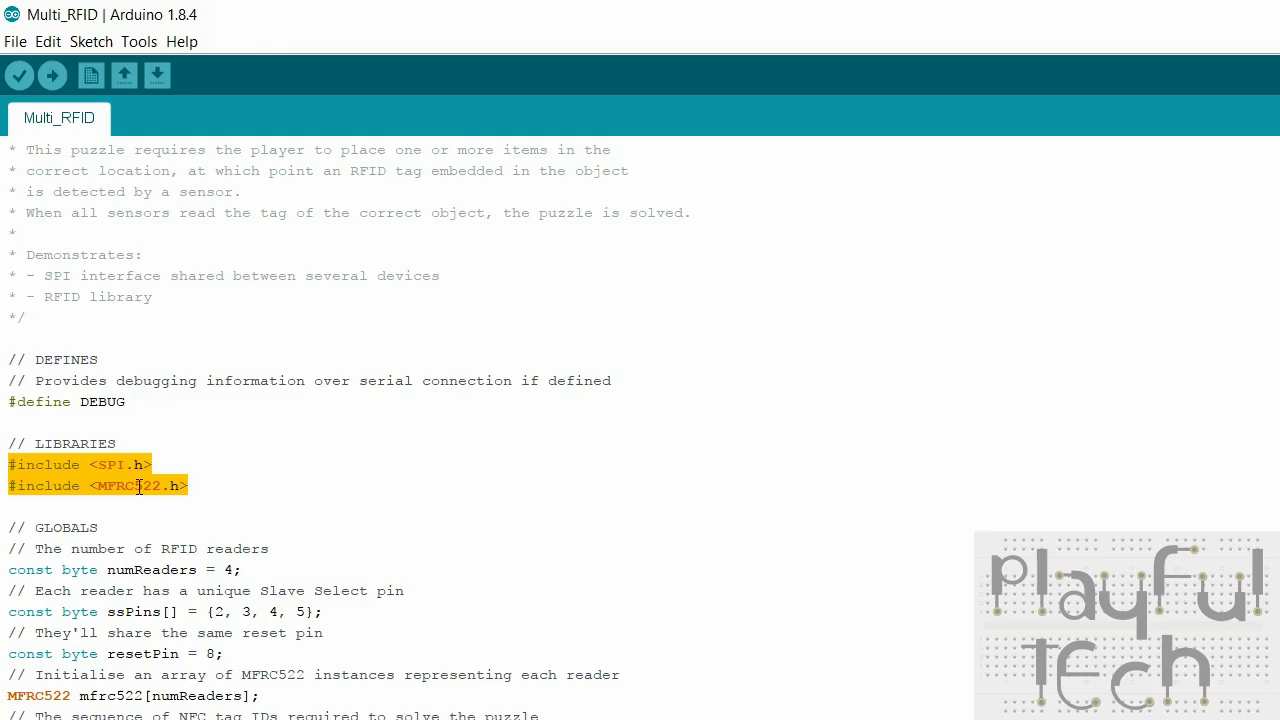
mouse_move(314, 481)
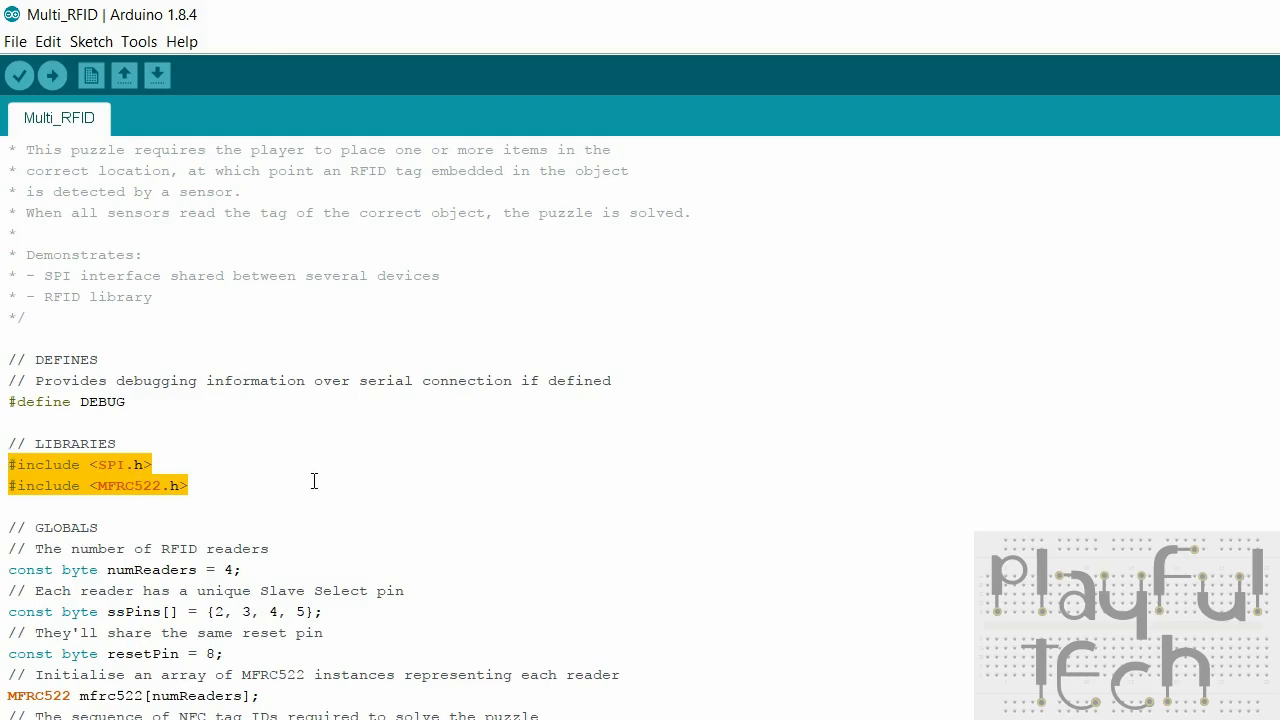
click(130, 485)
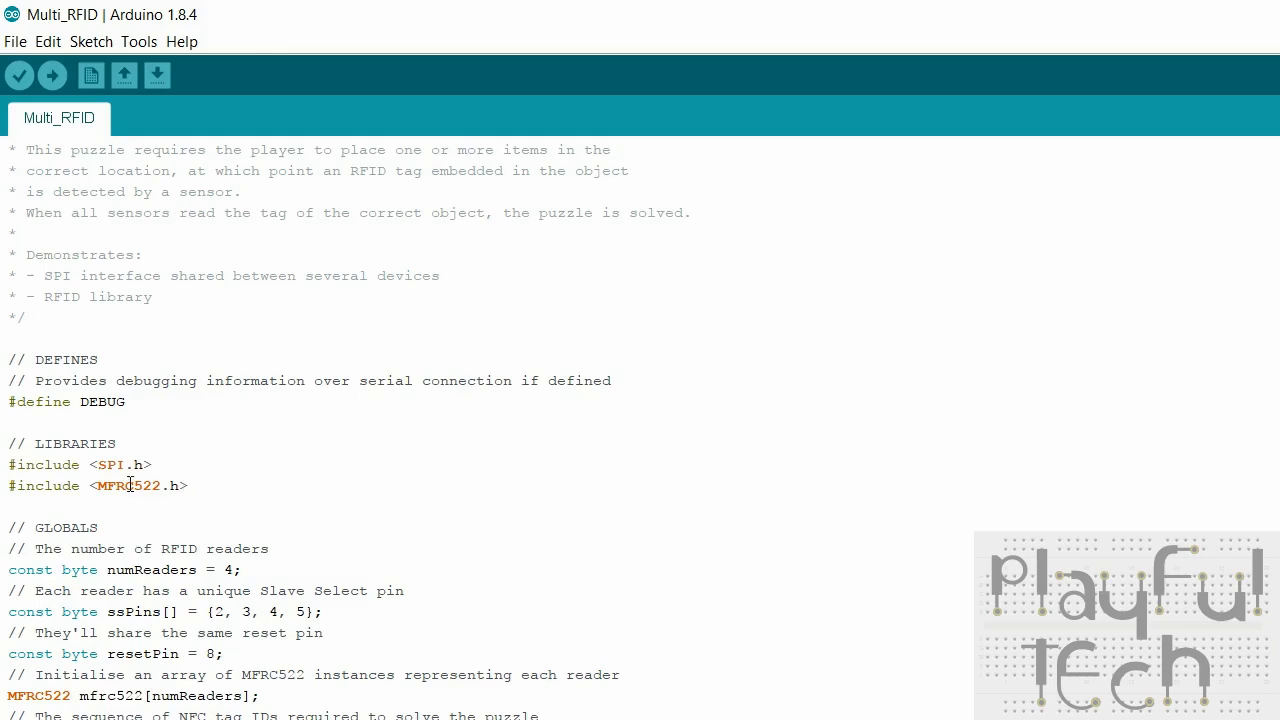
mouse_move(31, 486)
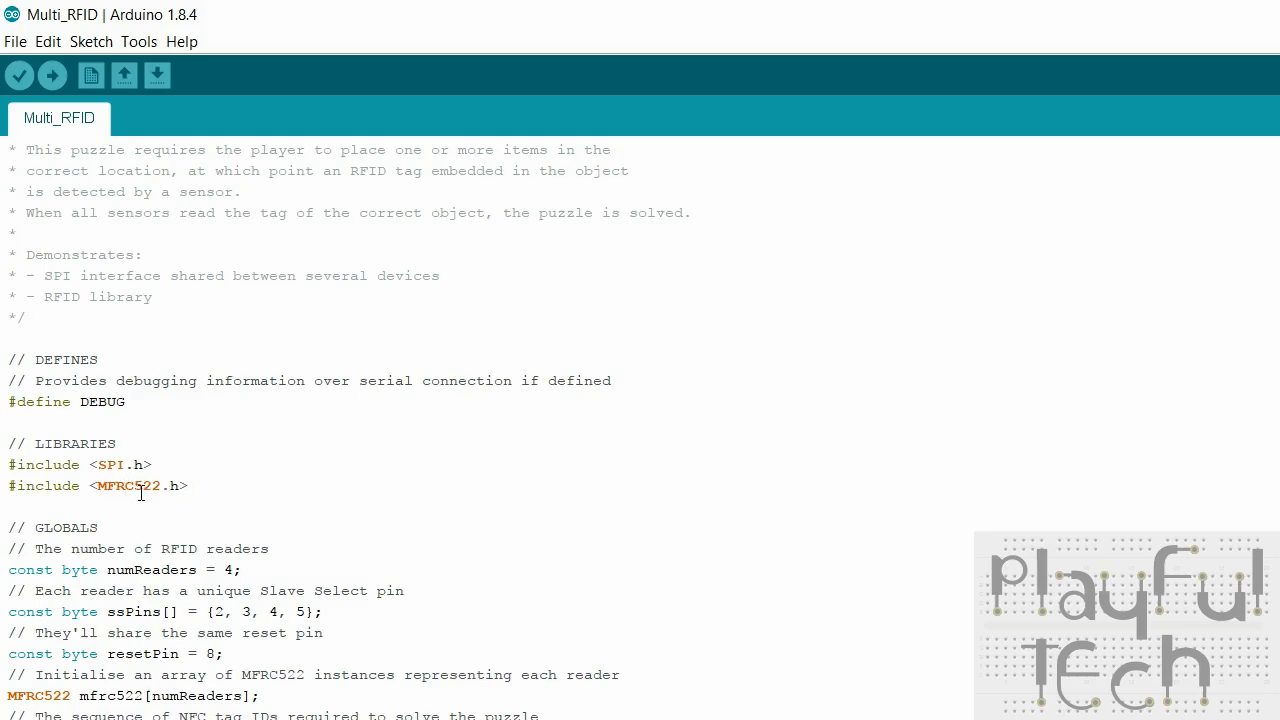
mouse_move(131, 485)
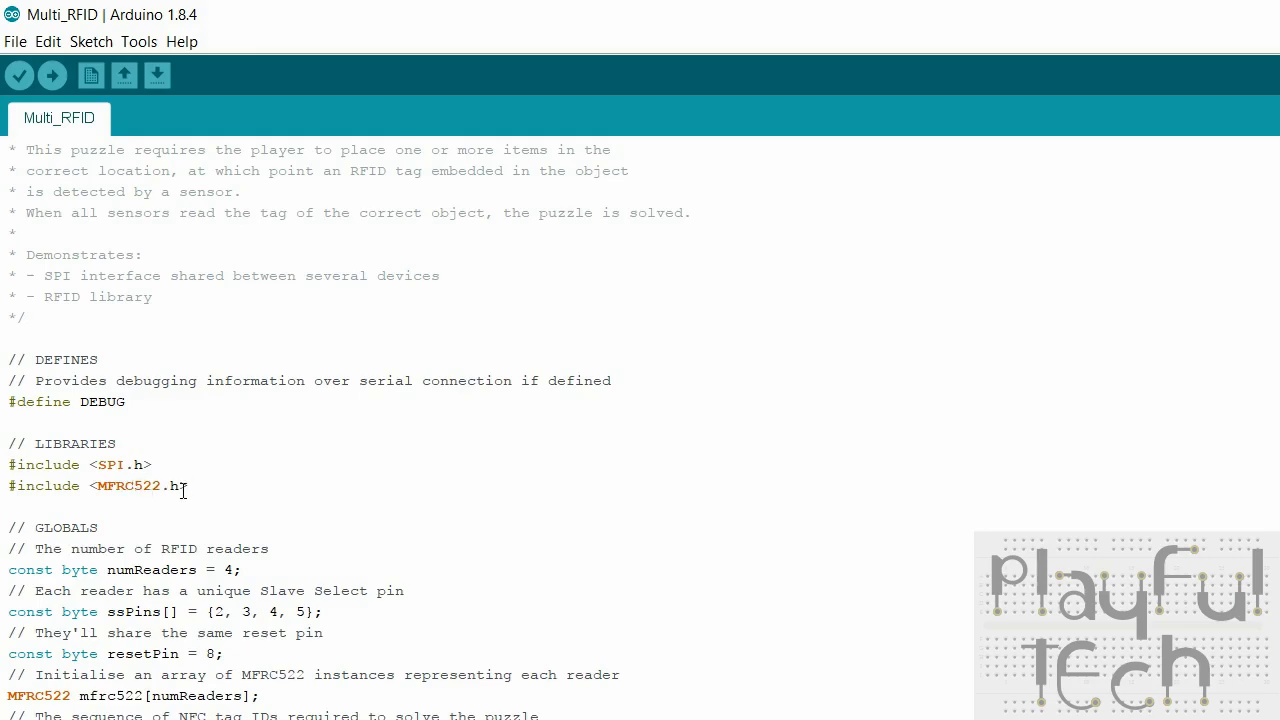
mouse_move(217, 507)
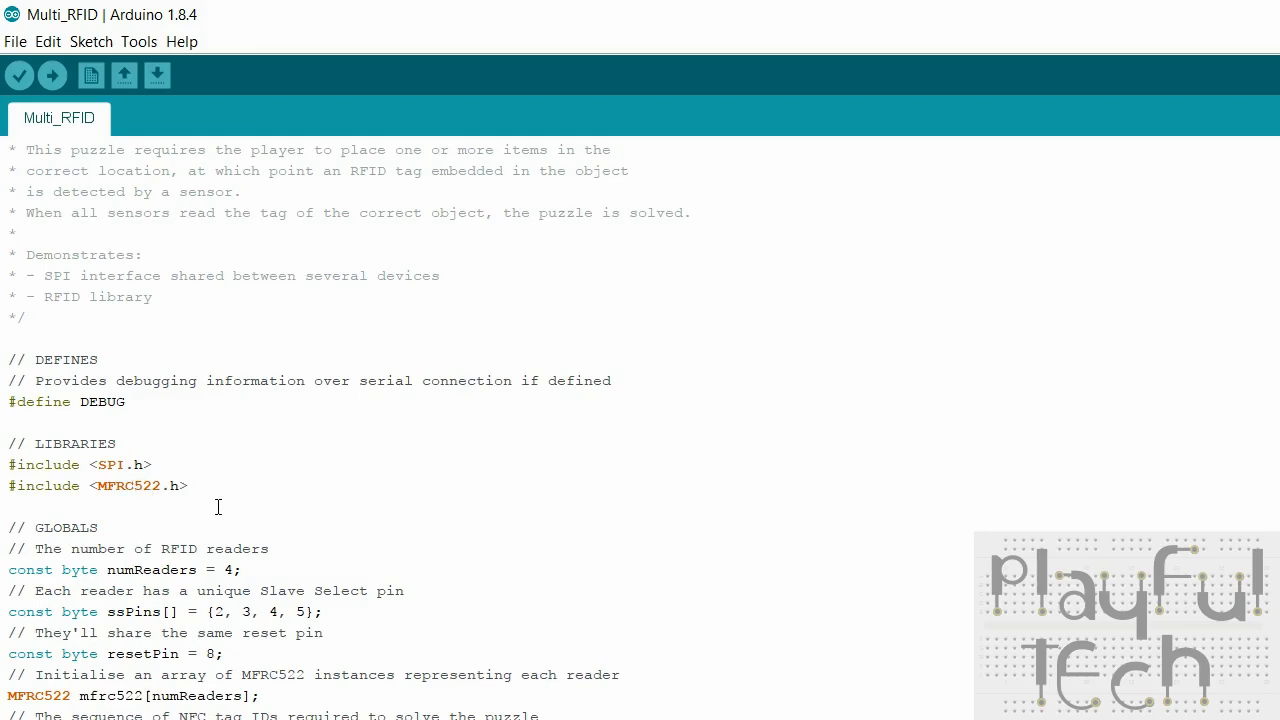
scroll(down, 3)
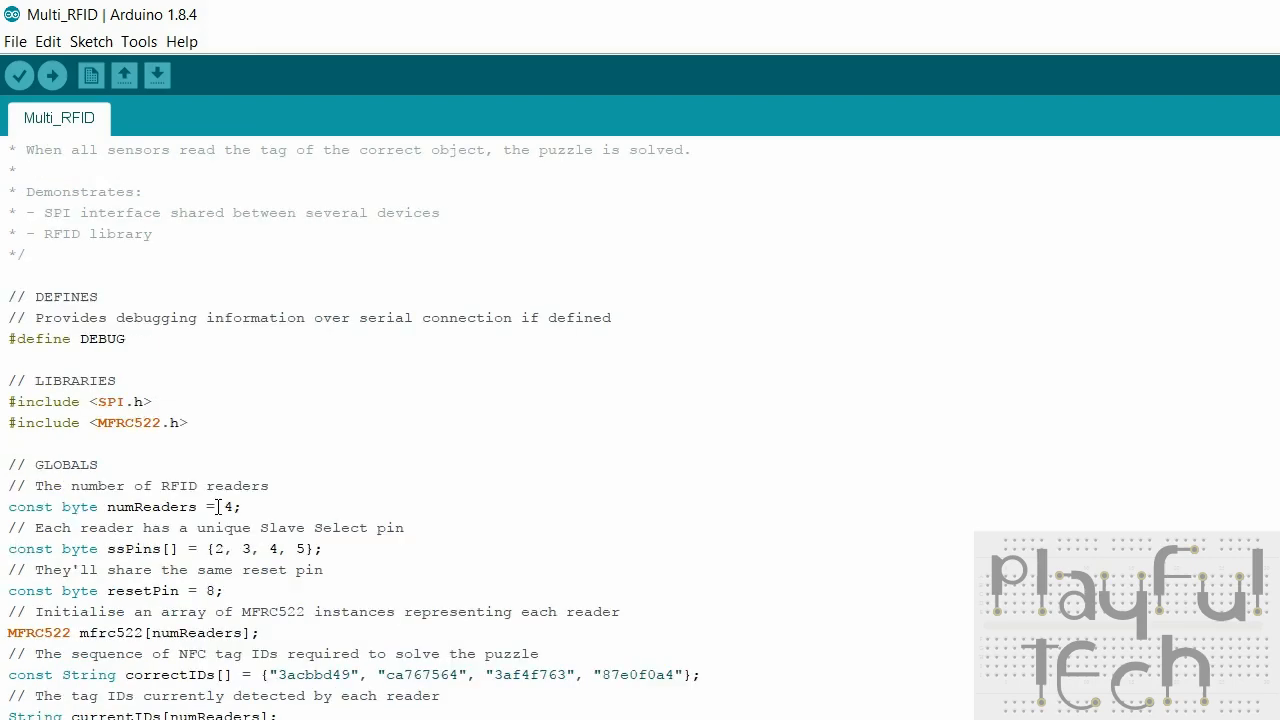
scroll(down, 3)
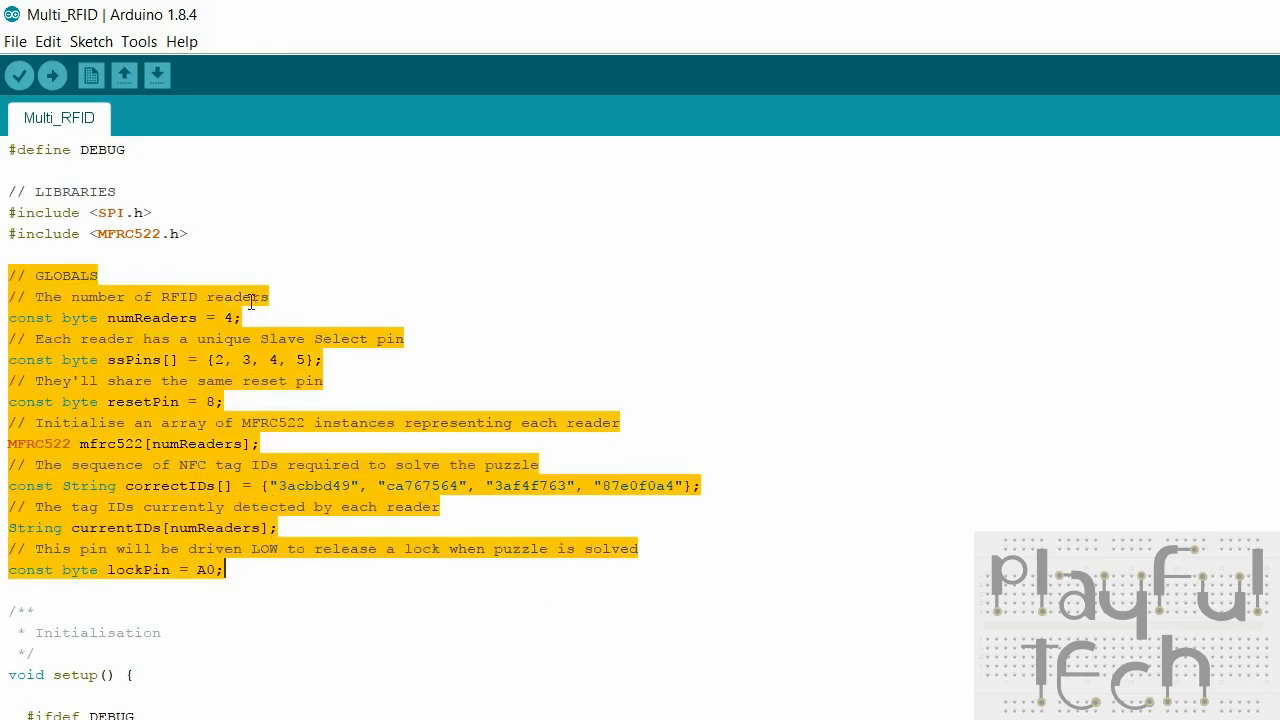
mouse_move(362, 305)
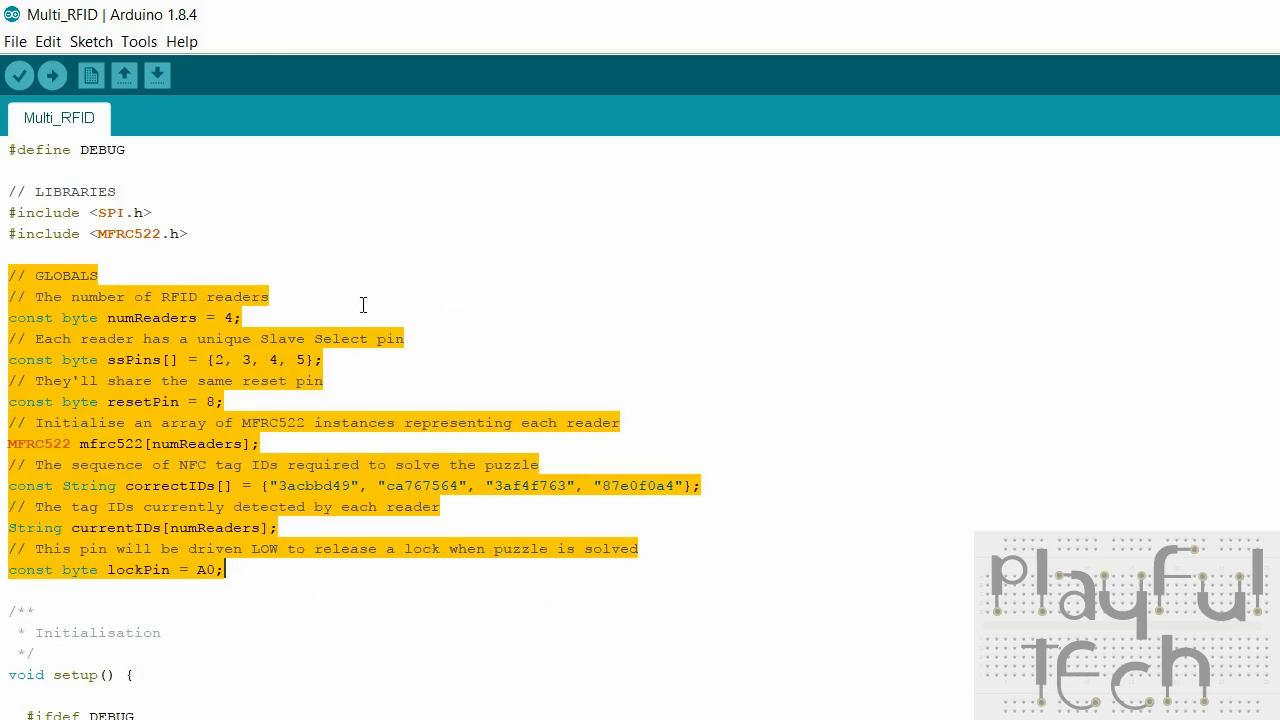
mouse_move(439, 338)
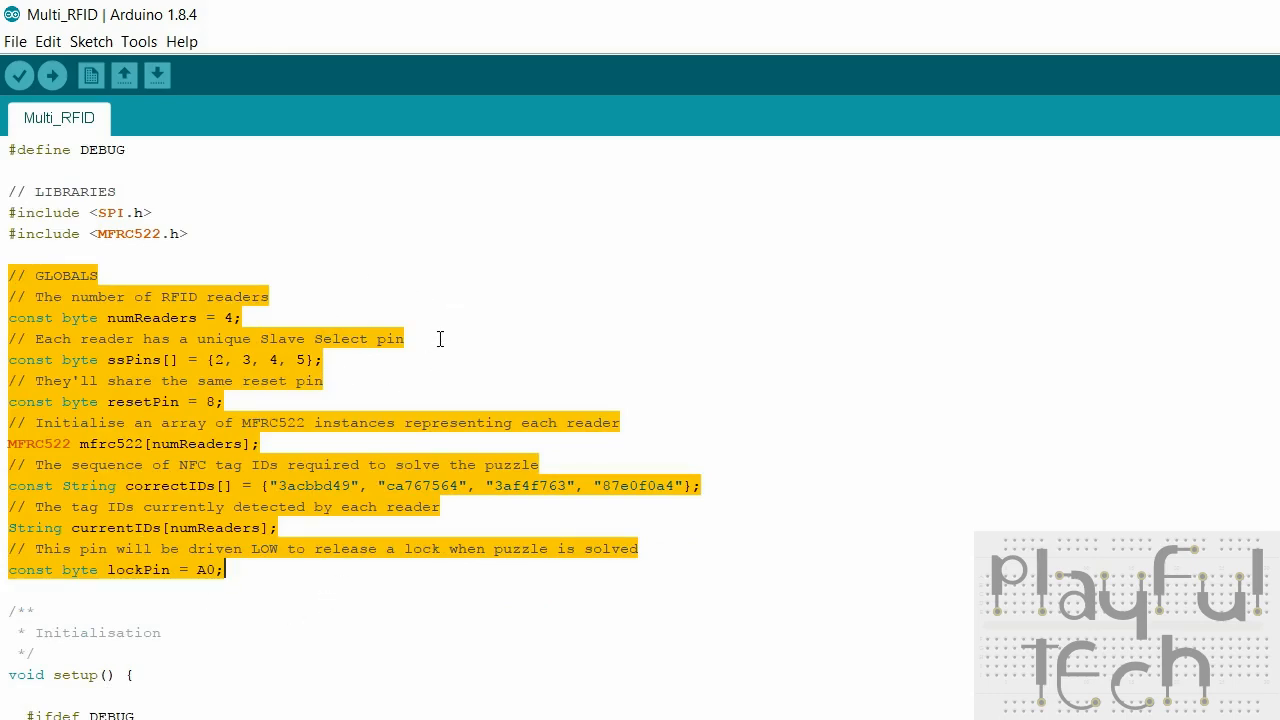
click(324, 359)
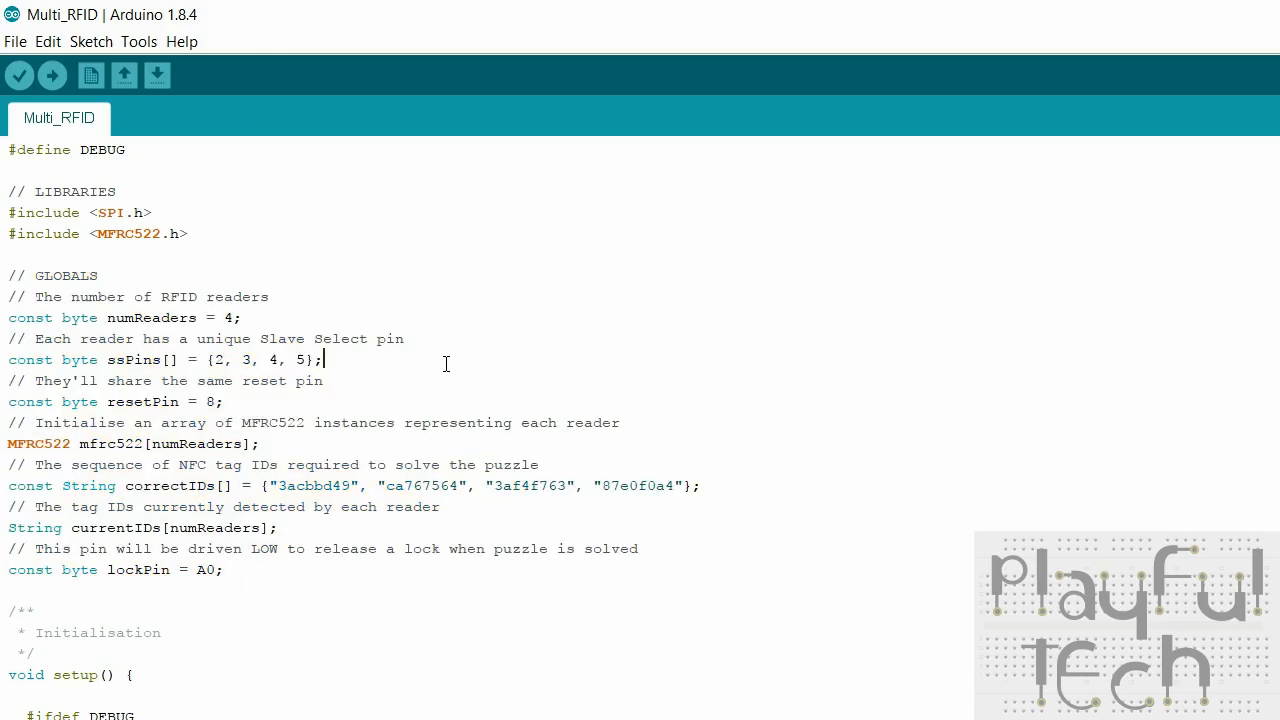
double_click(229, 318)
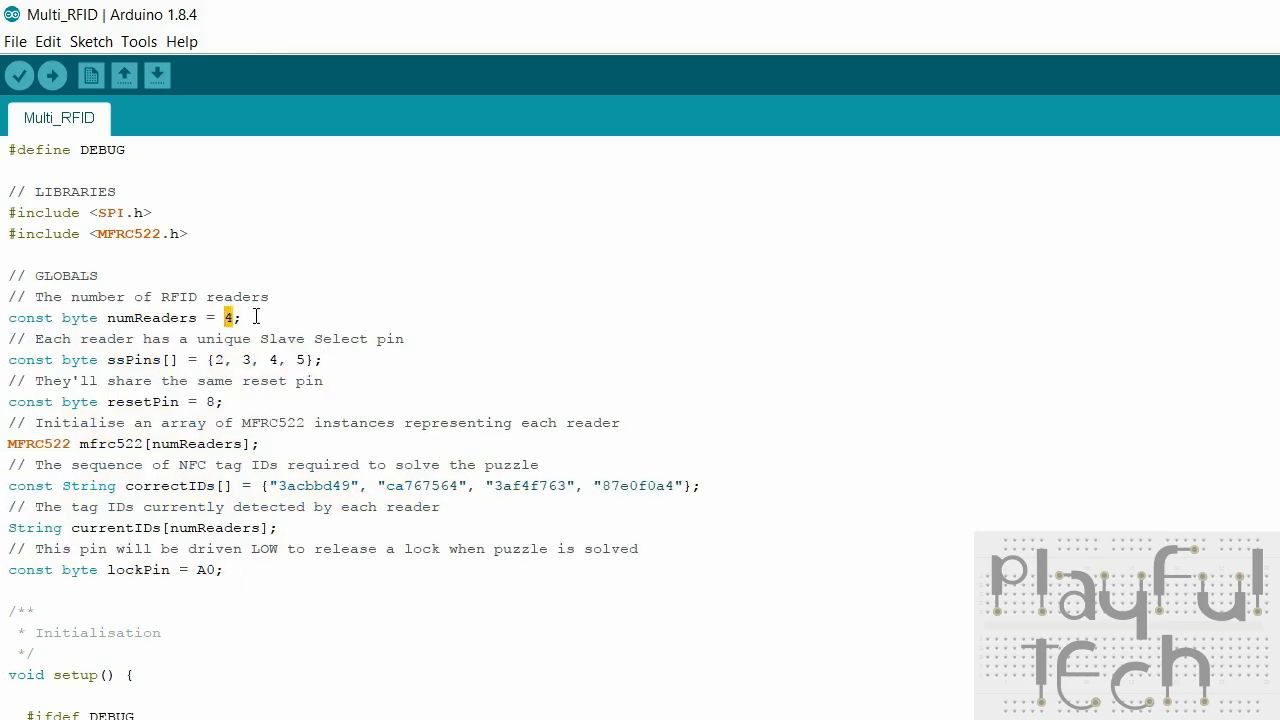
mouse_move(330, 324)
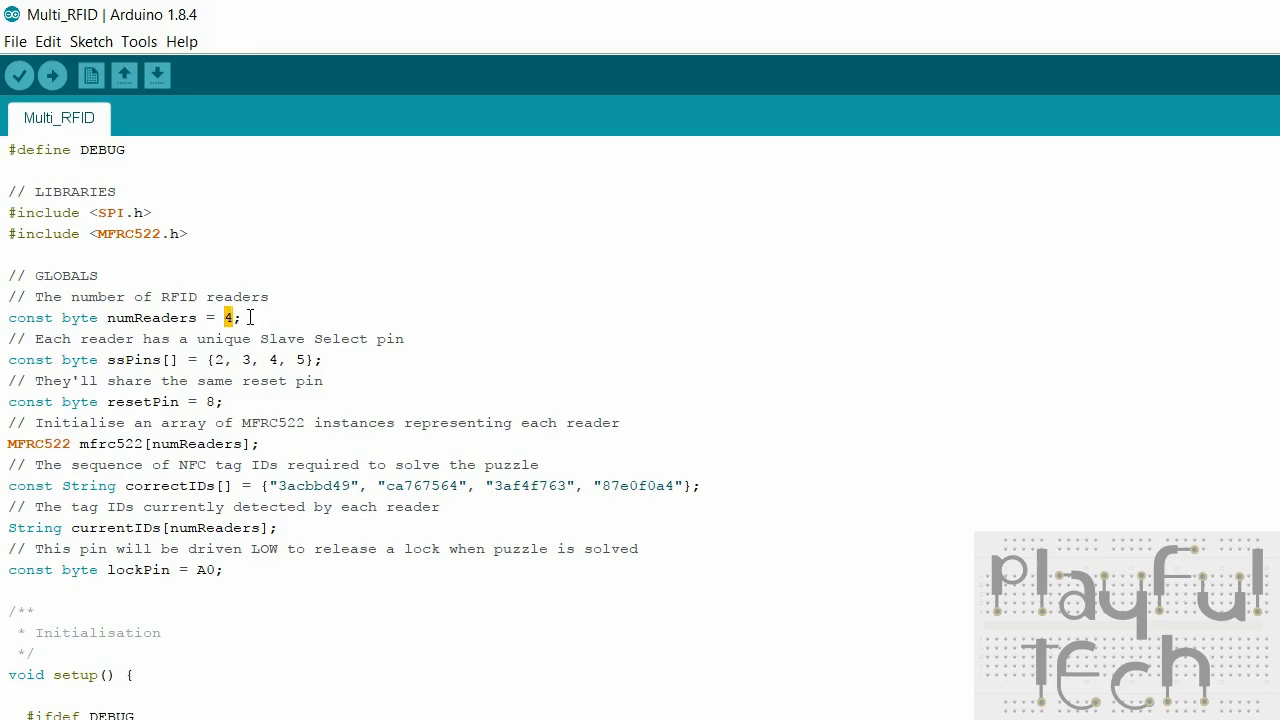
mouse_move(293, 338)
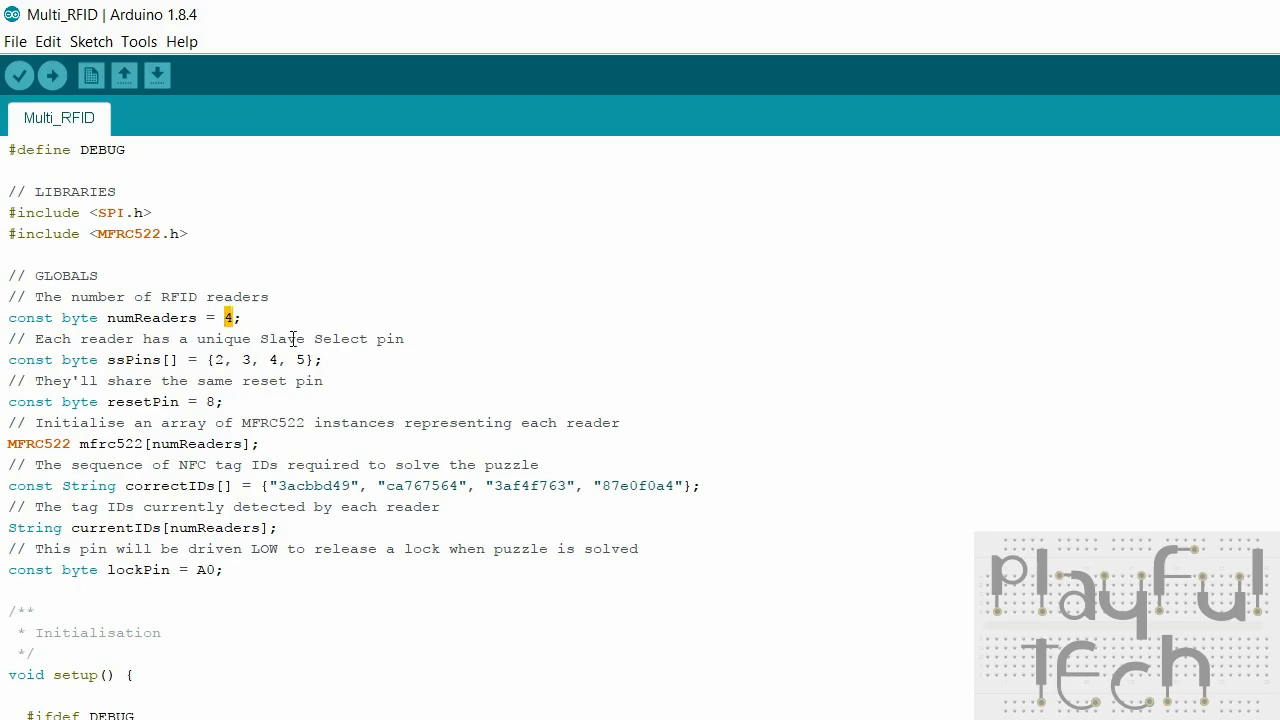
click(326, 359)
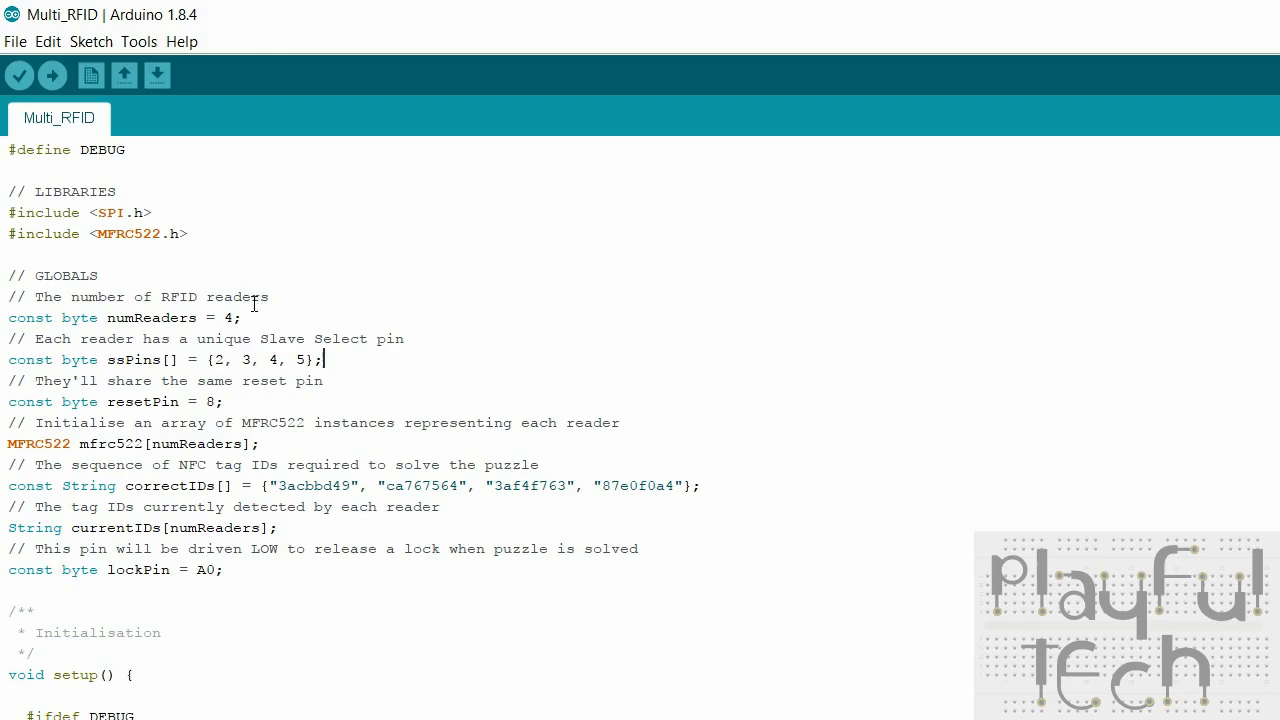
mouse_move(378, 312)
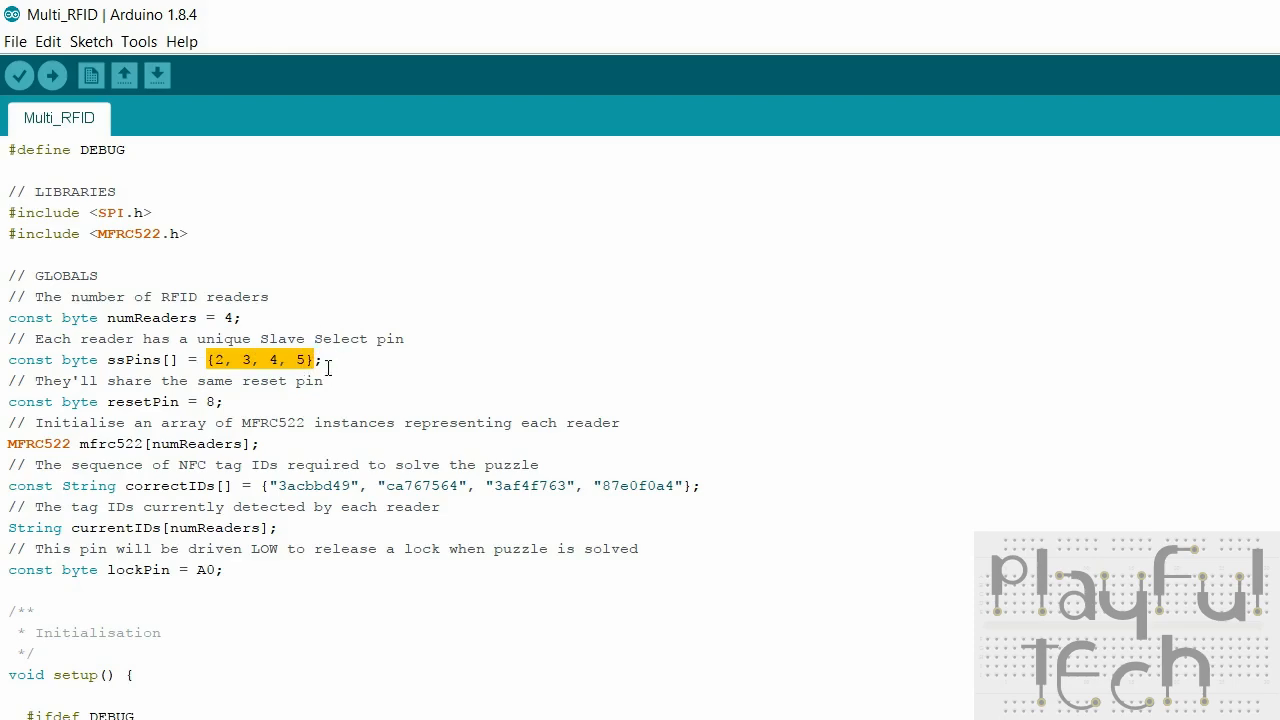
double_click(150, 402)
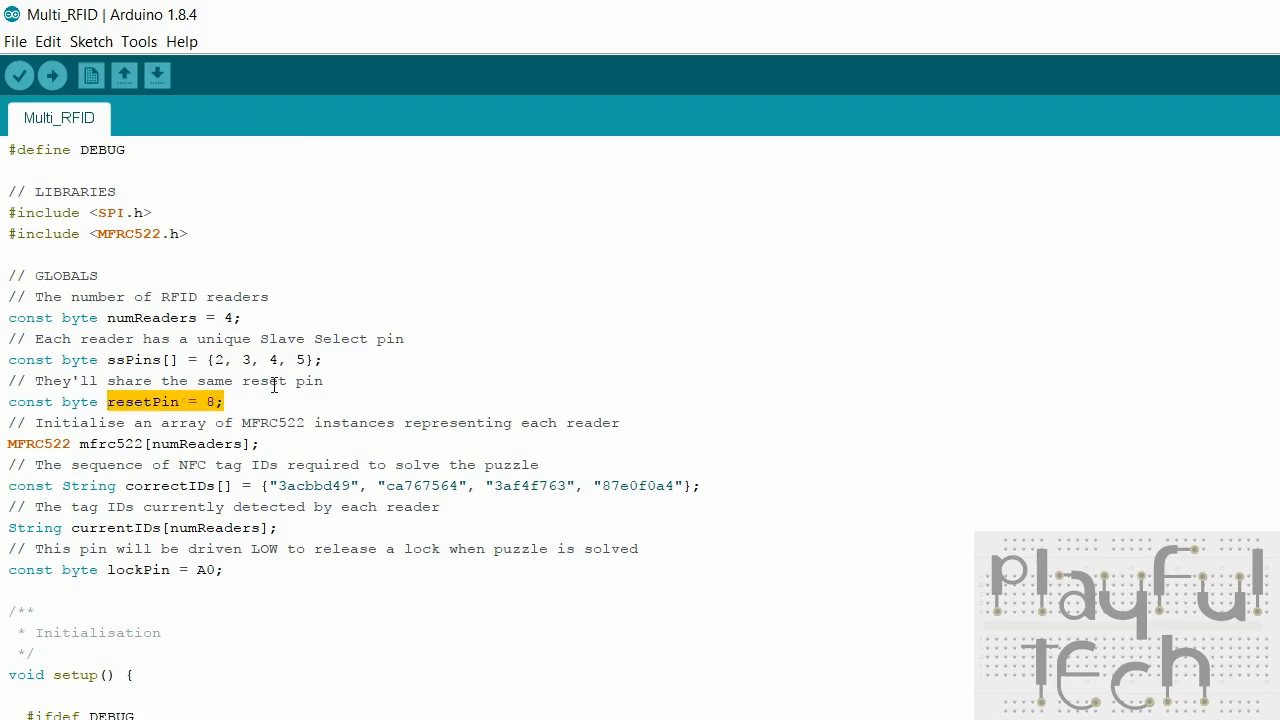
scroll(down, 3)
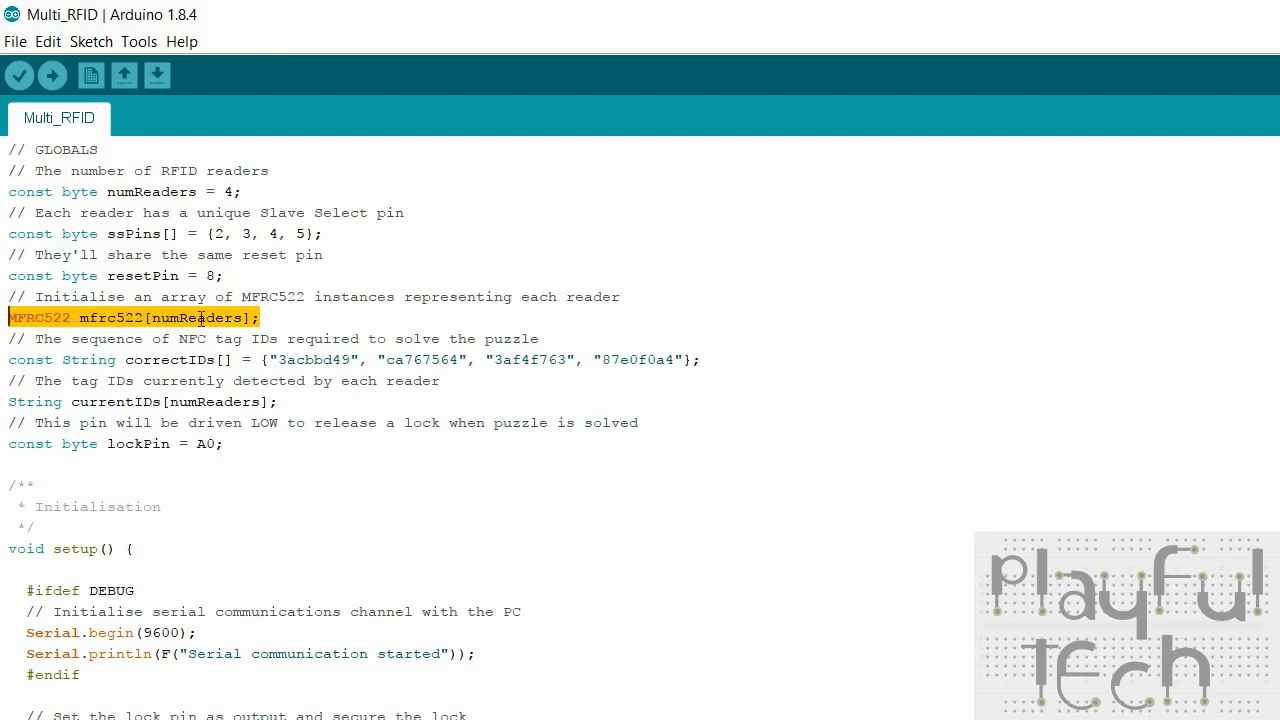
scroll(down, 3)
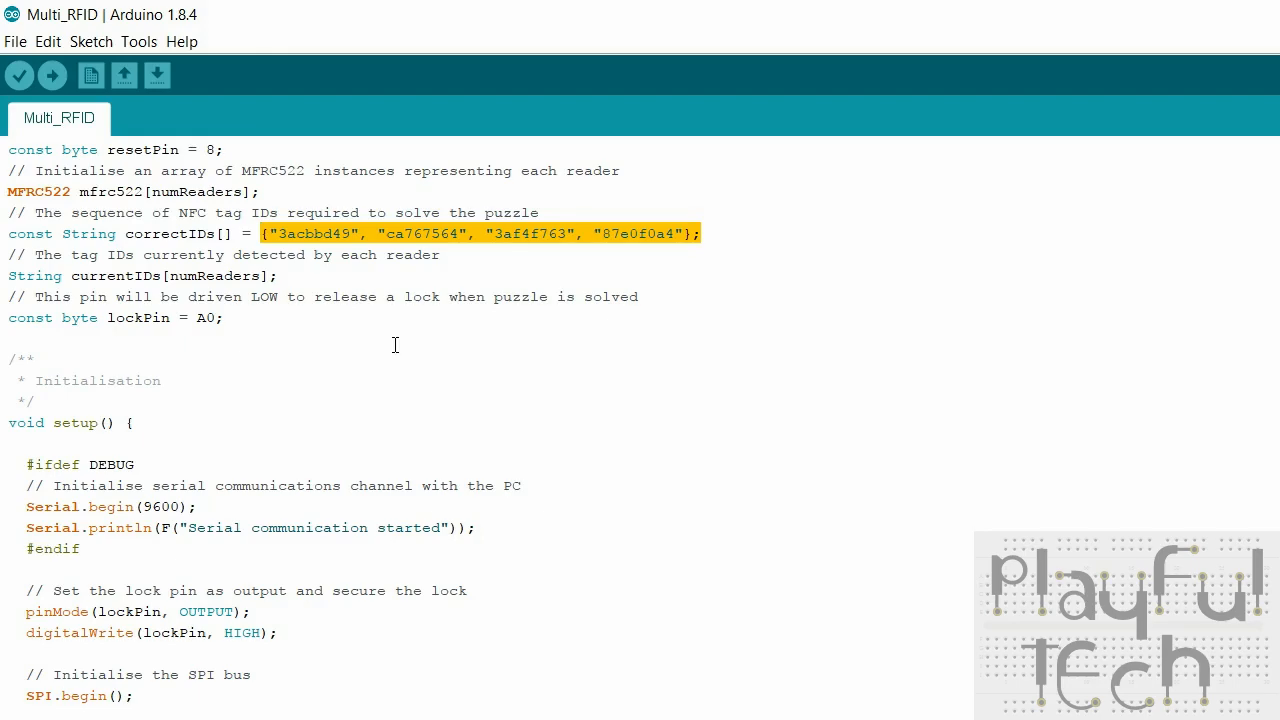
mouse_move(396, 288)
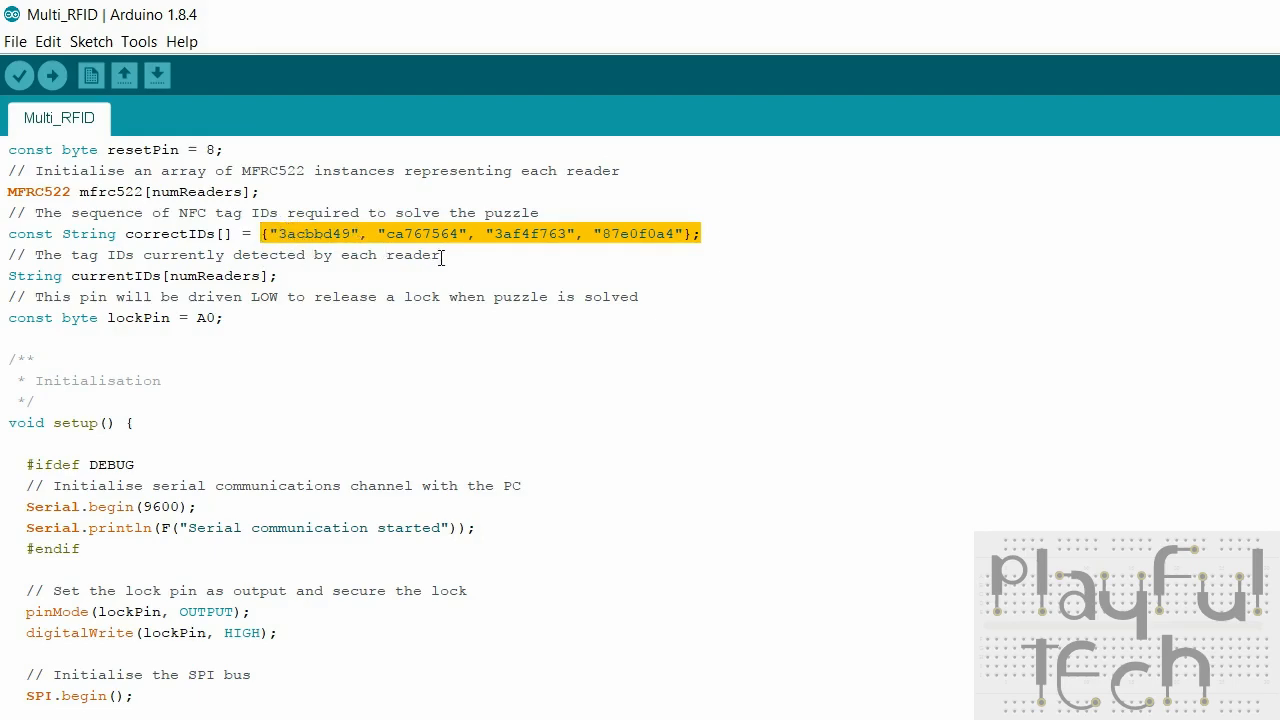
mouse_move(598, 282)
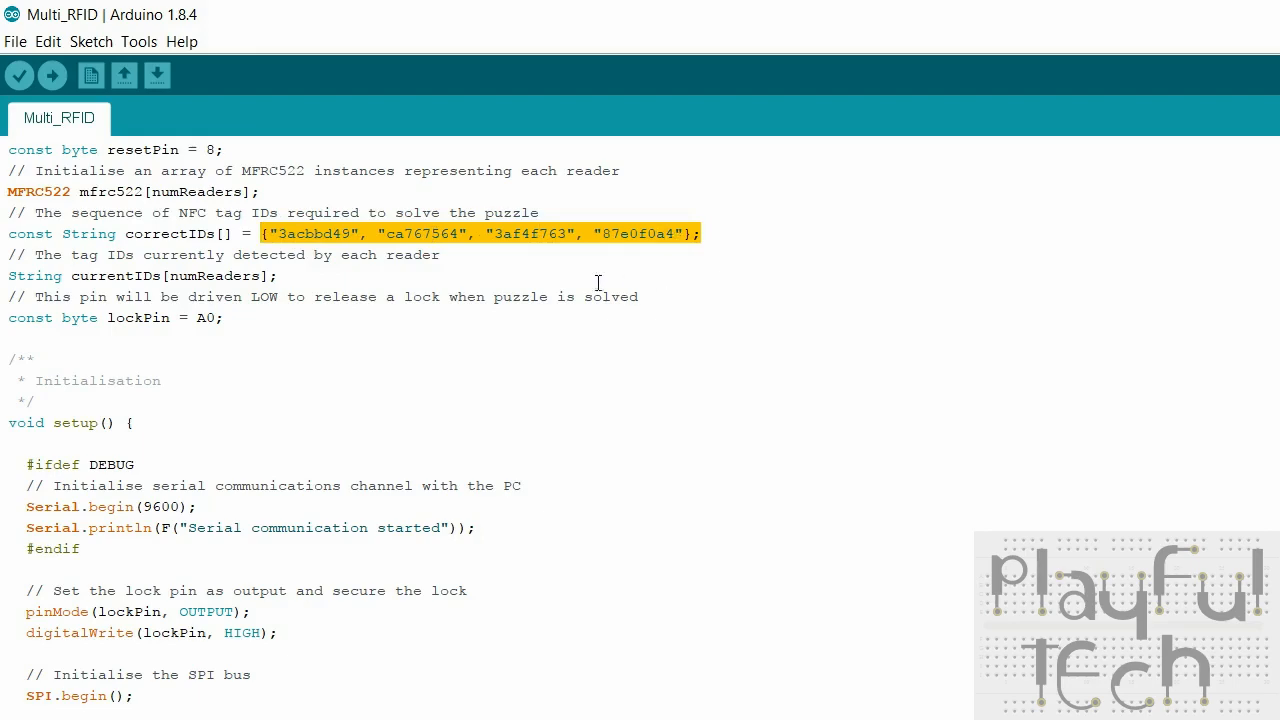
mouse_move(328, 272)
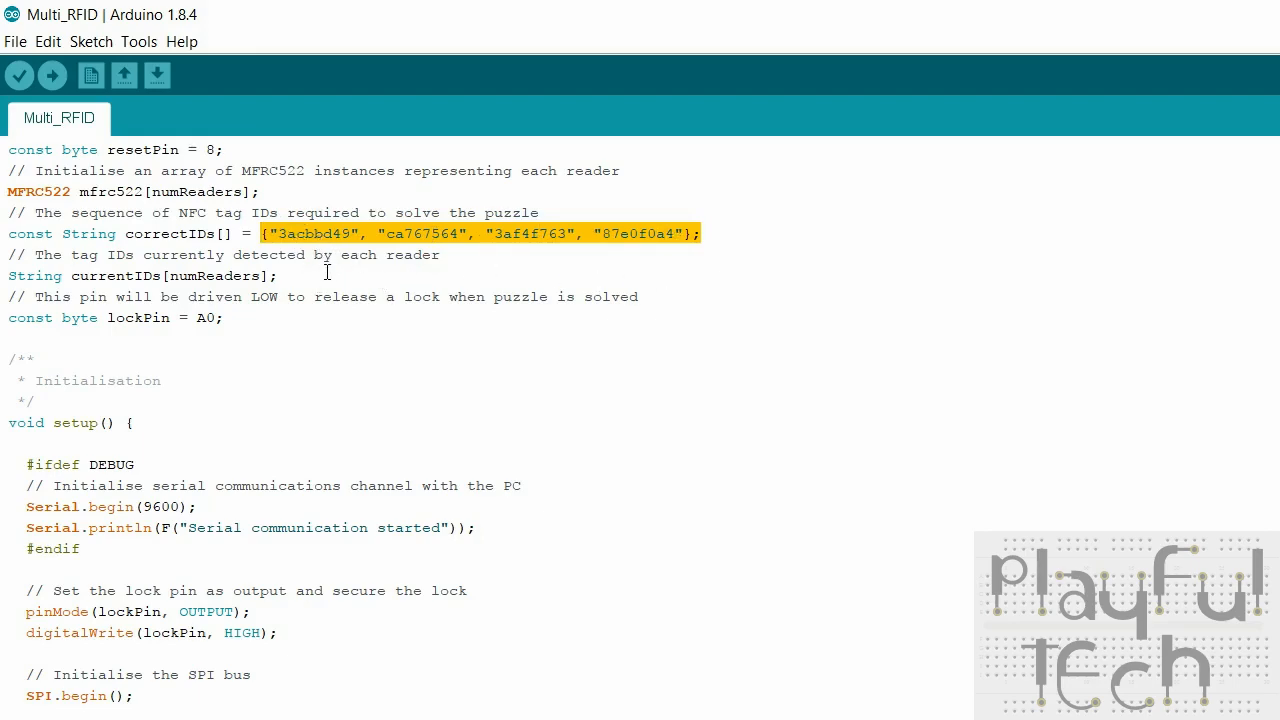
double_click(313, 233)
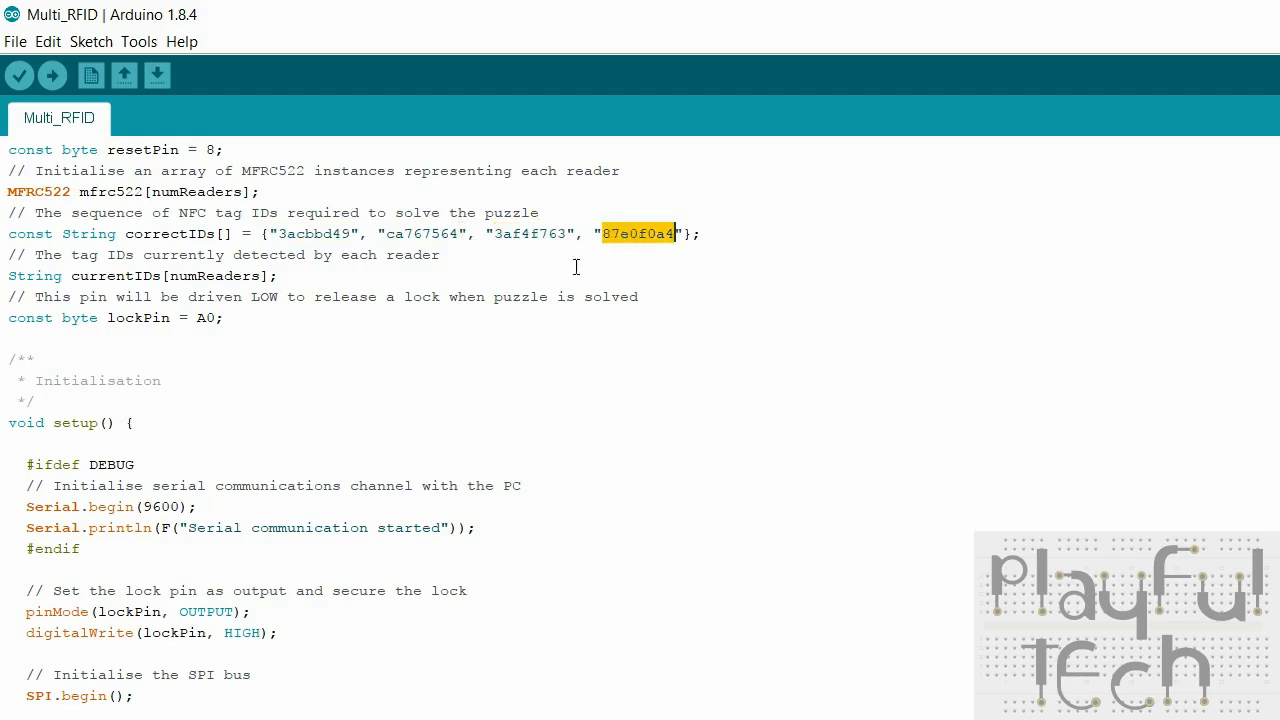
click(636, 254)
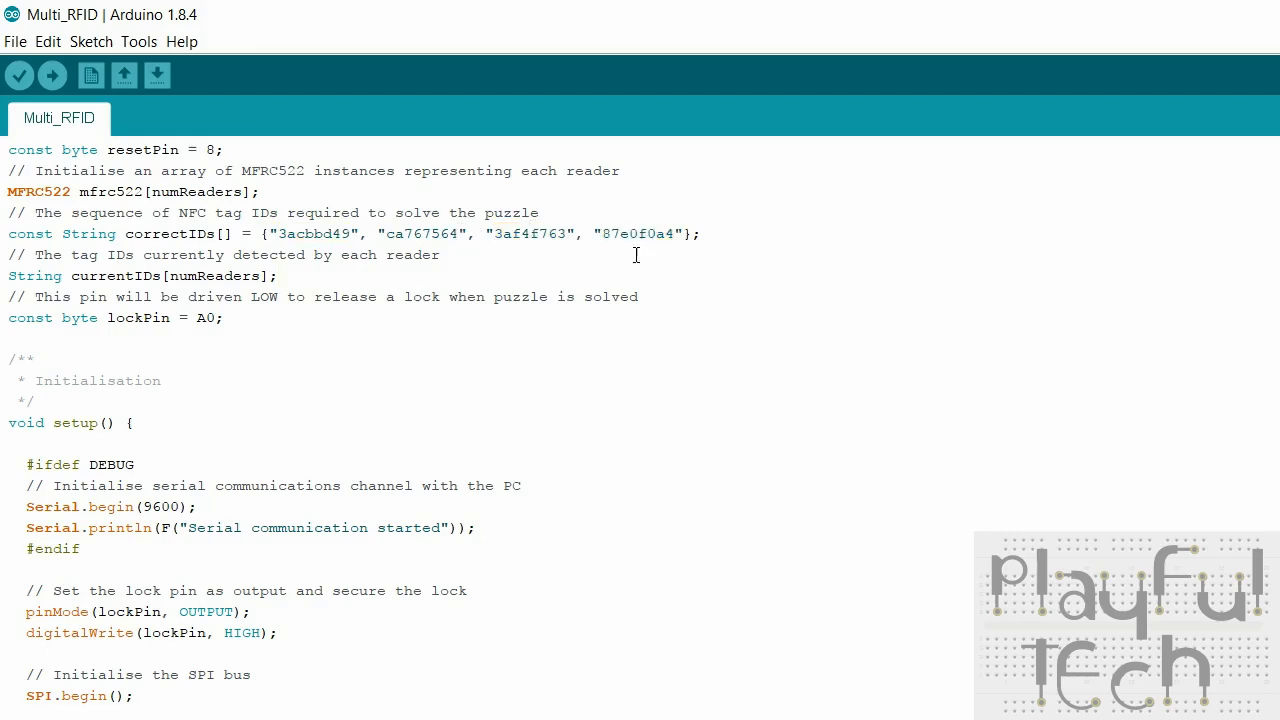
click(68, 276)
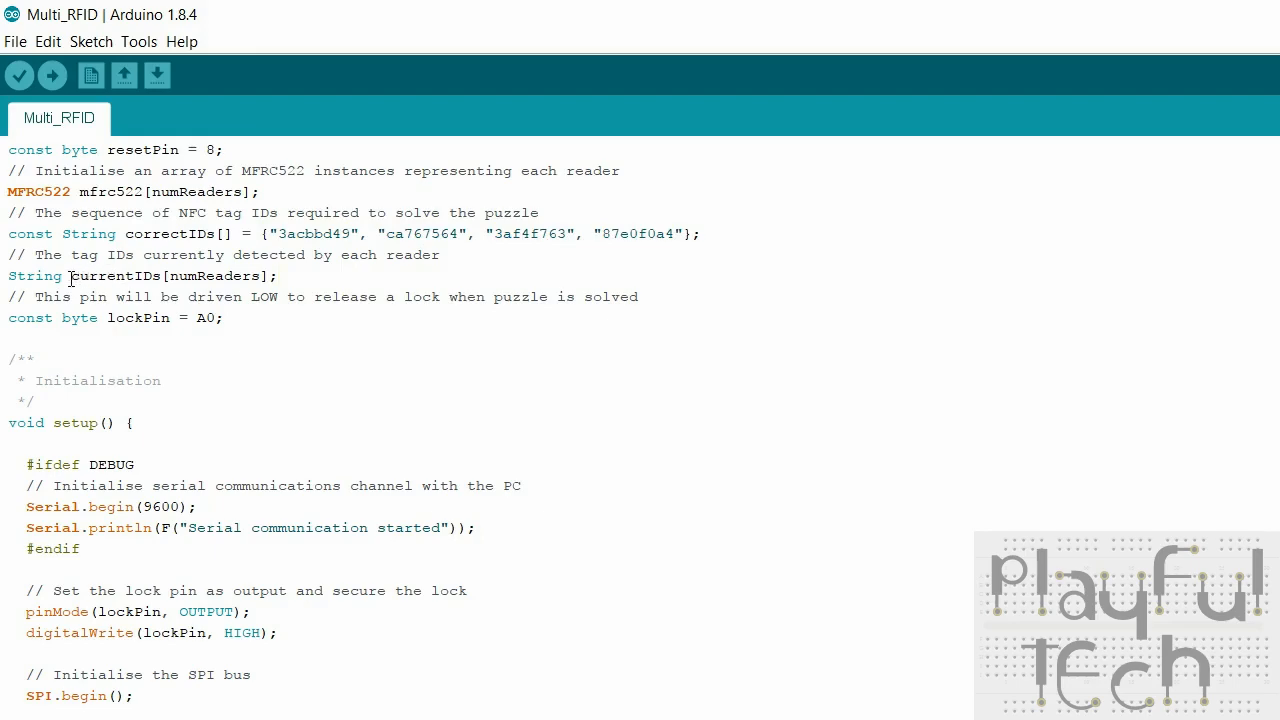
drag(68, 275, 283, 275)
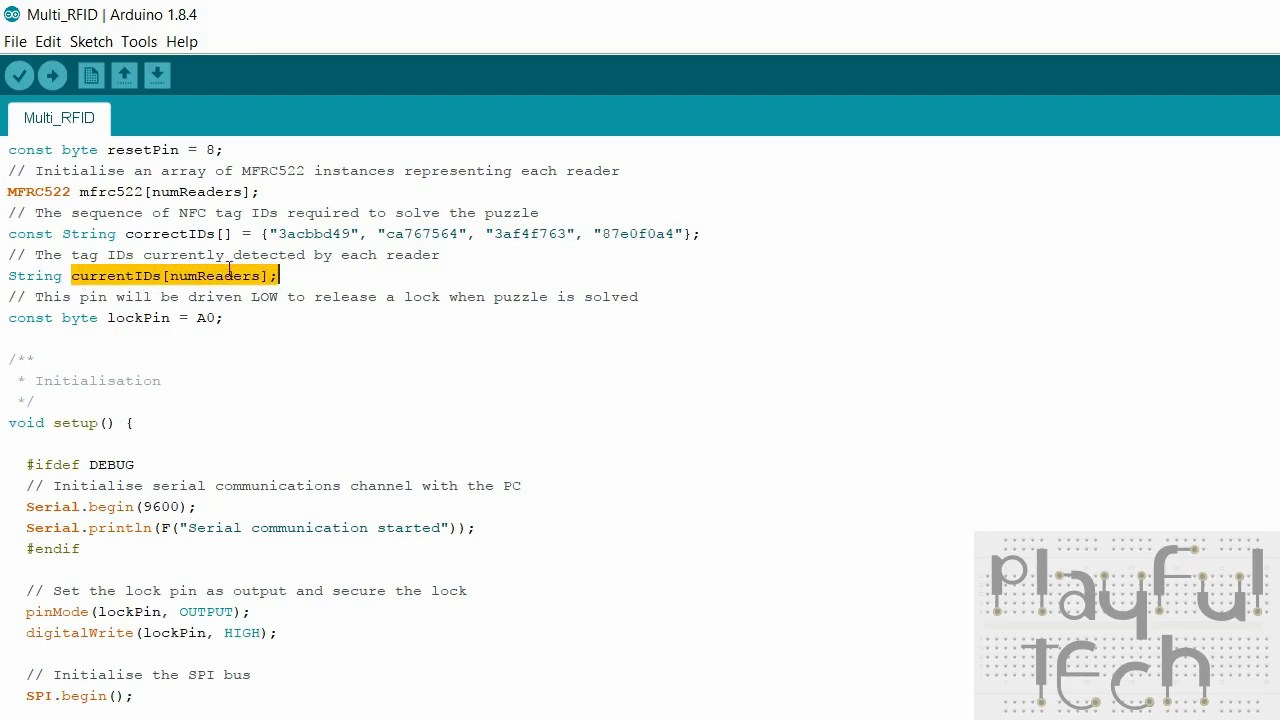
click(240, 317)
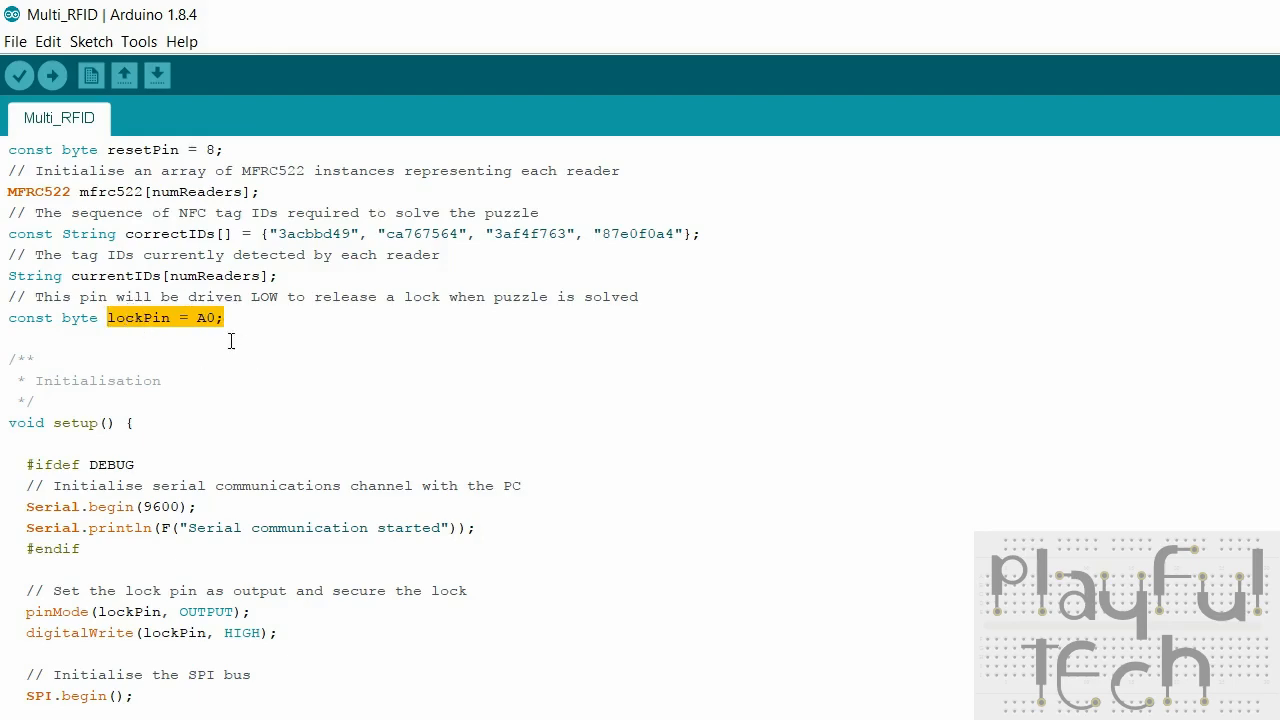
click(318, 368)
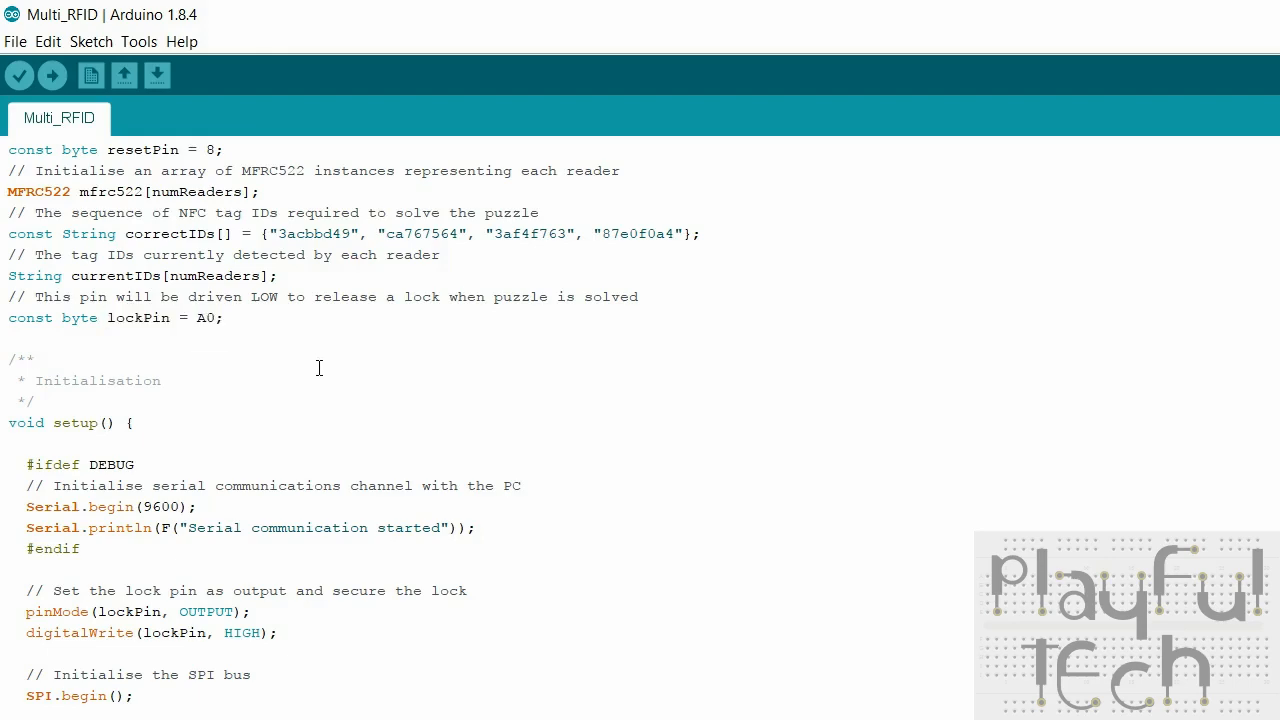
scroll(down, 3)
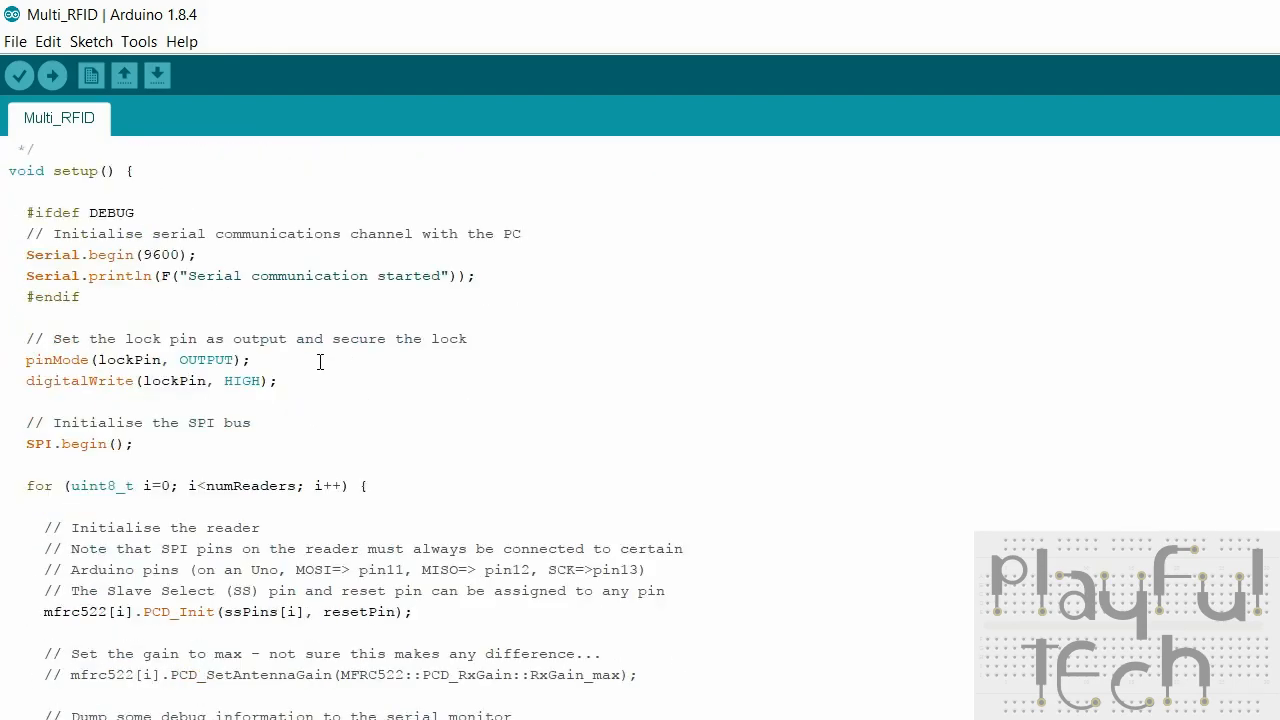
drag(26, 212, 80, 296)
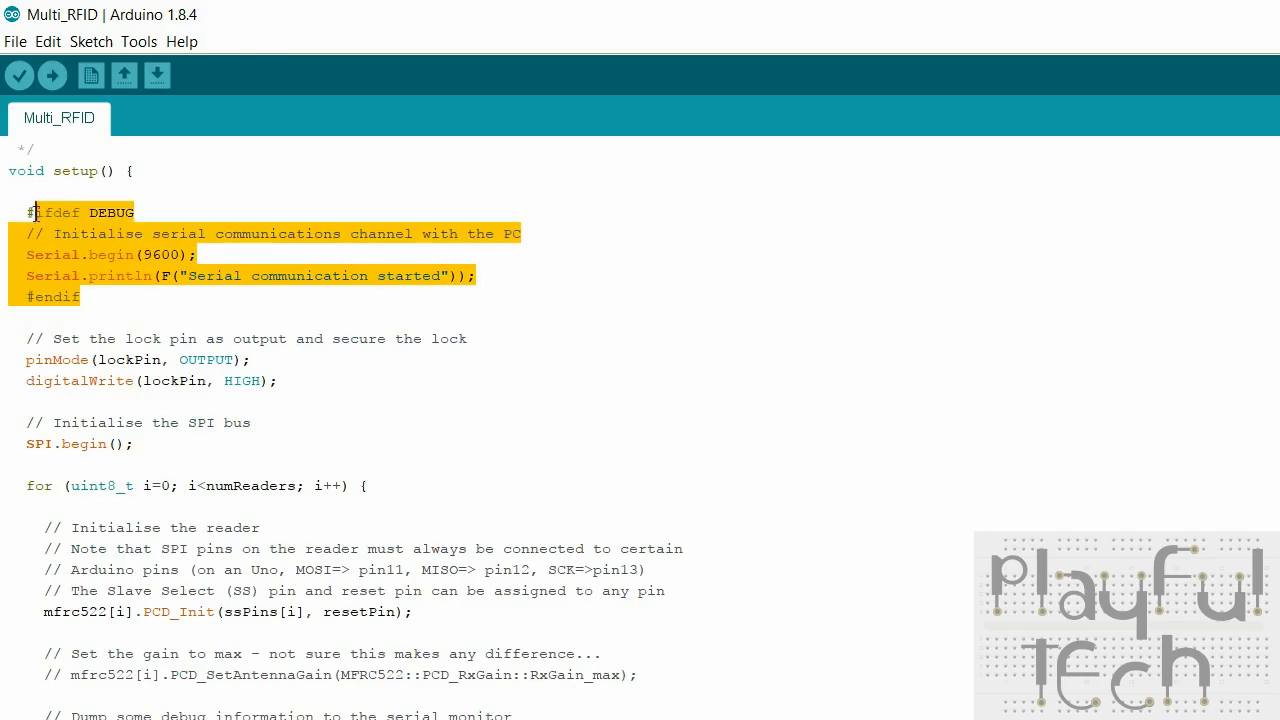
scroll(down, 3)
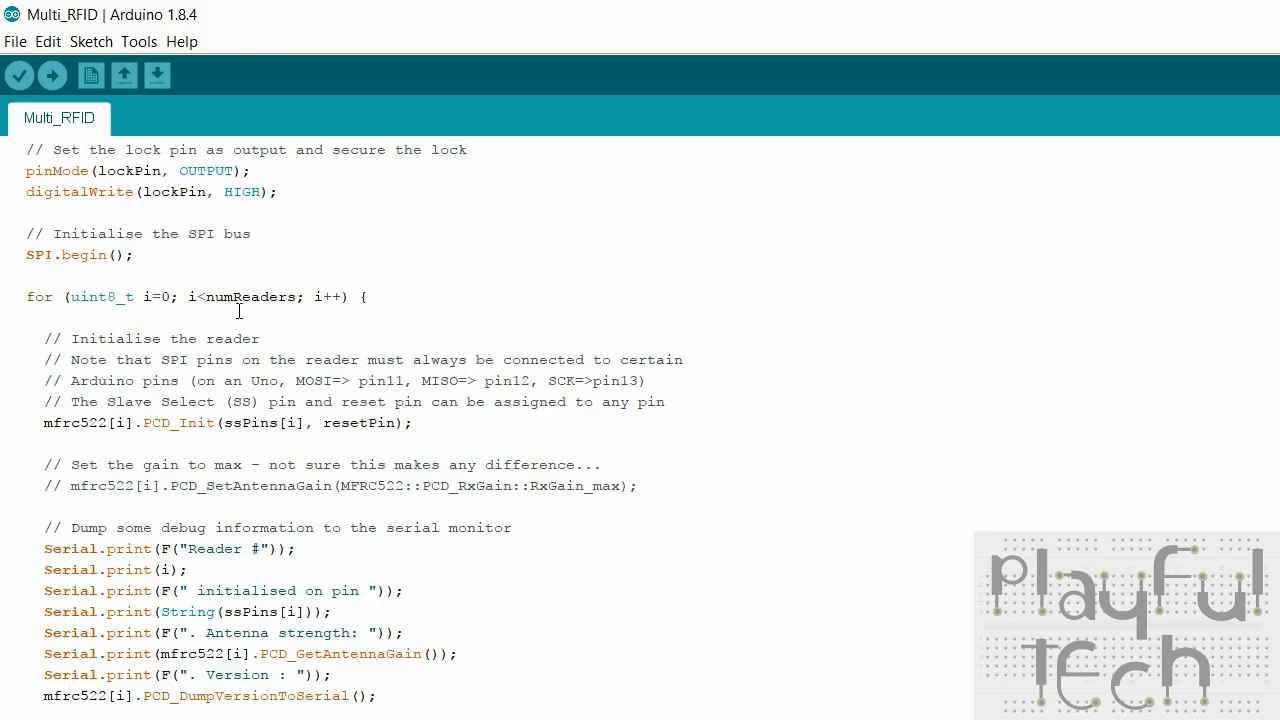
drag(26, 170, 278, 191)
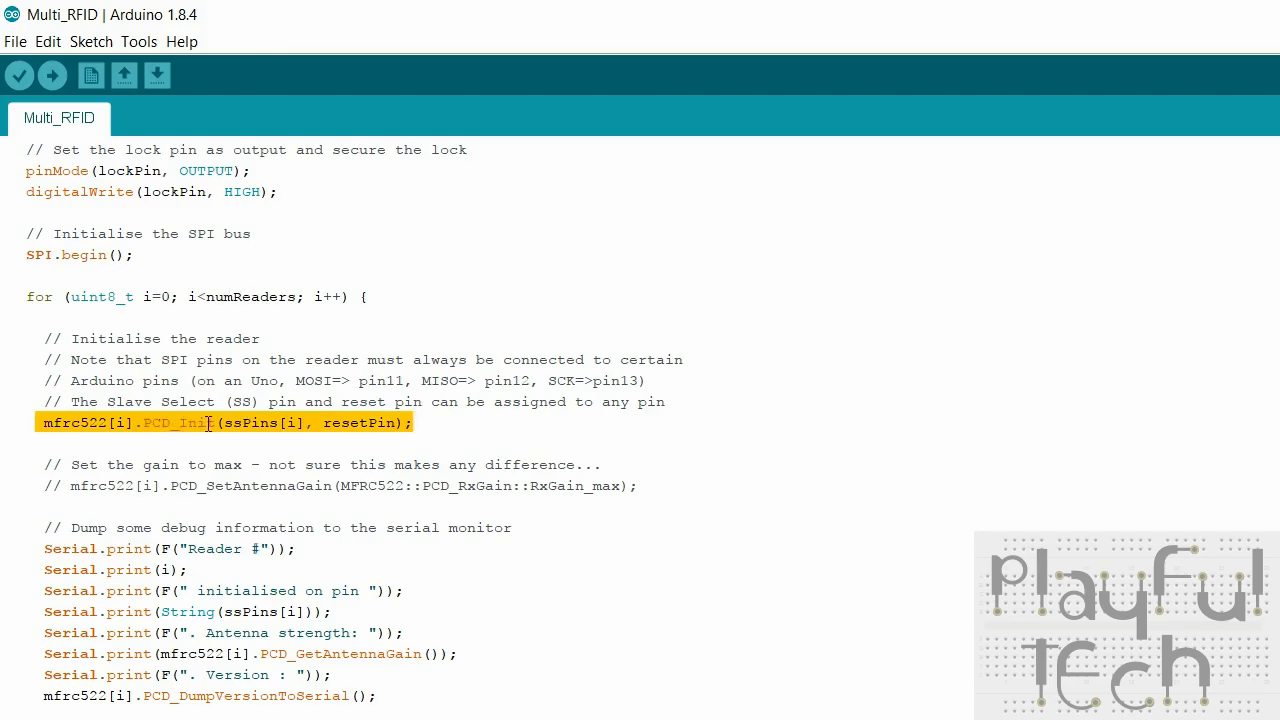
double_click(250, 422)
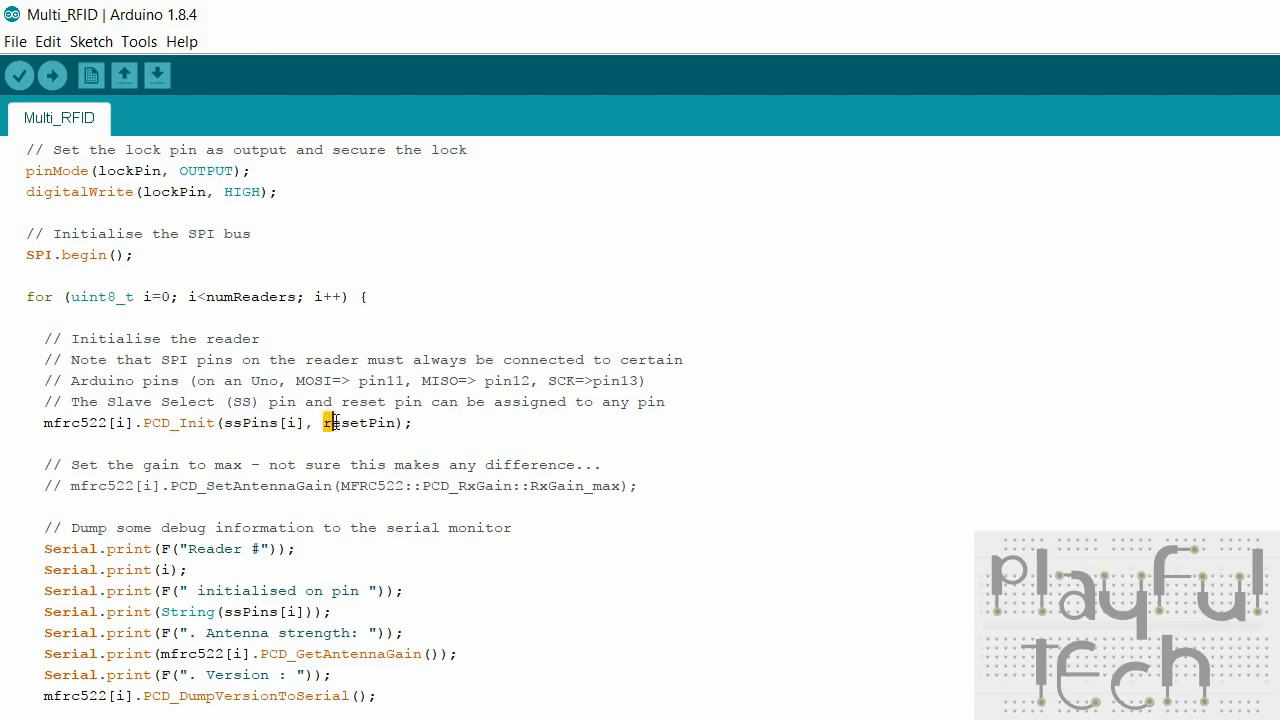
double_click(358, 423)
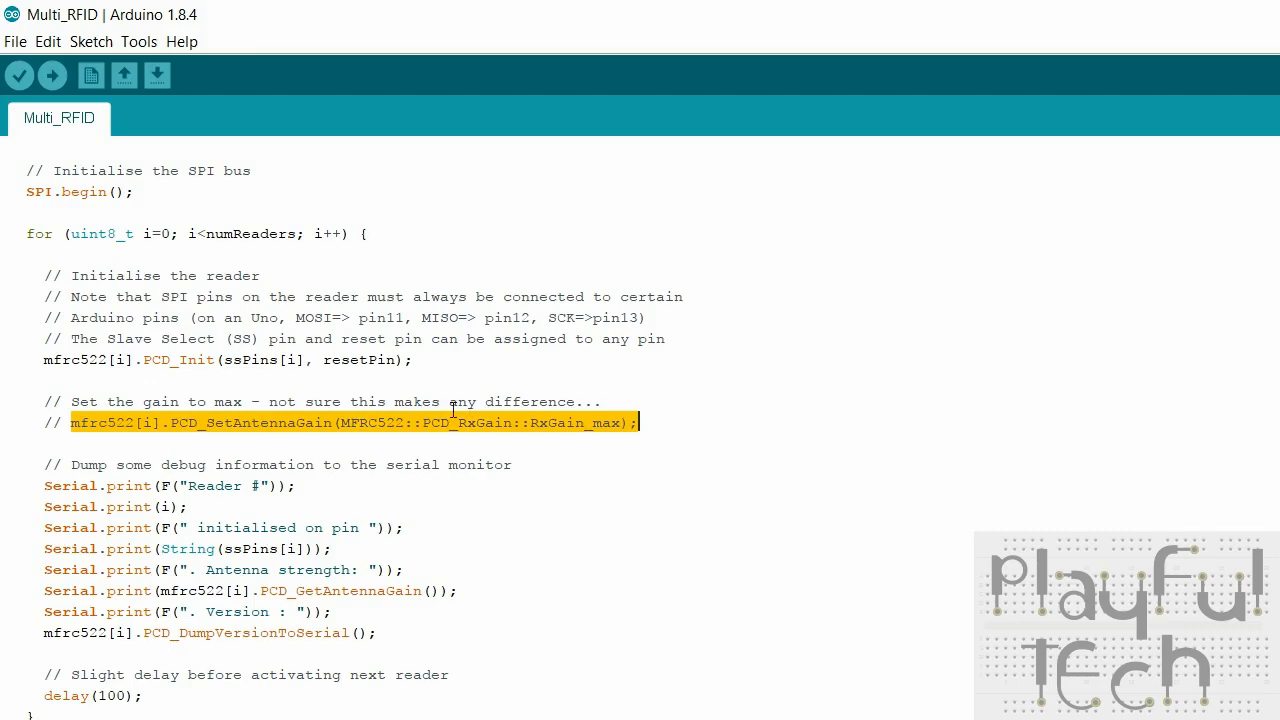
mouse_move(305, 429)
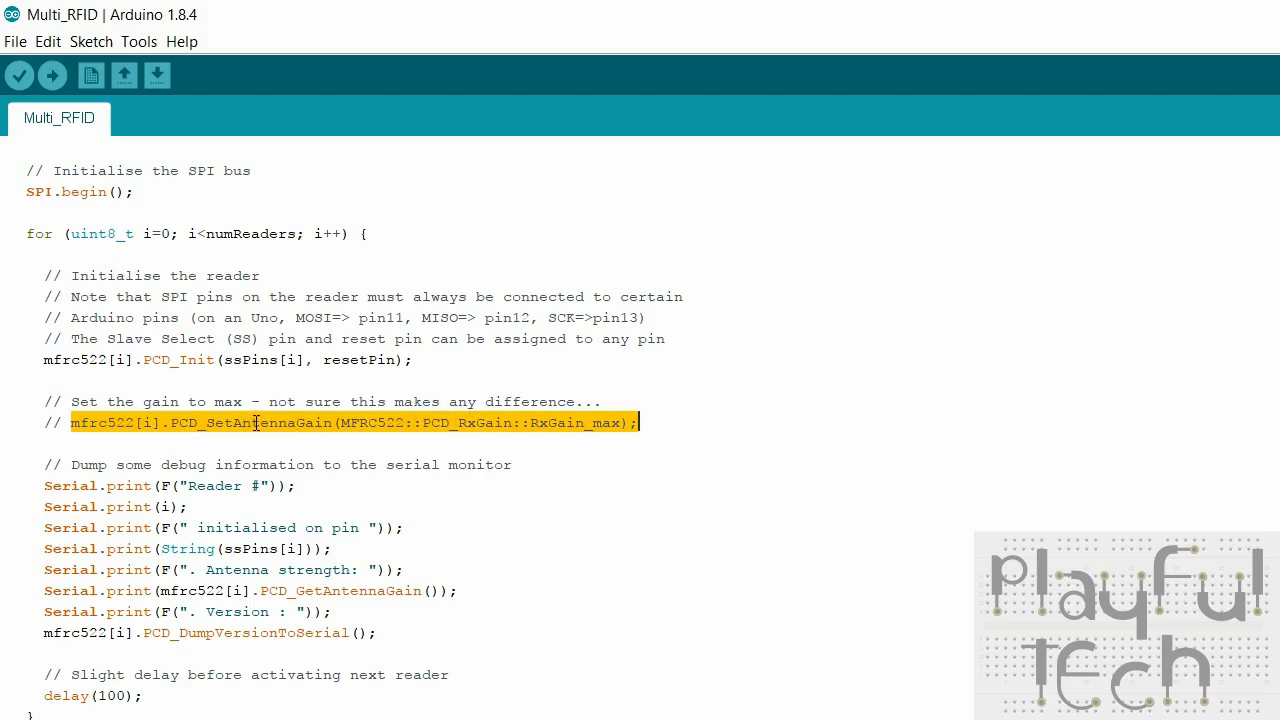
mouse_move(267, 430)
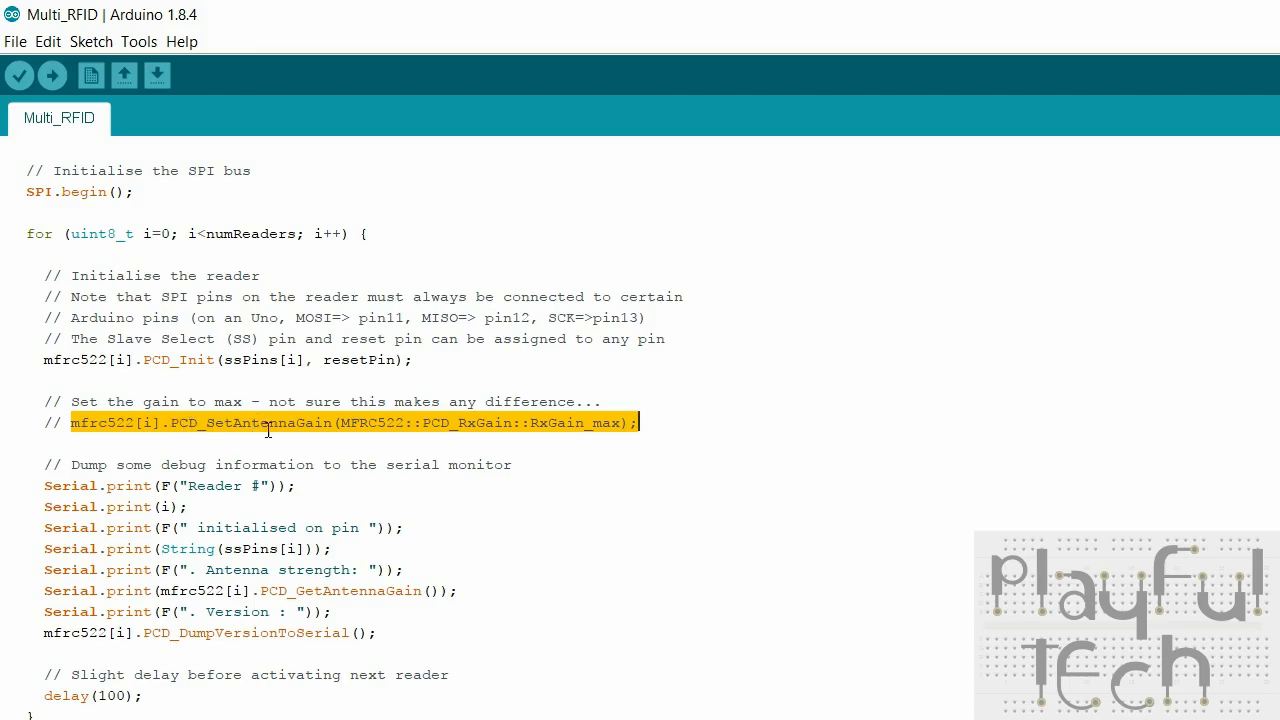
mouse_move(305, 416)
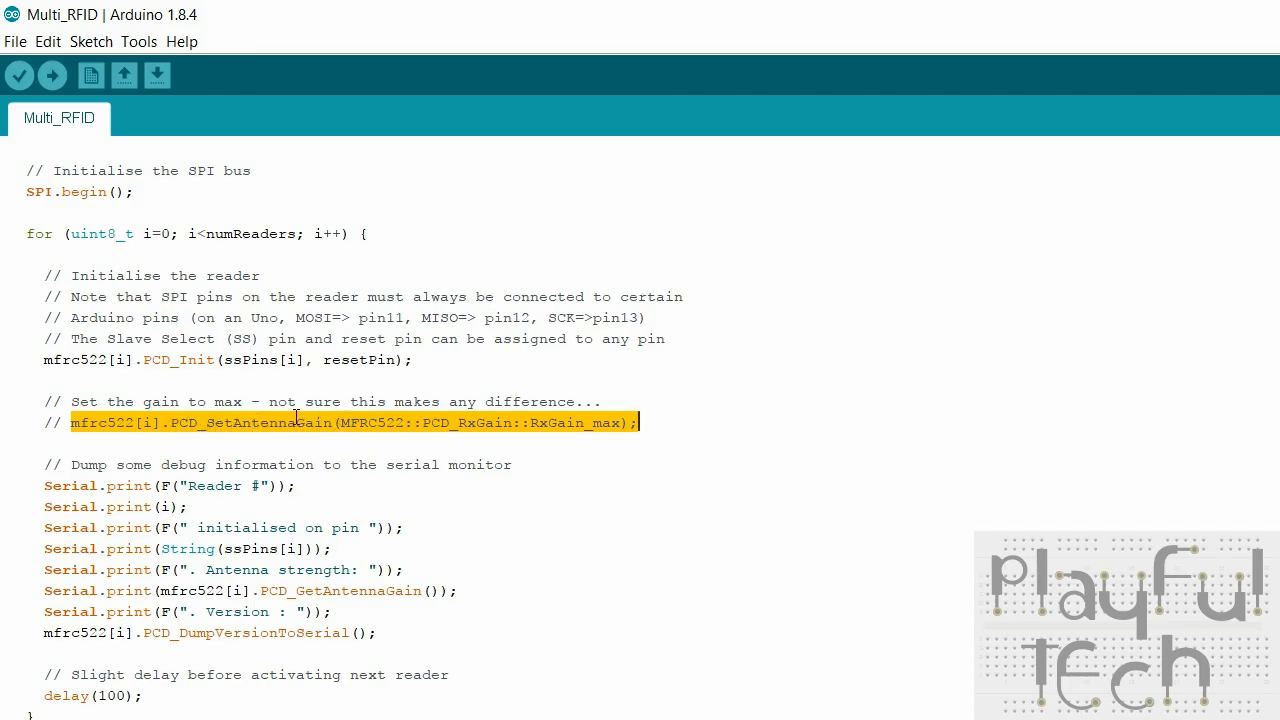
mouse_move(288, 425)
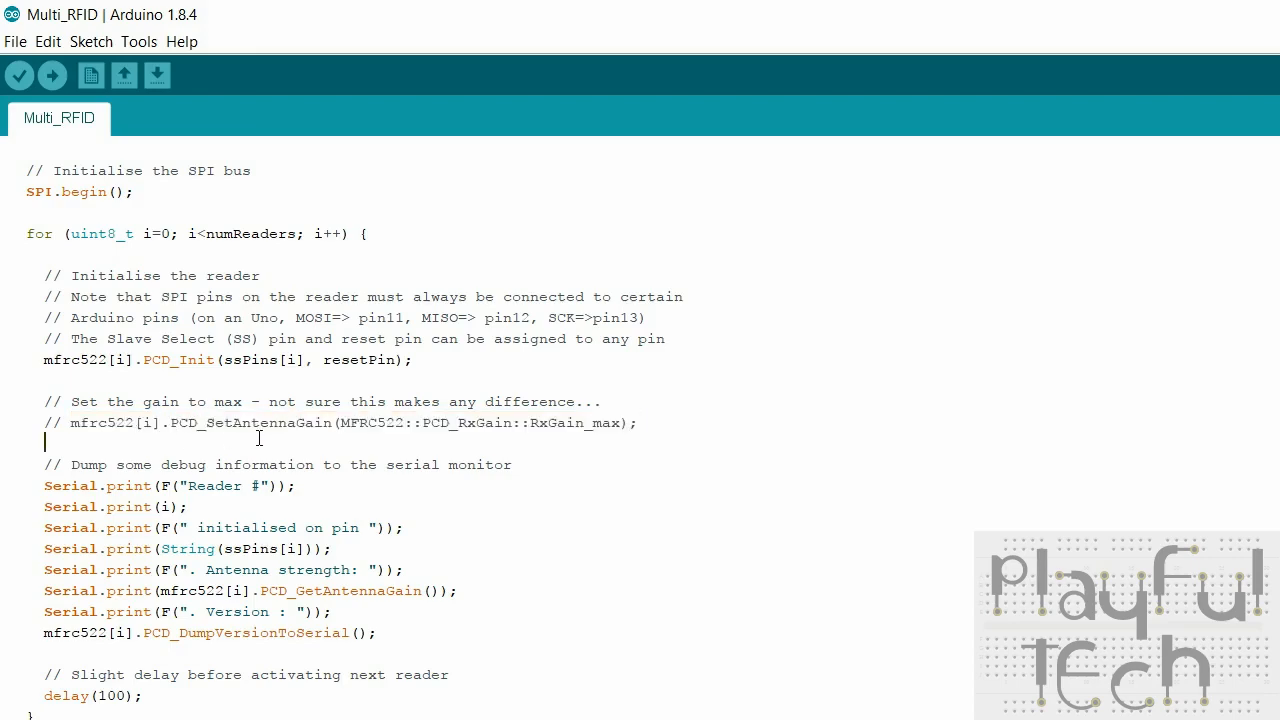
scroll(down, 3)
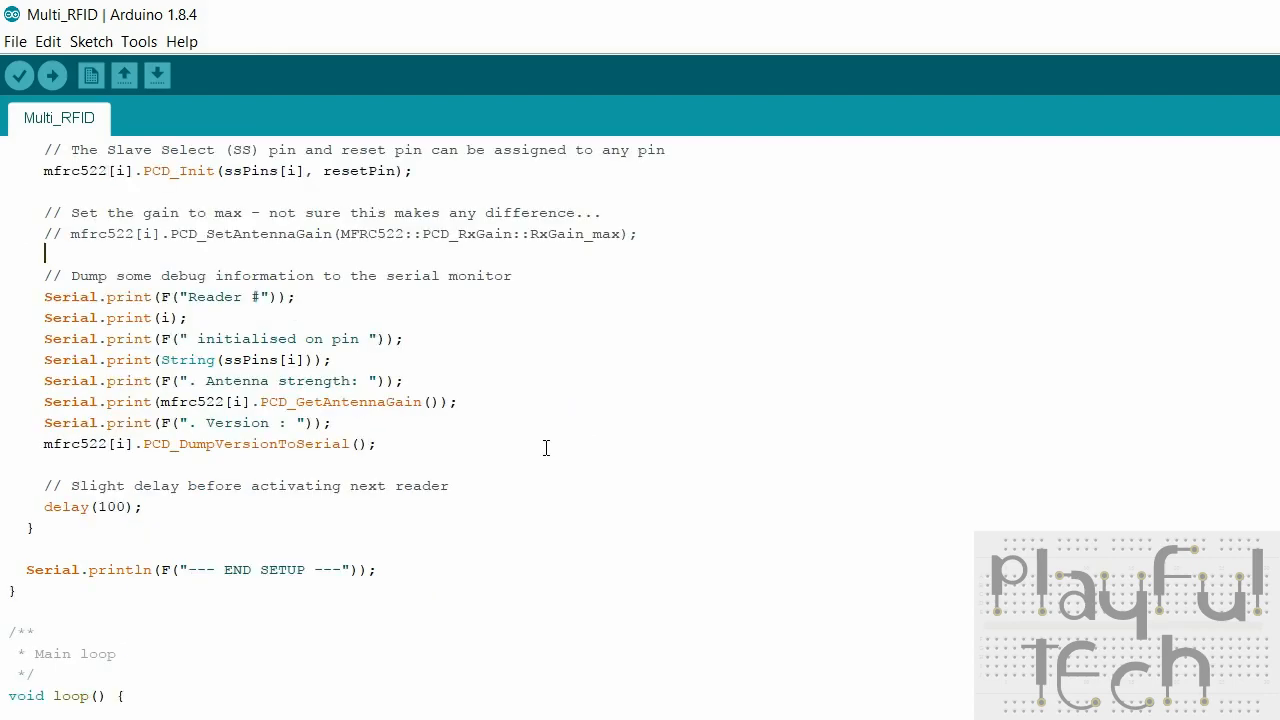
mouse_move(408, 440)
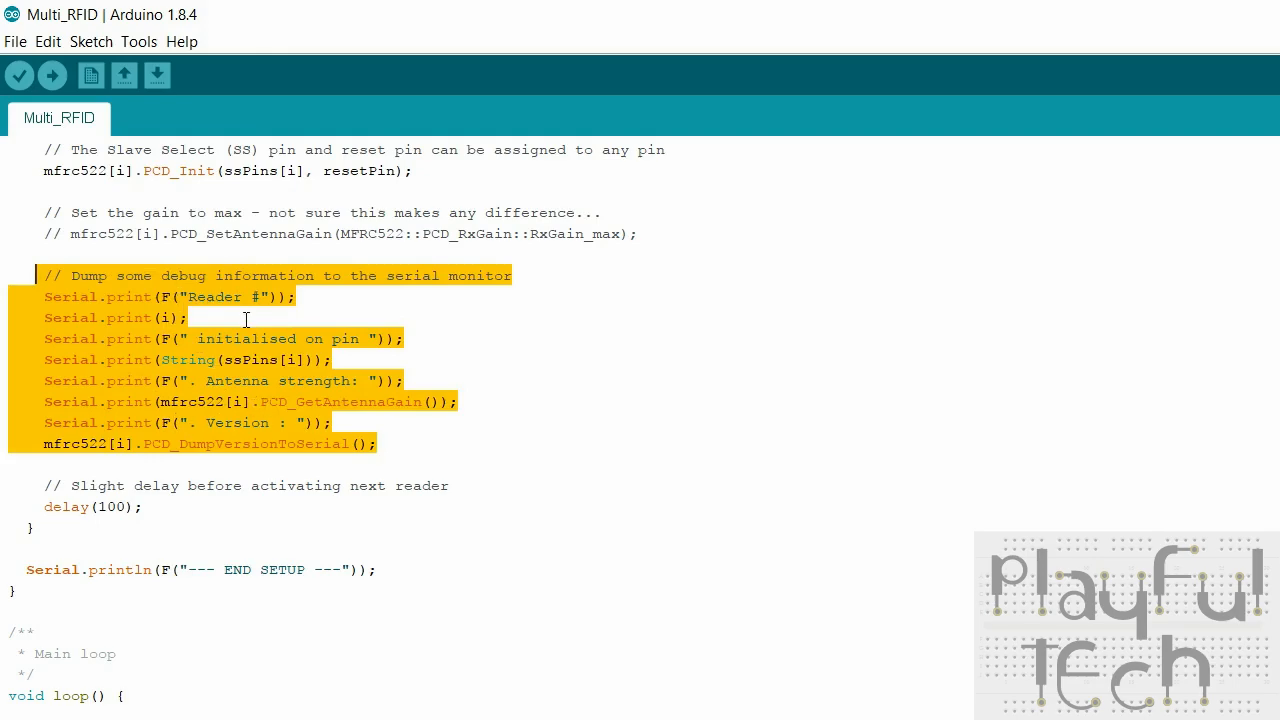
click(450, 485)
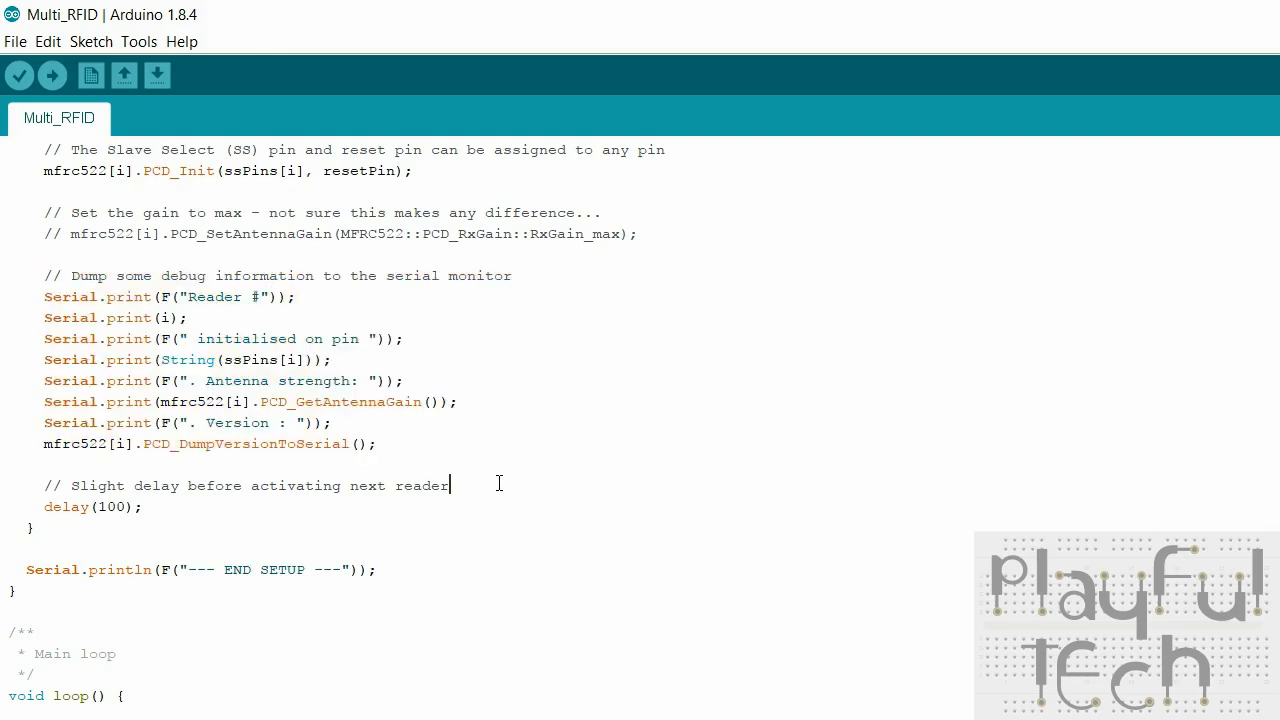
scroll(down, 3)
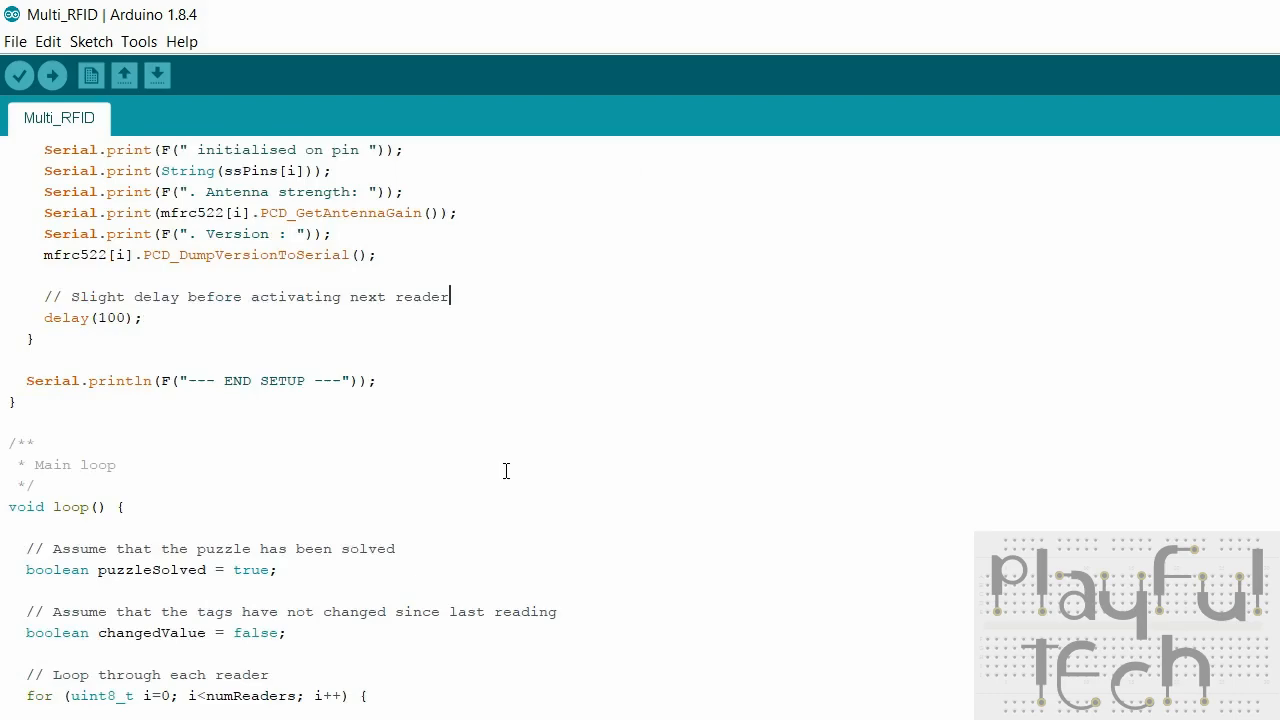
scroll(down, 3)
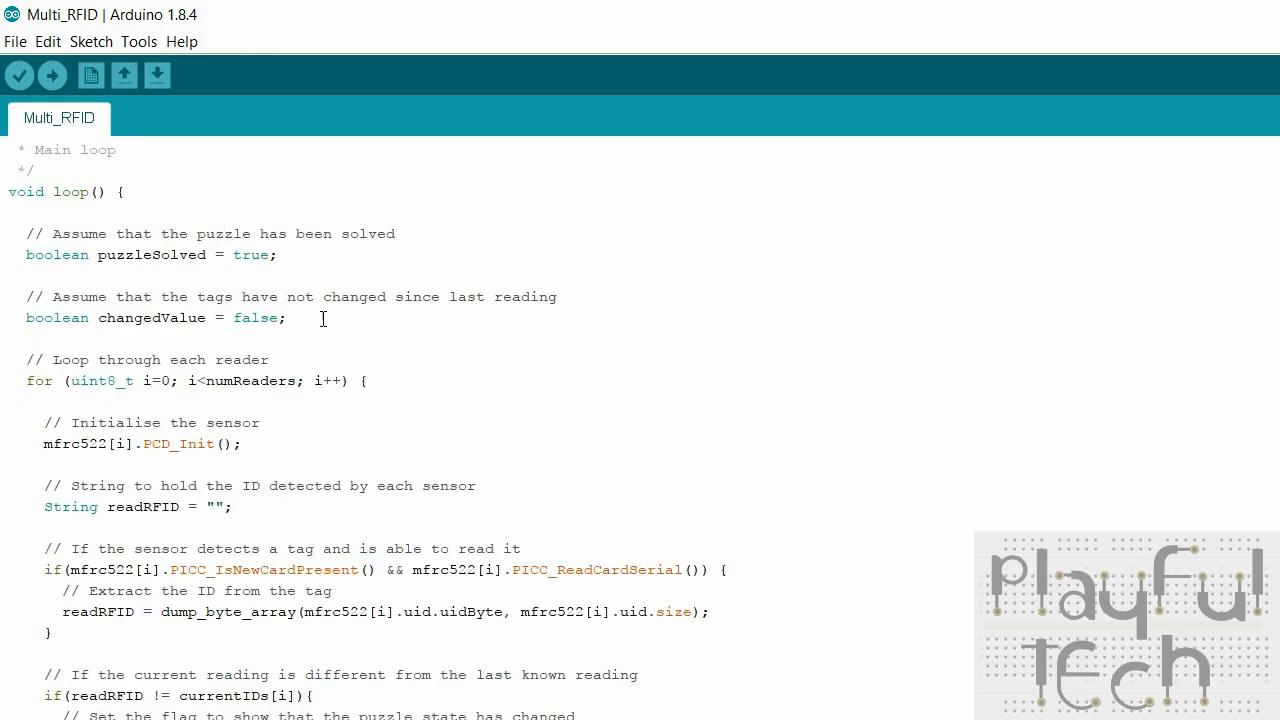
drag(27, 233, 287, 317)
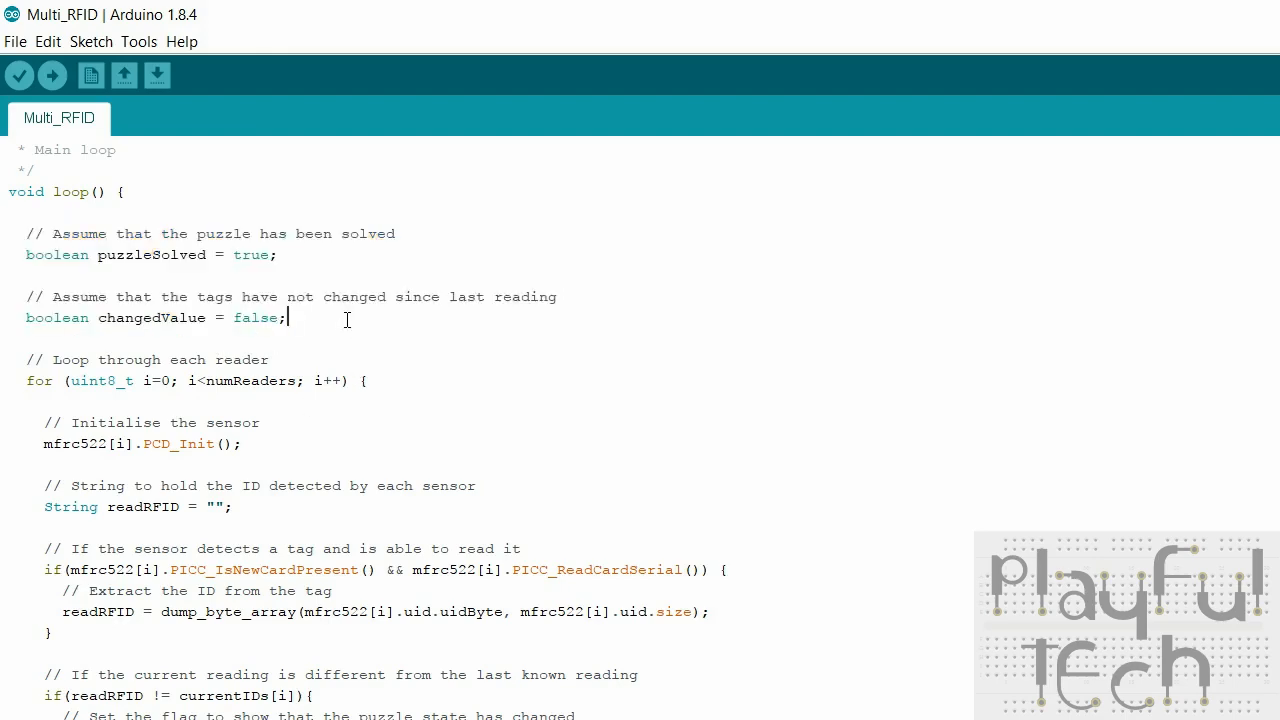
scroll(down, 3)
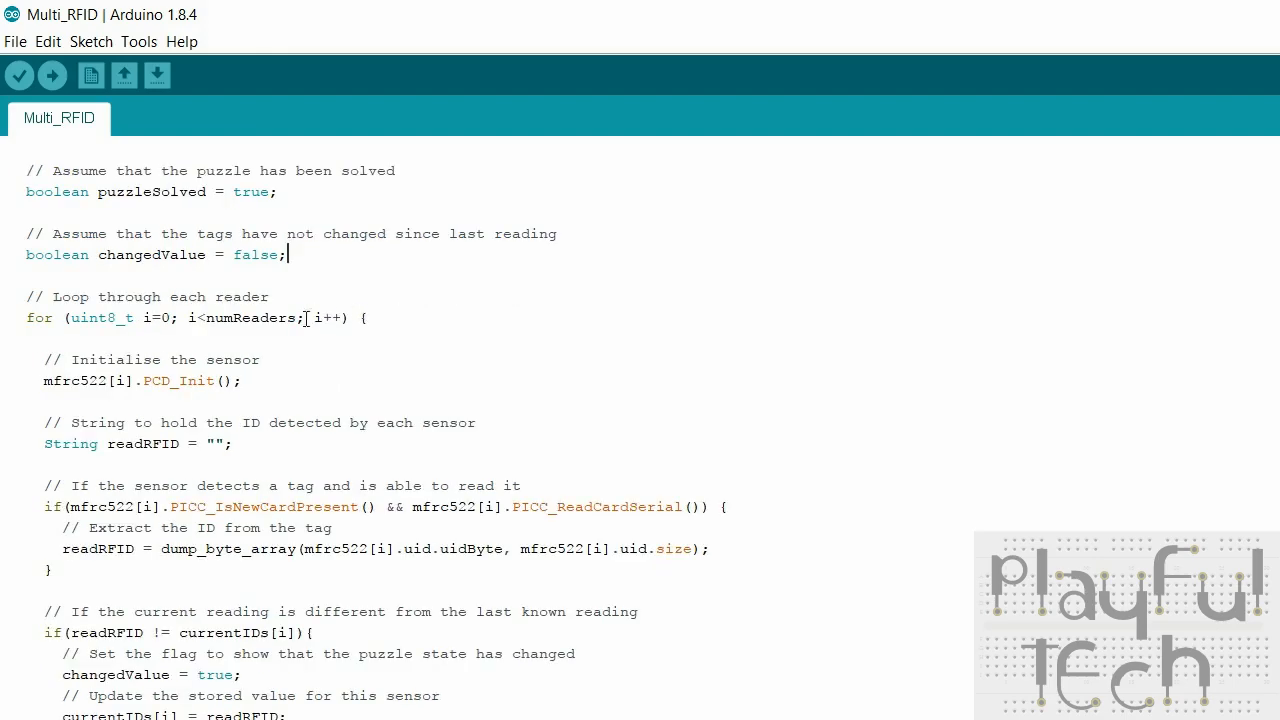
scroll(down, 3)
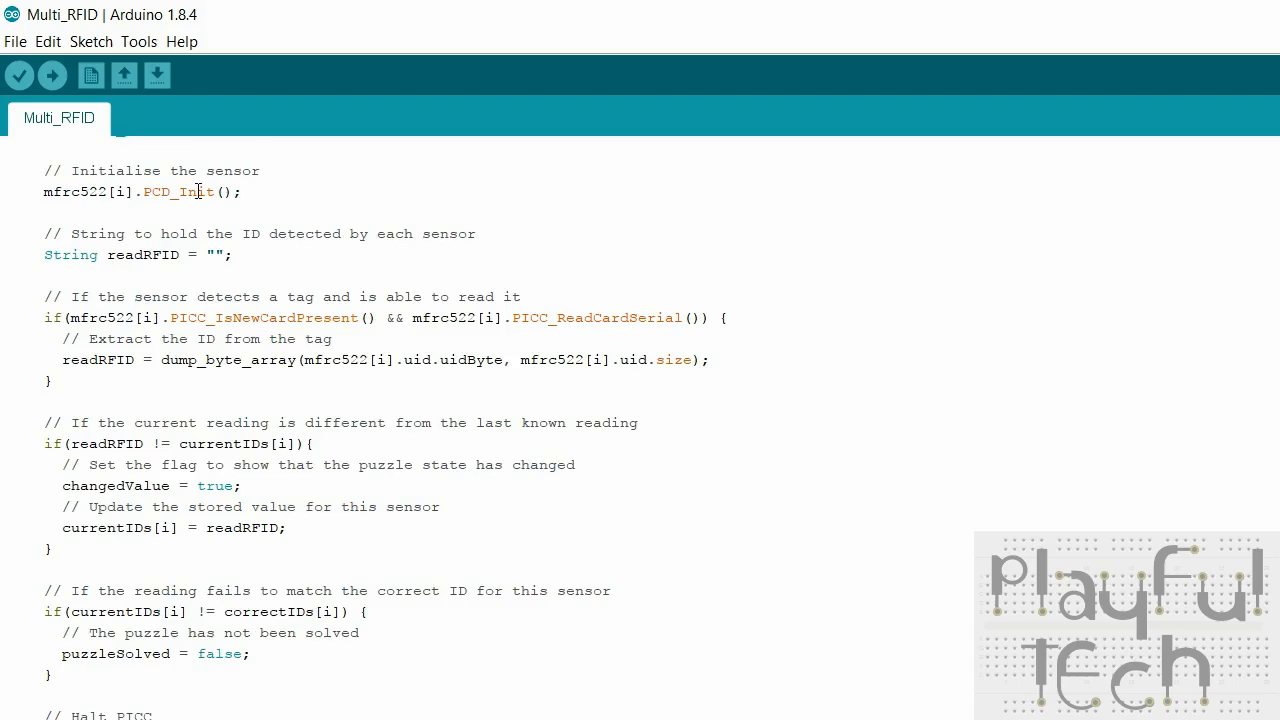
drag(43, 318, 705, 318)
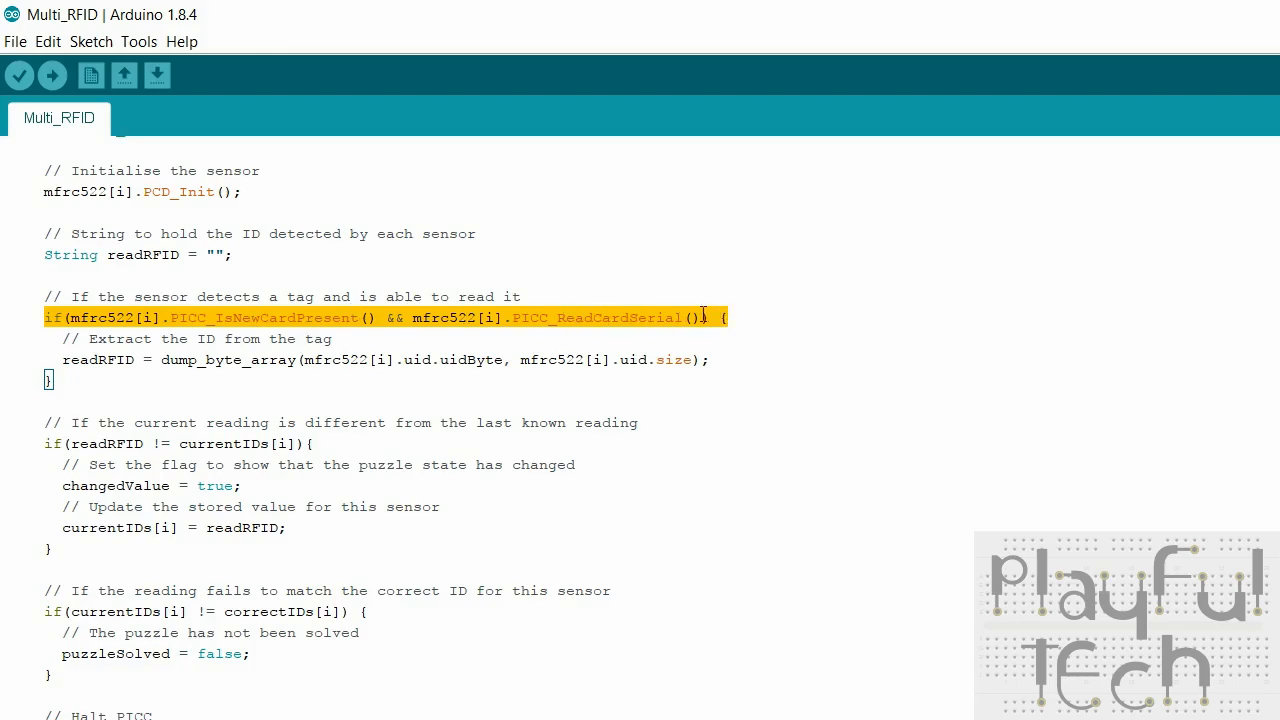
mouse_move(227, 381)
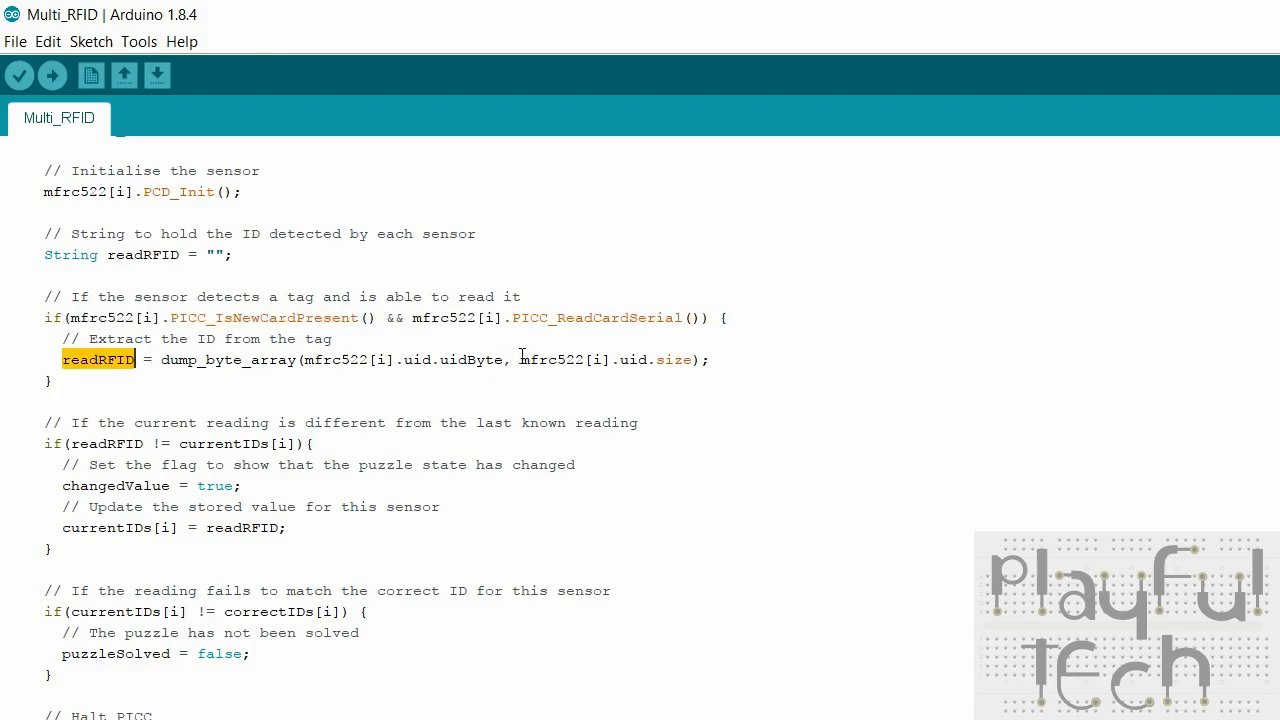
double_click(633, 360)
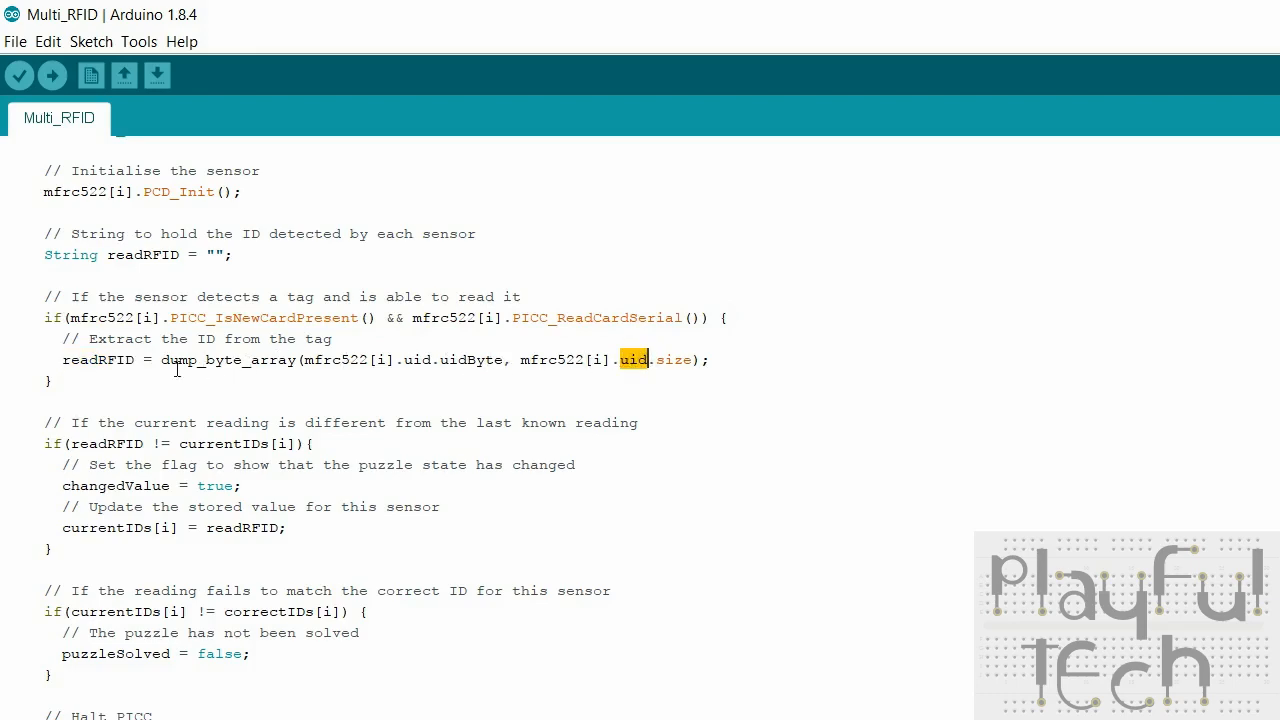
double_click(98, 360)
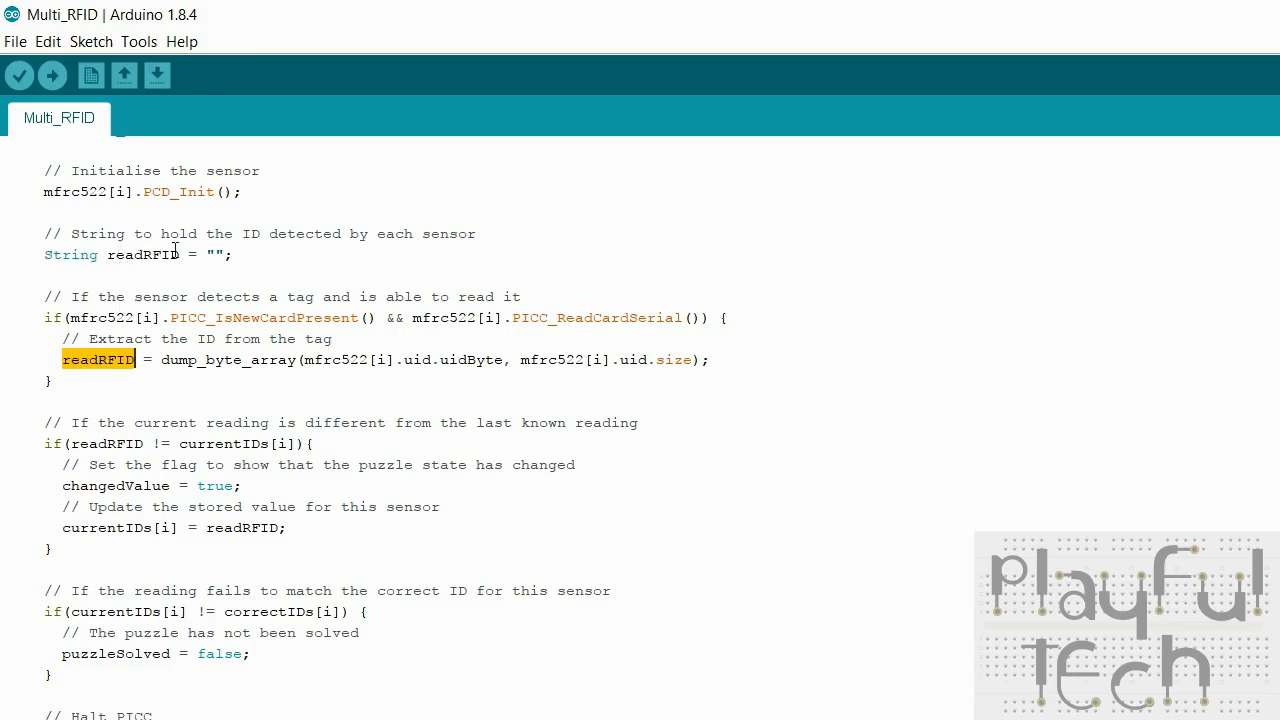
mouse_move(320, 233)
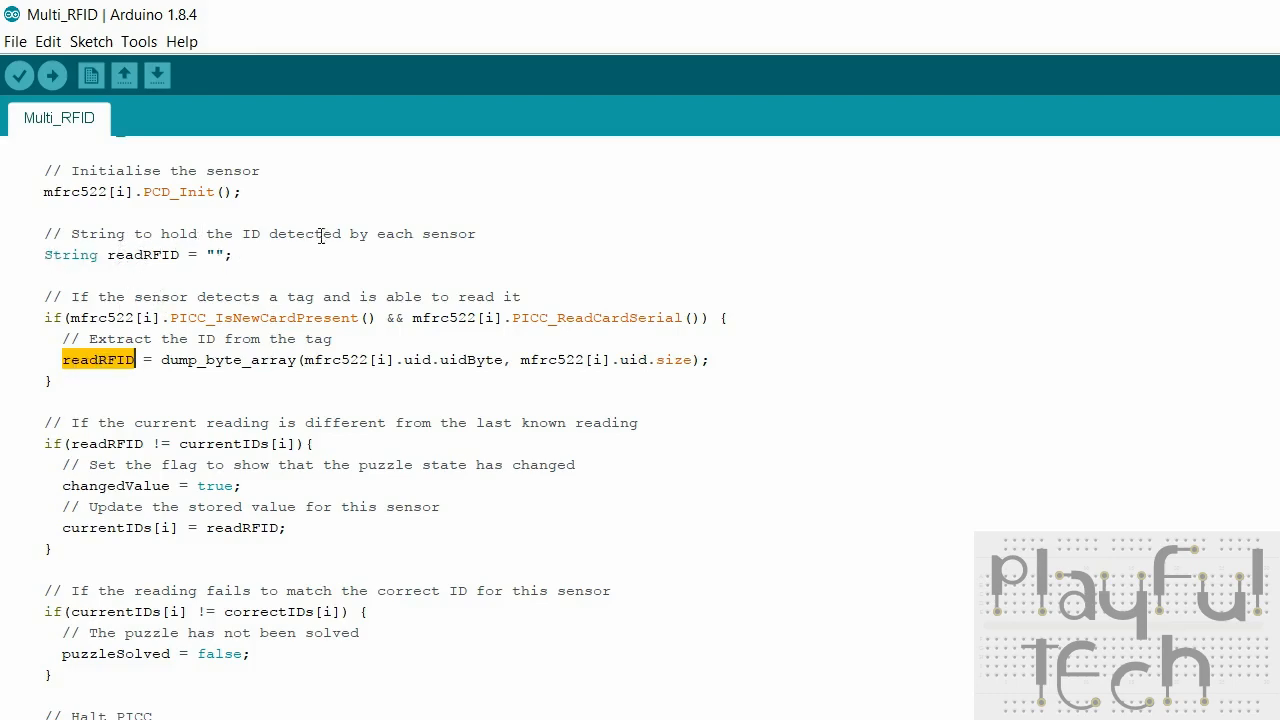
mouse_move(306, 362)
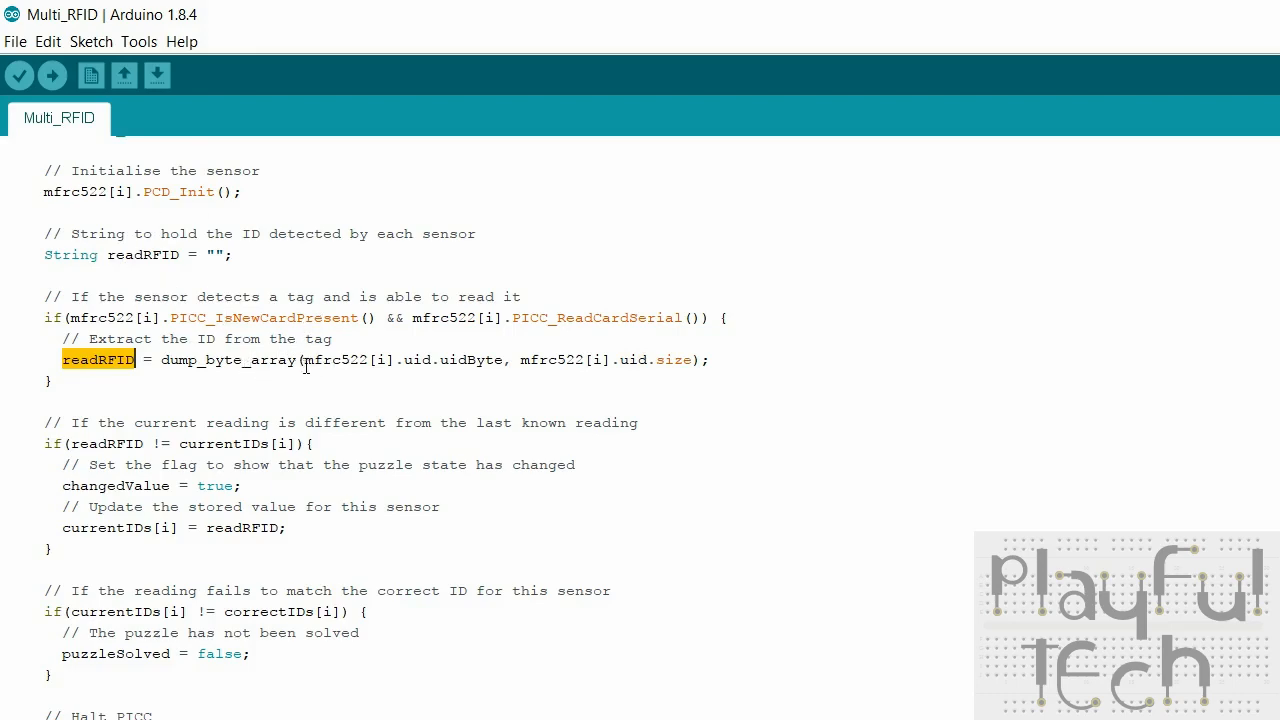
mouse_move(622, 360)
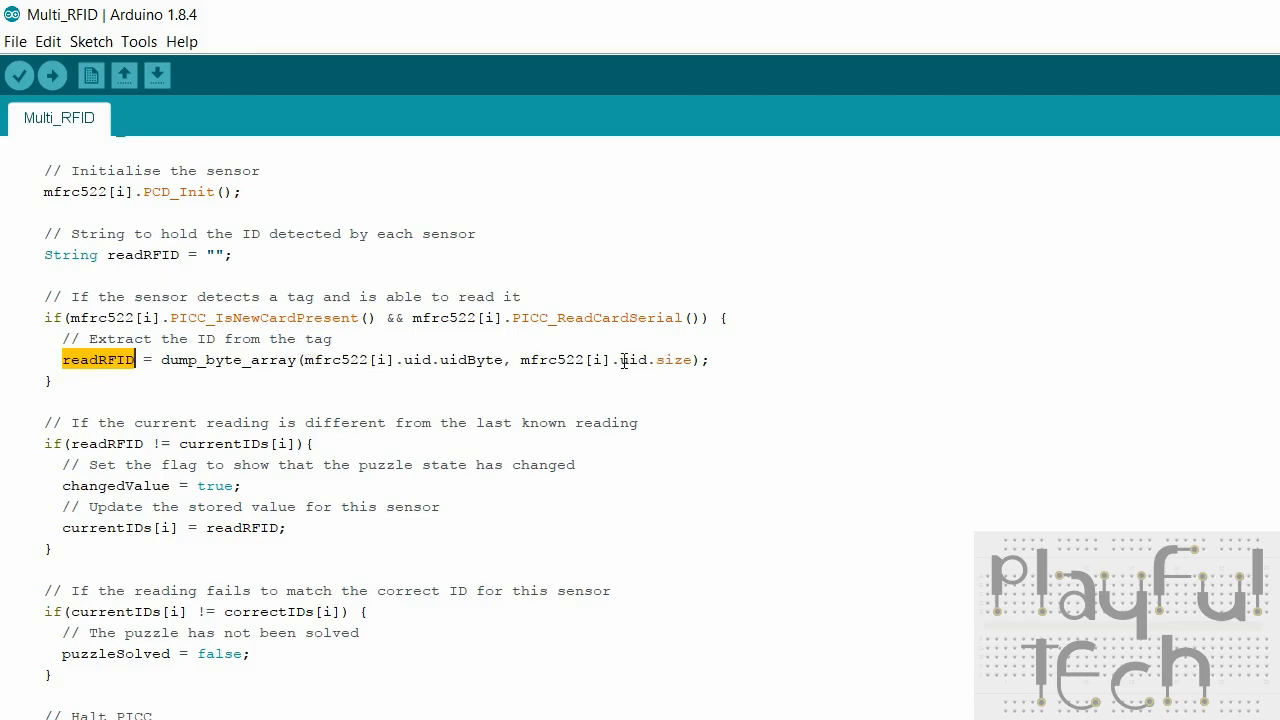
click(213, 400)
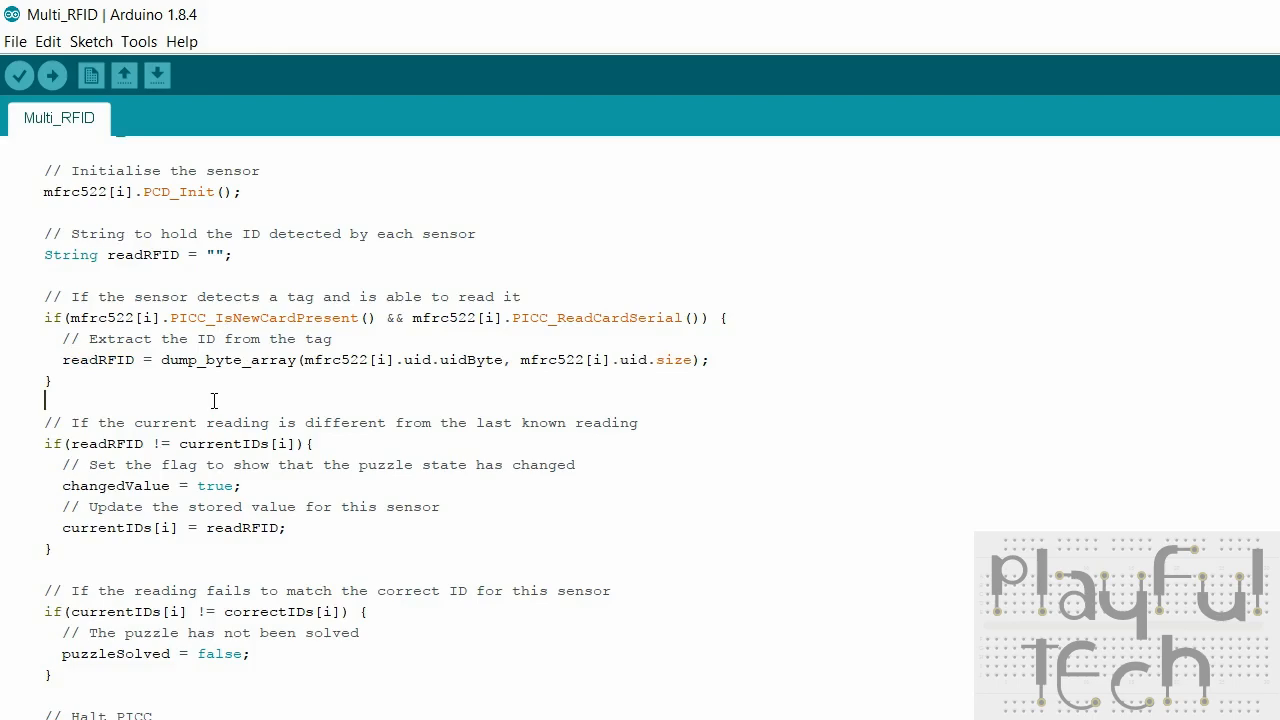
scroll(down, 3)
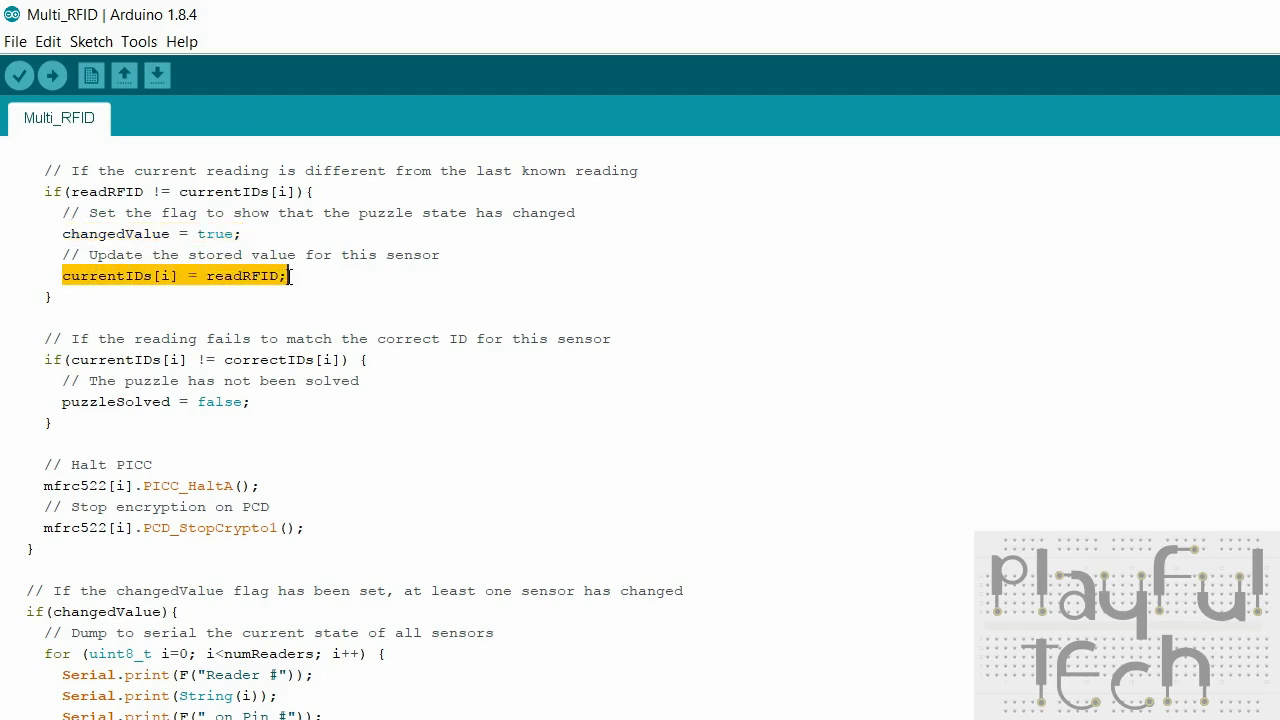
mouse_move(119, 264)
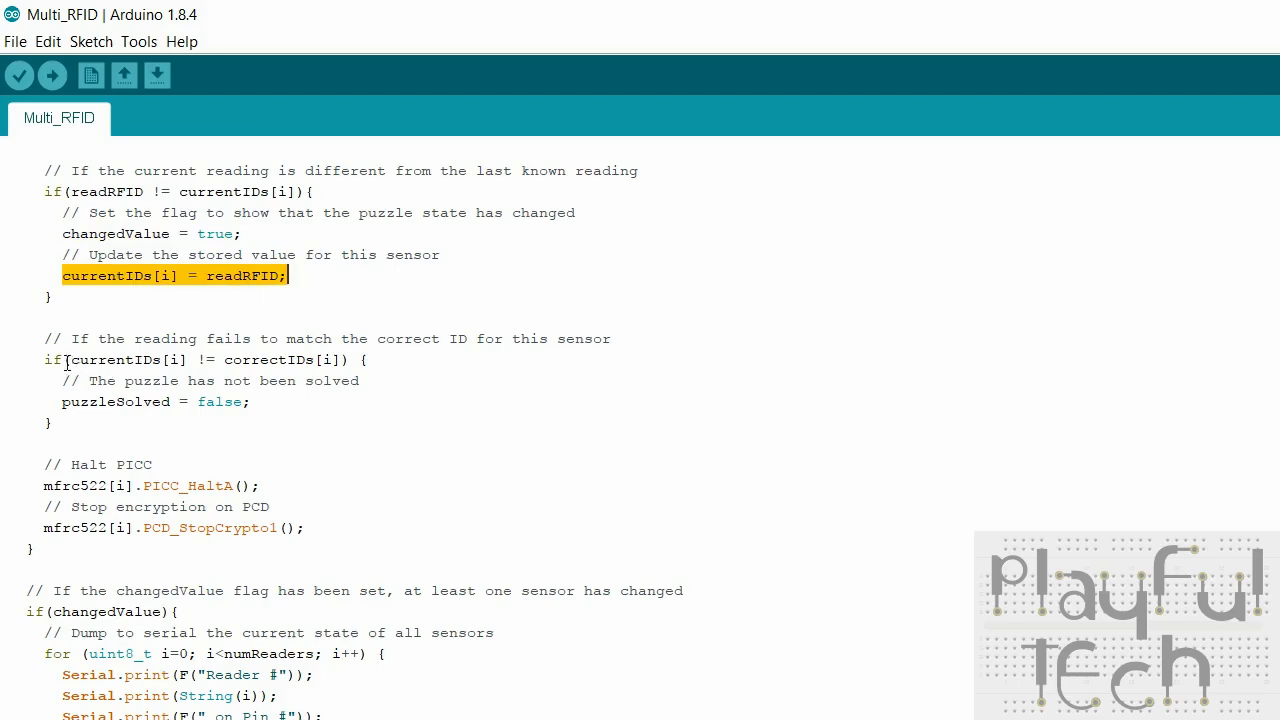
drag(43, 359, 54, 421)
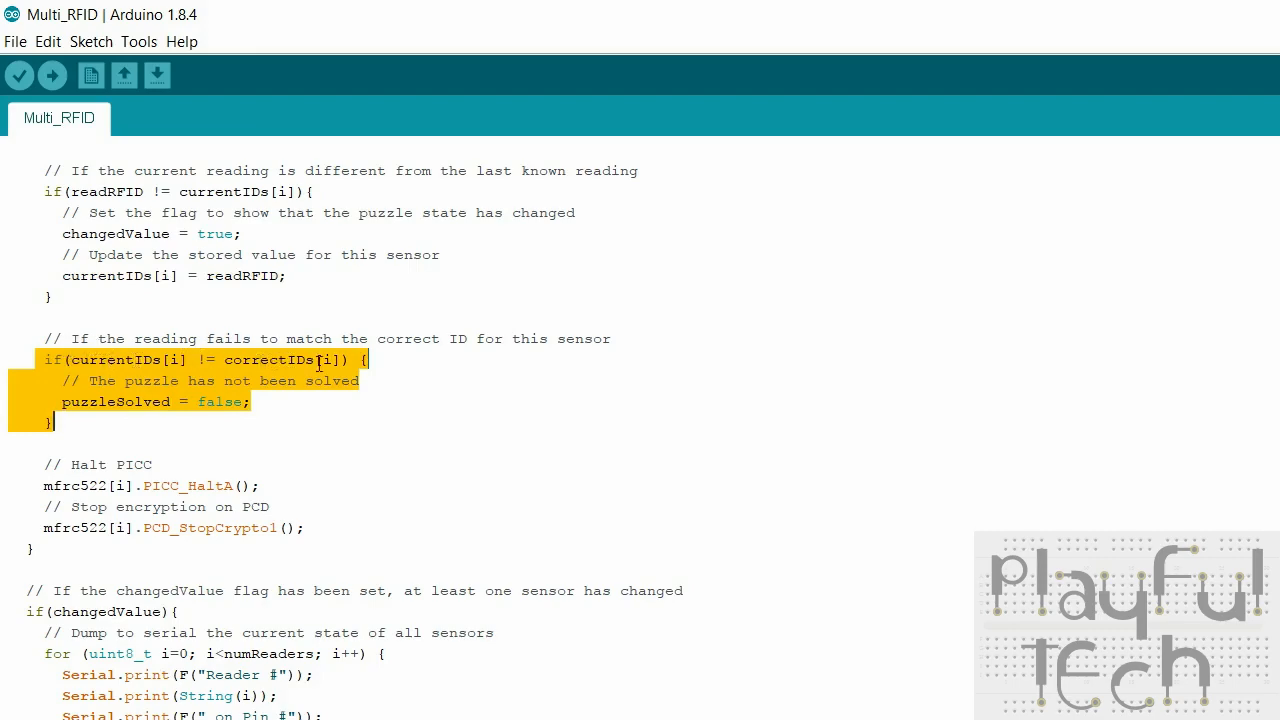
mouse_move(62, 402)
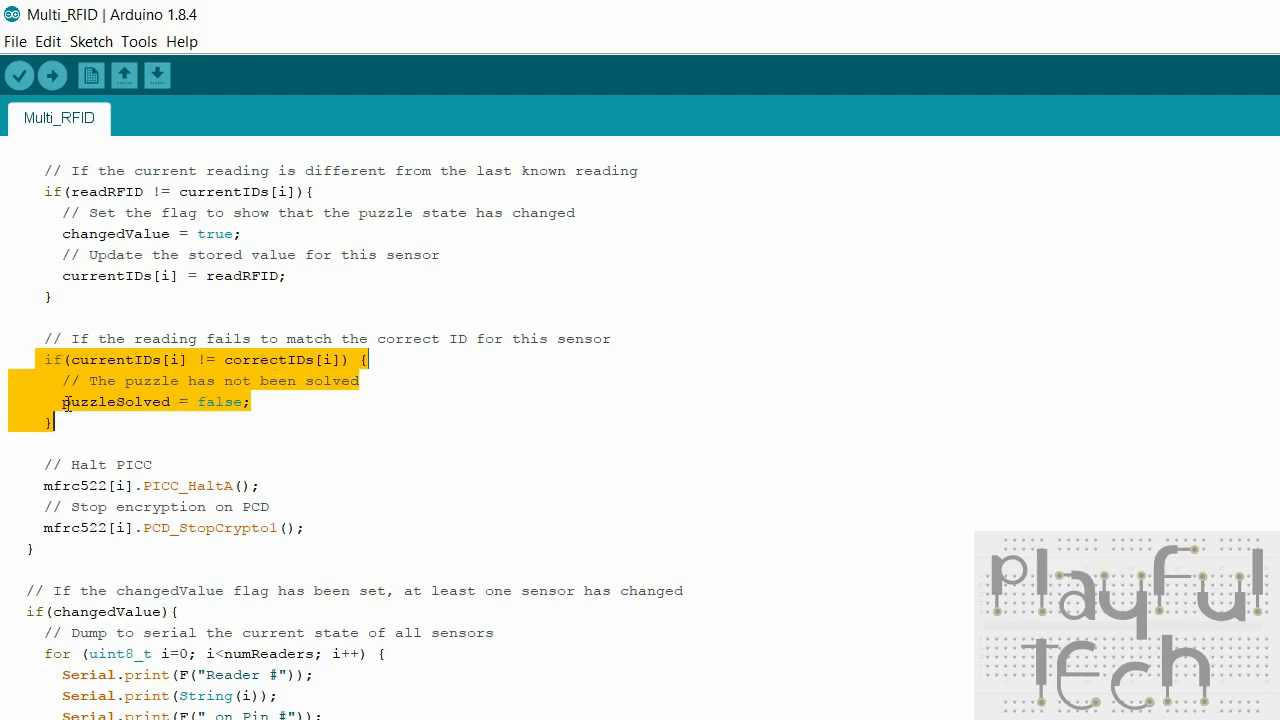
click(63, 401)
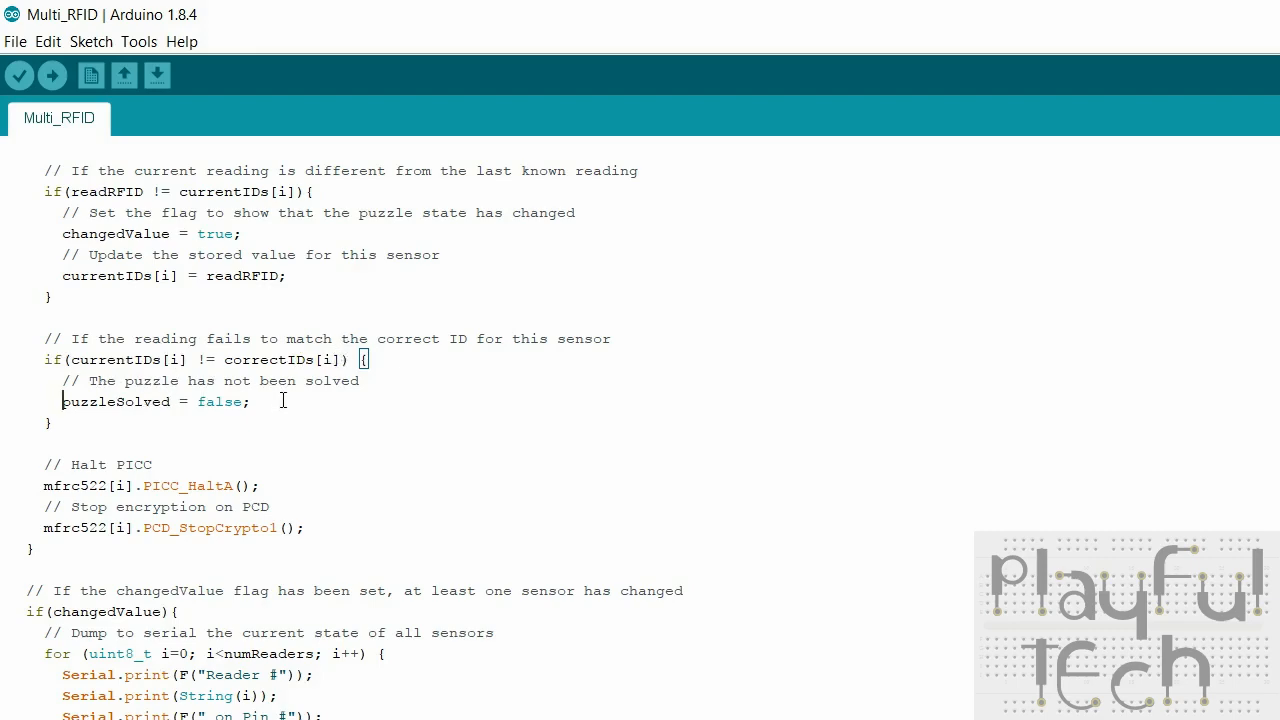
mouse_move(311, 351)
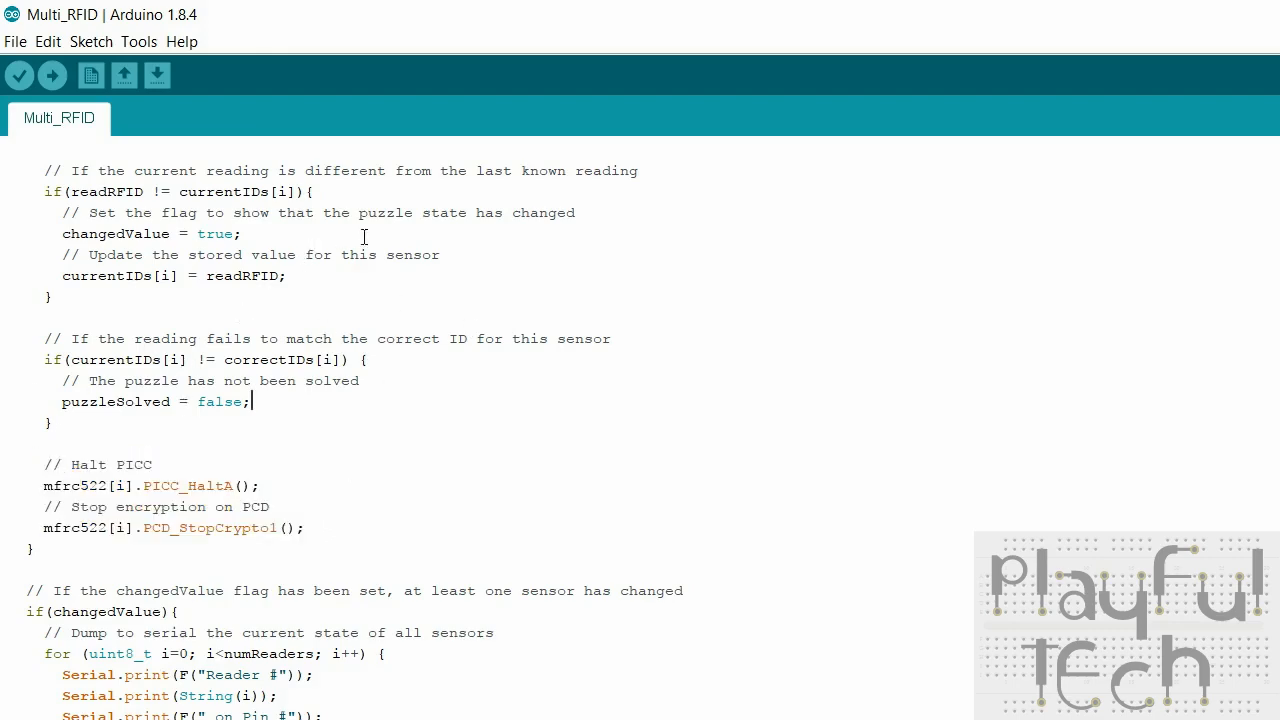
scroll(up, 3)
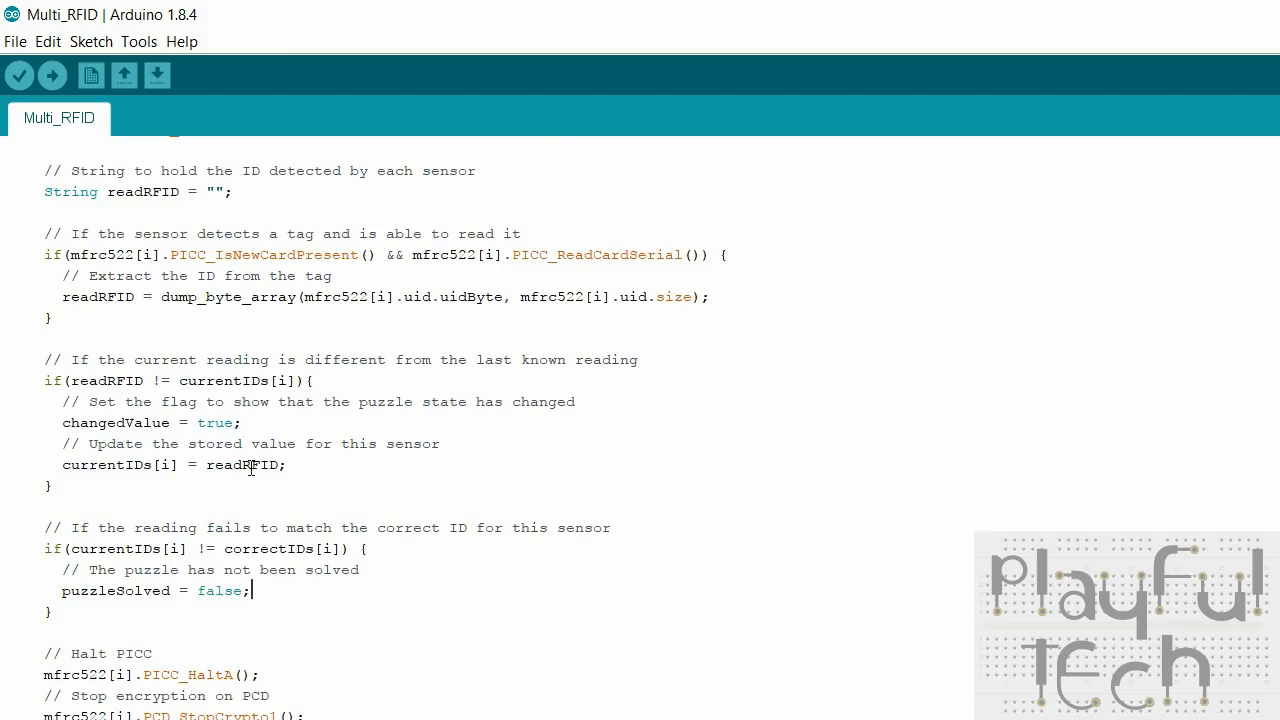
triple_click(155, 590)
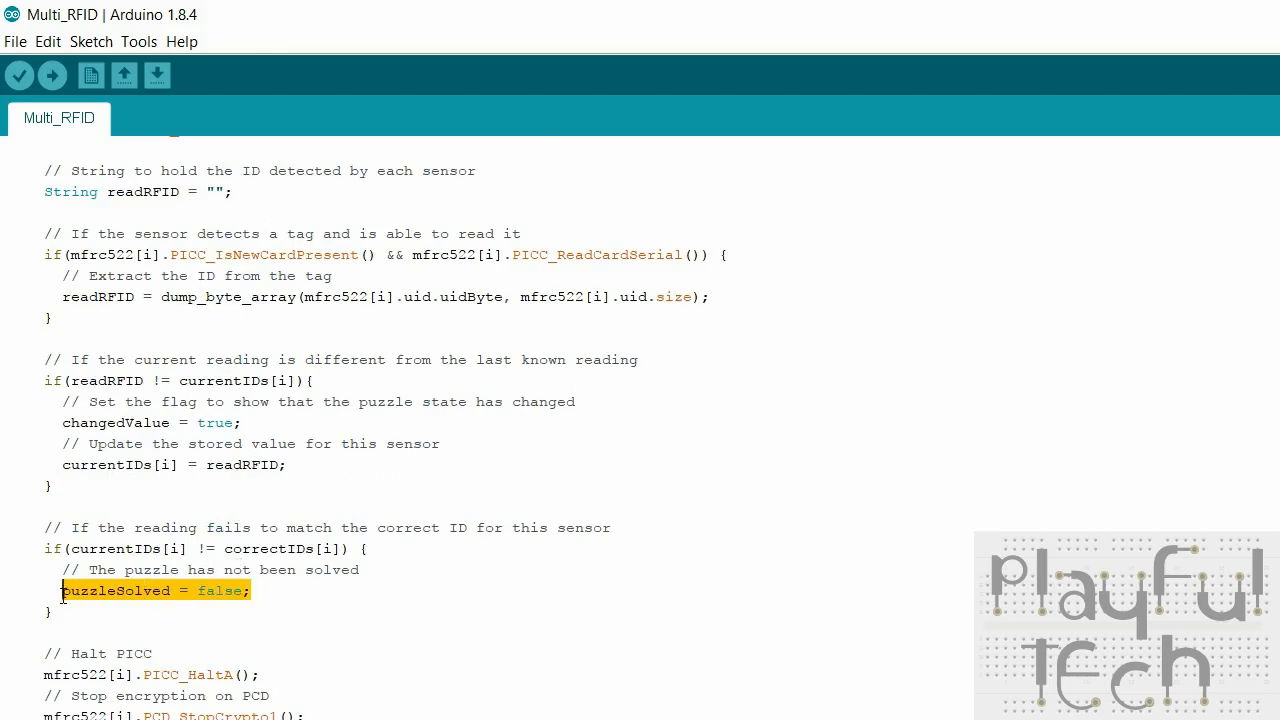
scroll(down, 3)
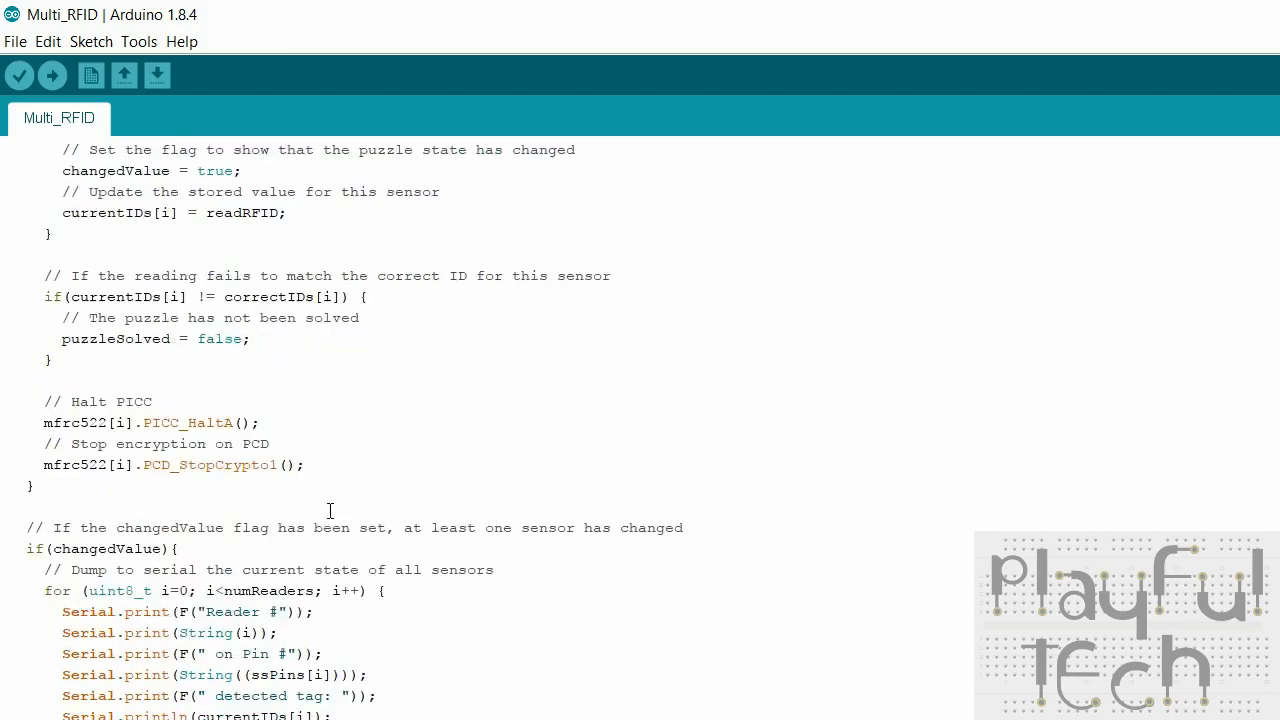
scroll(down, 3)
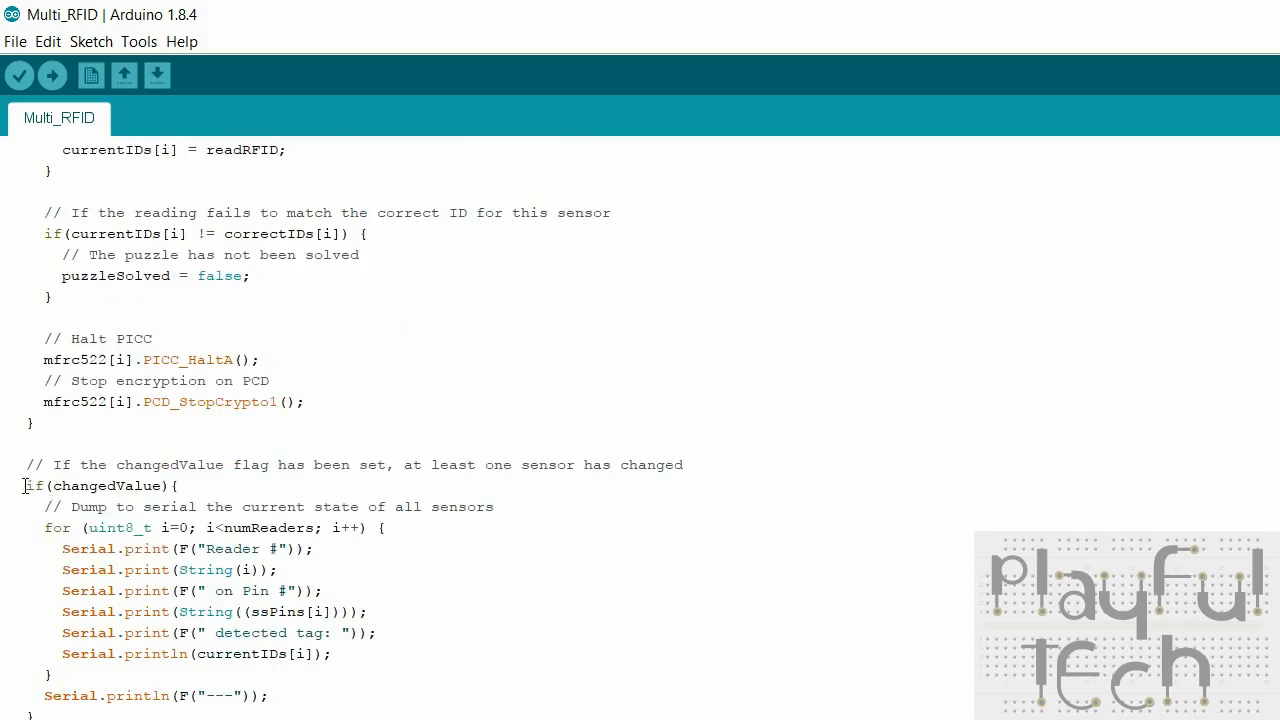
drag(28, 485, 158, 695)
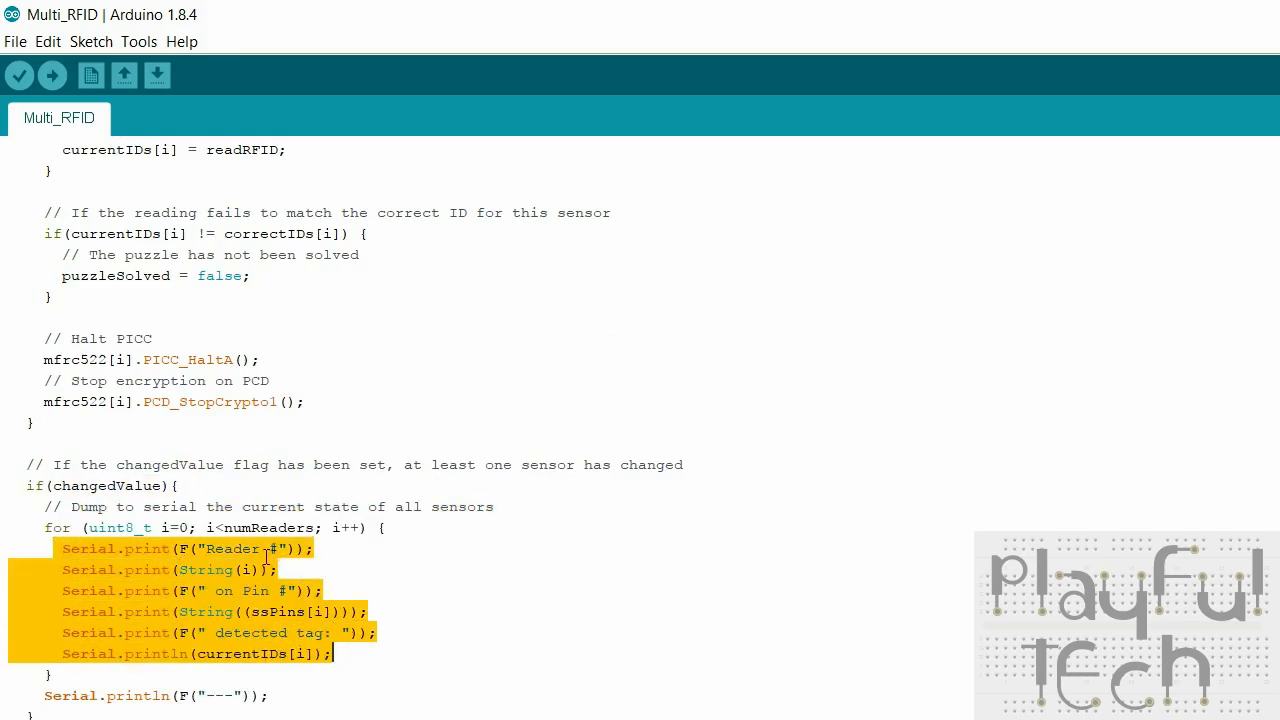
mouse_move(235, 527)
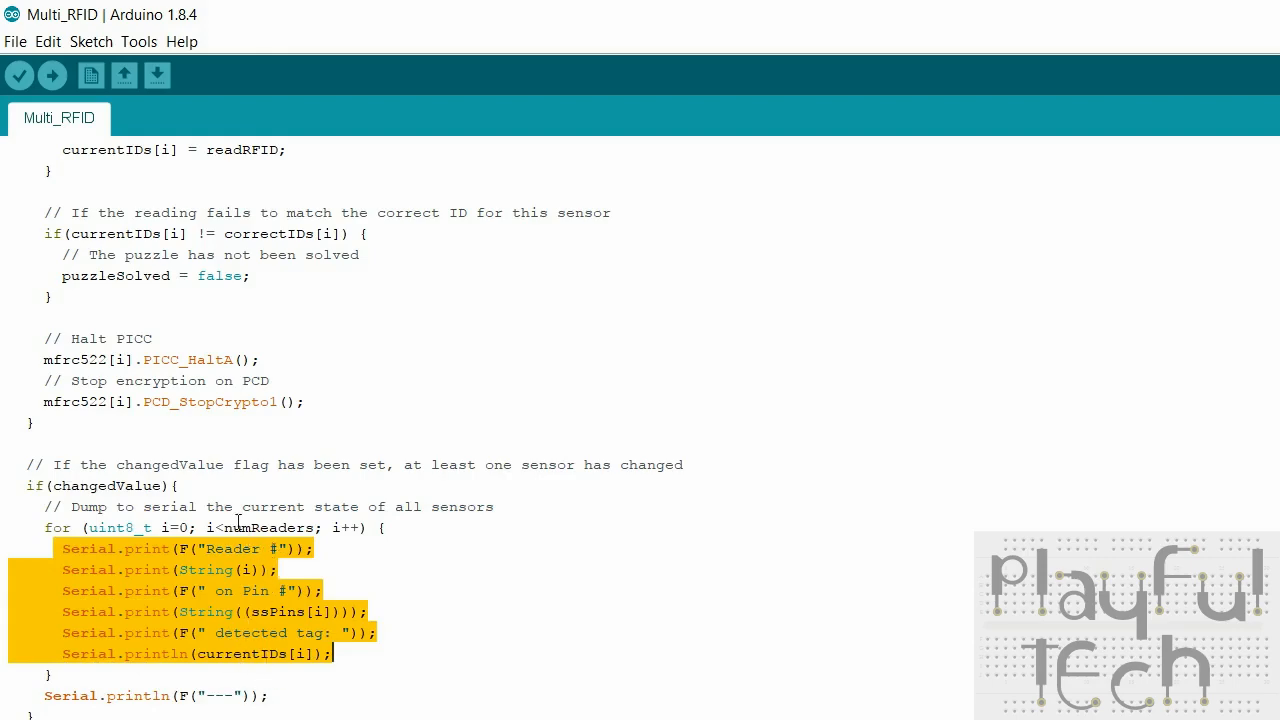
mouse_move(398, 617)
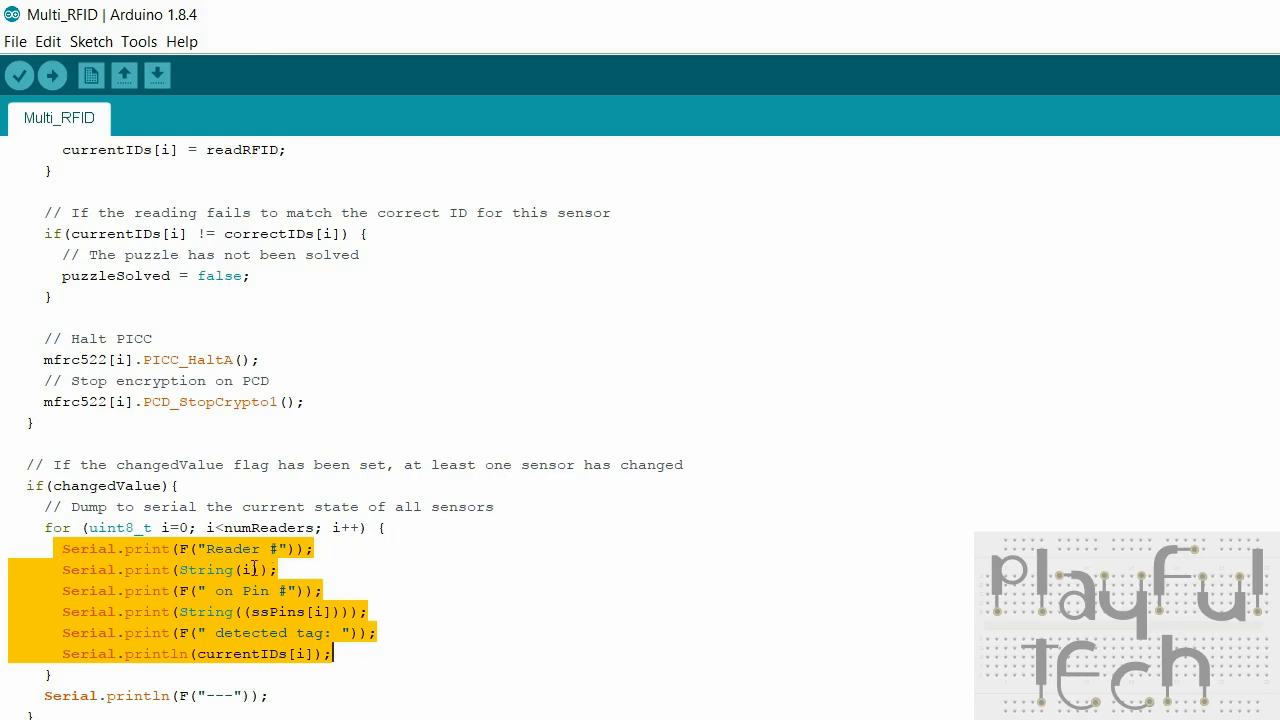
mouse_move(325, 548)
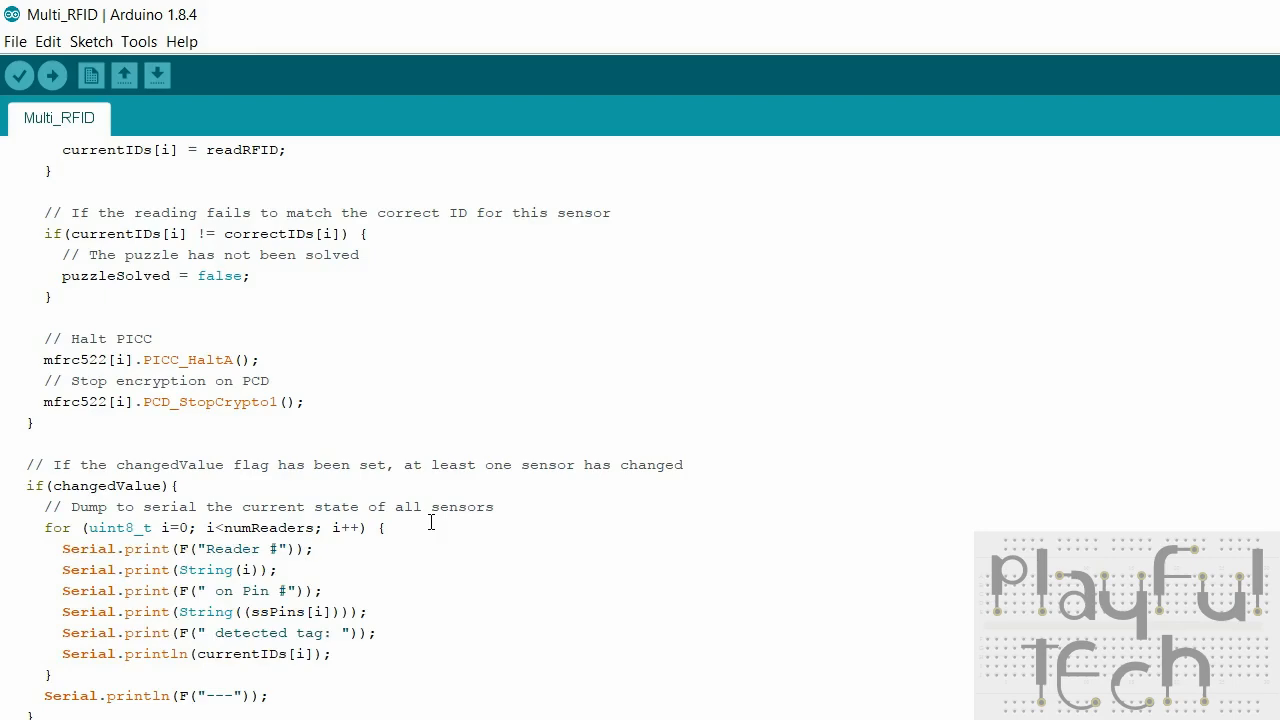
scroll(down, 3)
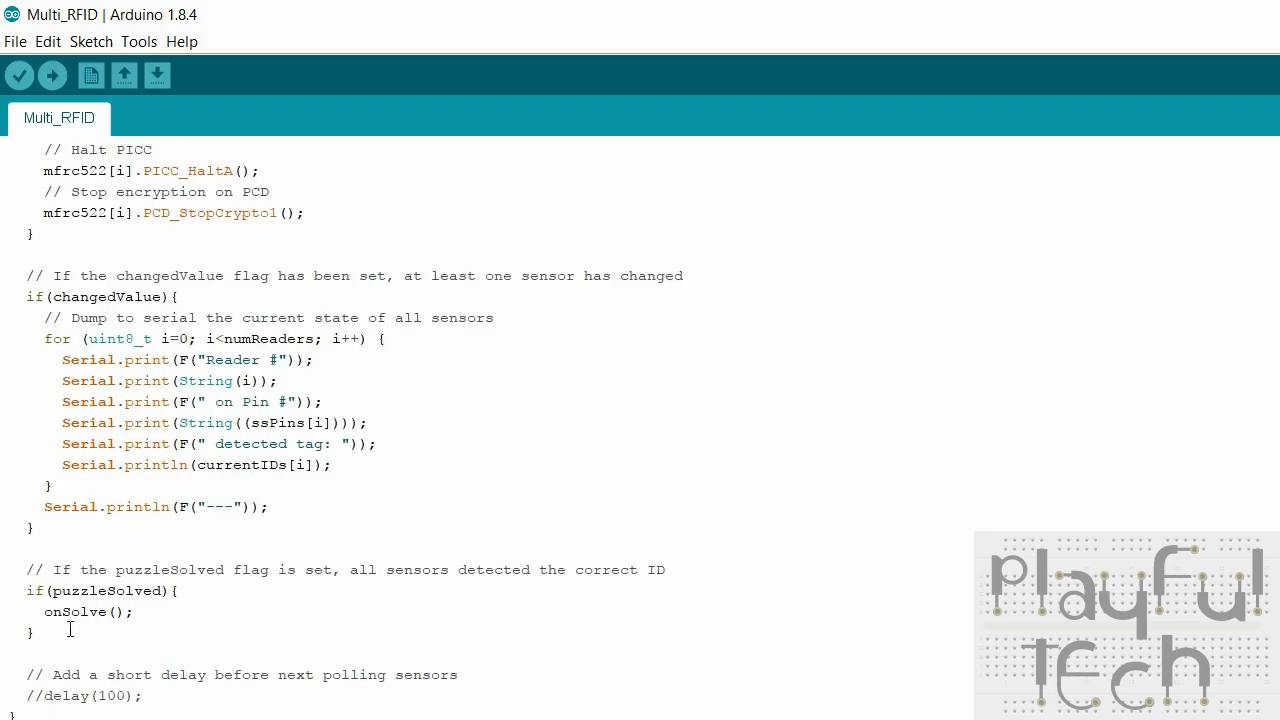
drag(27, 569, 33, 632)
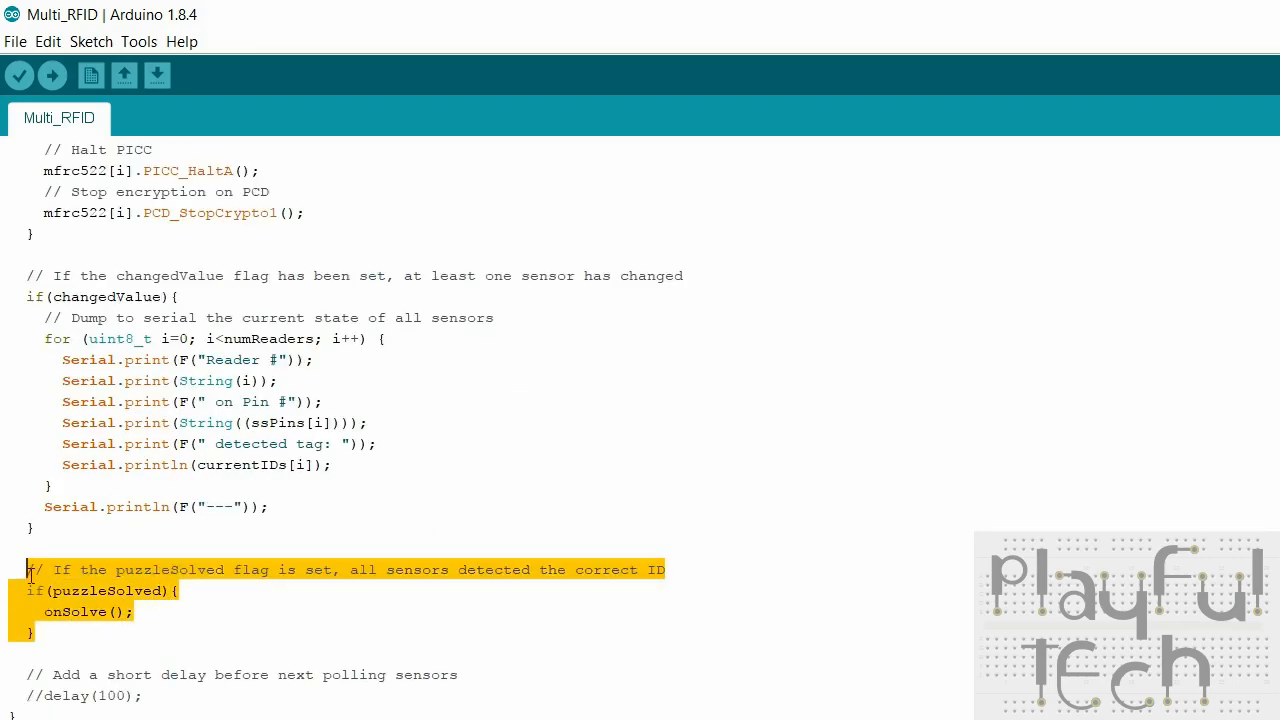
mouse_move(150, 590)
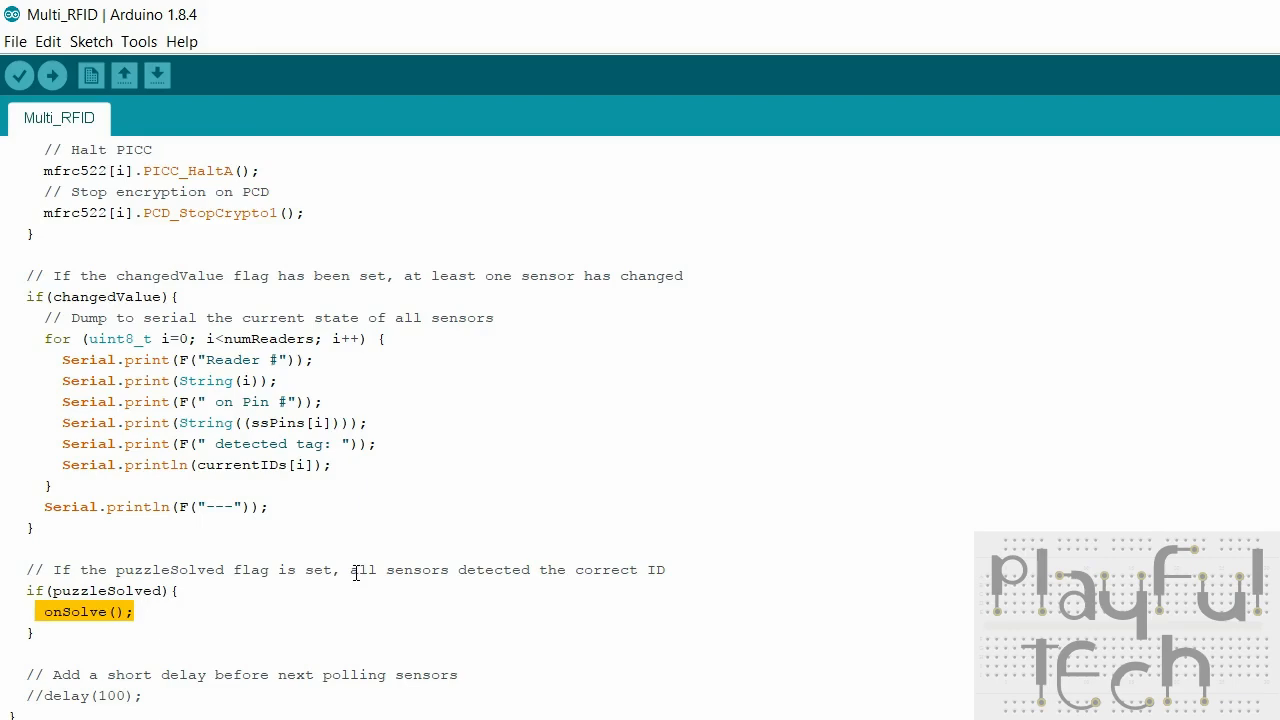
scroll(down, 3)
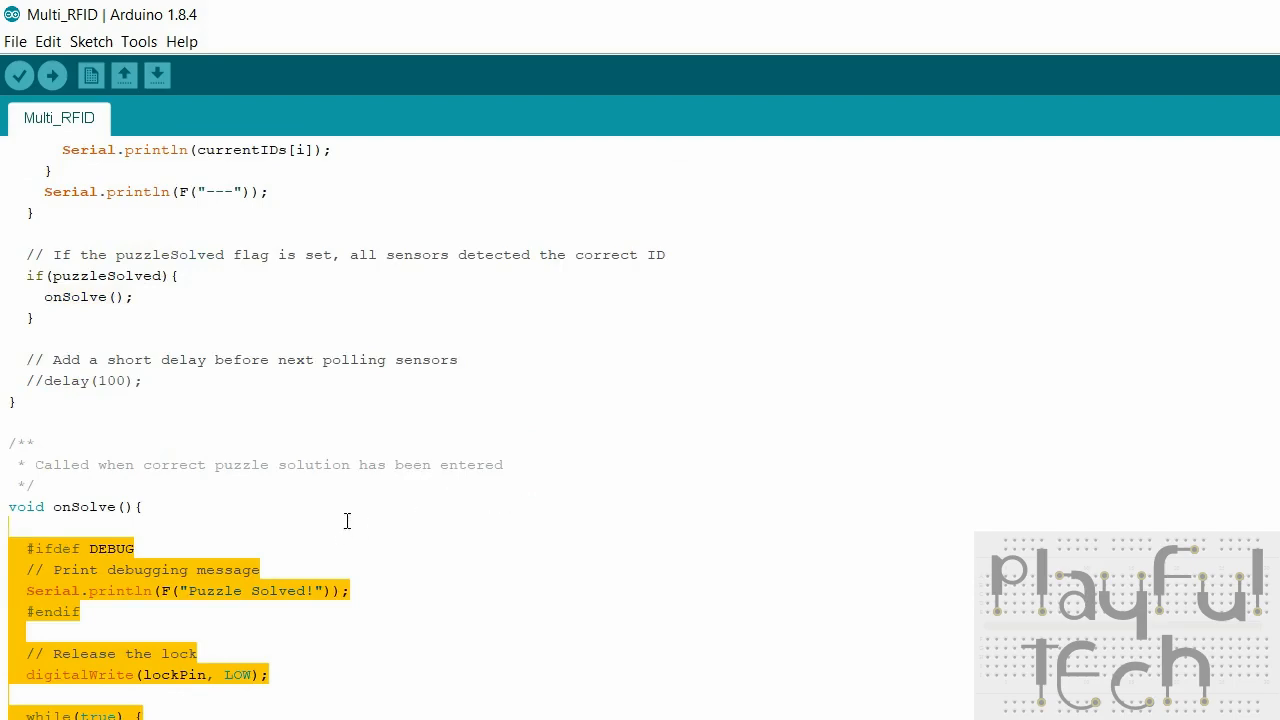
click(143, 506)
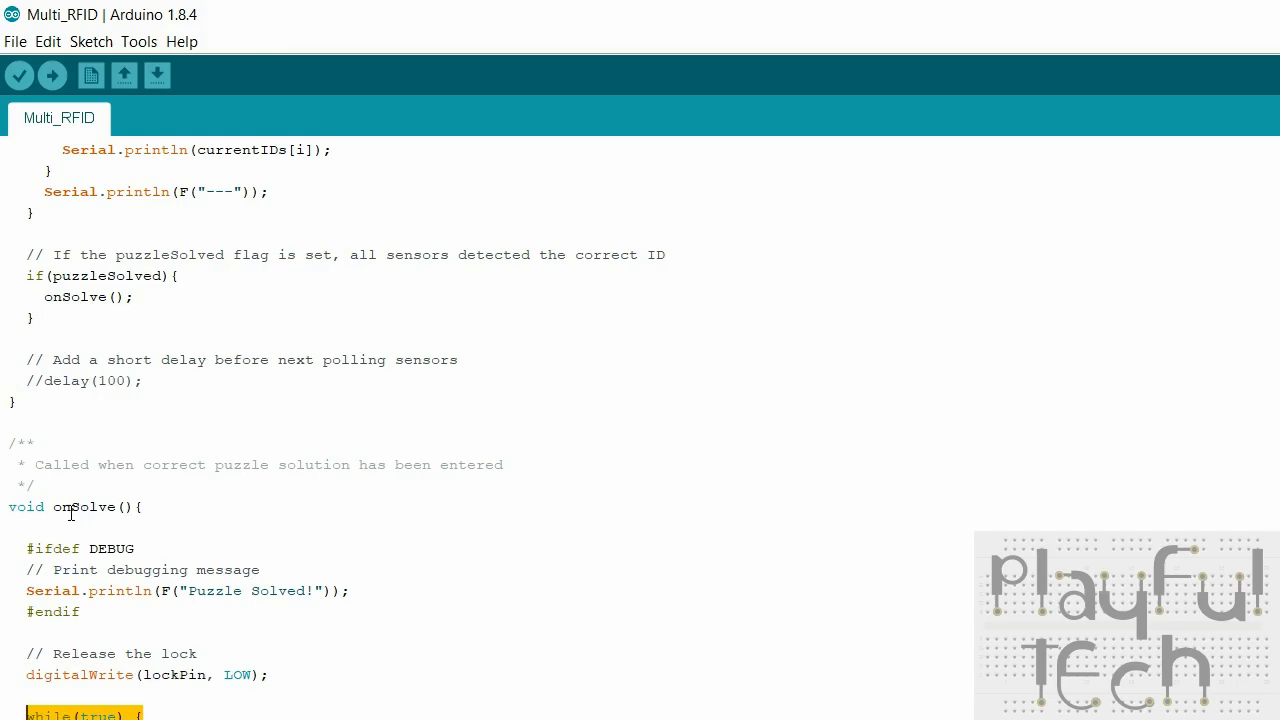
mouse_move(128, 513)
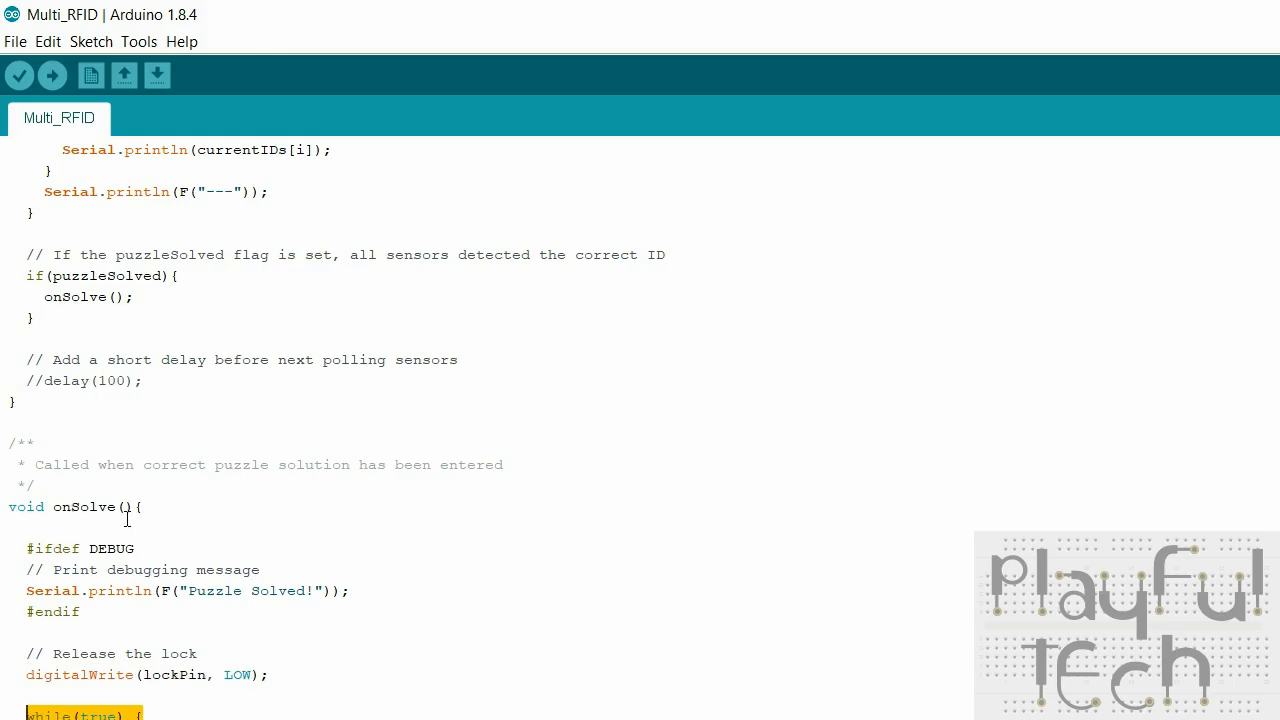
mouse_move(111, 540)
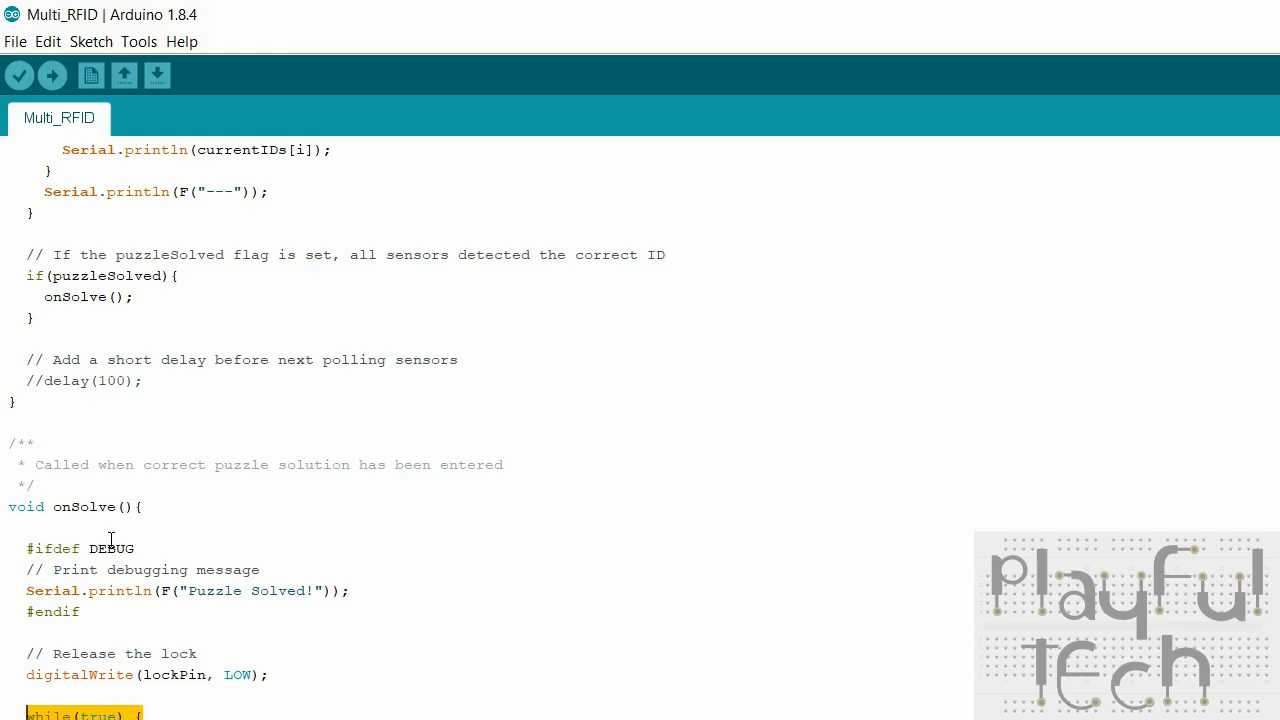
mouse_move(129, 567)
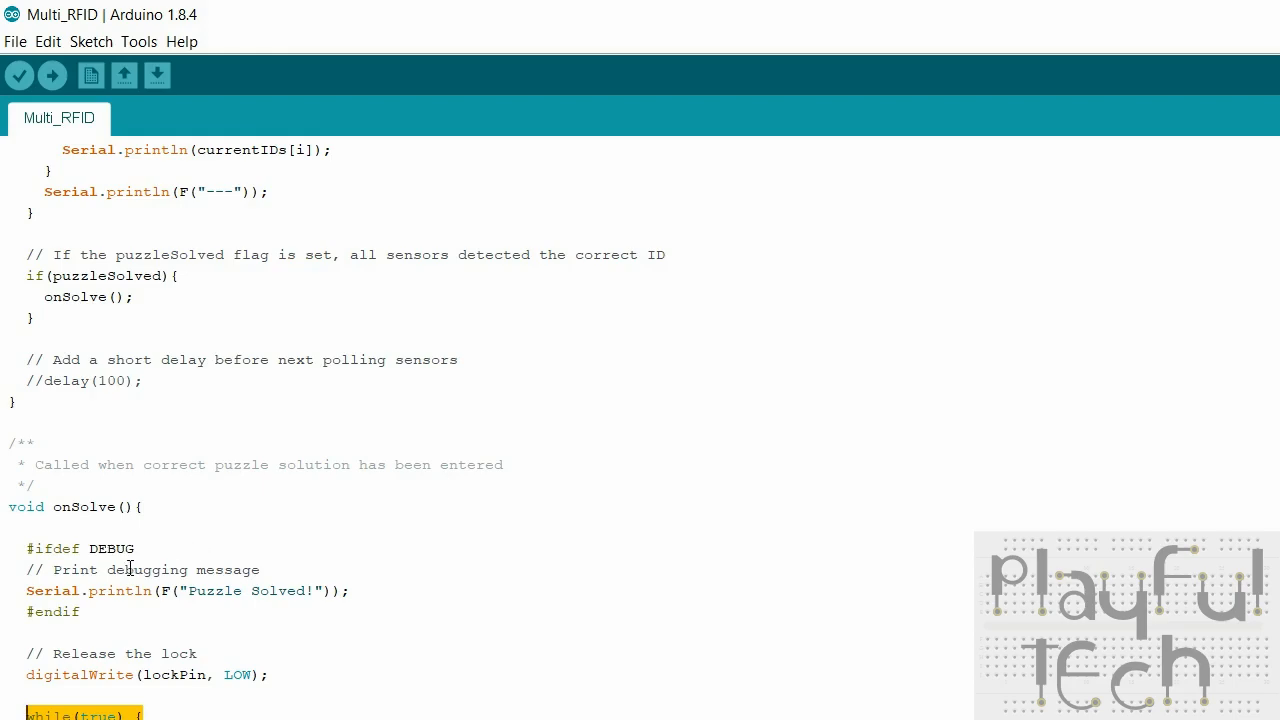